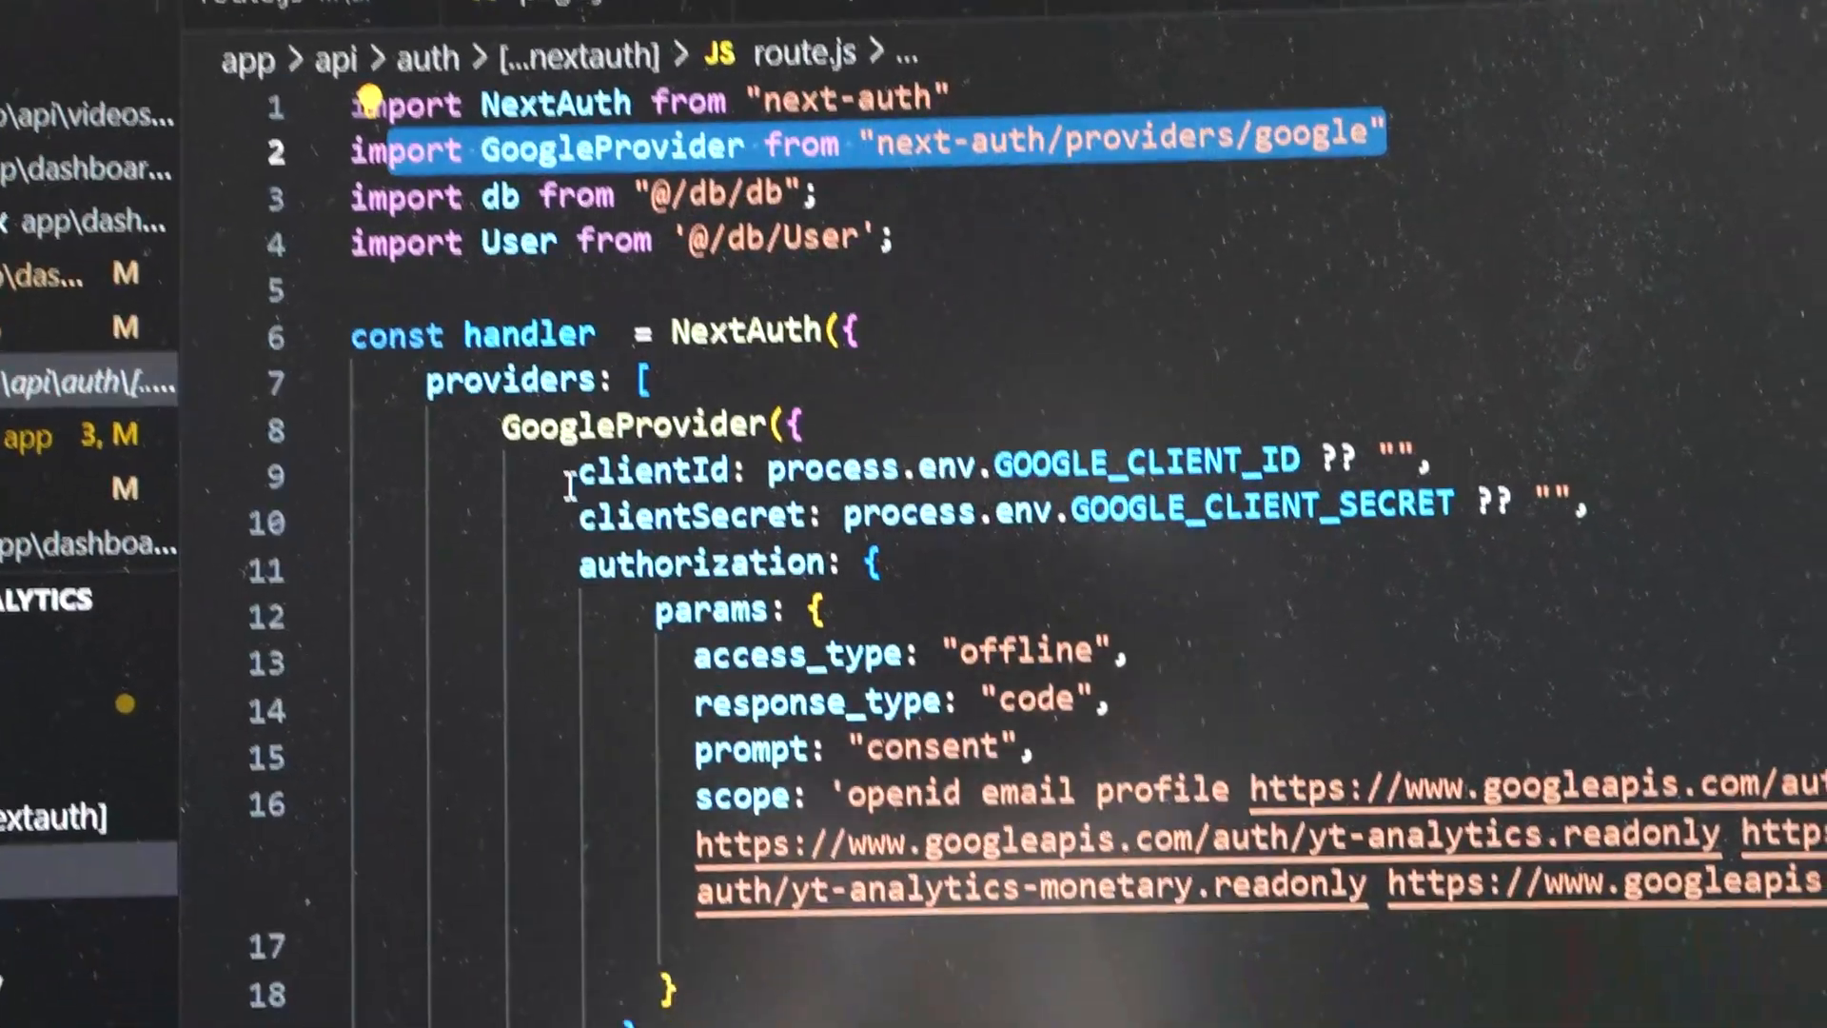
# Scroll down the YouTube Data API quota costs page to review the cost table.
pyautogui.scroll(-3)
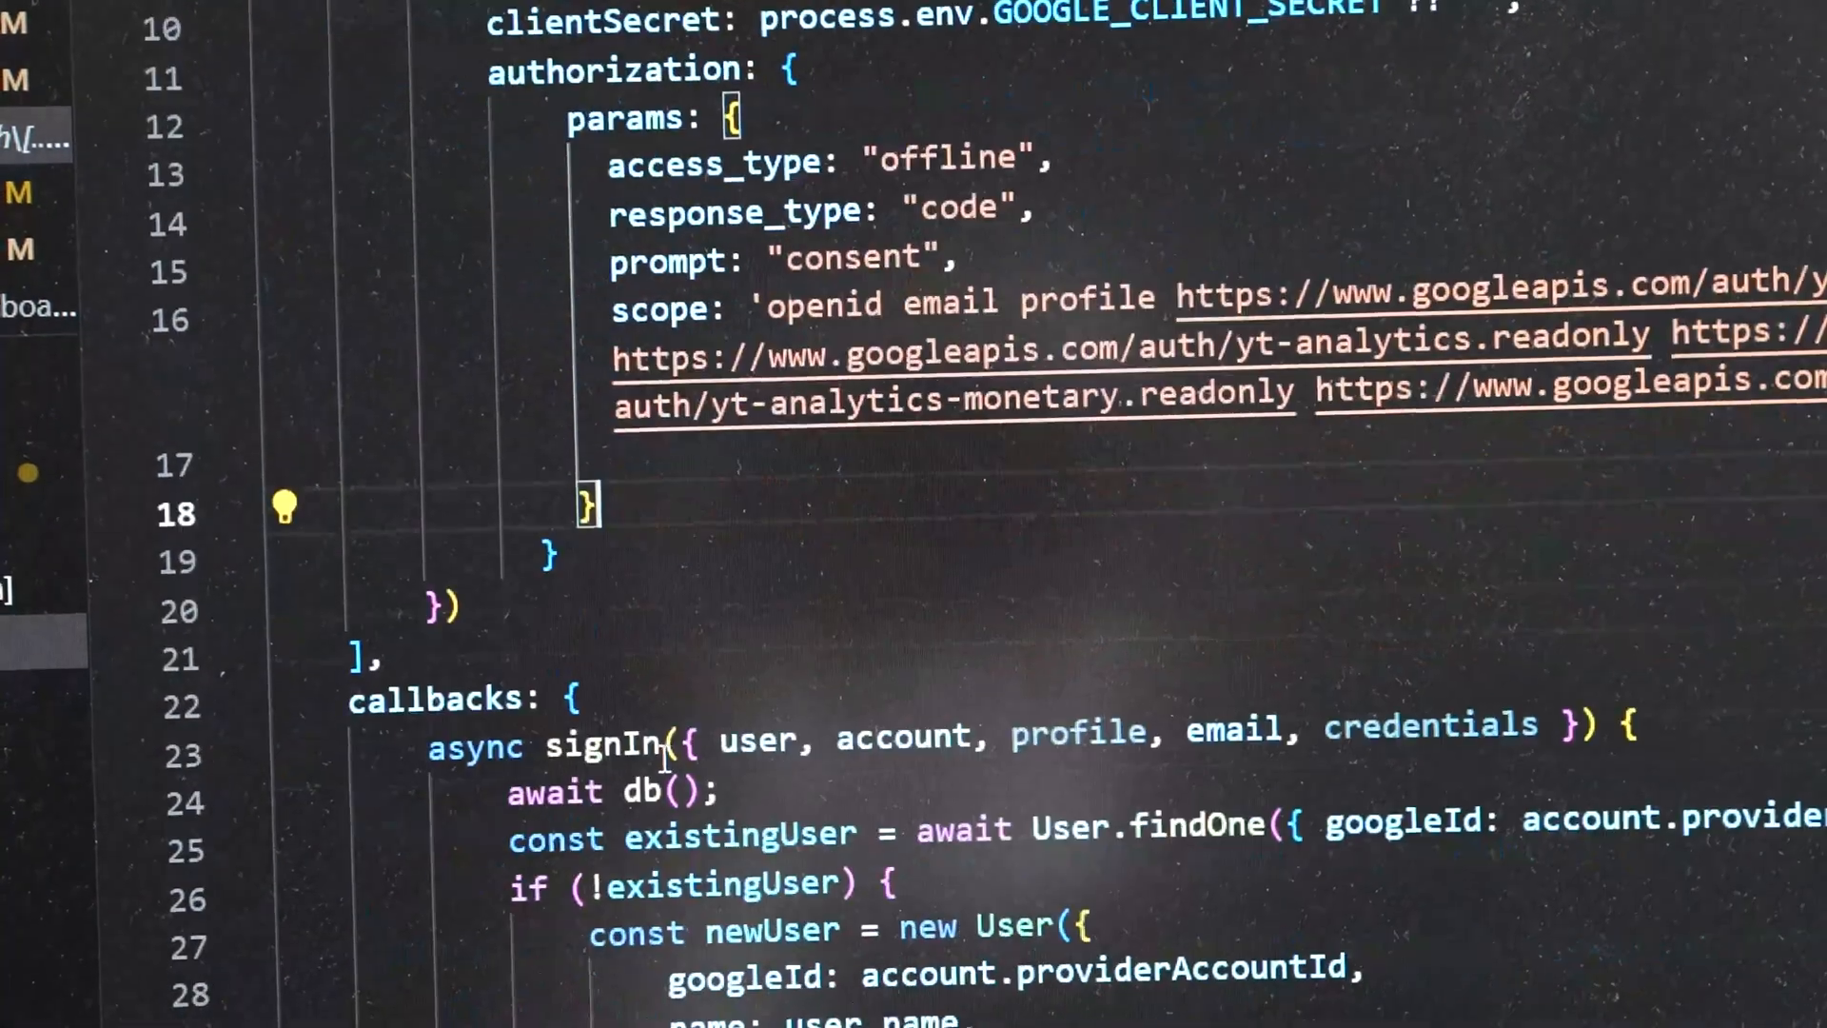
pyautogui.scroll(-3)
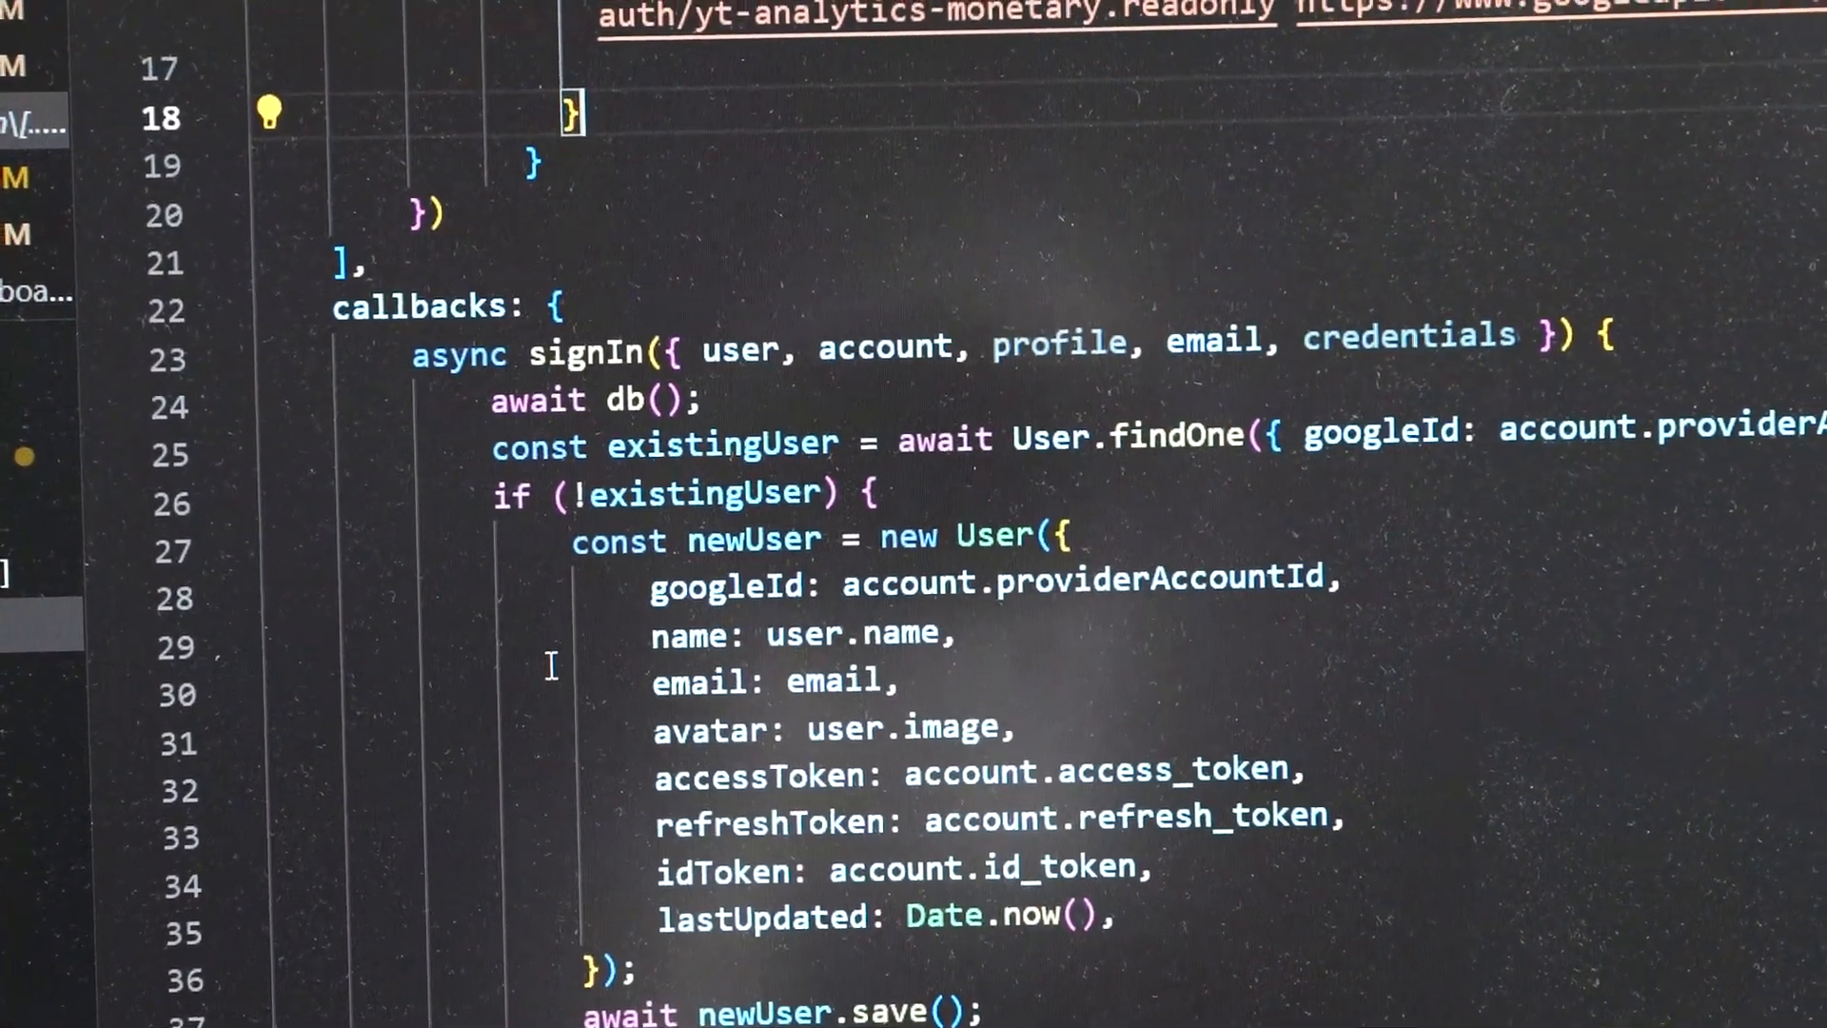
pyautogui.scroll(-3)
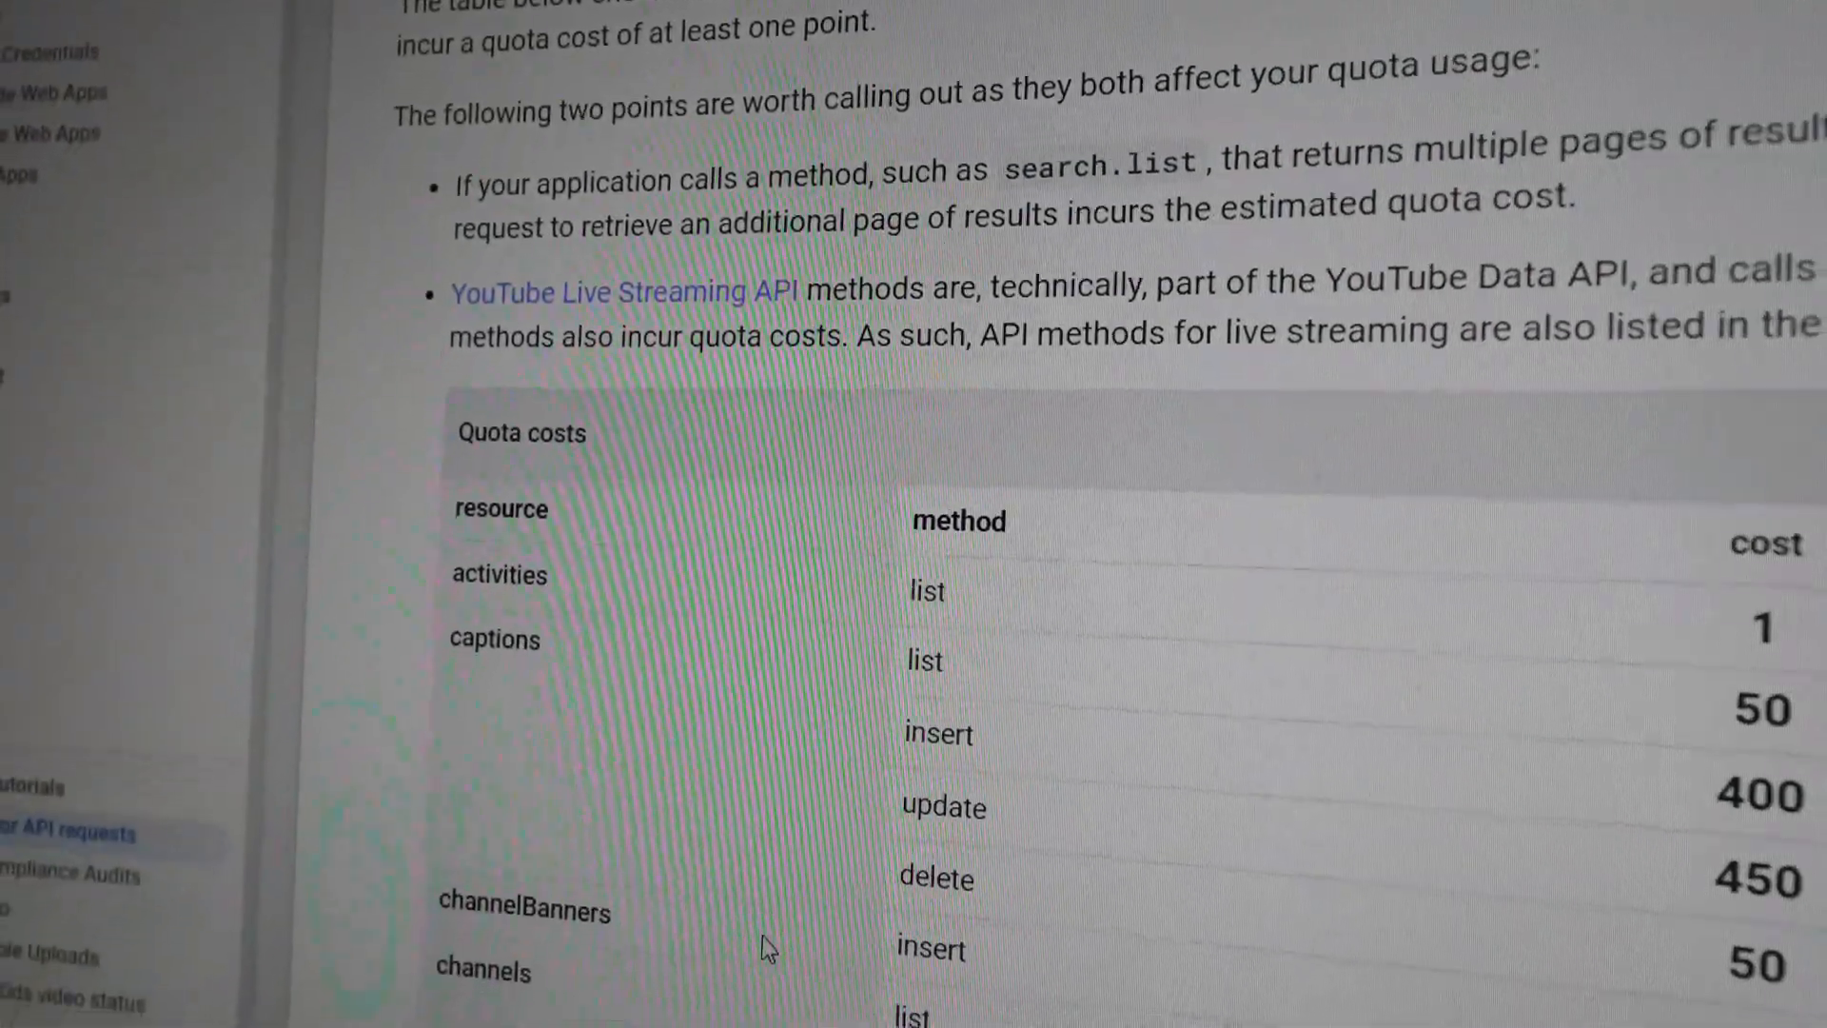
pyautogui.scroll(-3)
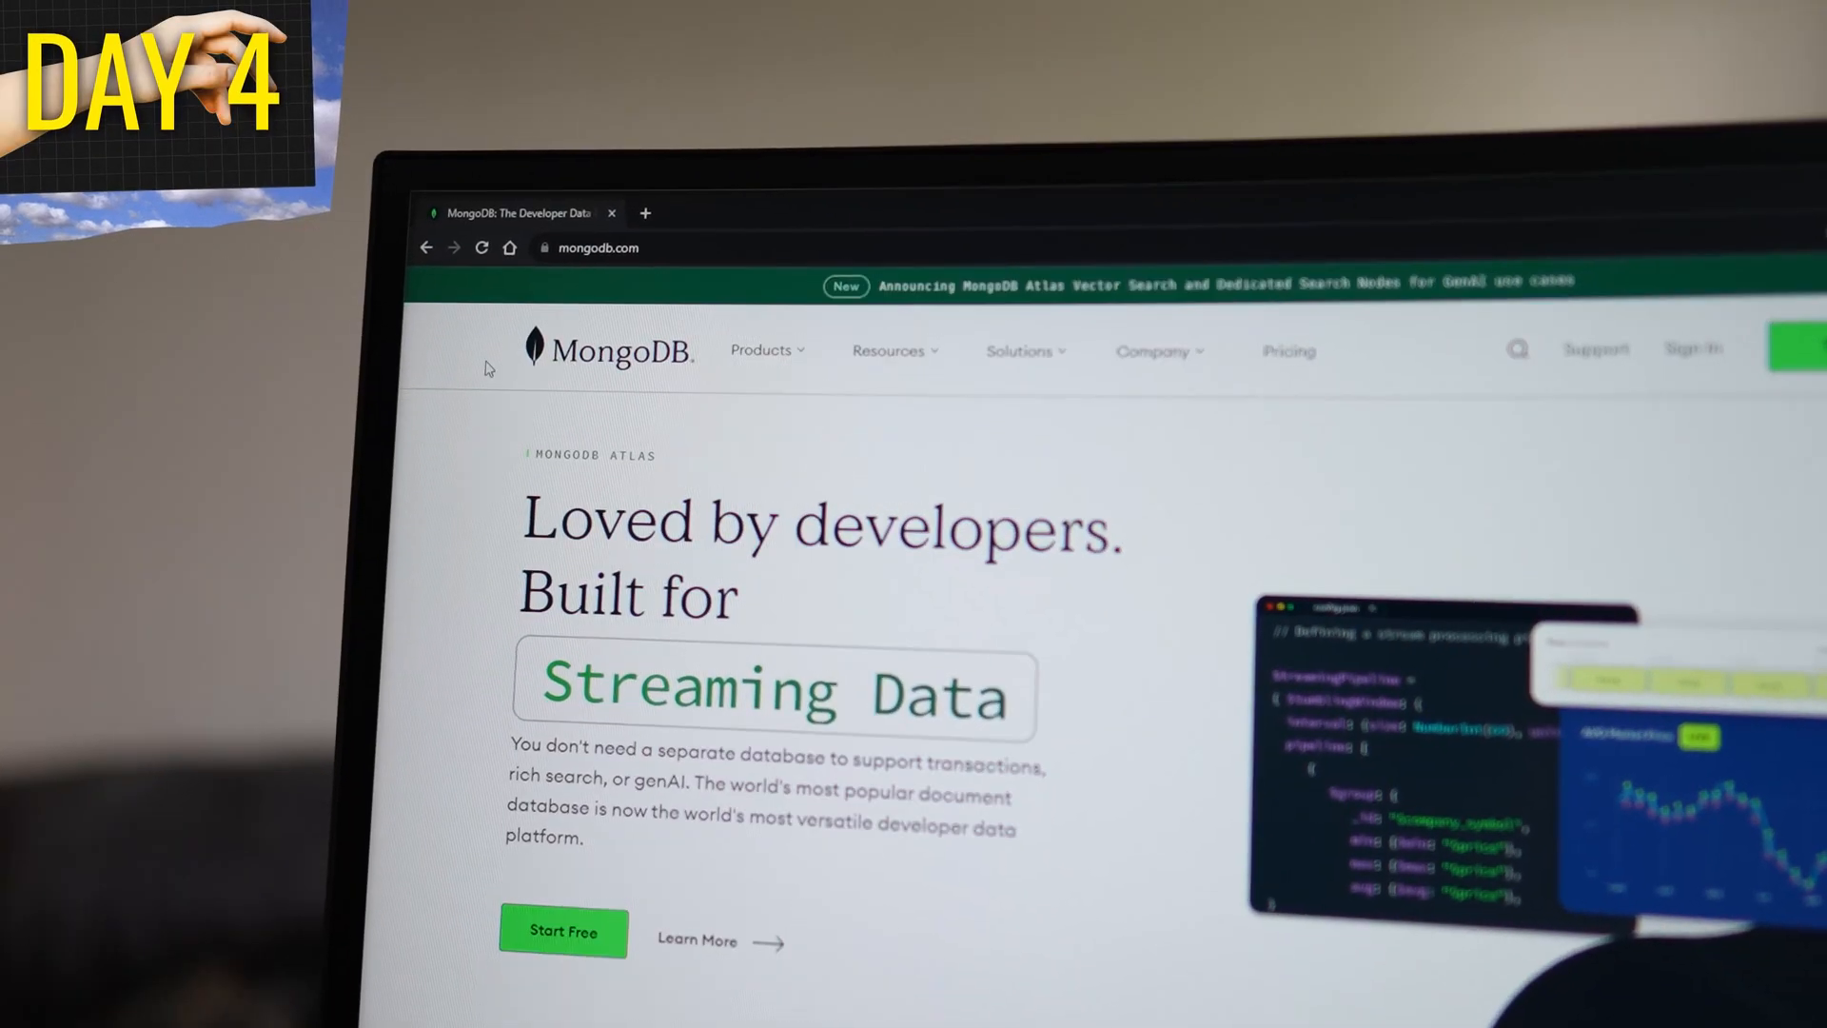
pyautogui.scroll(-3)
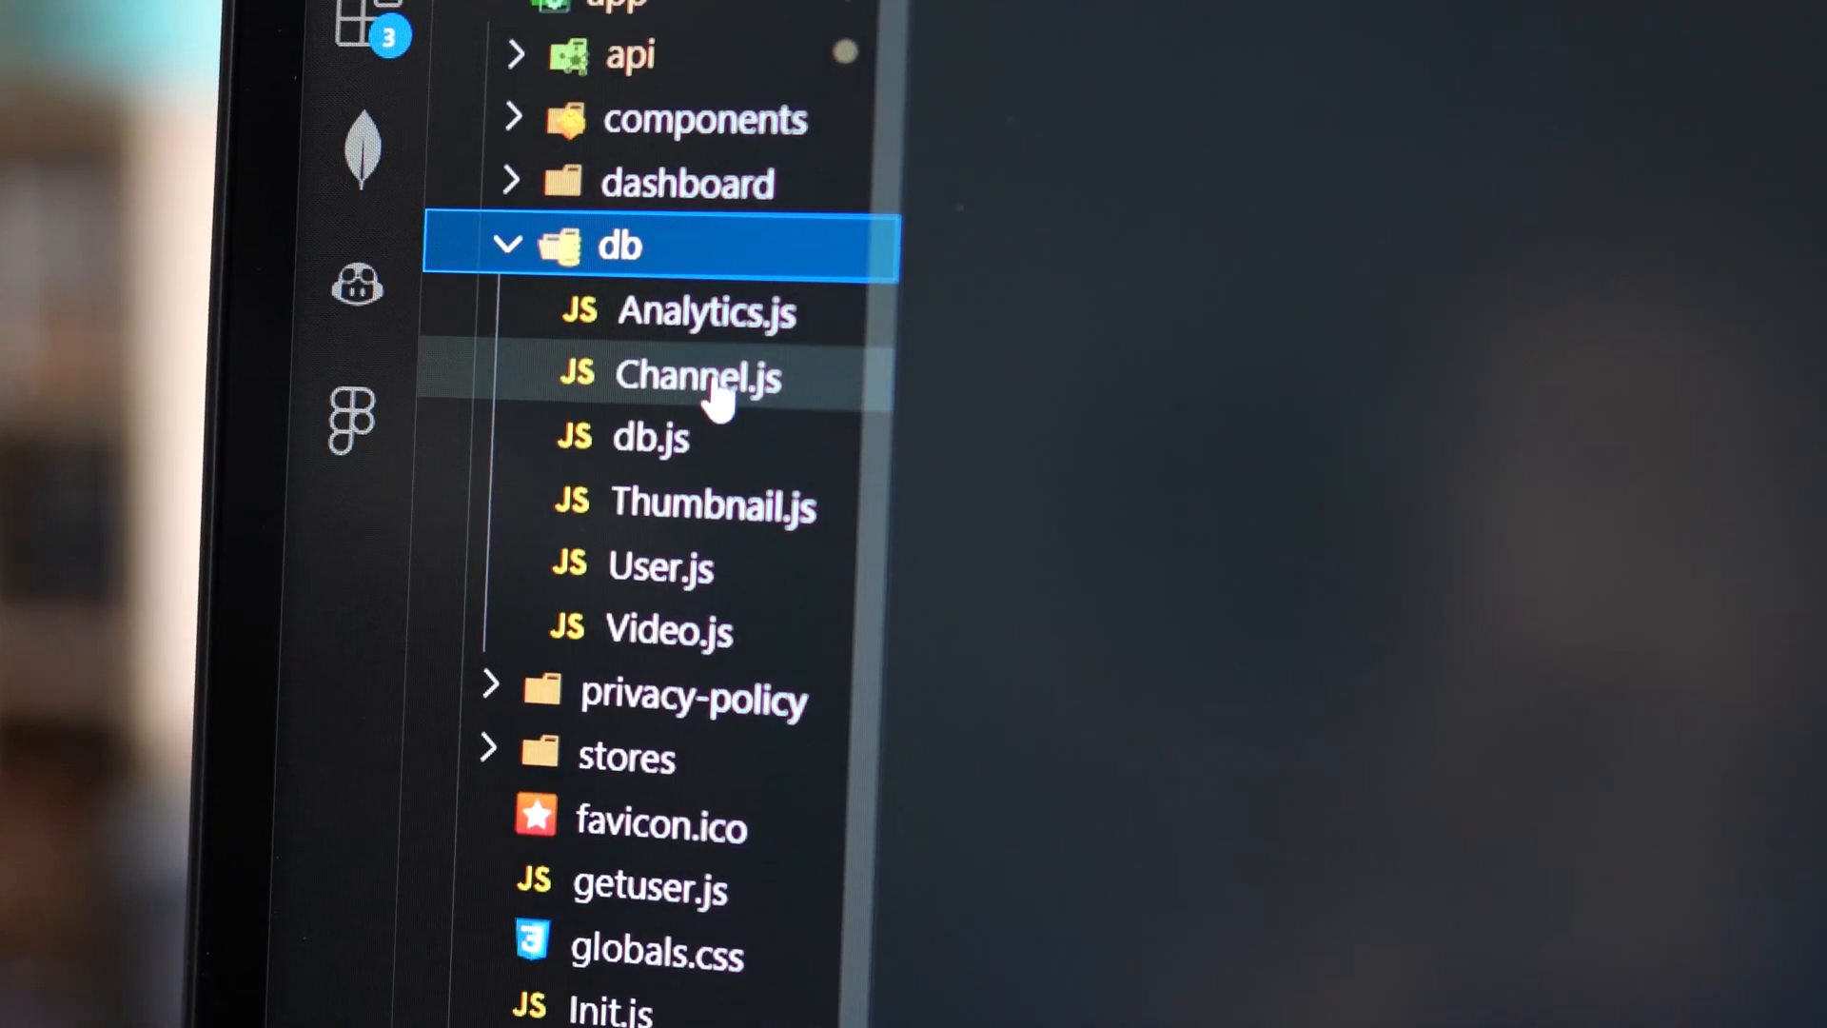
# Review the Channel, Thumbnail and User schema files in the db folder.
pyautogui.click(696, 375)
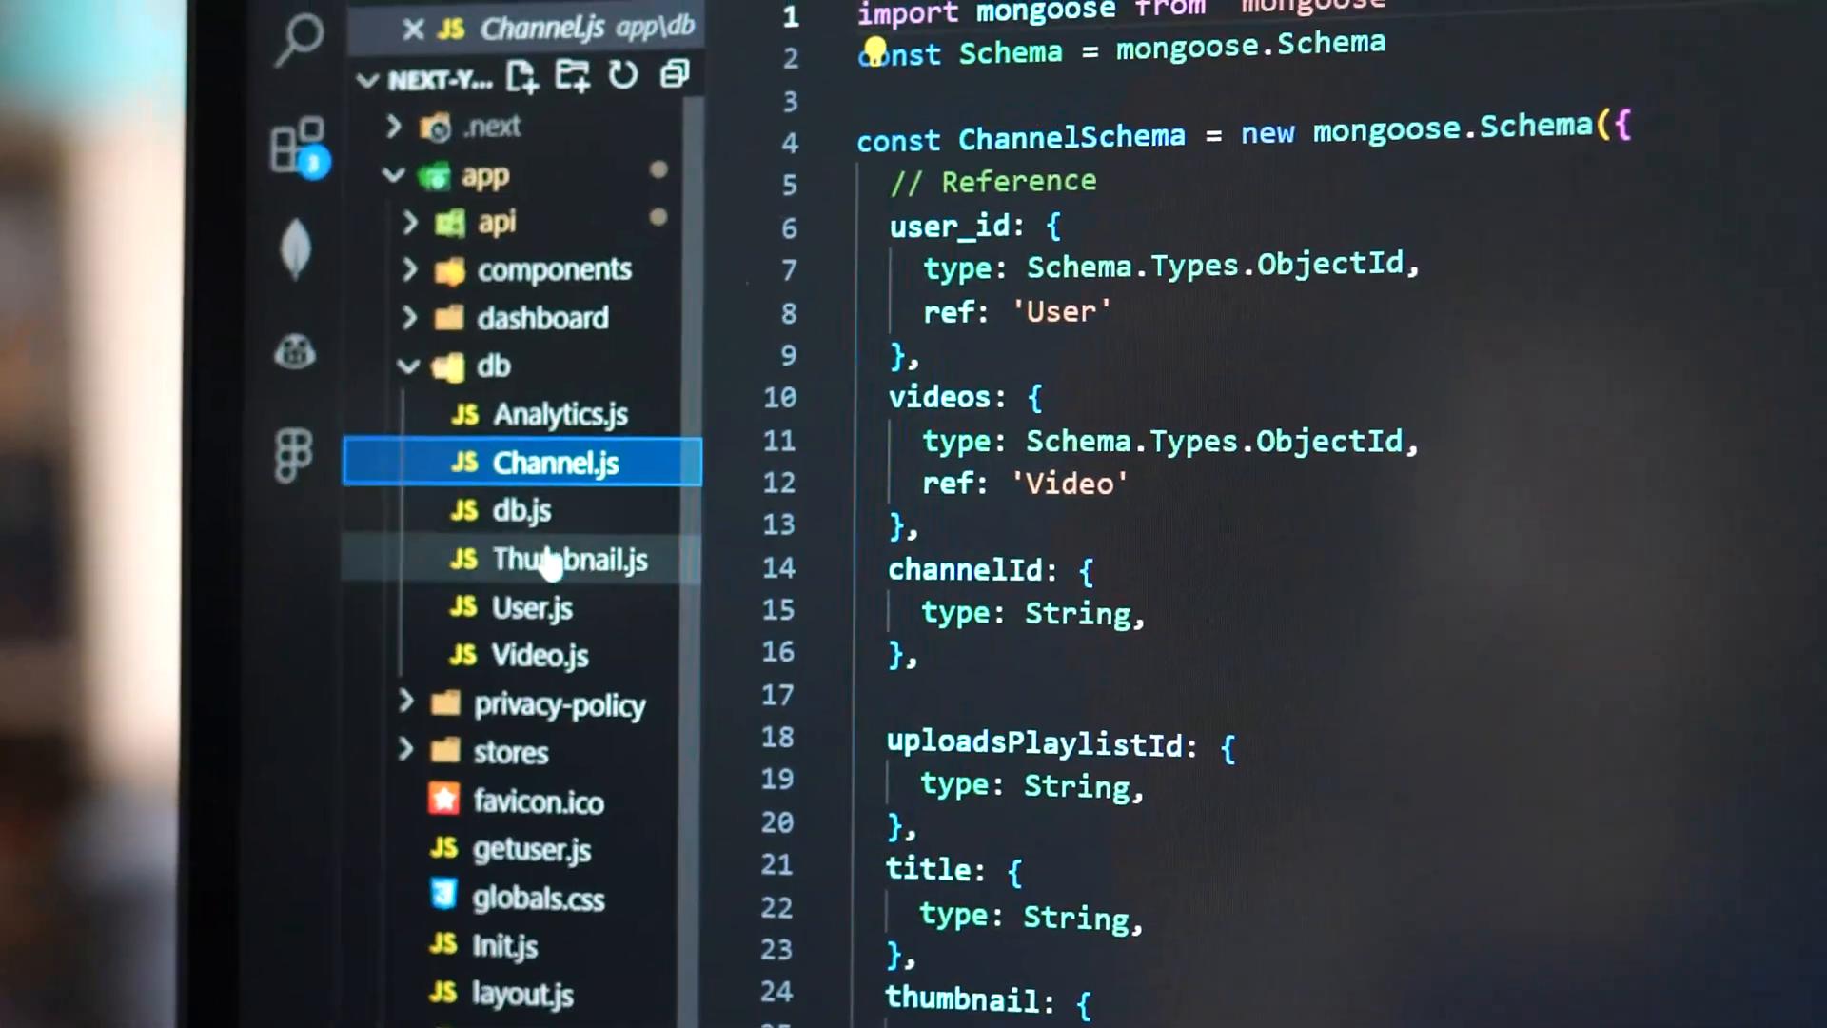
pyautogui.click(571, 560)
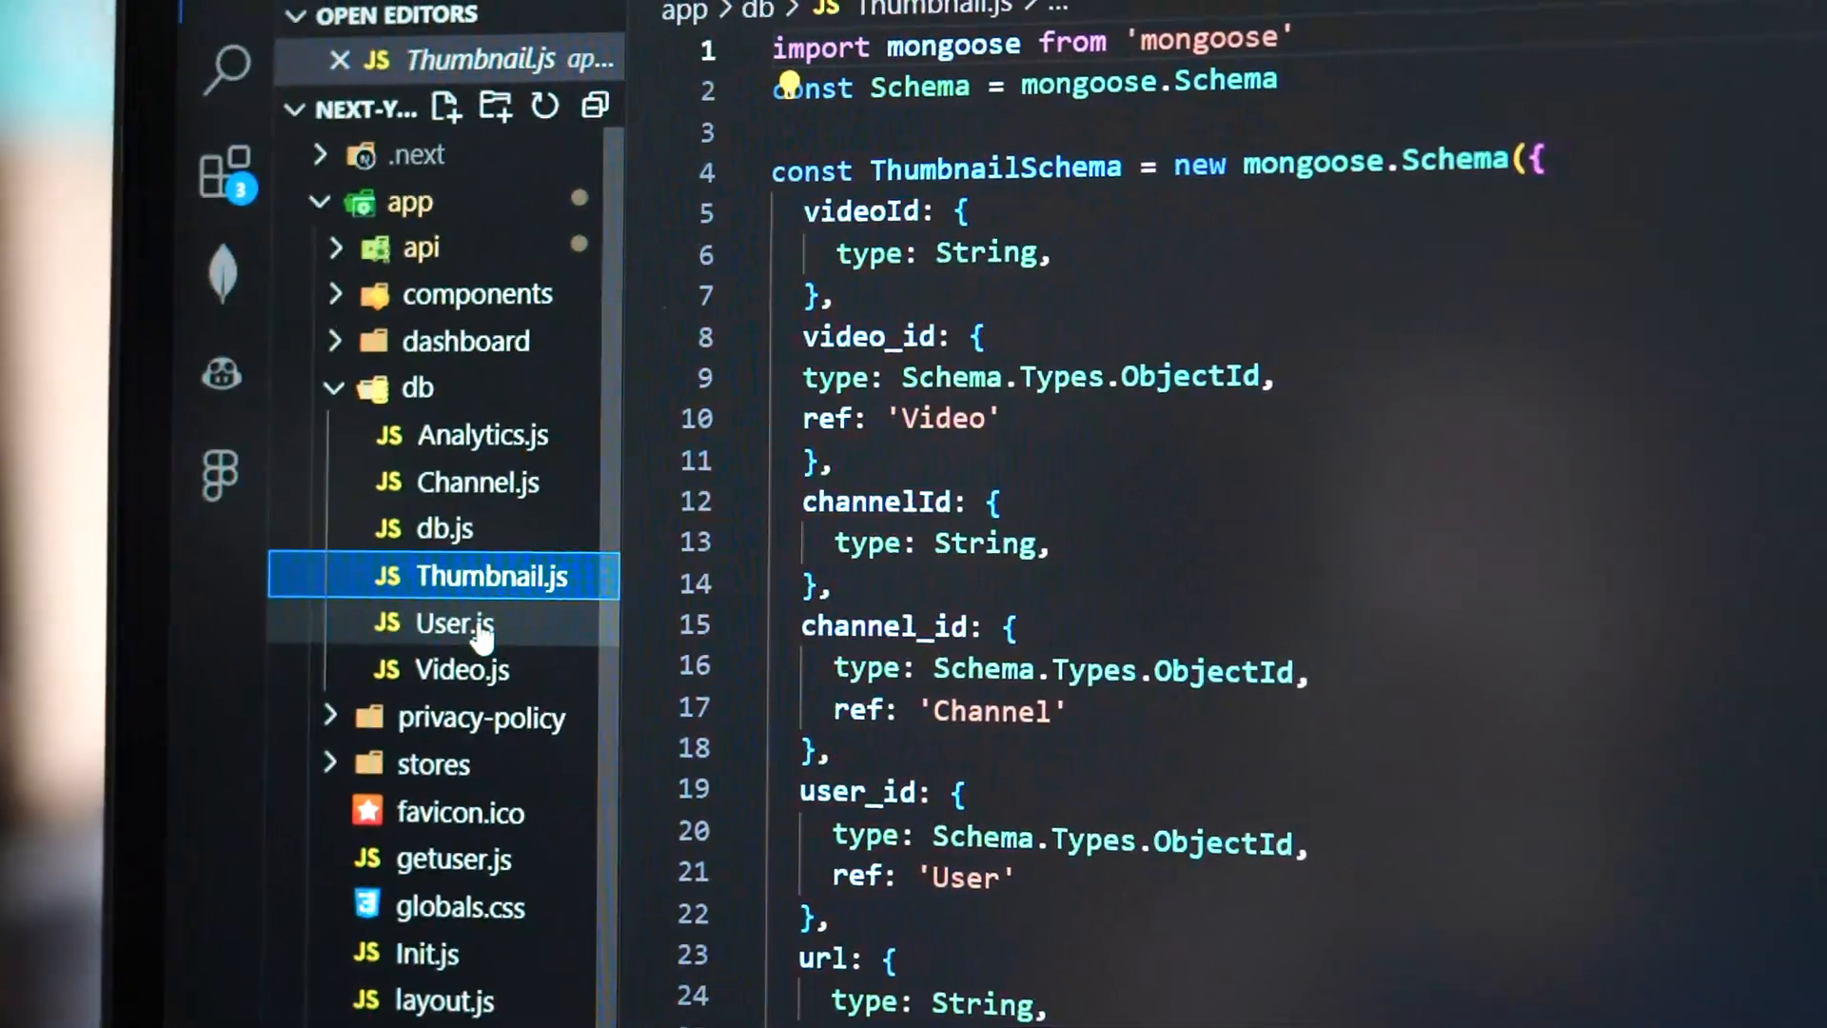
pyautogui.click(455, 670)
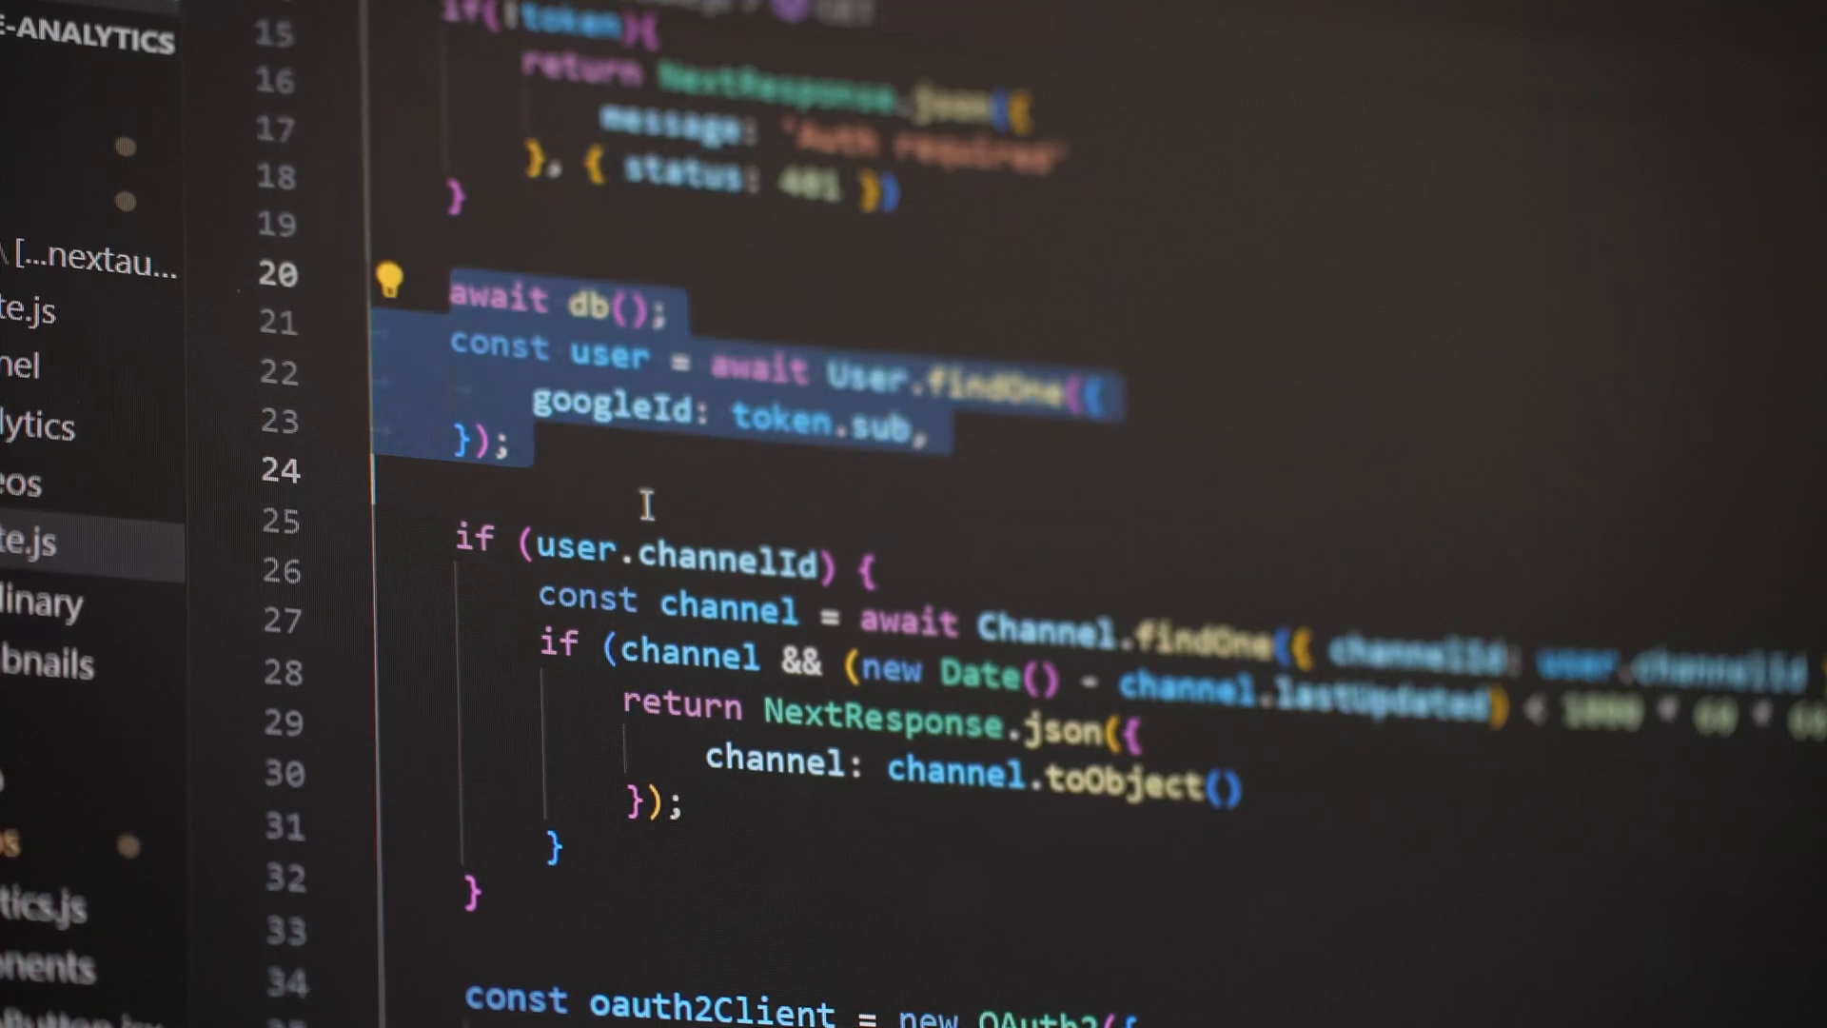
pyautogui.scroll(-3)
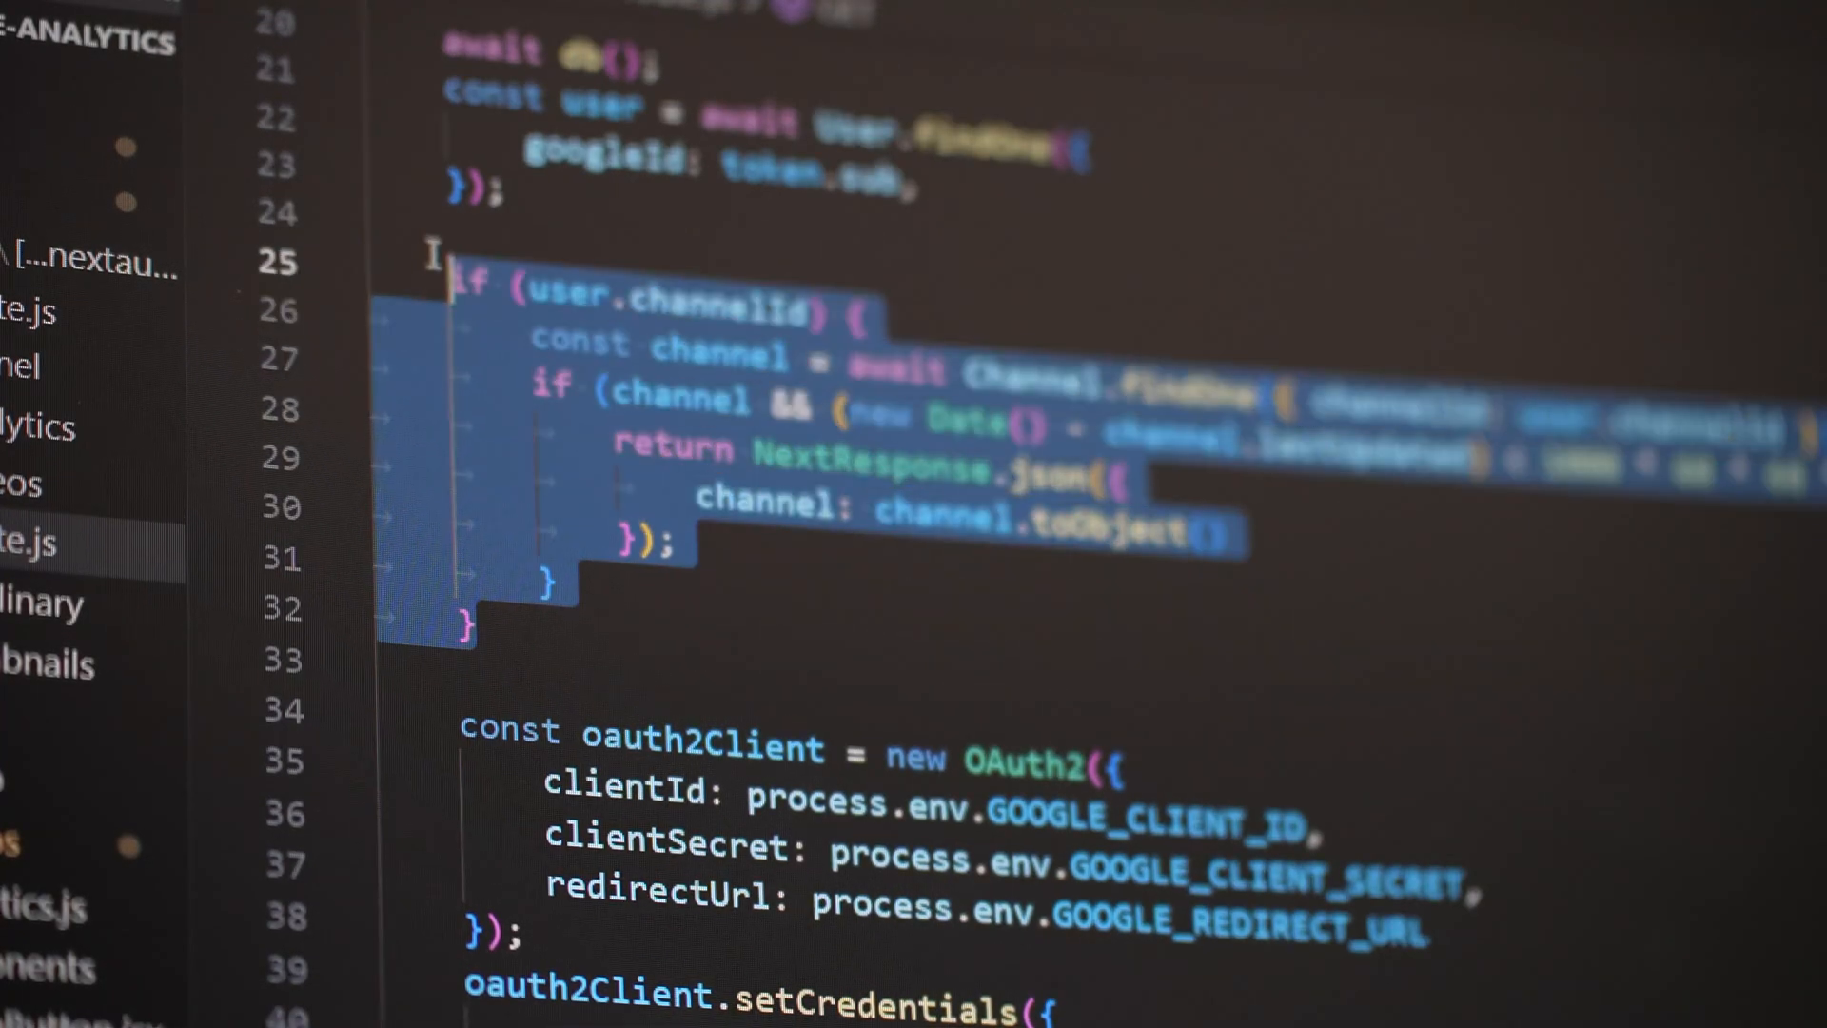
# Scroll through the channel route.js code that fetches and saves YouTube channel data.
pyautogui.scroll(-3)
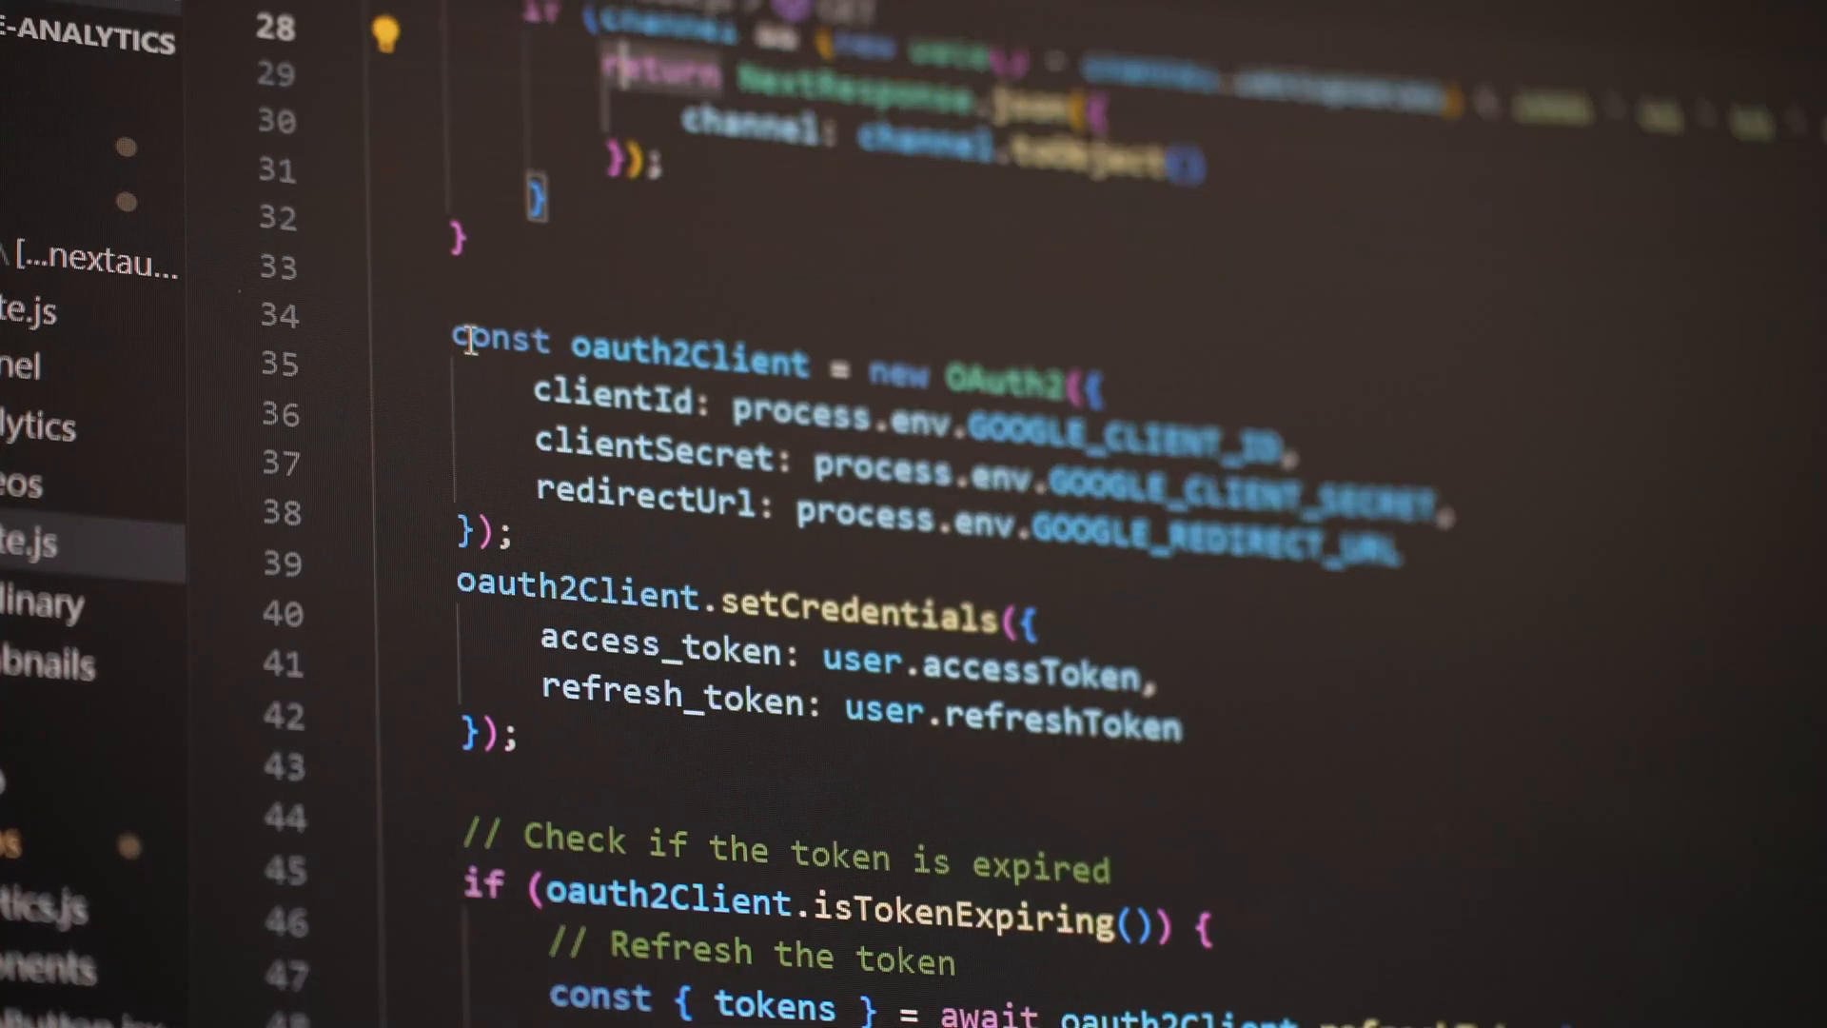
pyautogui.scroll(-3)
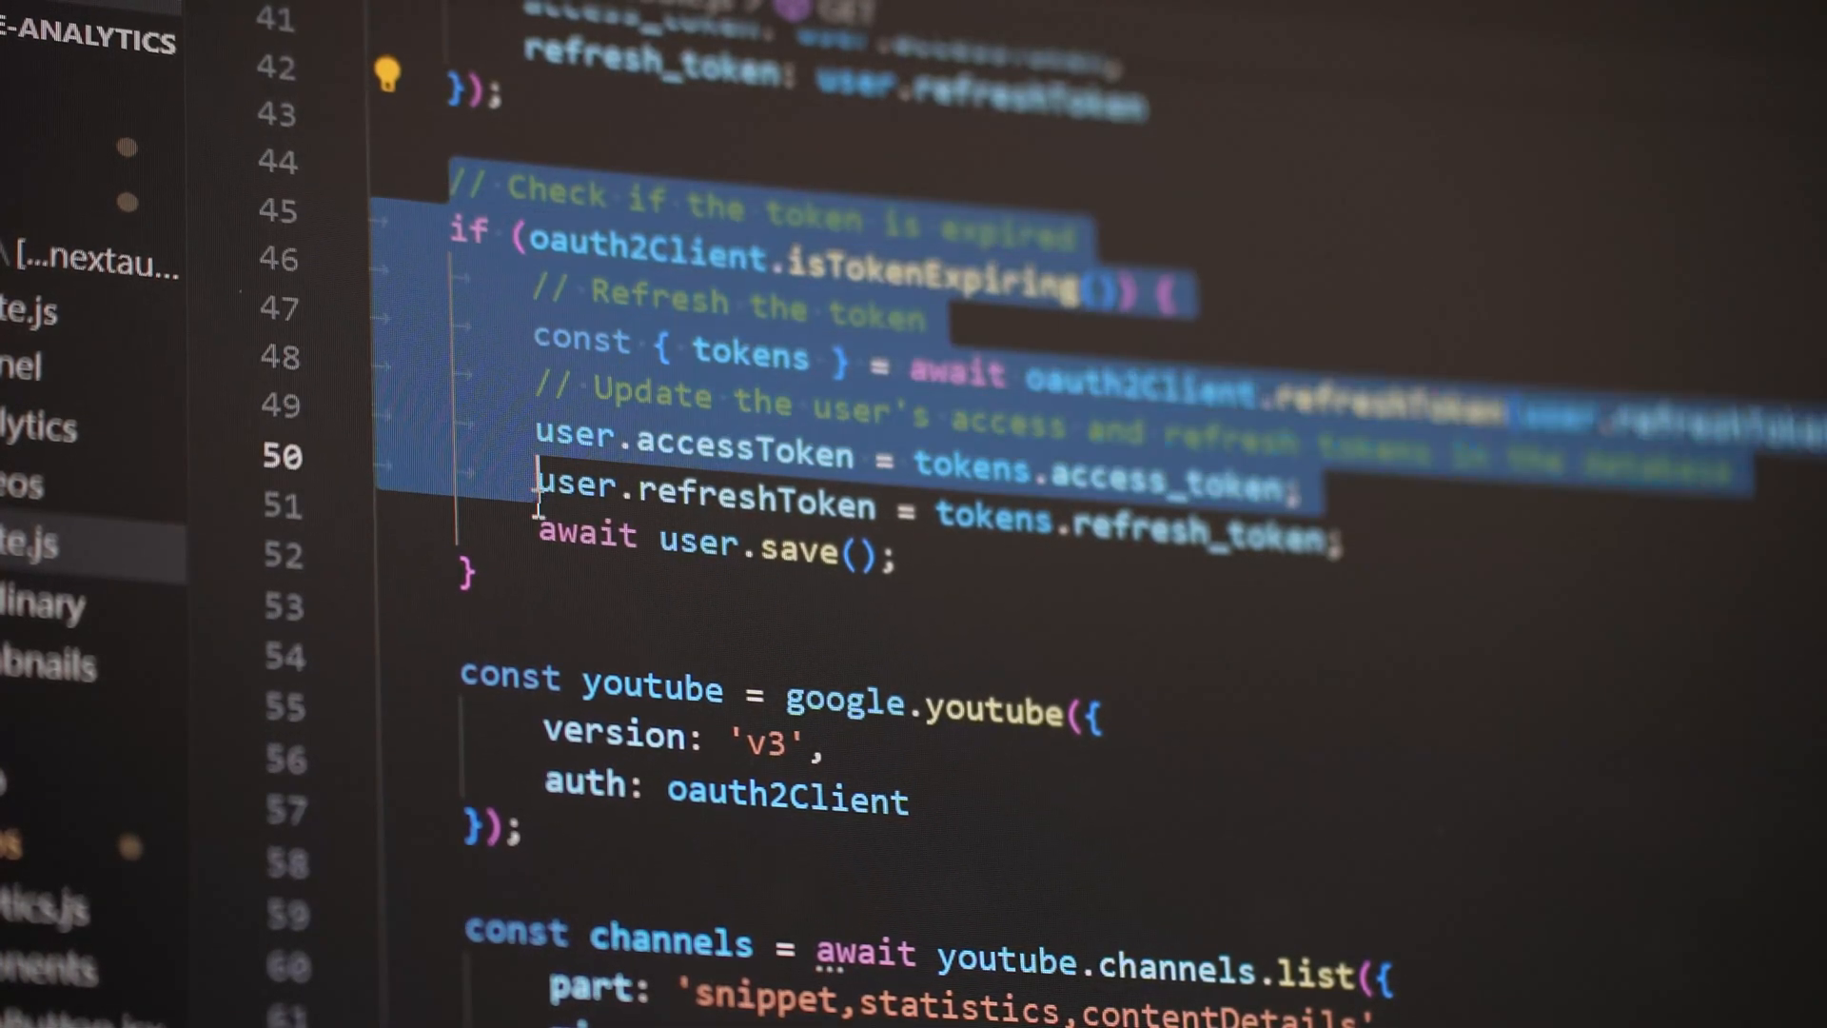
pyautogui.scroll(-3)
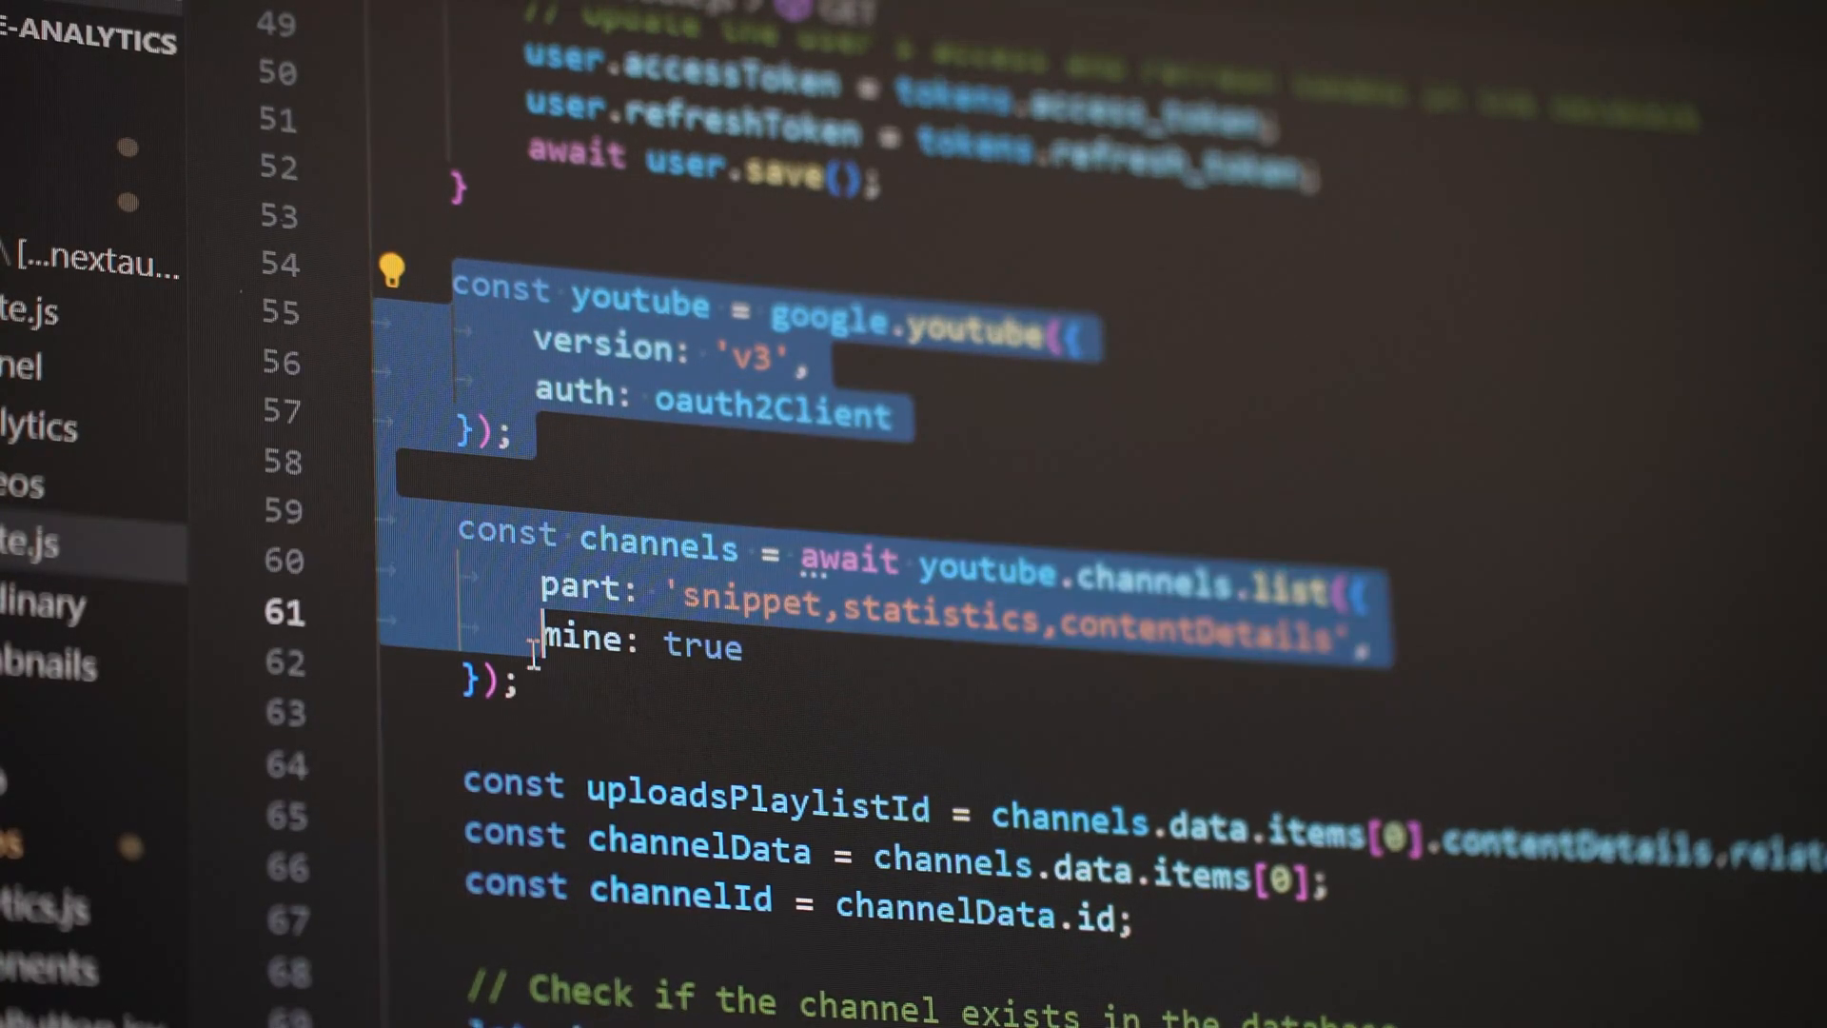
pyautogui.click(548, 678)
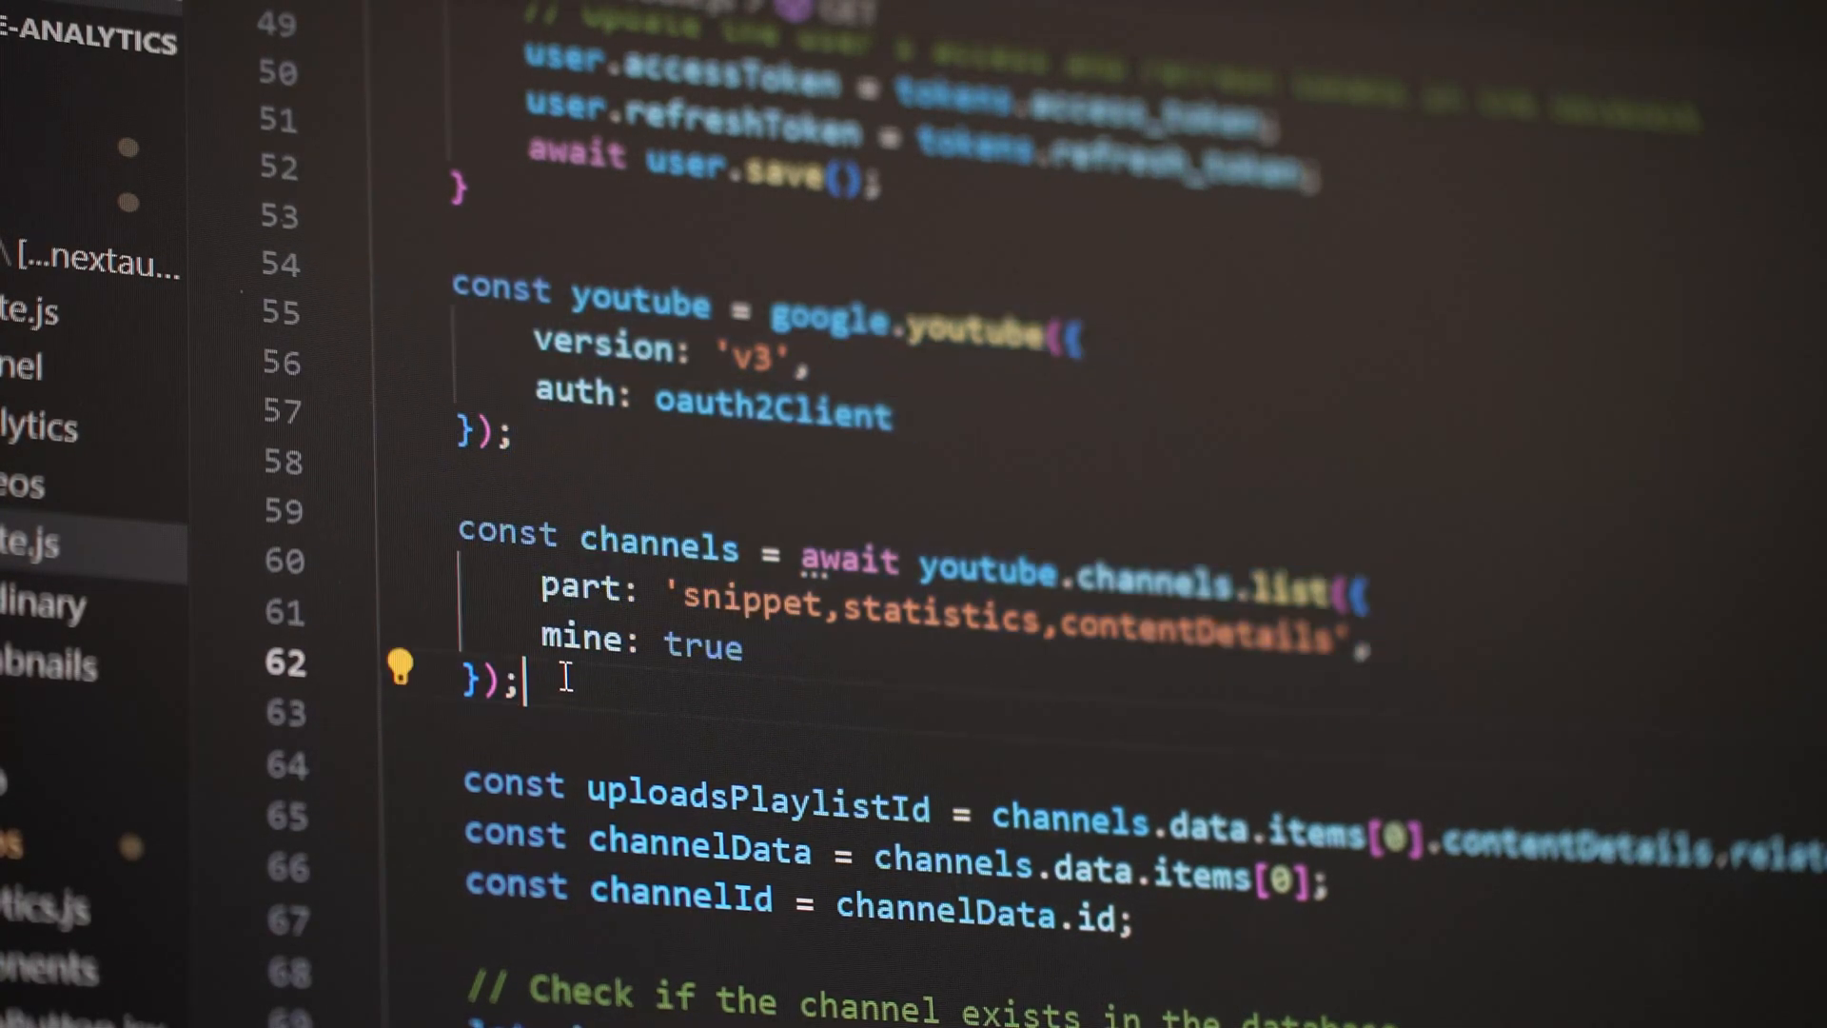
pyautogui.scroll(-3)
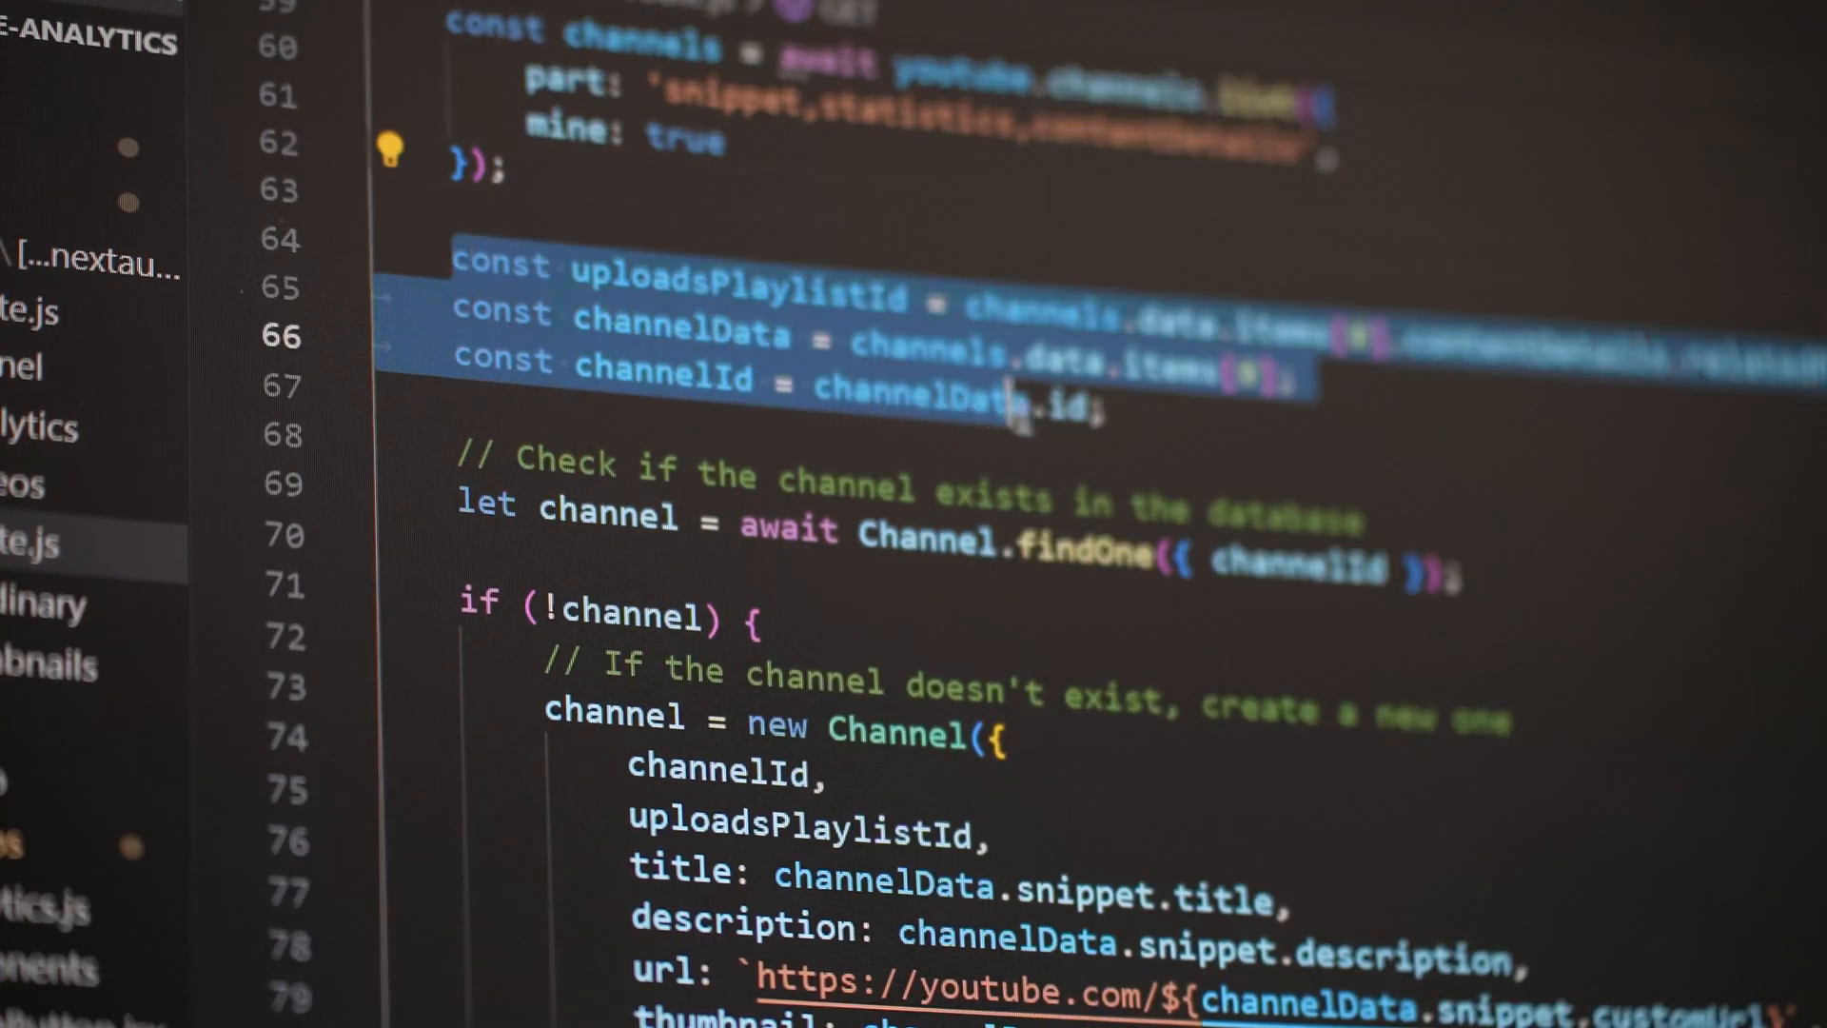
pyautogui.scroll(-3)
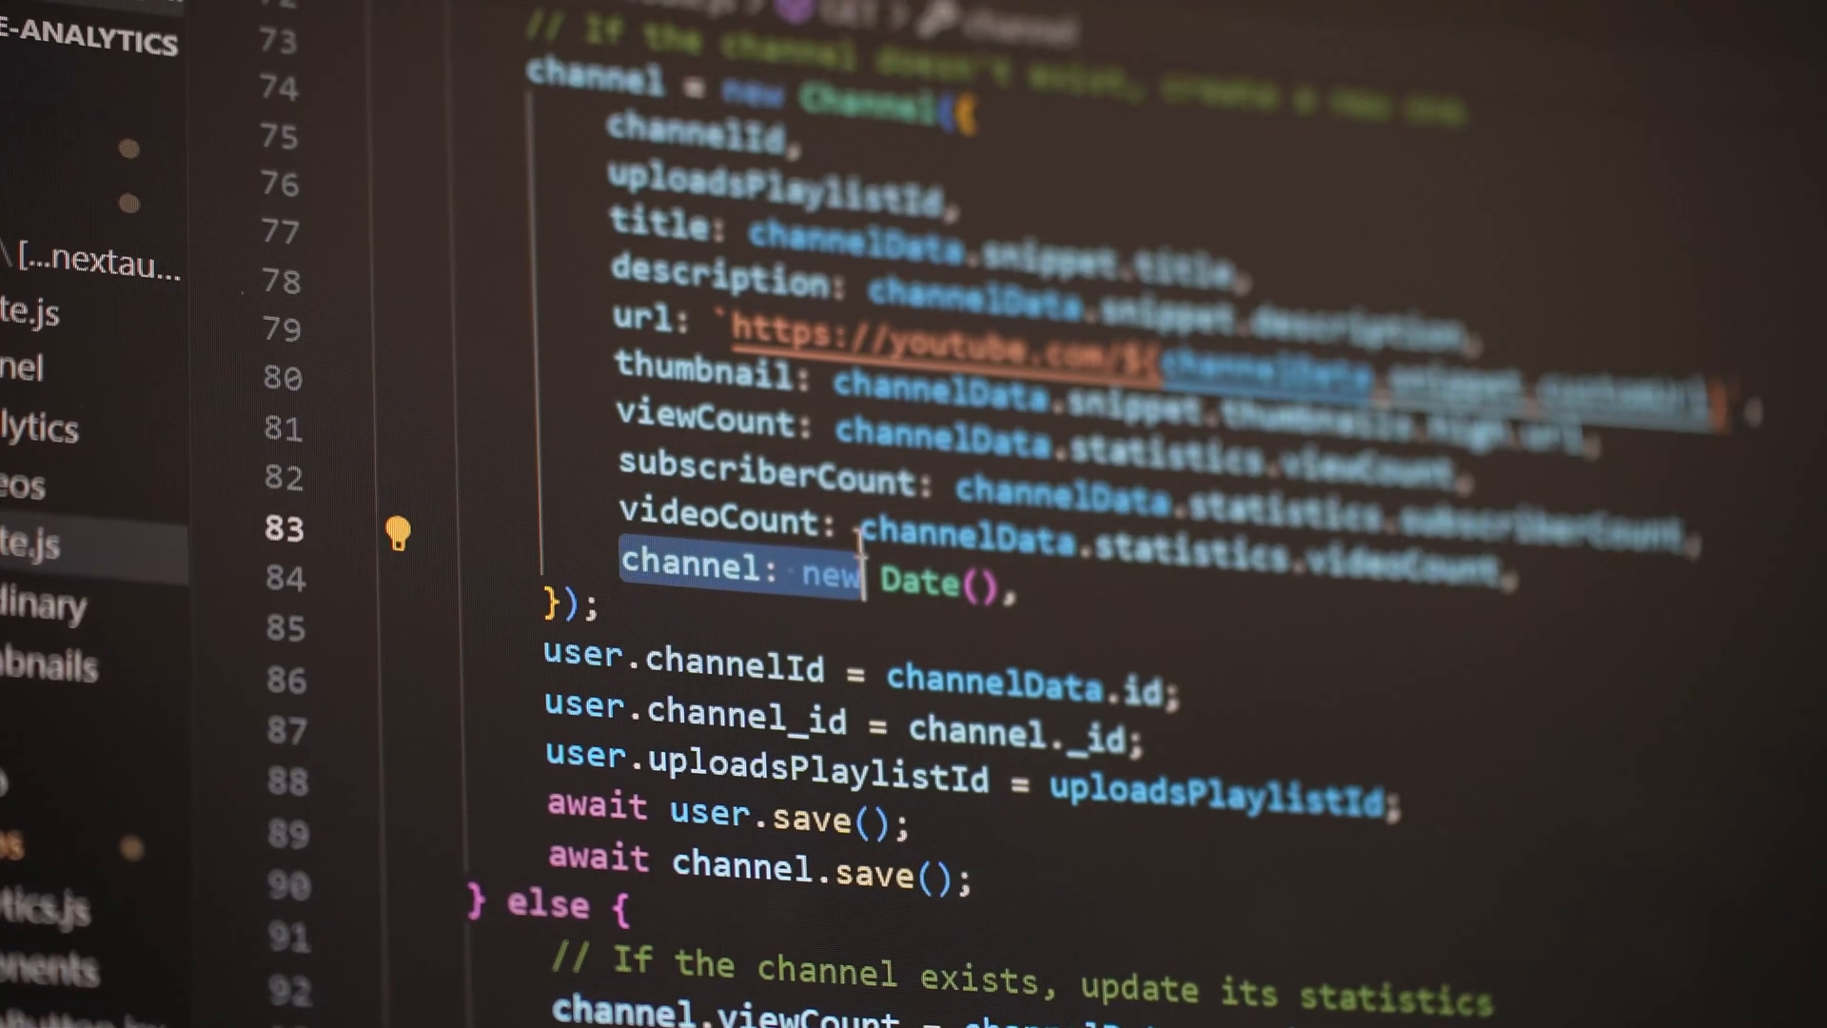
pyautogui.scroll(-3)
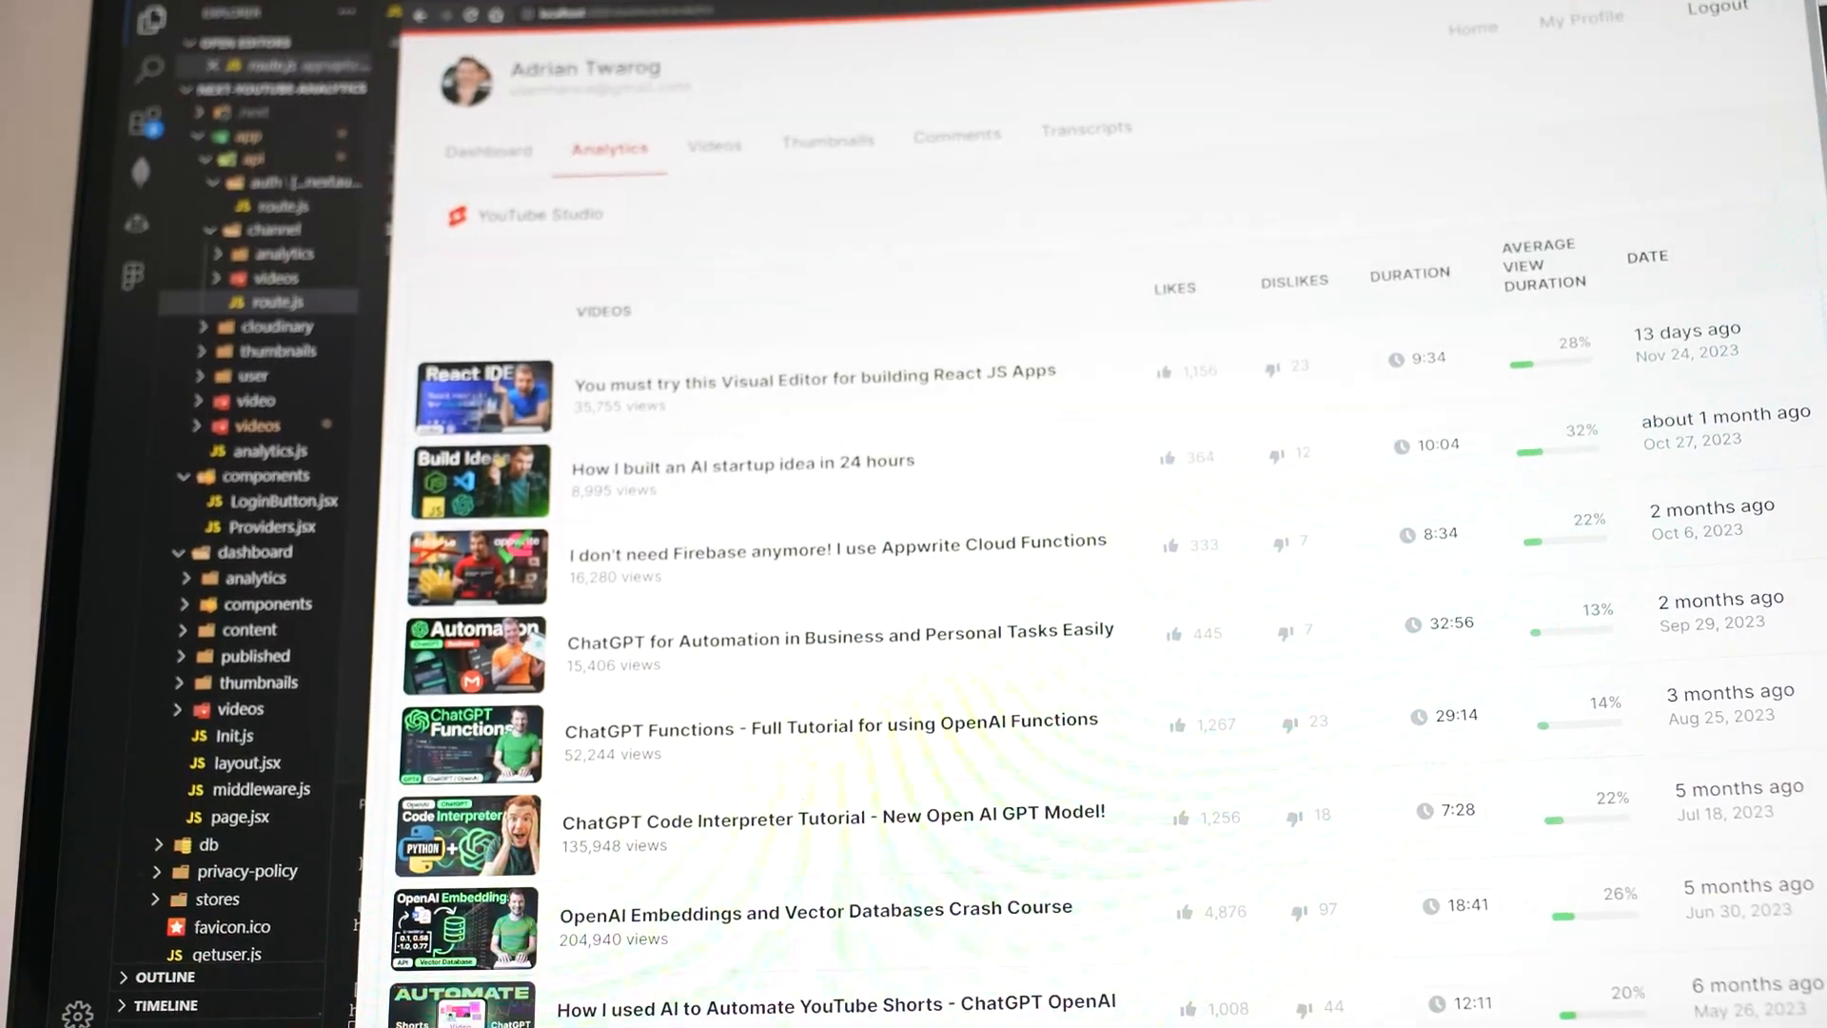
# Open the ChatGPT Automation video's analytics and scroll through its transcript.
pyautogui.scroll(-3)
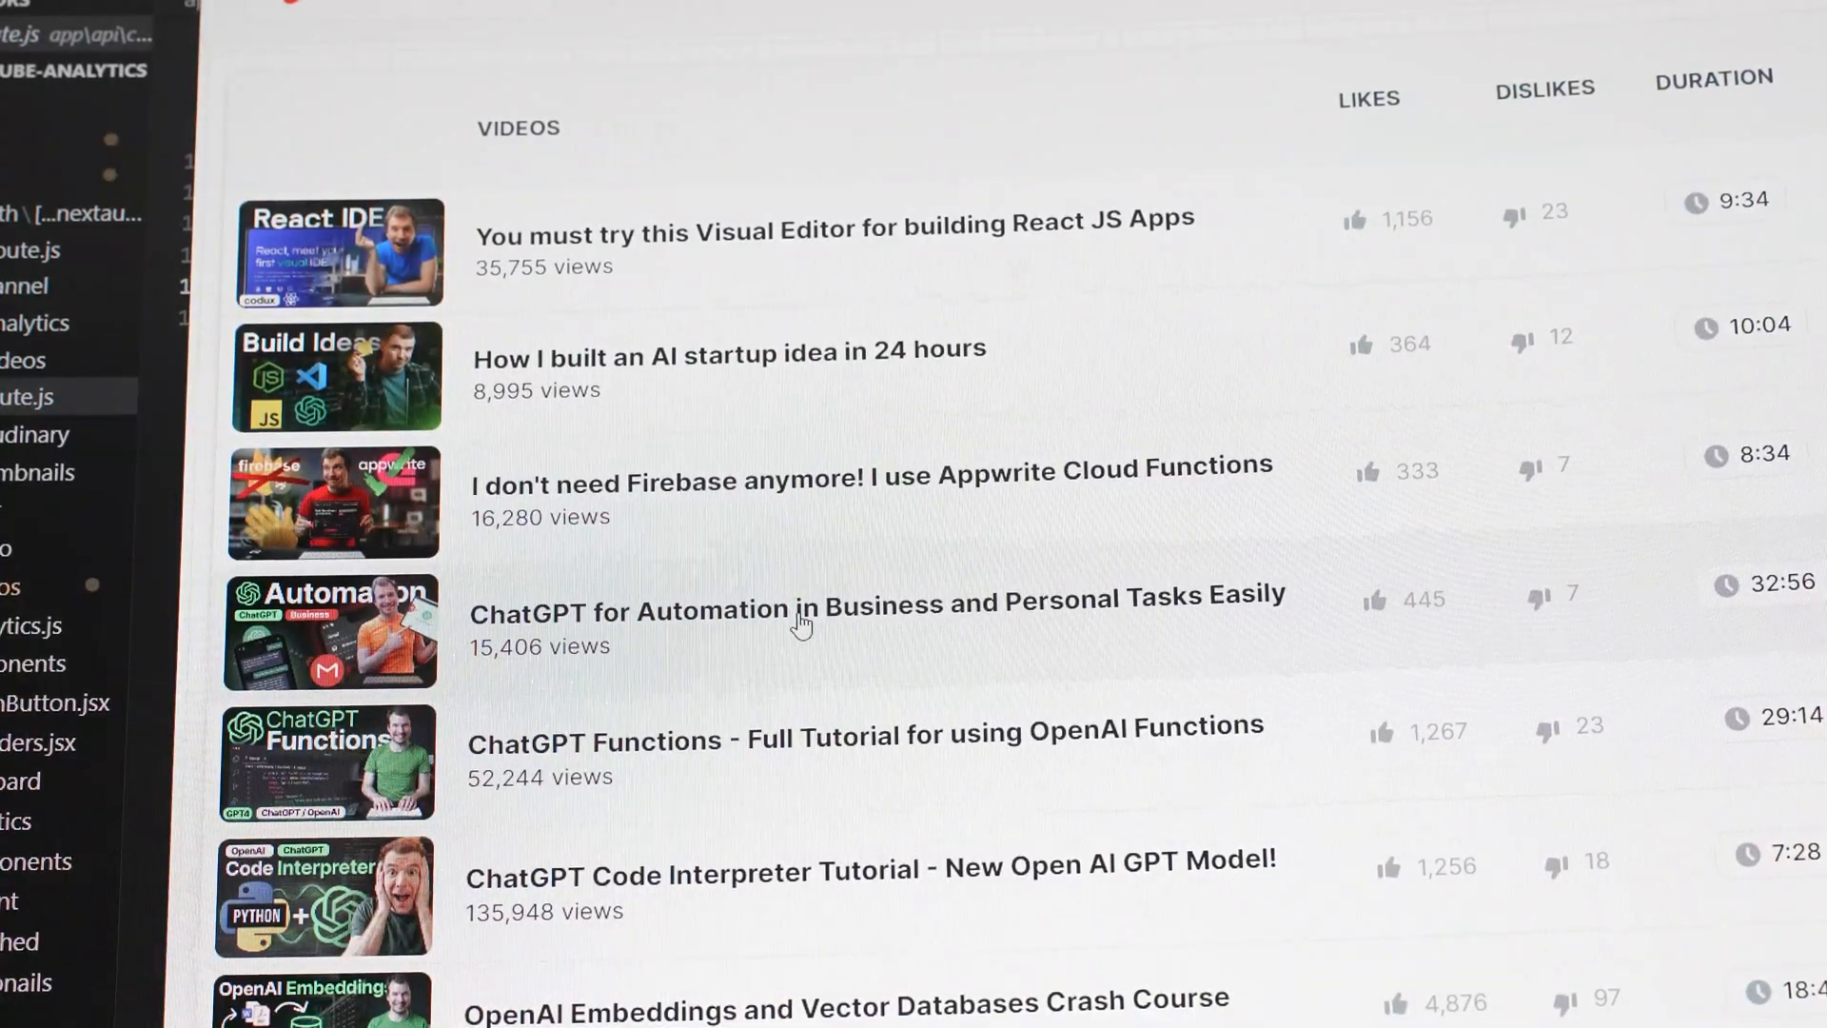
pyautogui.click(815, 609)
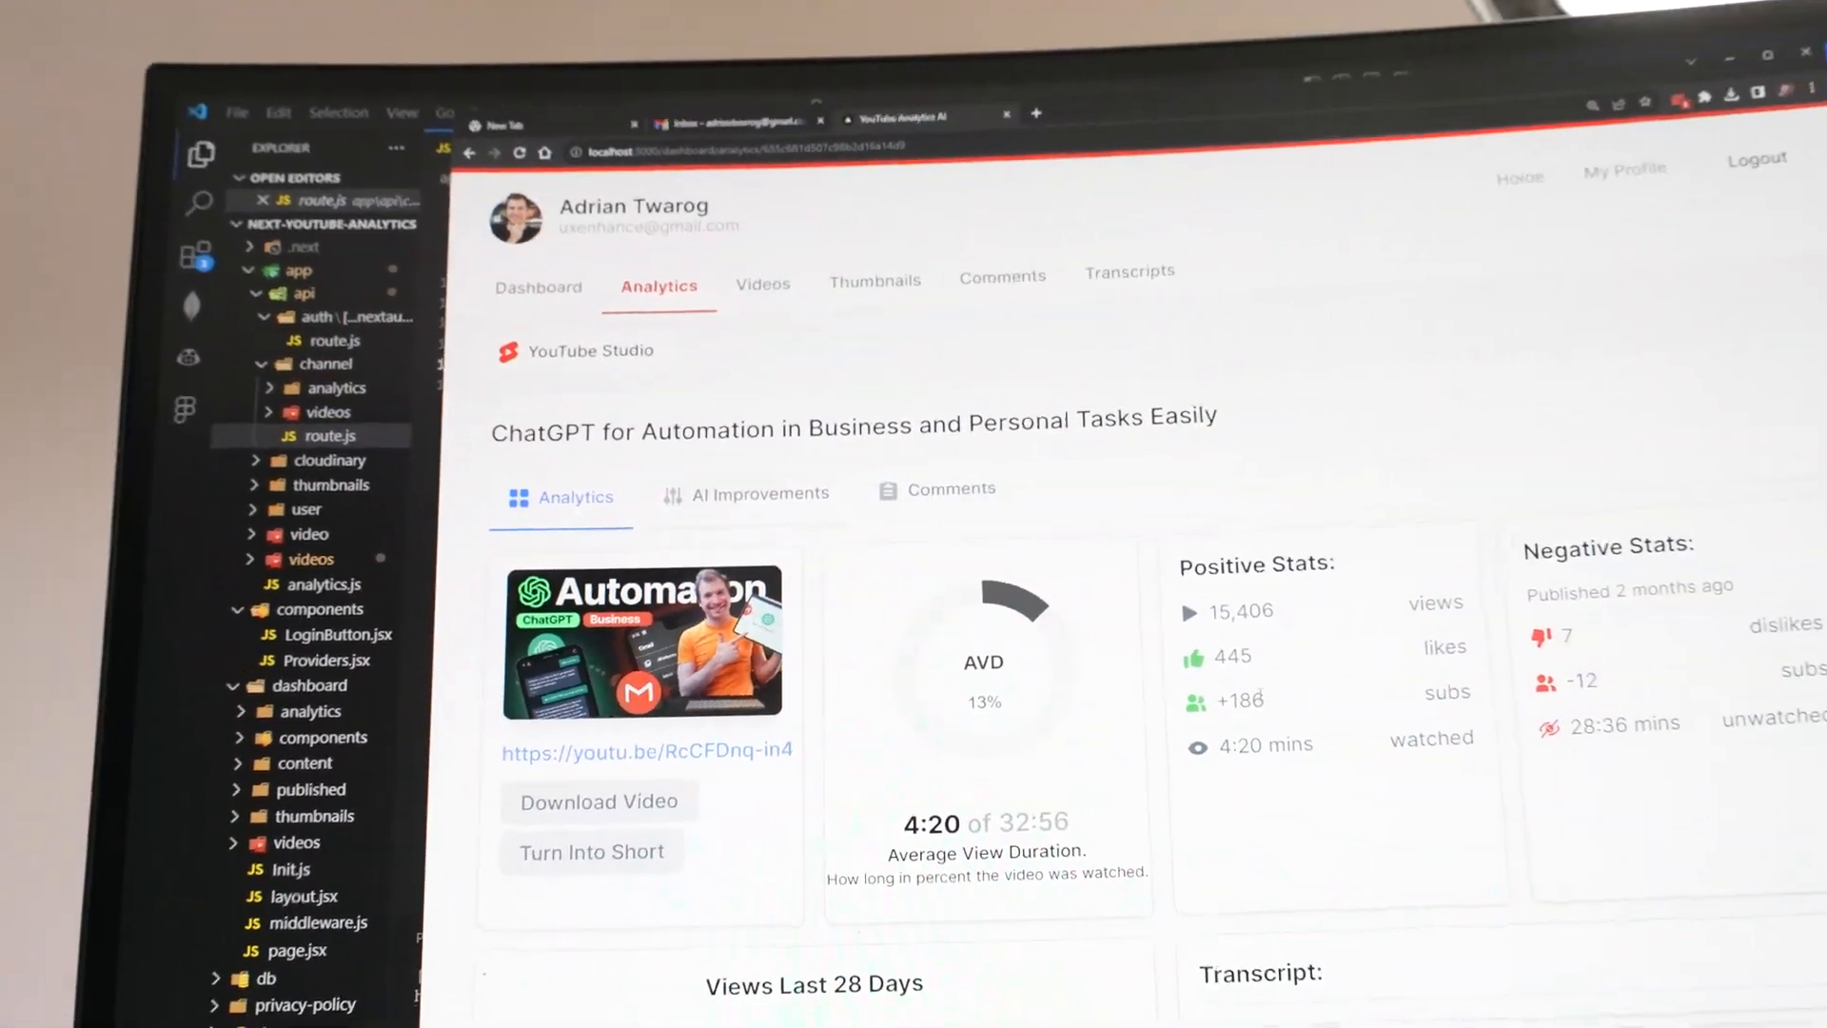
pyautogui.scroll(-3)
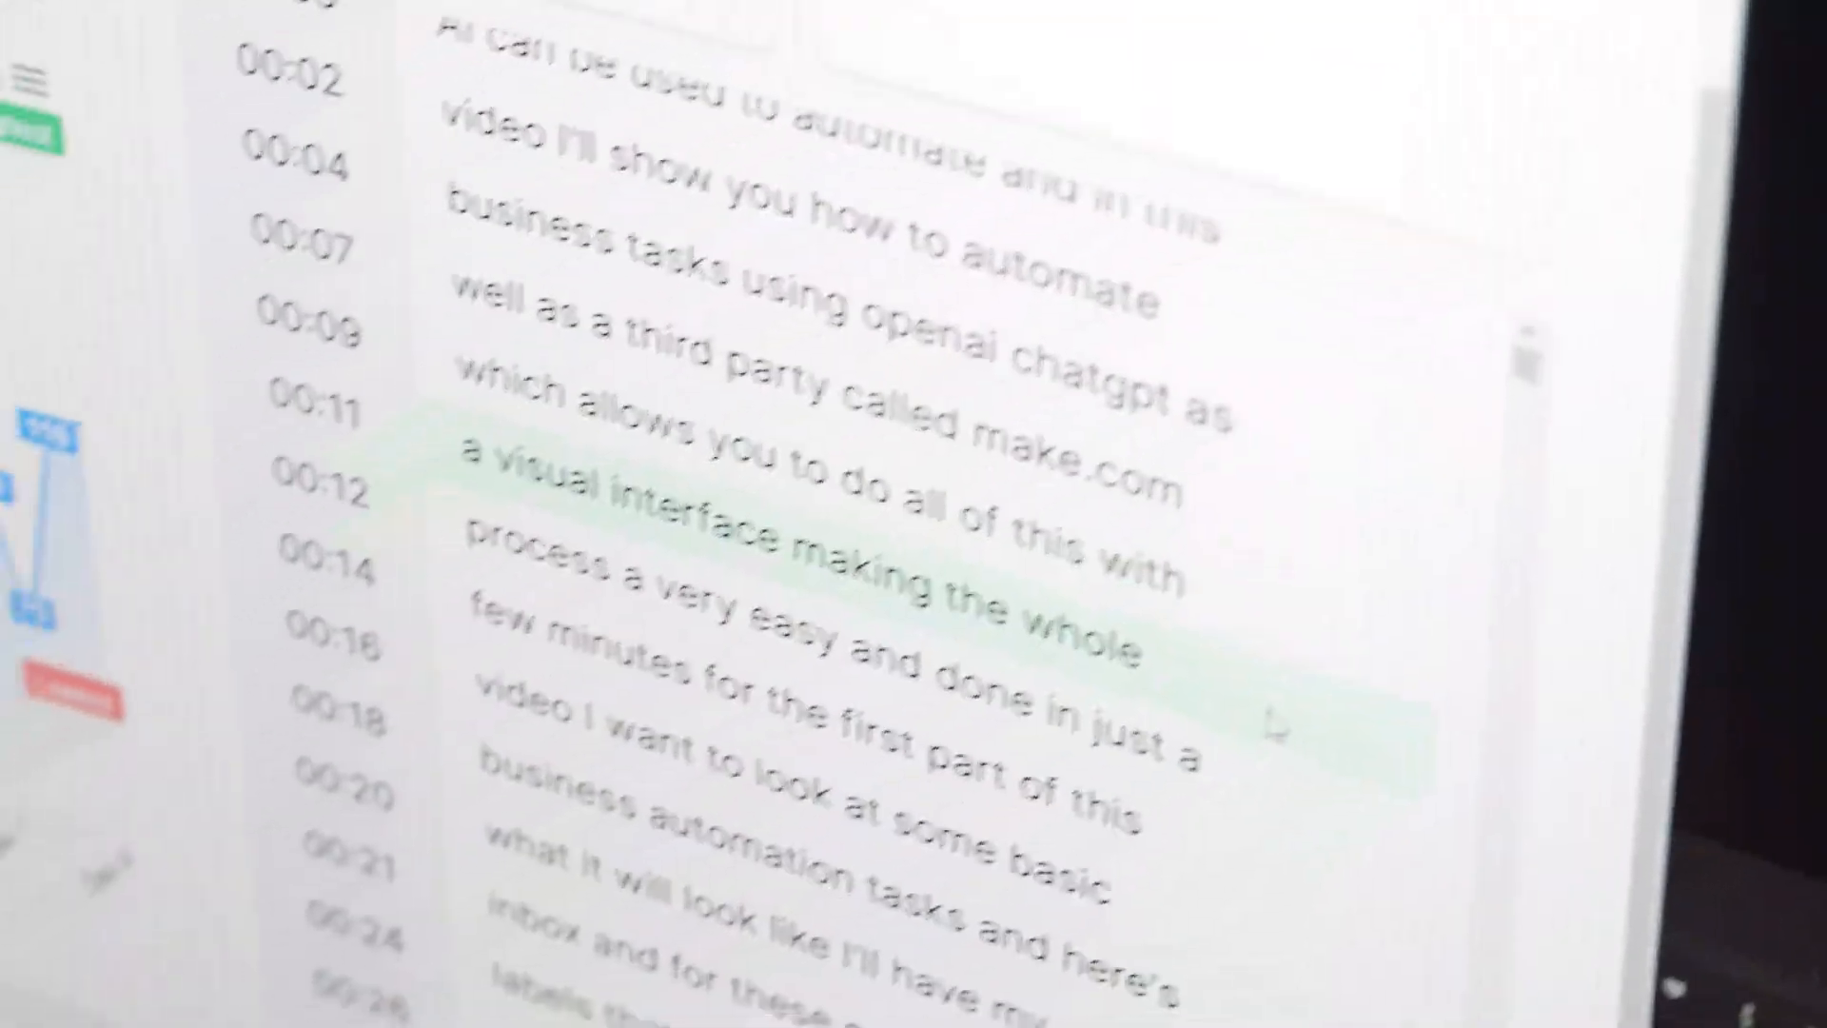
pyautogui.scroll(-3)
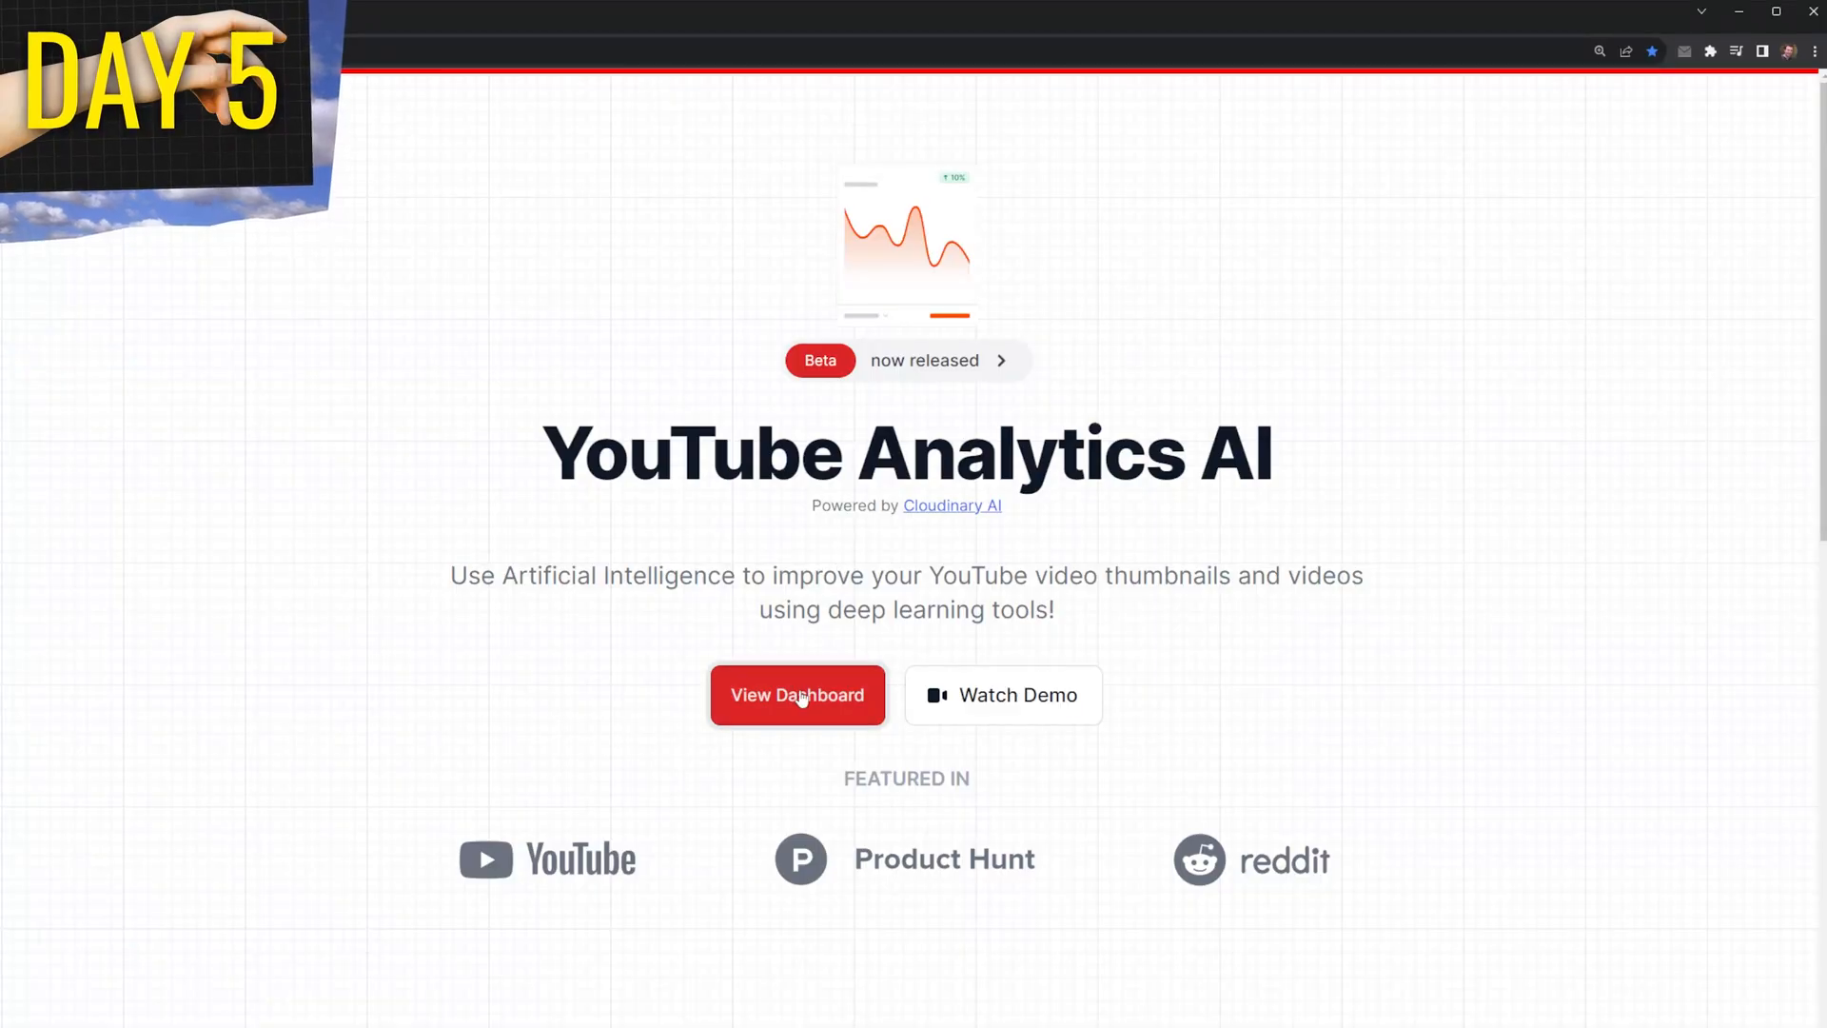
# Return to the dashboard and open the AI startup in 24 hours video's analytics.
pyautogui.click(797, 694)
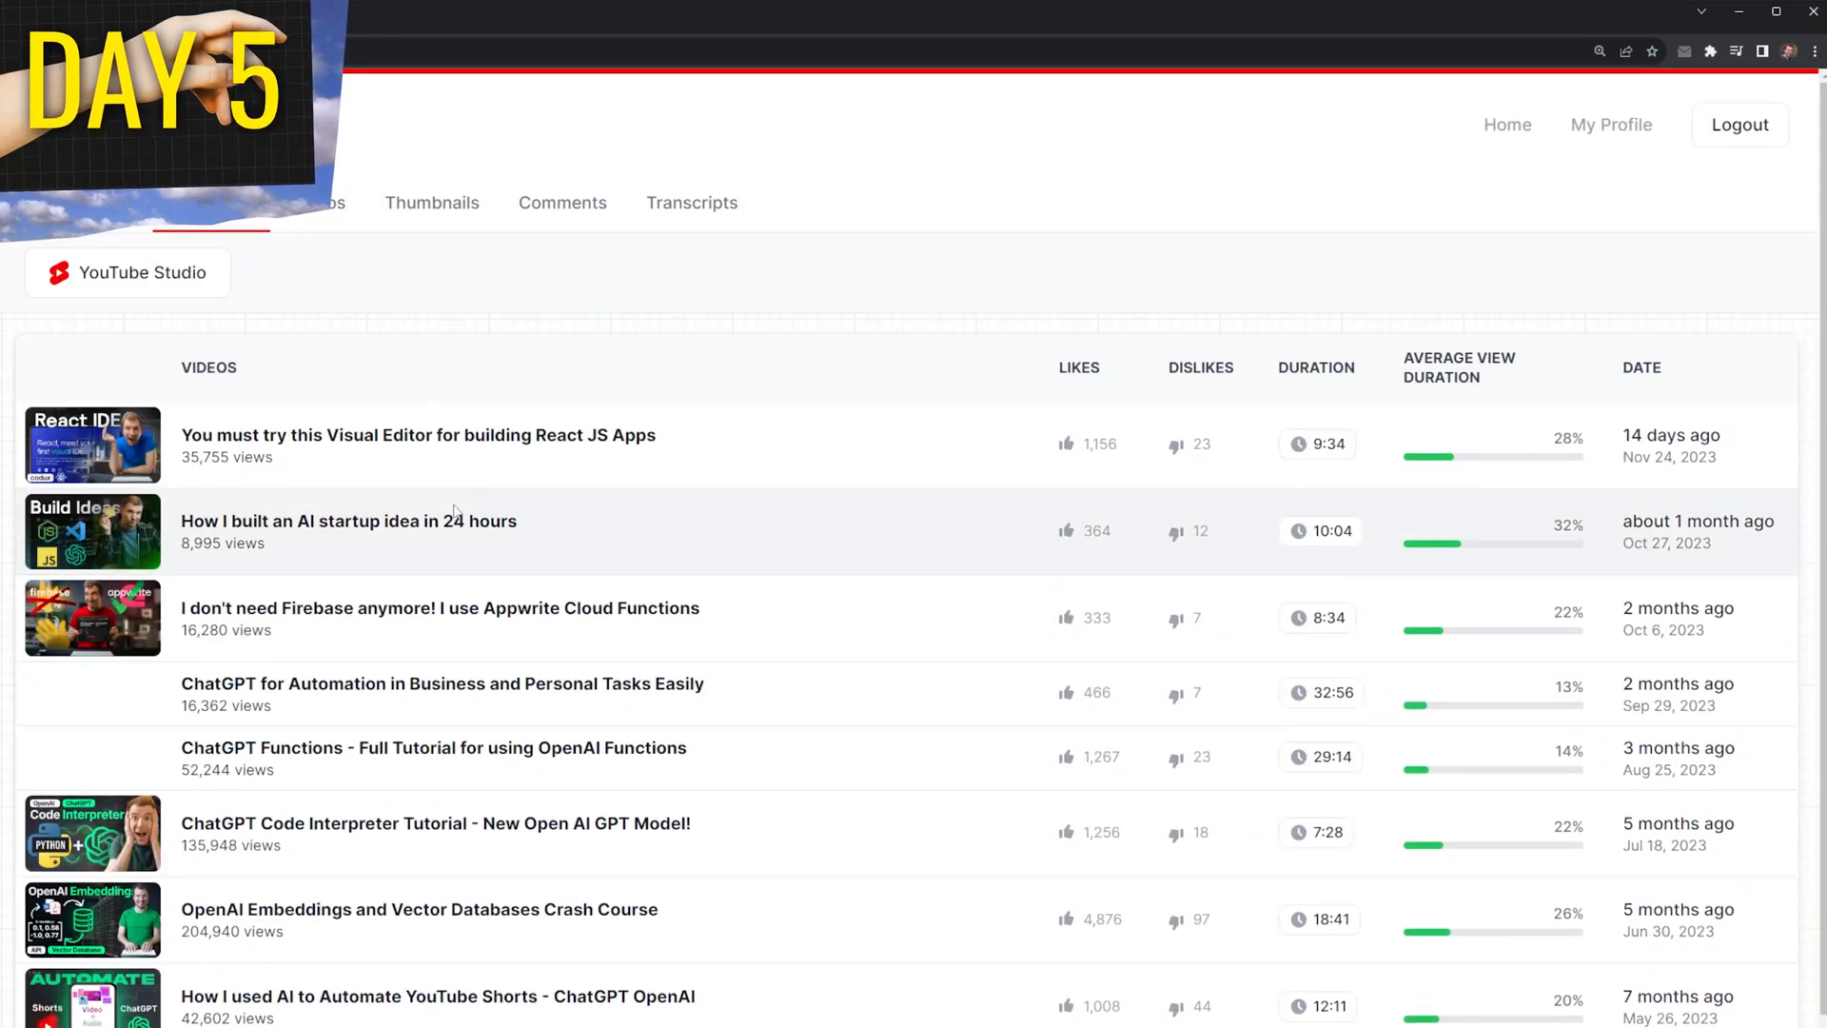
pyautogui.click(348, 530)
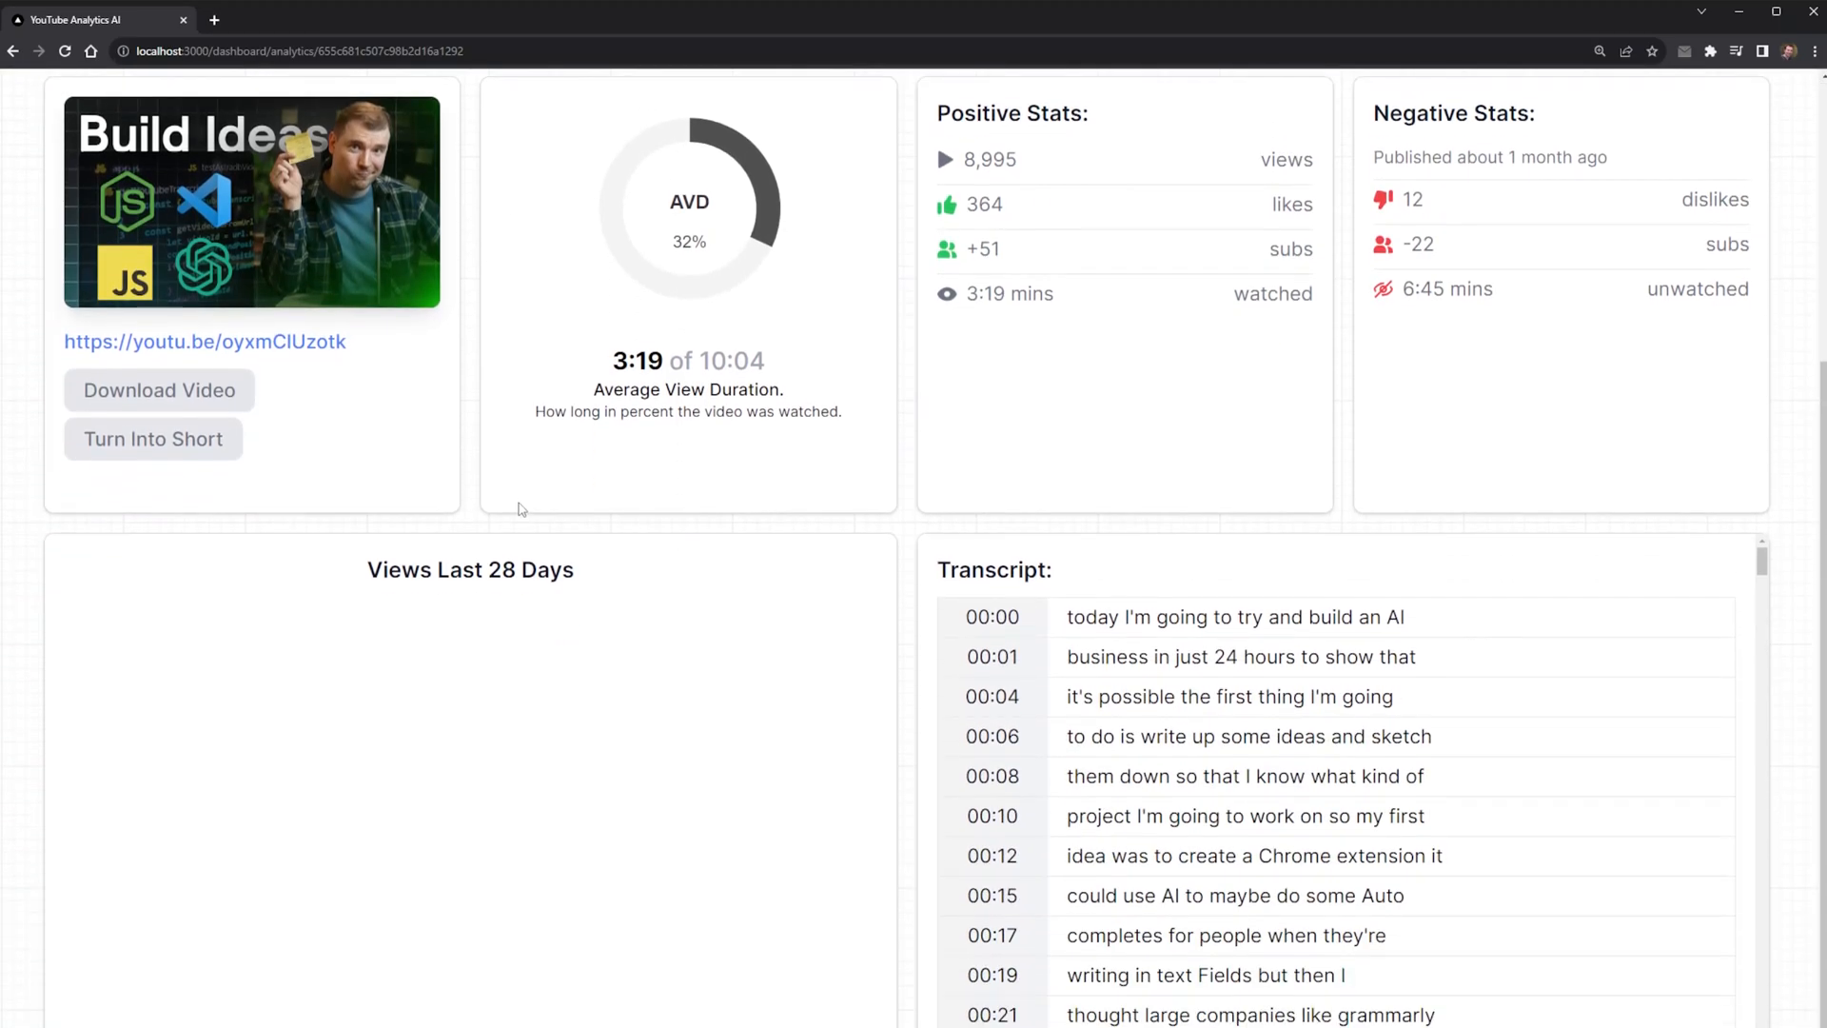
pyautogui.click(430, 202)
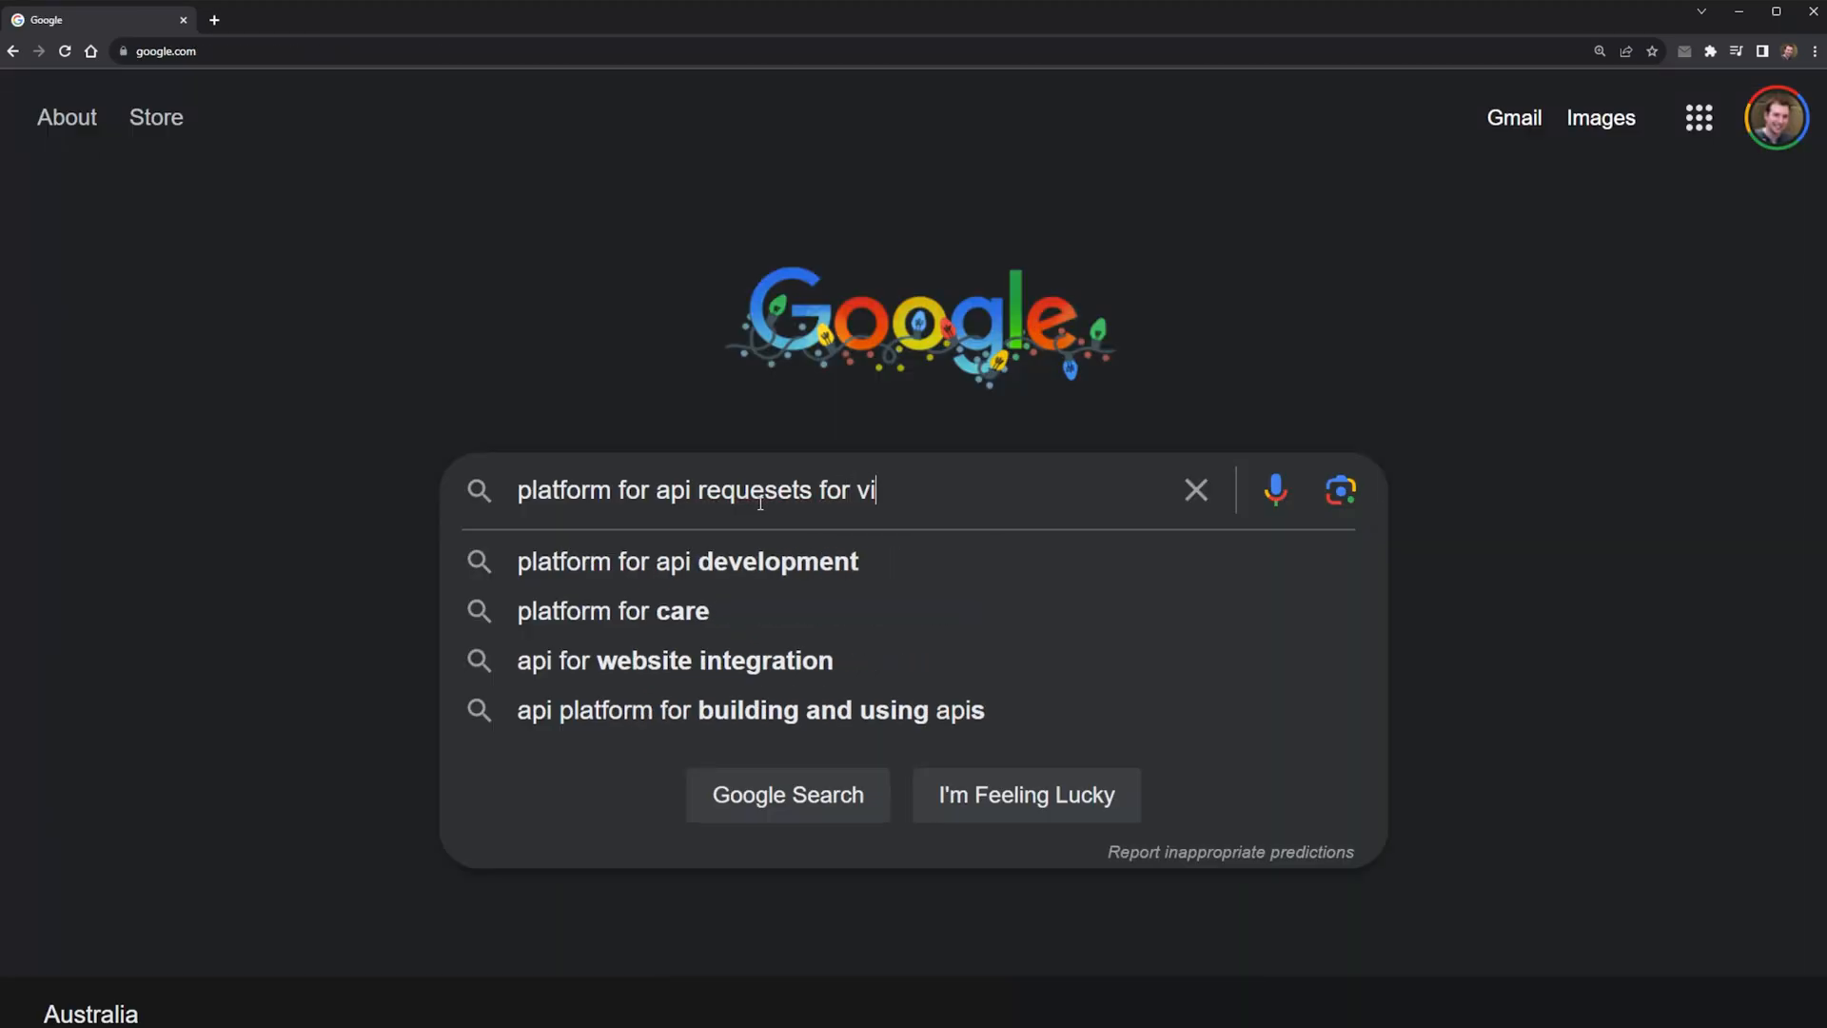
# Search Google for 'generative ai video and images cloud api' and scroll the results.
pyautogui.write('gen')
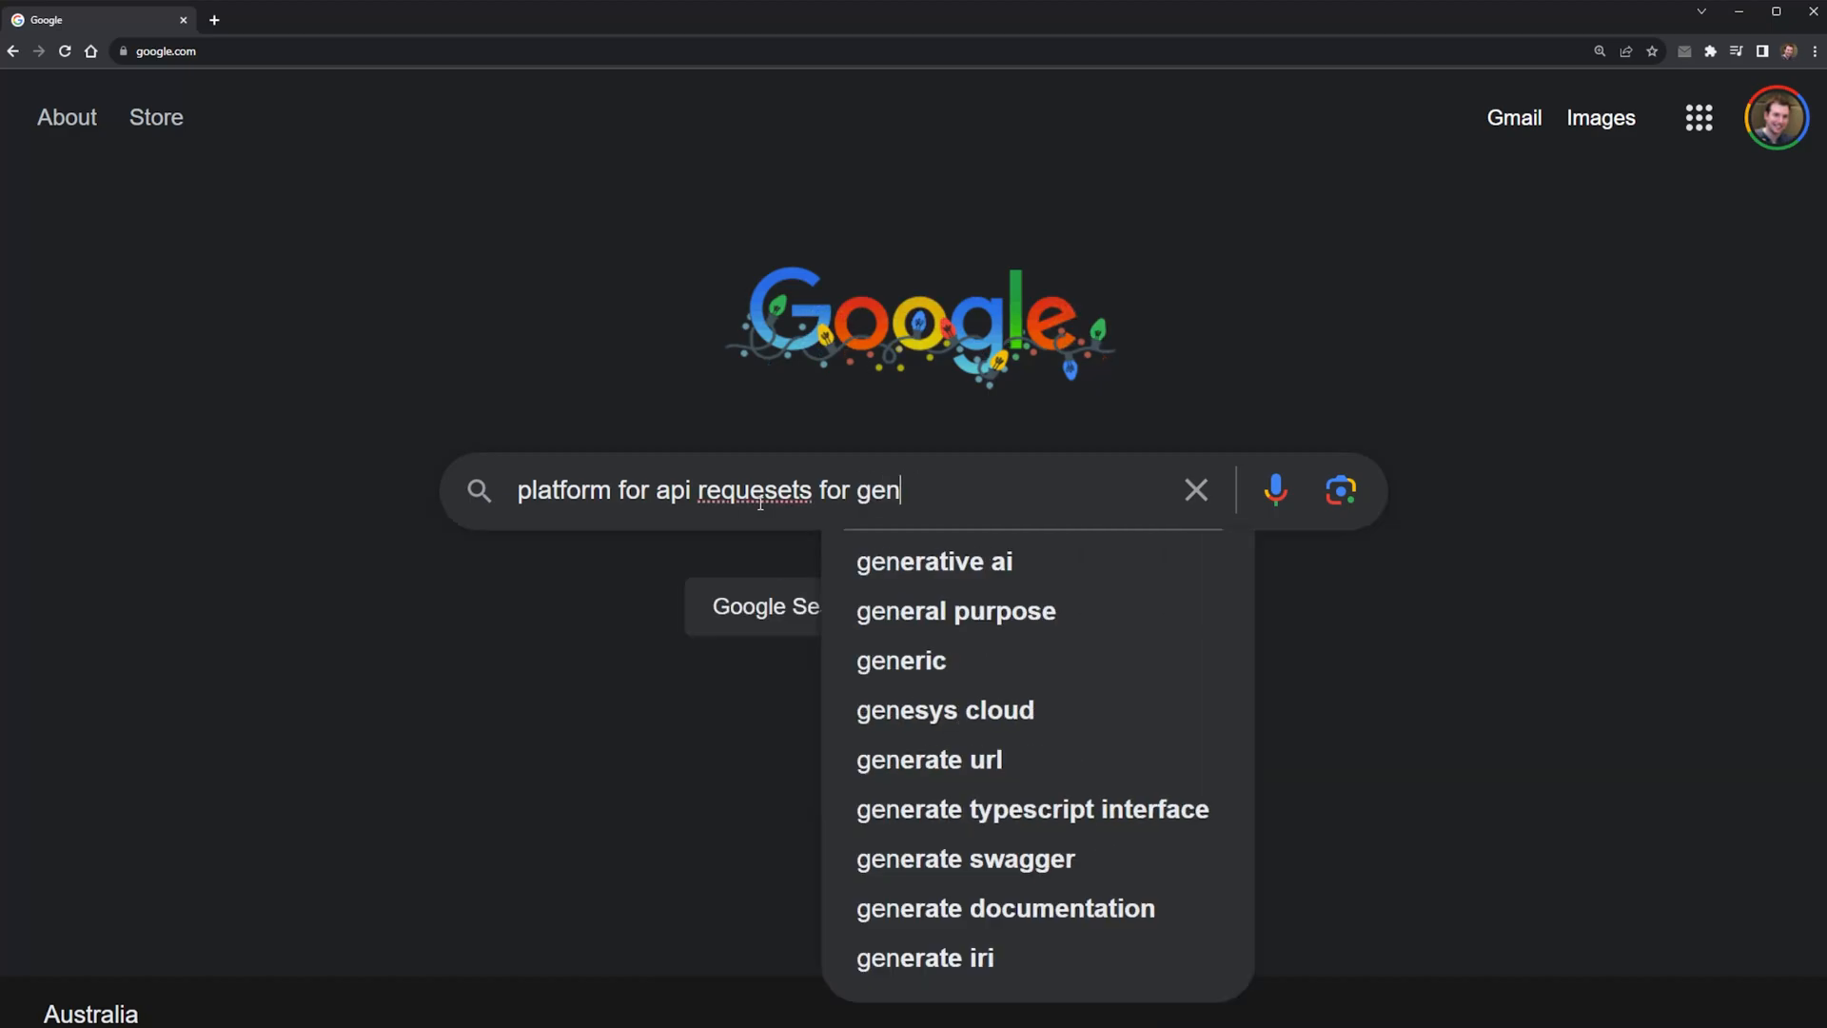
pyautogui.write('erative ai video')
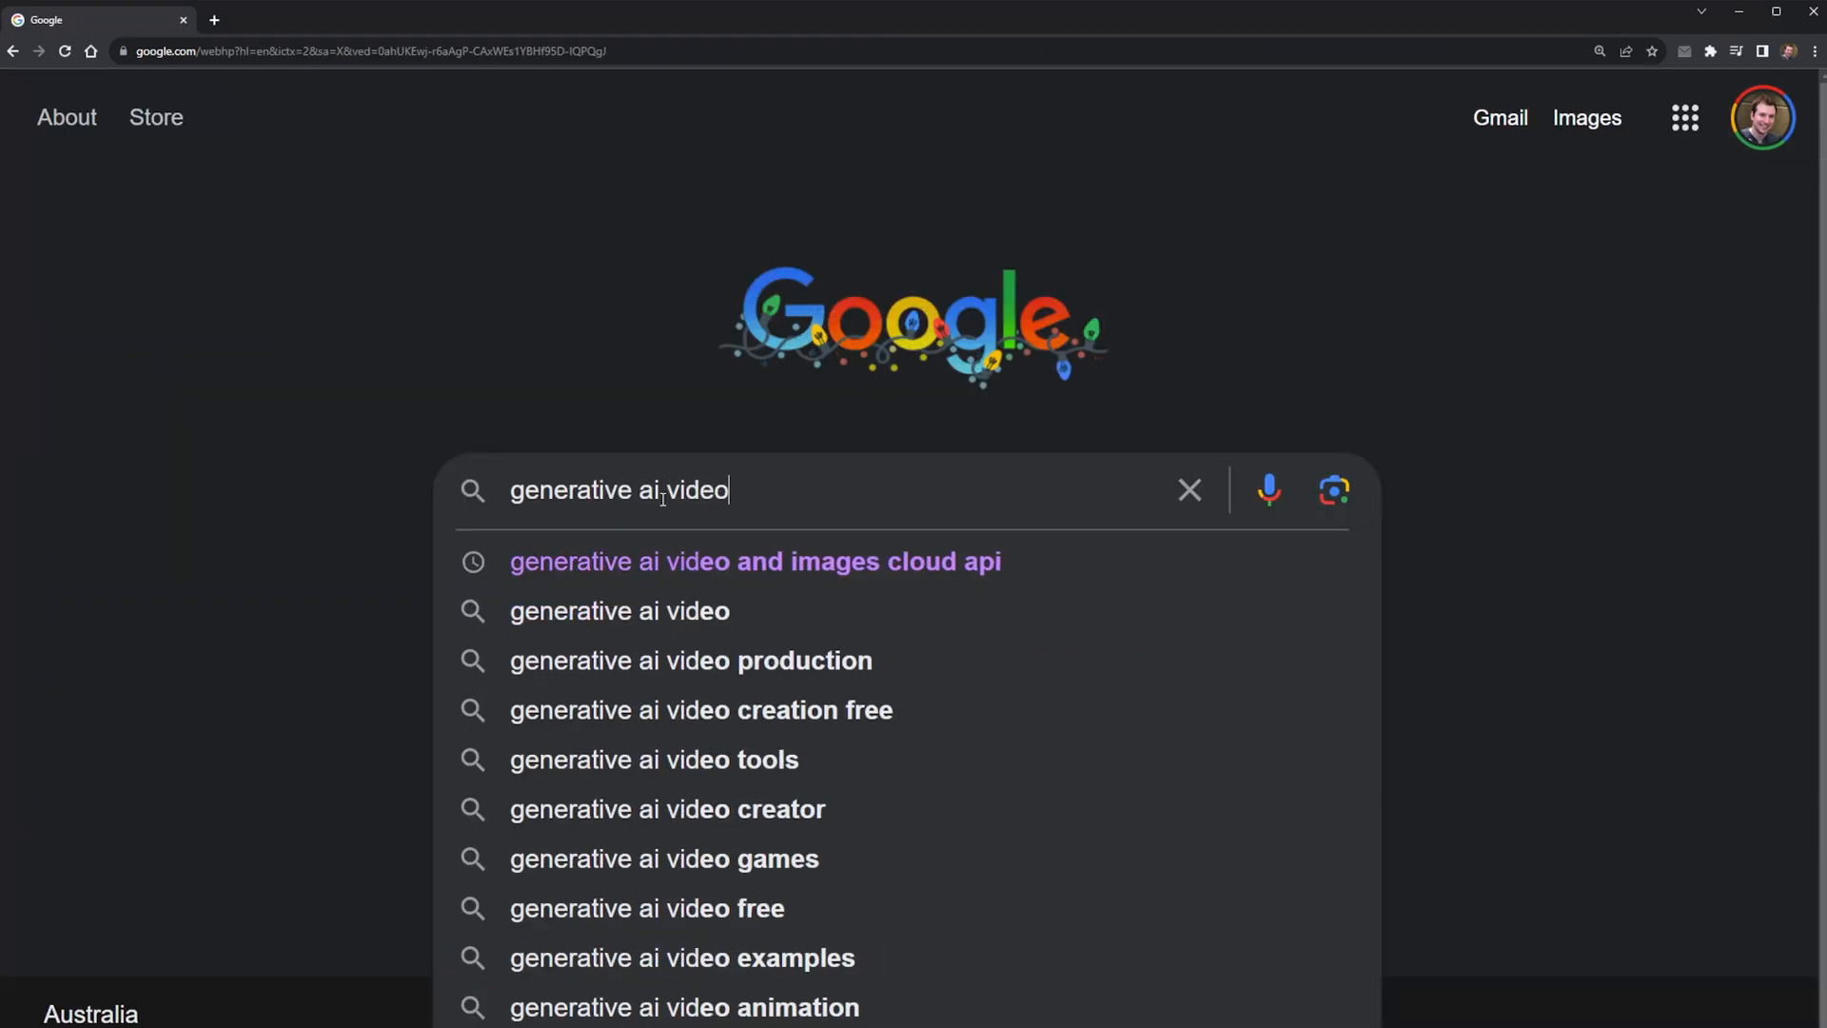
pyautogui.click(755, 560)
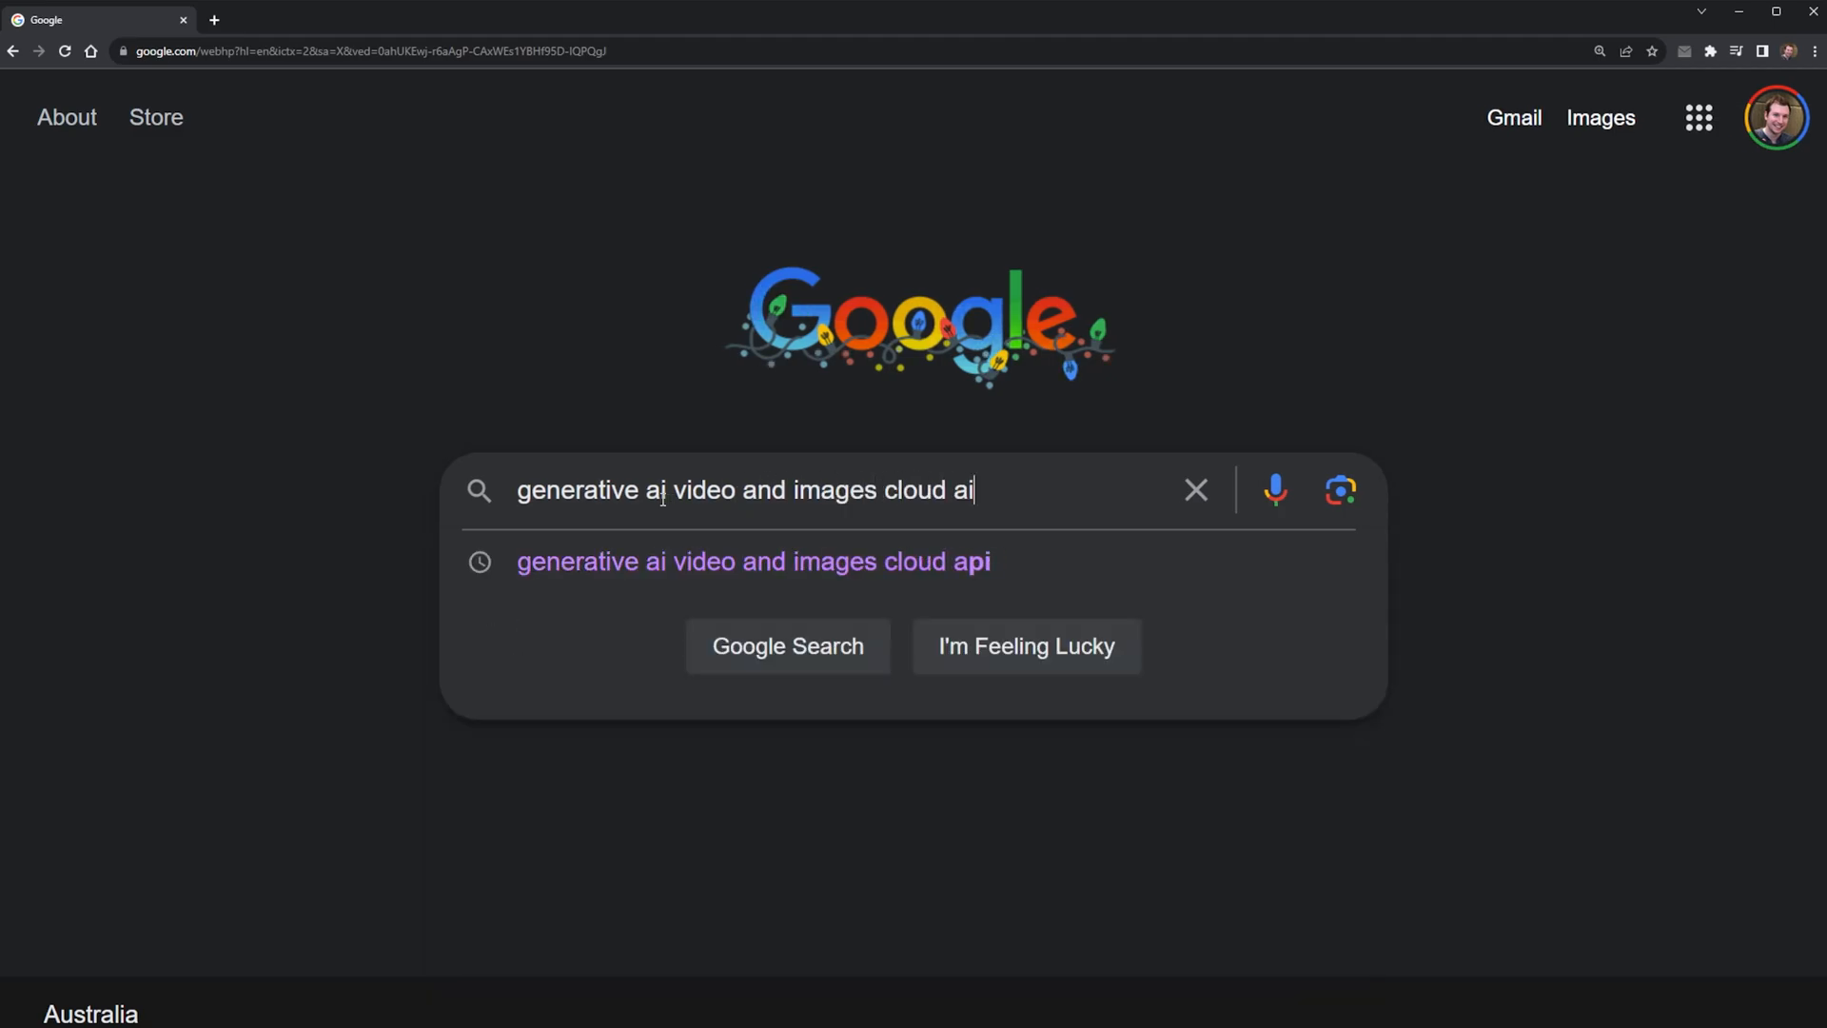
pyautogui.click(753, 560)
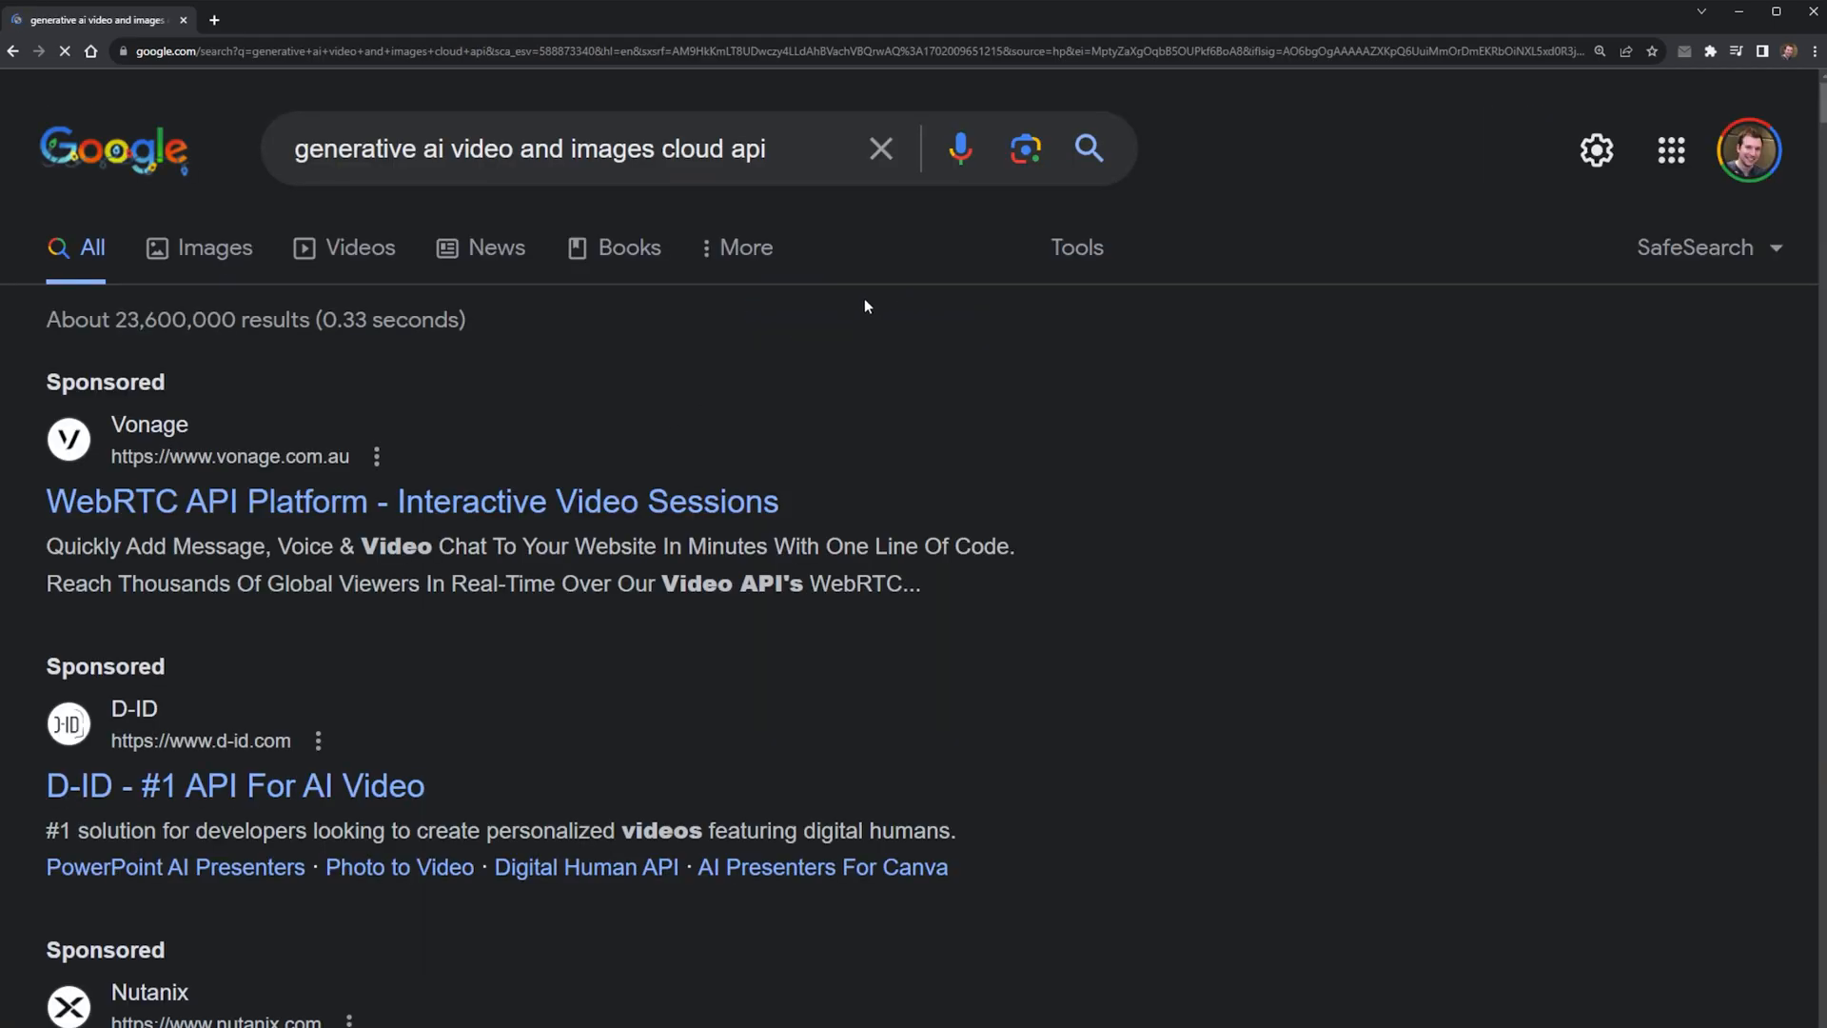
pyautogui.scroll(-3)
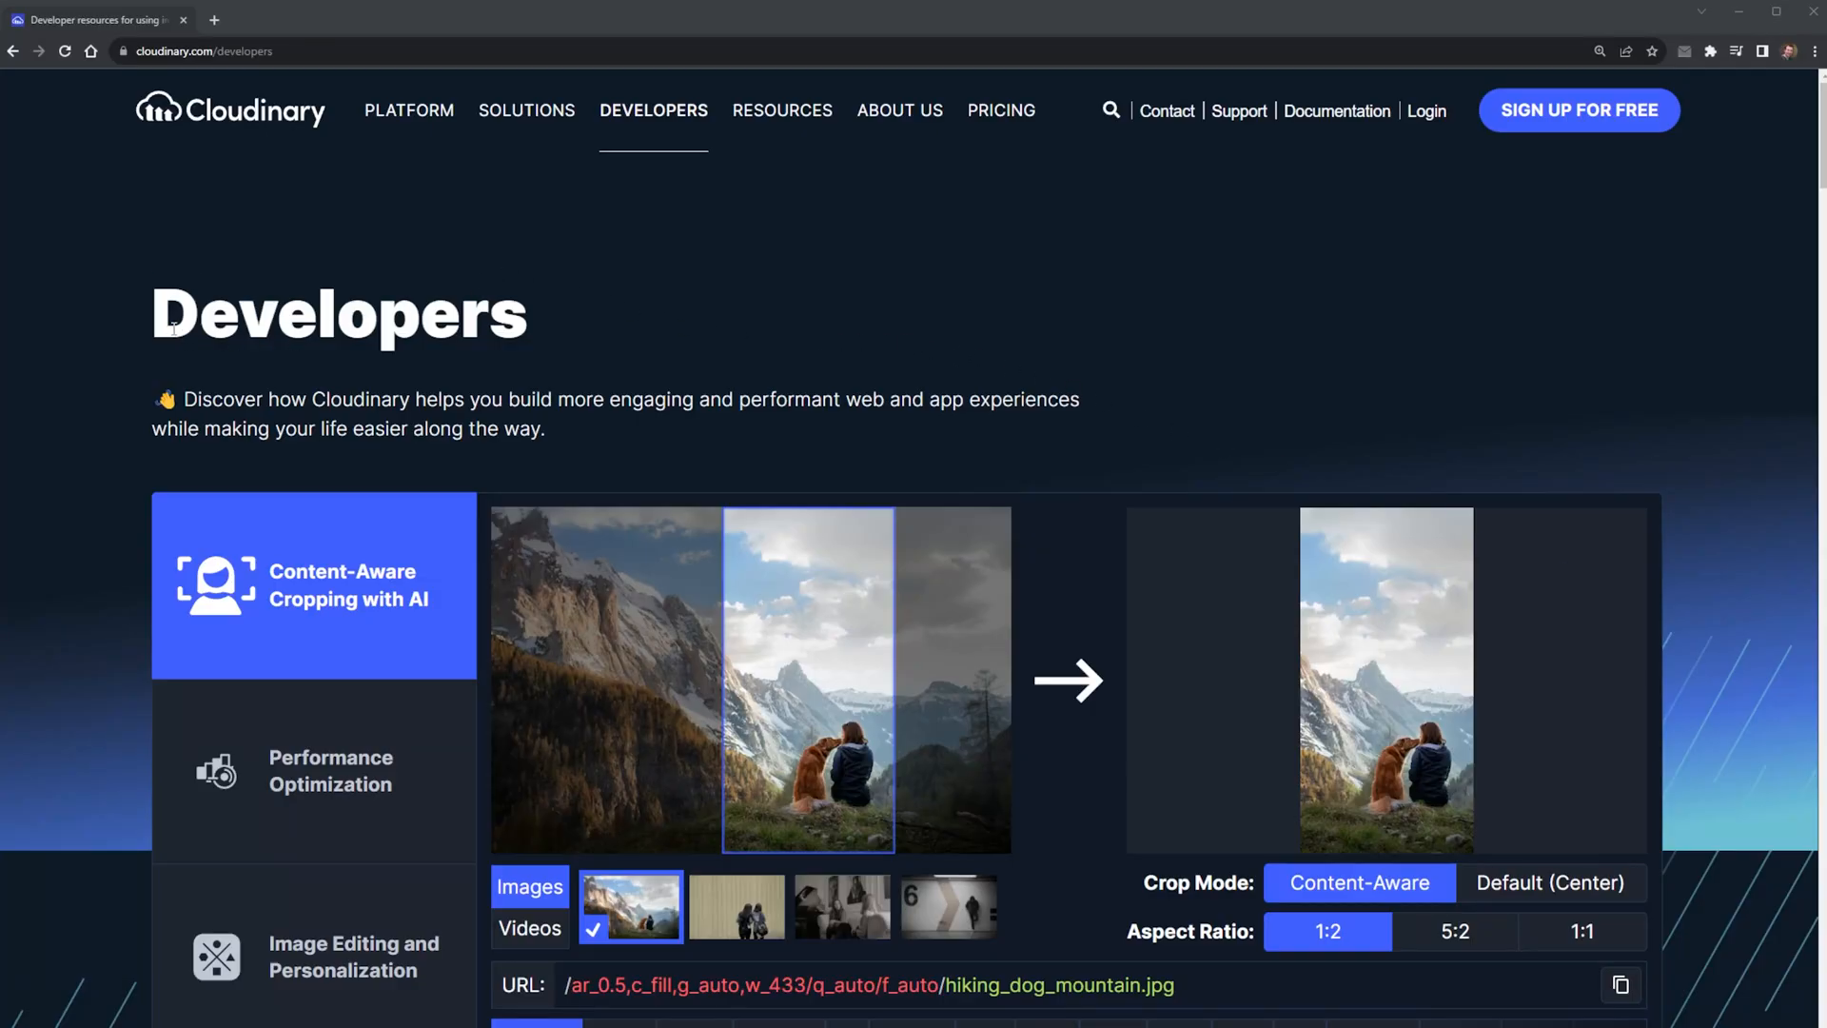
# Browse Cloudinary's Performance Optimization, Image Editing and AI video previews demos.
pyautogui.scroll(-3)
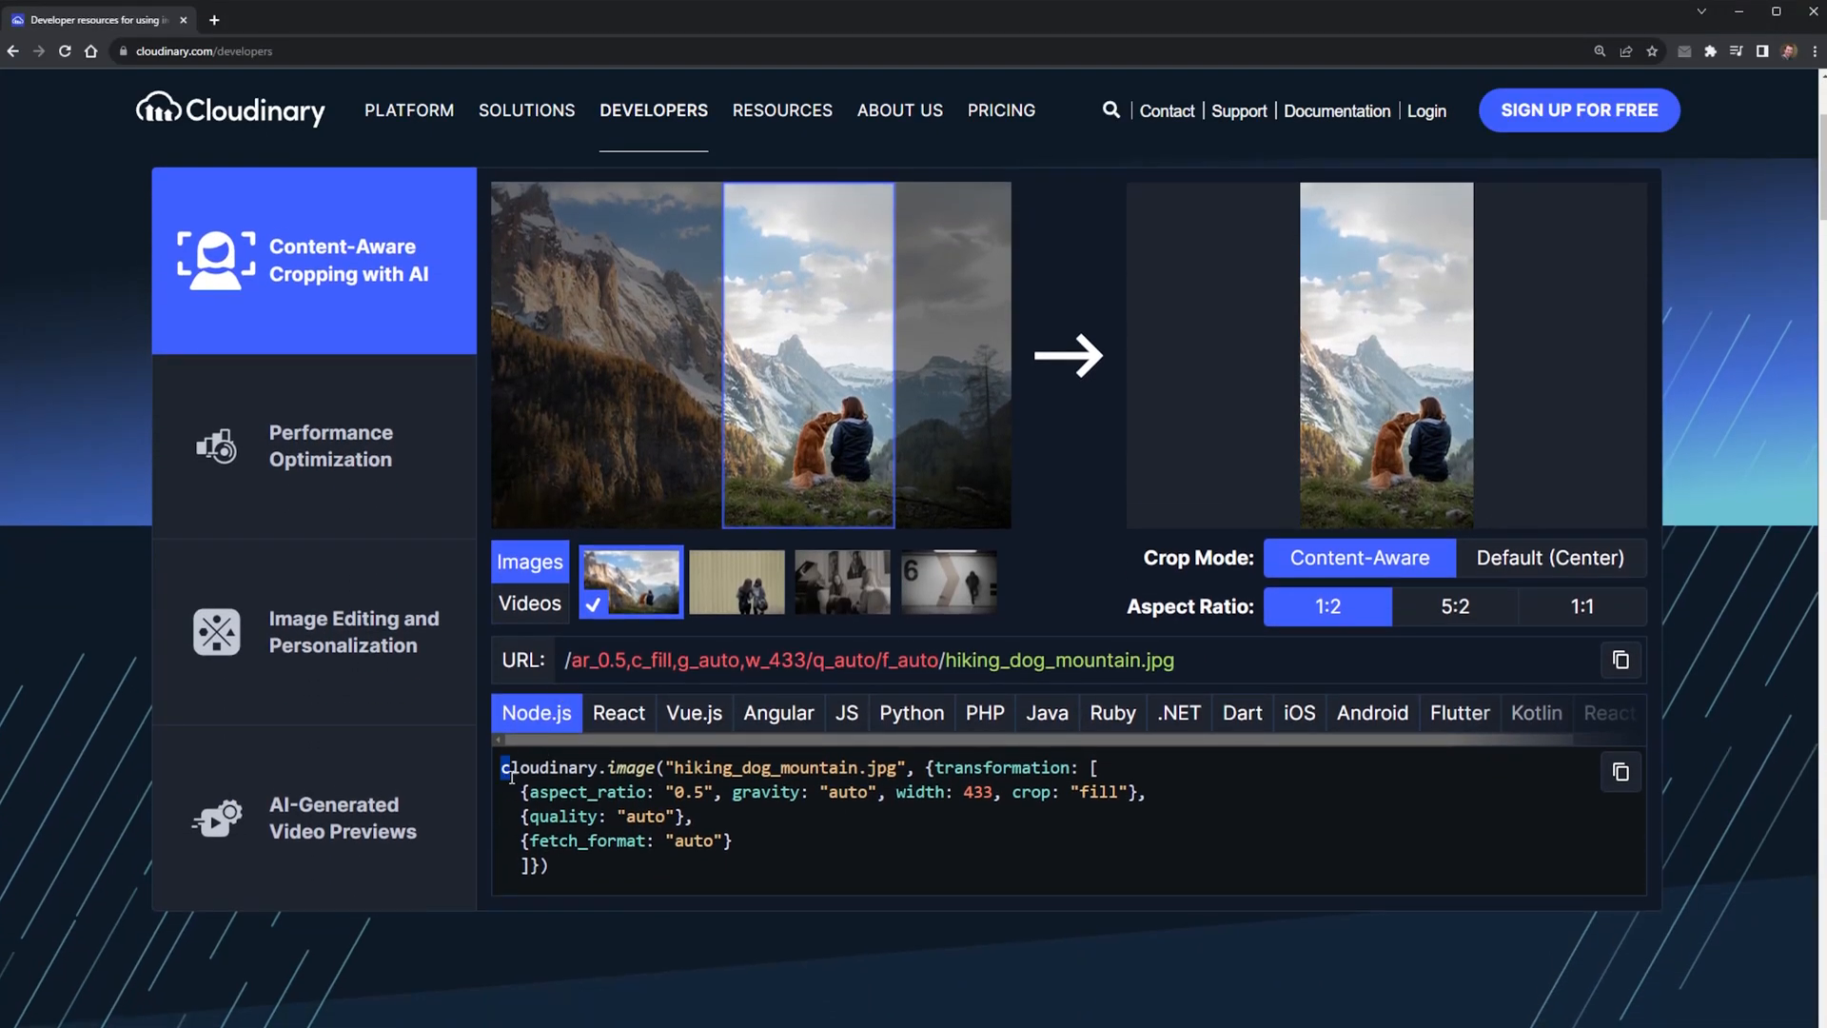
pyautogui.click(332, 445)
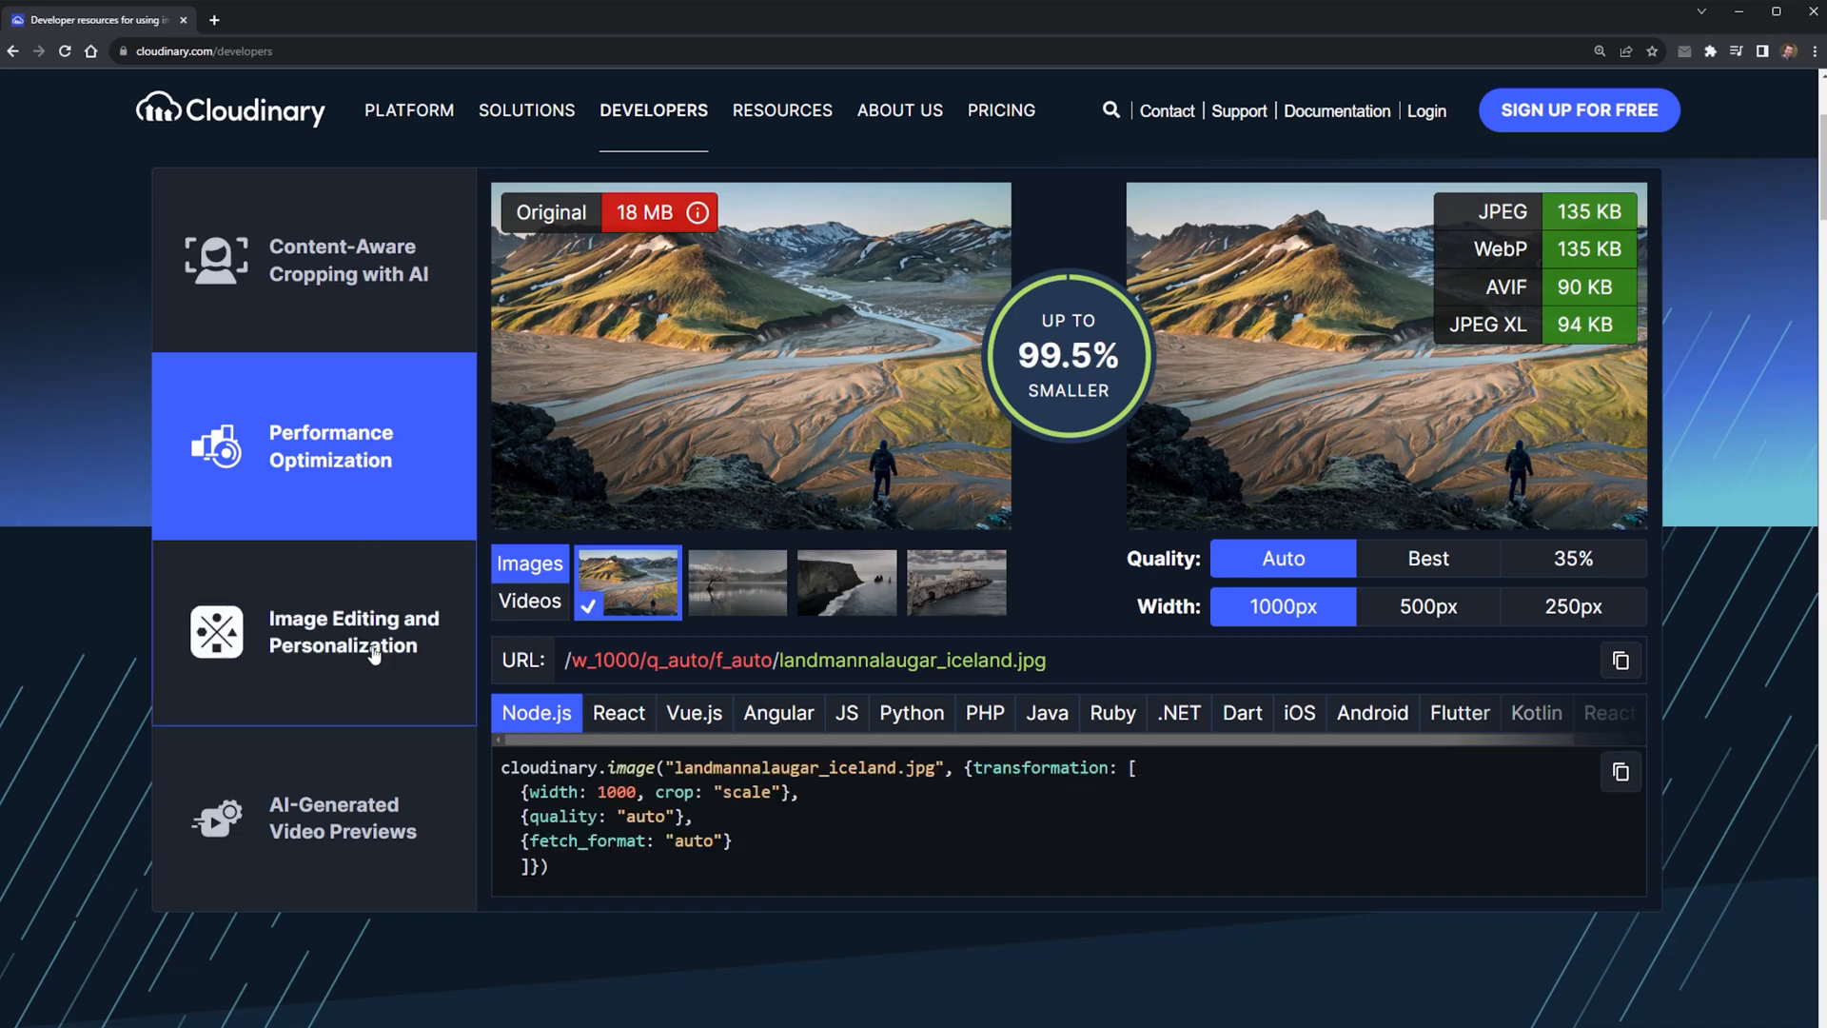
pyautogui.click(353, 633)
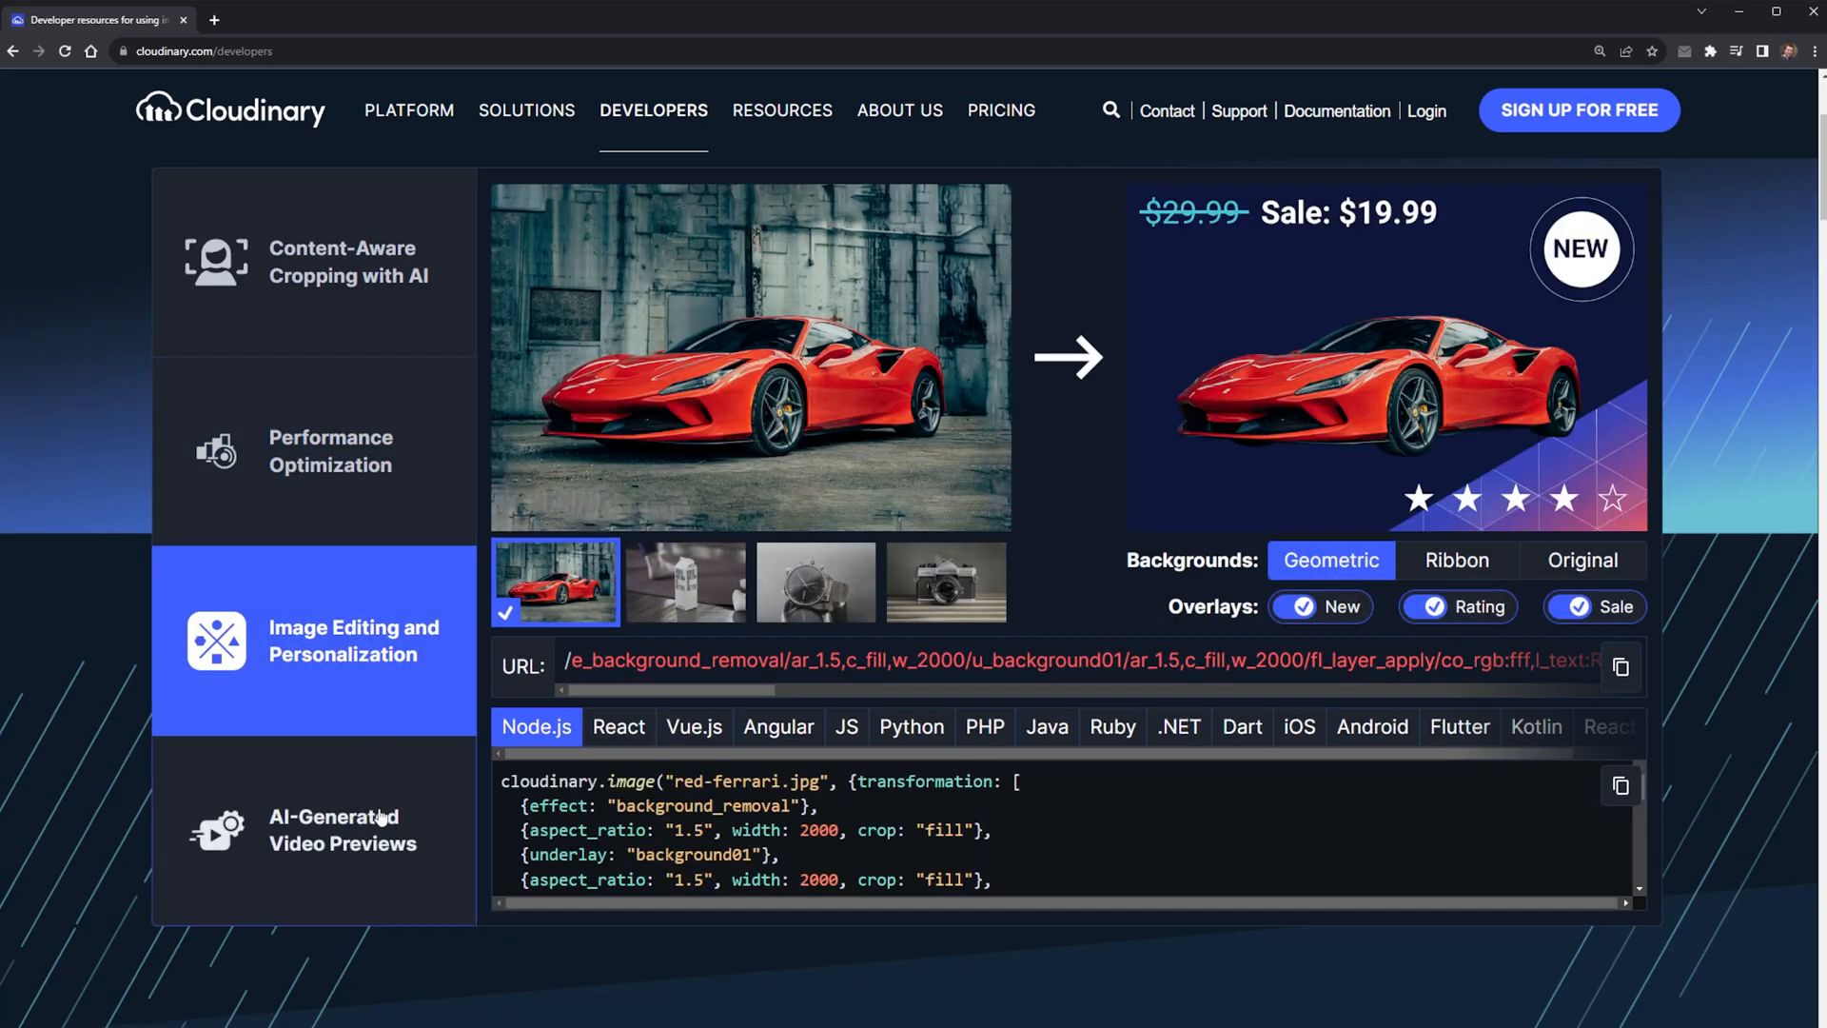
pyautogui.click(343, 830)
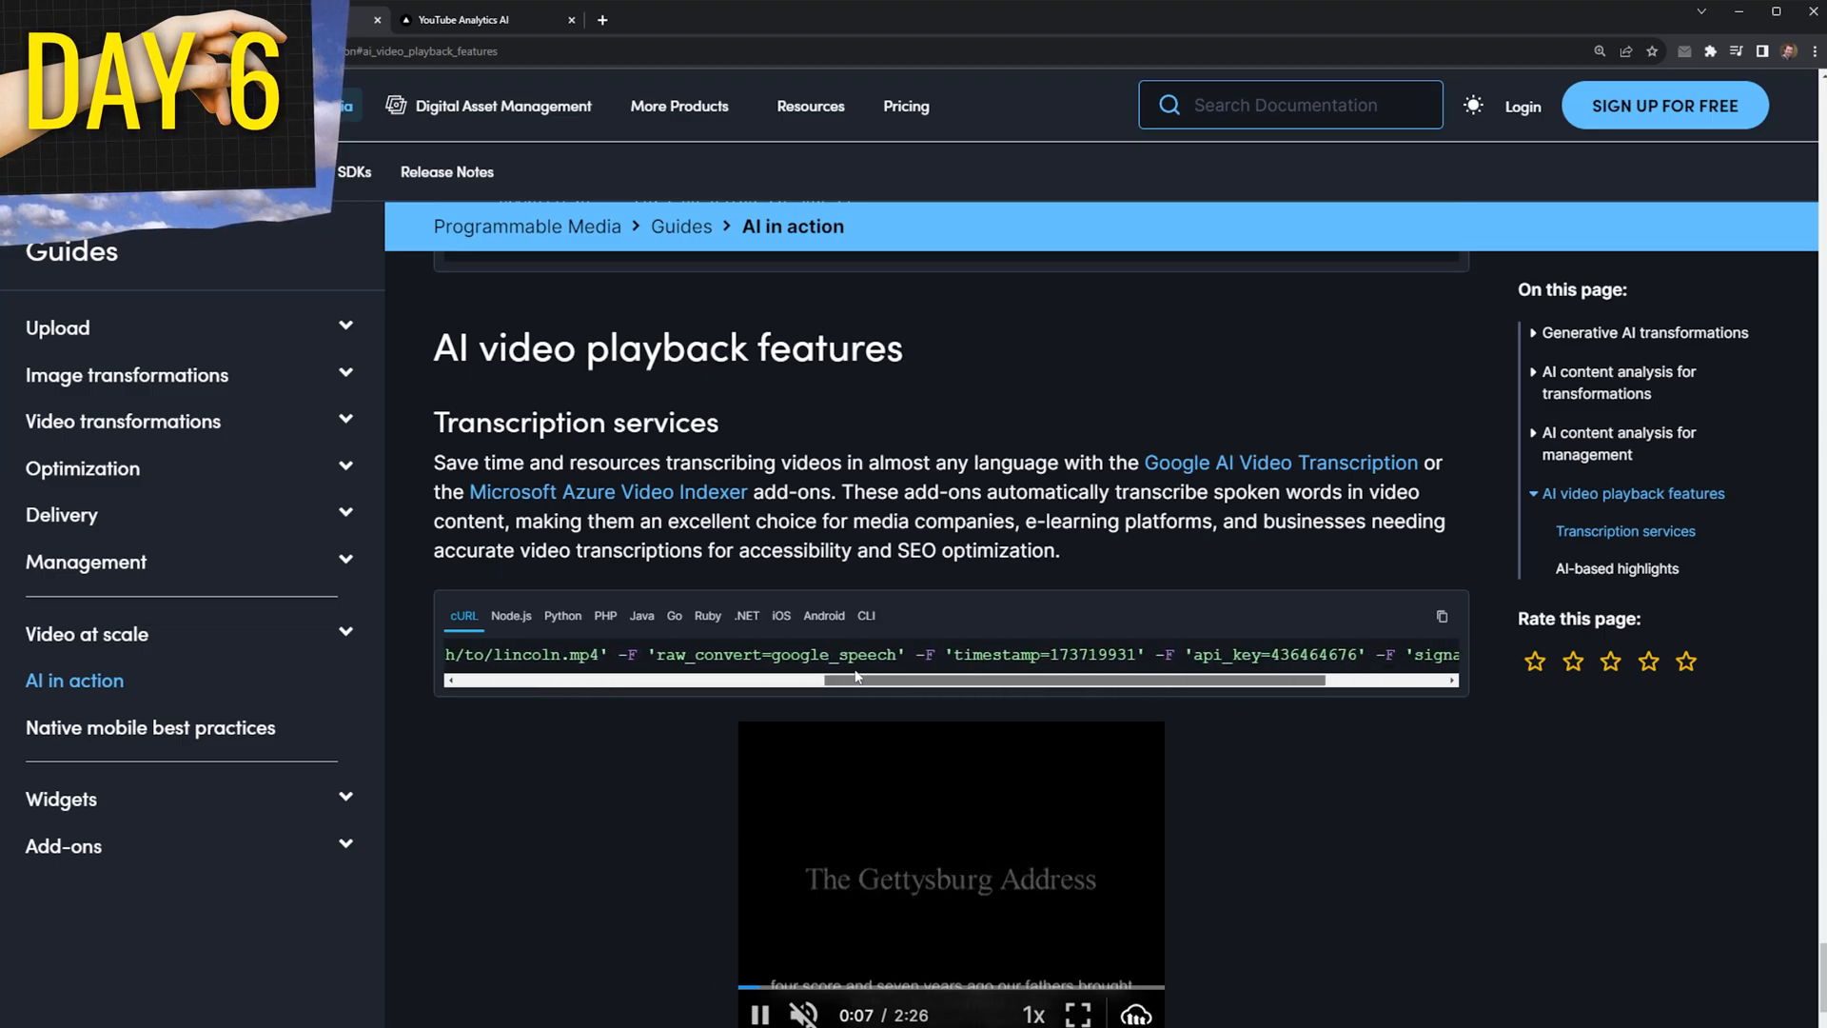
# Open the AI-based highlights graph docs, then check the channel videos and source code.
pyautogui.scroll(-3)
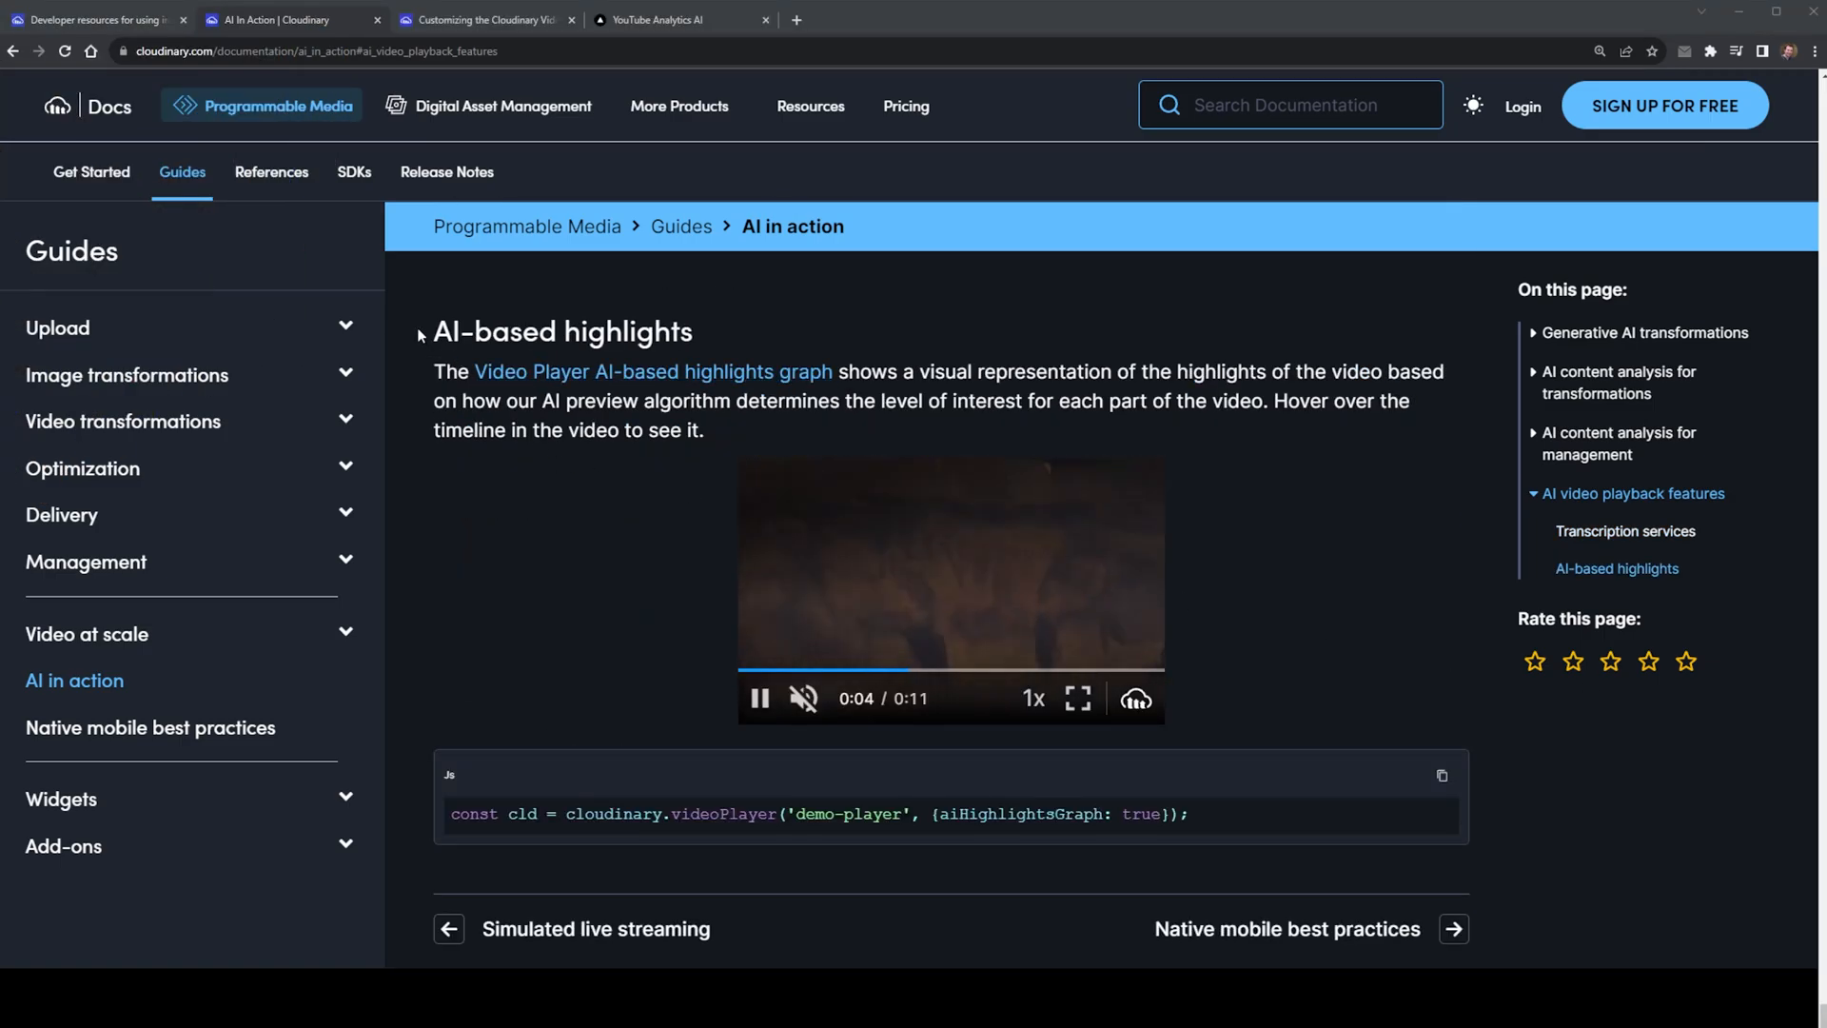
pyautogui.doubleClick(560, 332)
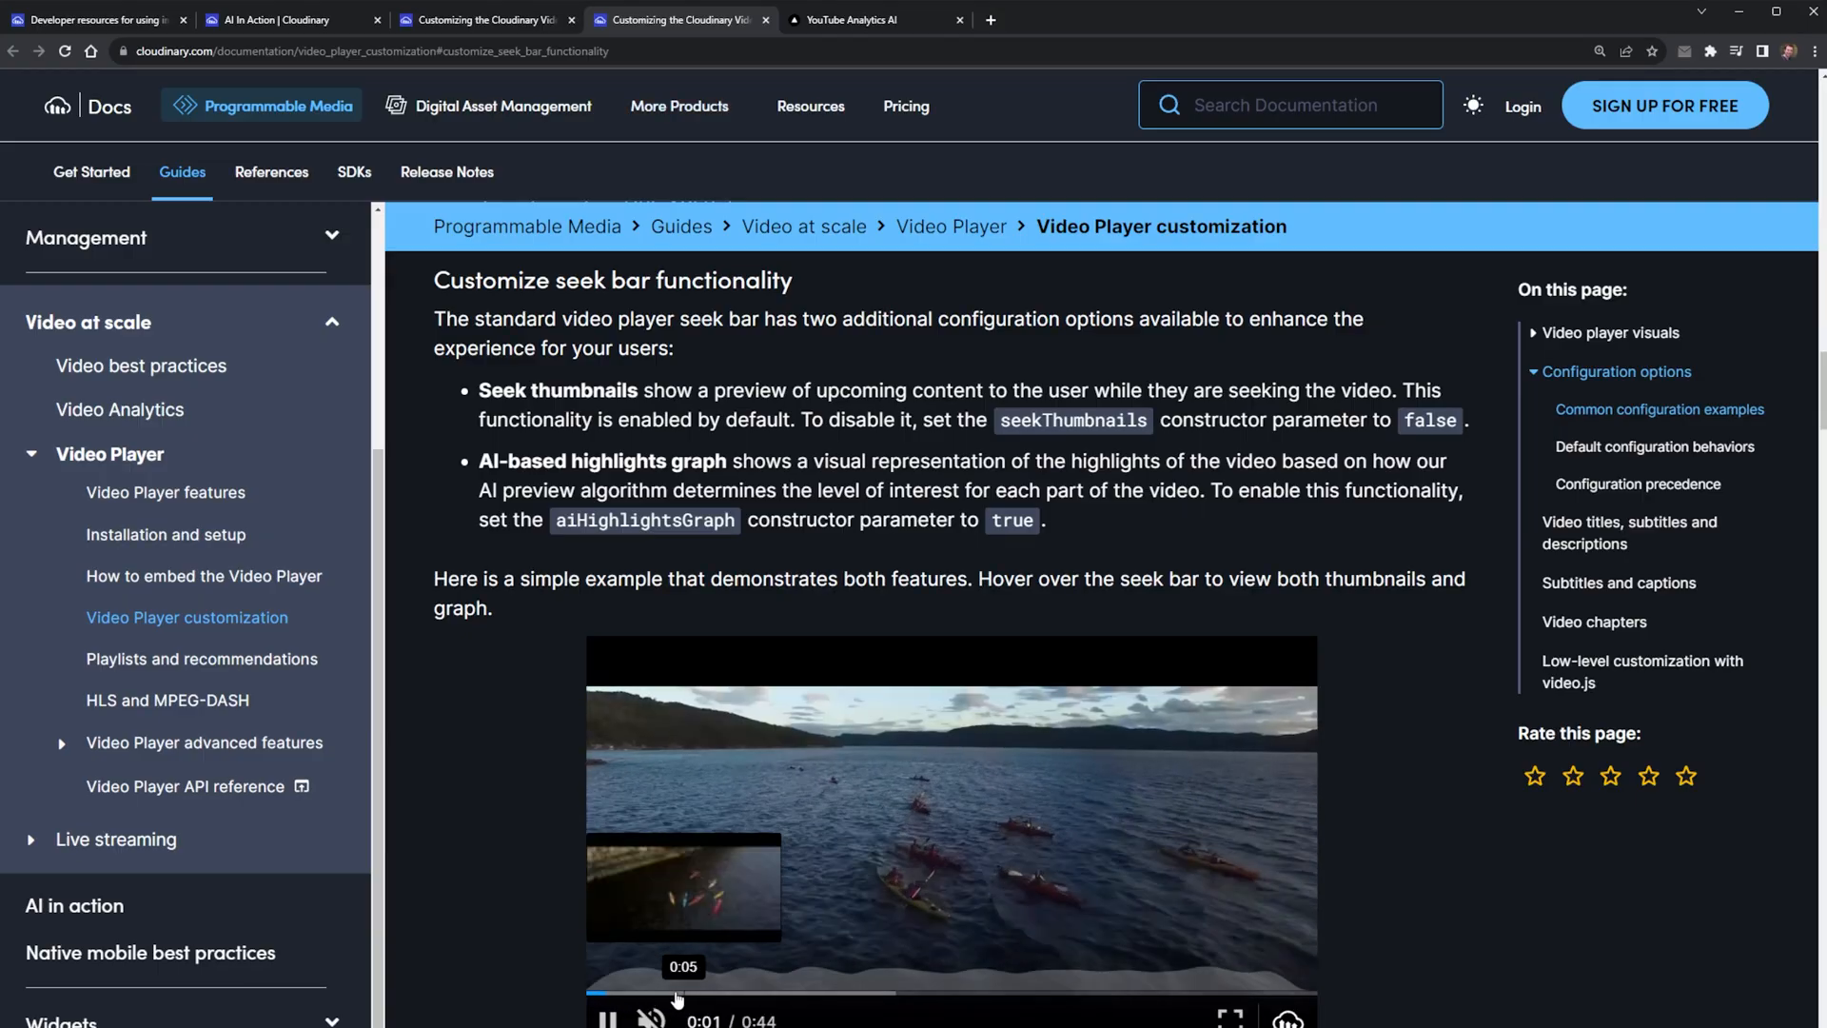
pyautogui.moveTo(874, 1000)
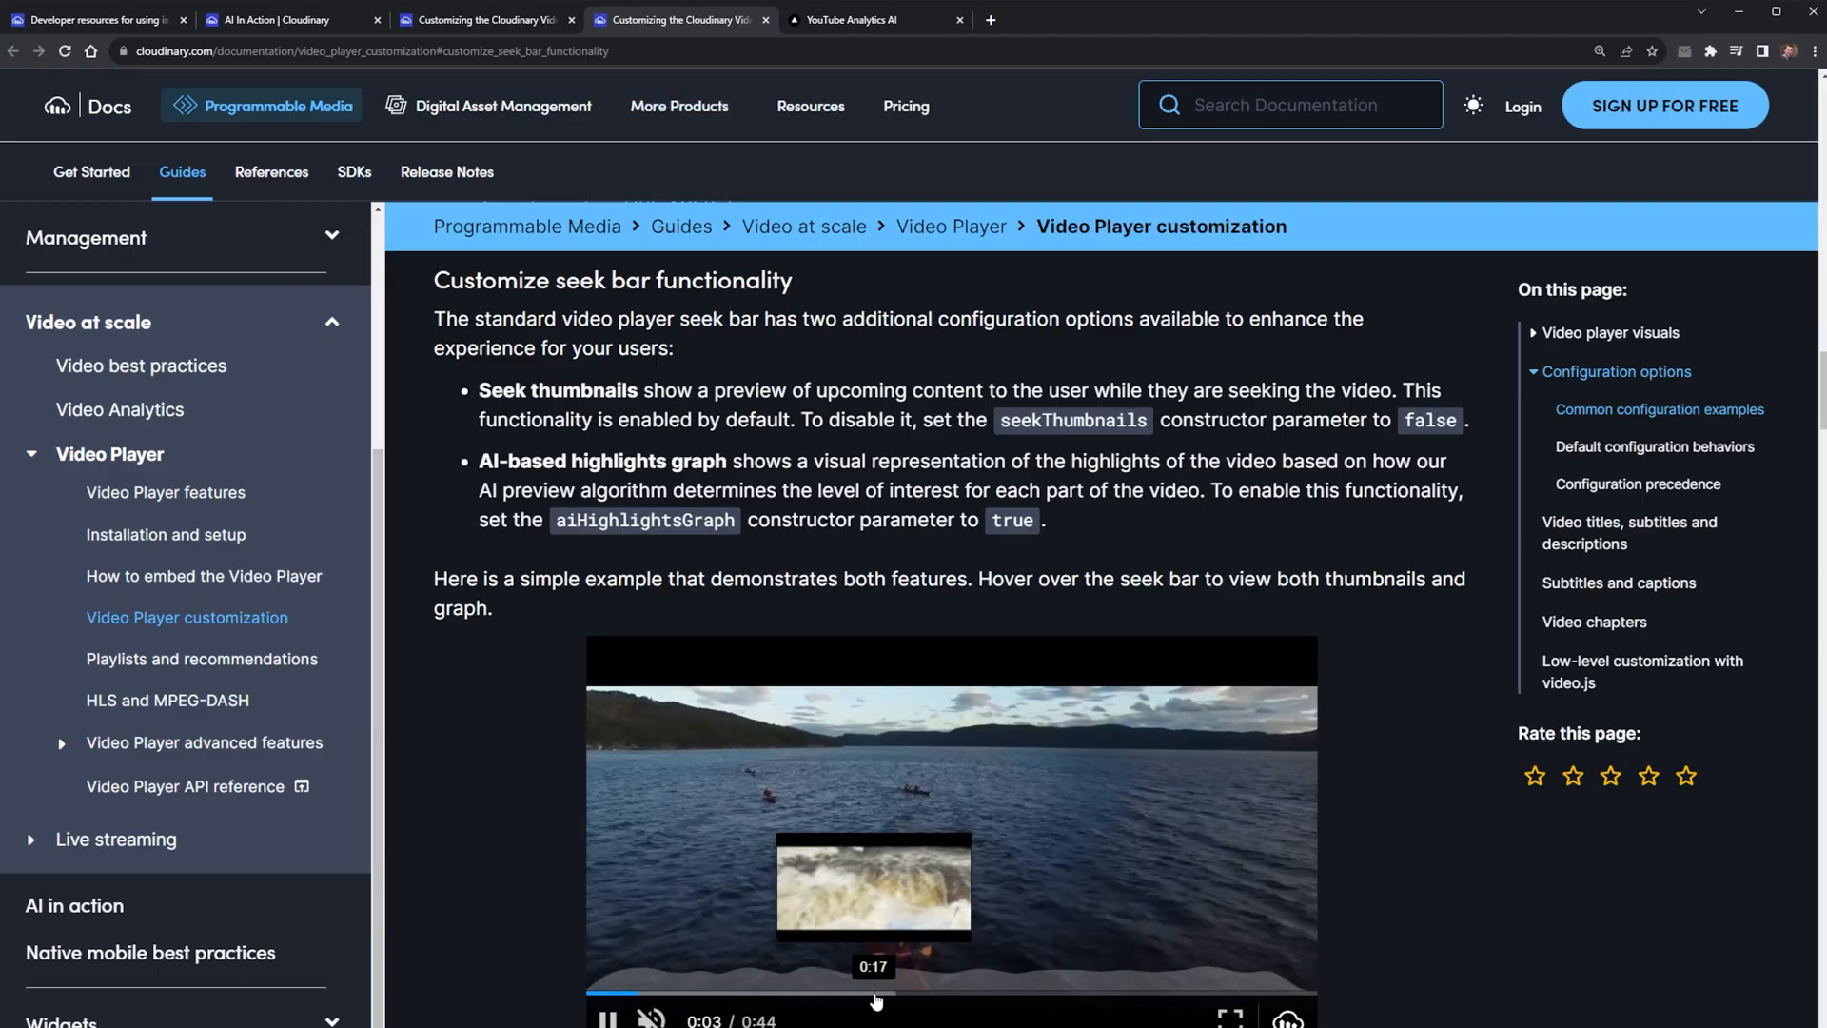
pyautogui.moveTo(1037, 1002)
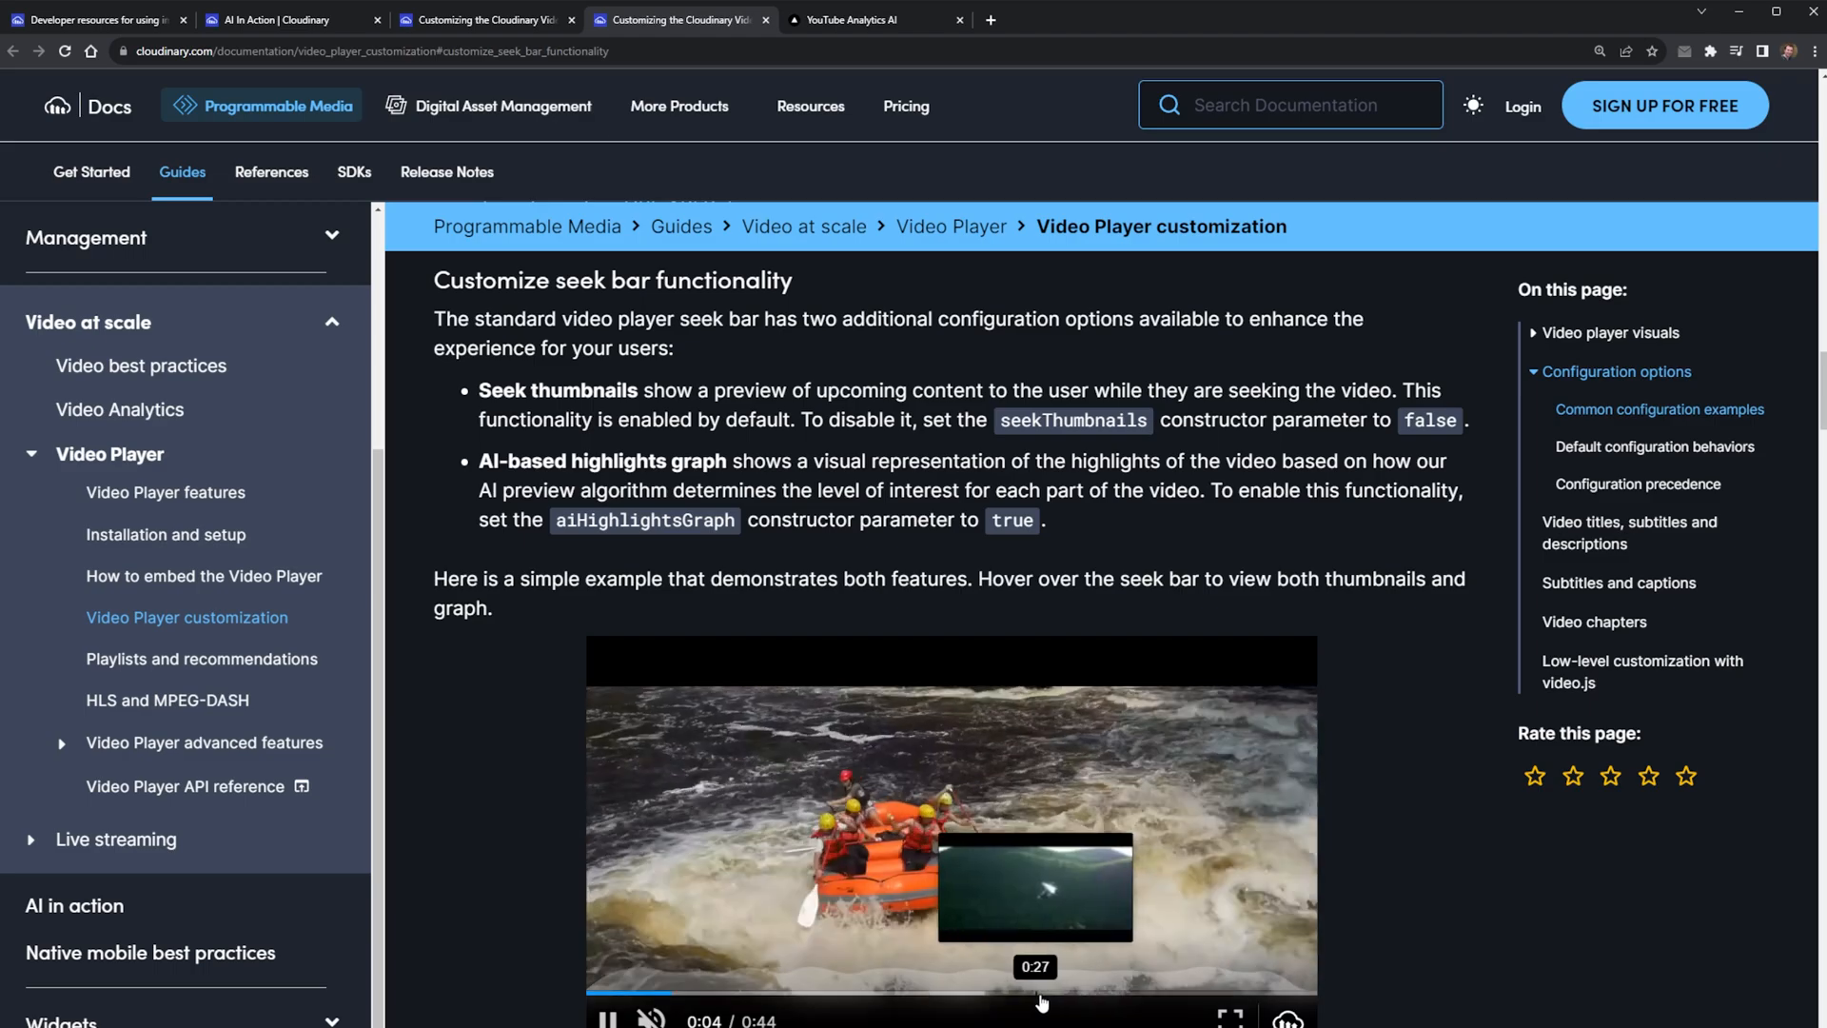
pyautogui.moveTo(1219, 991)
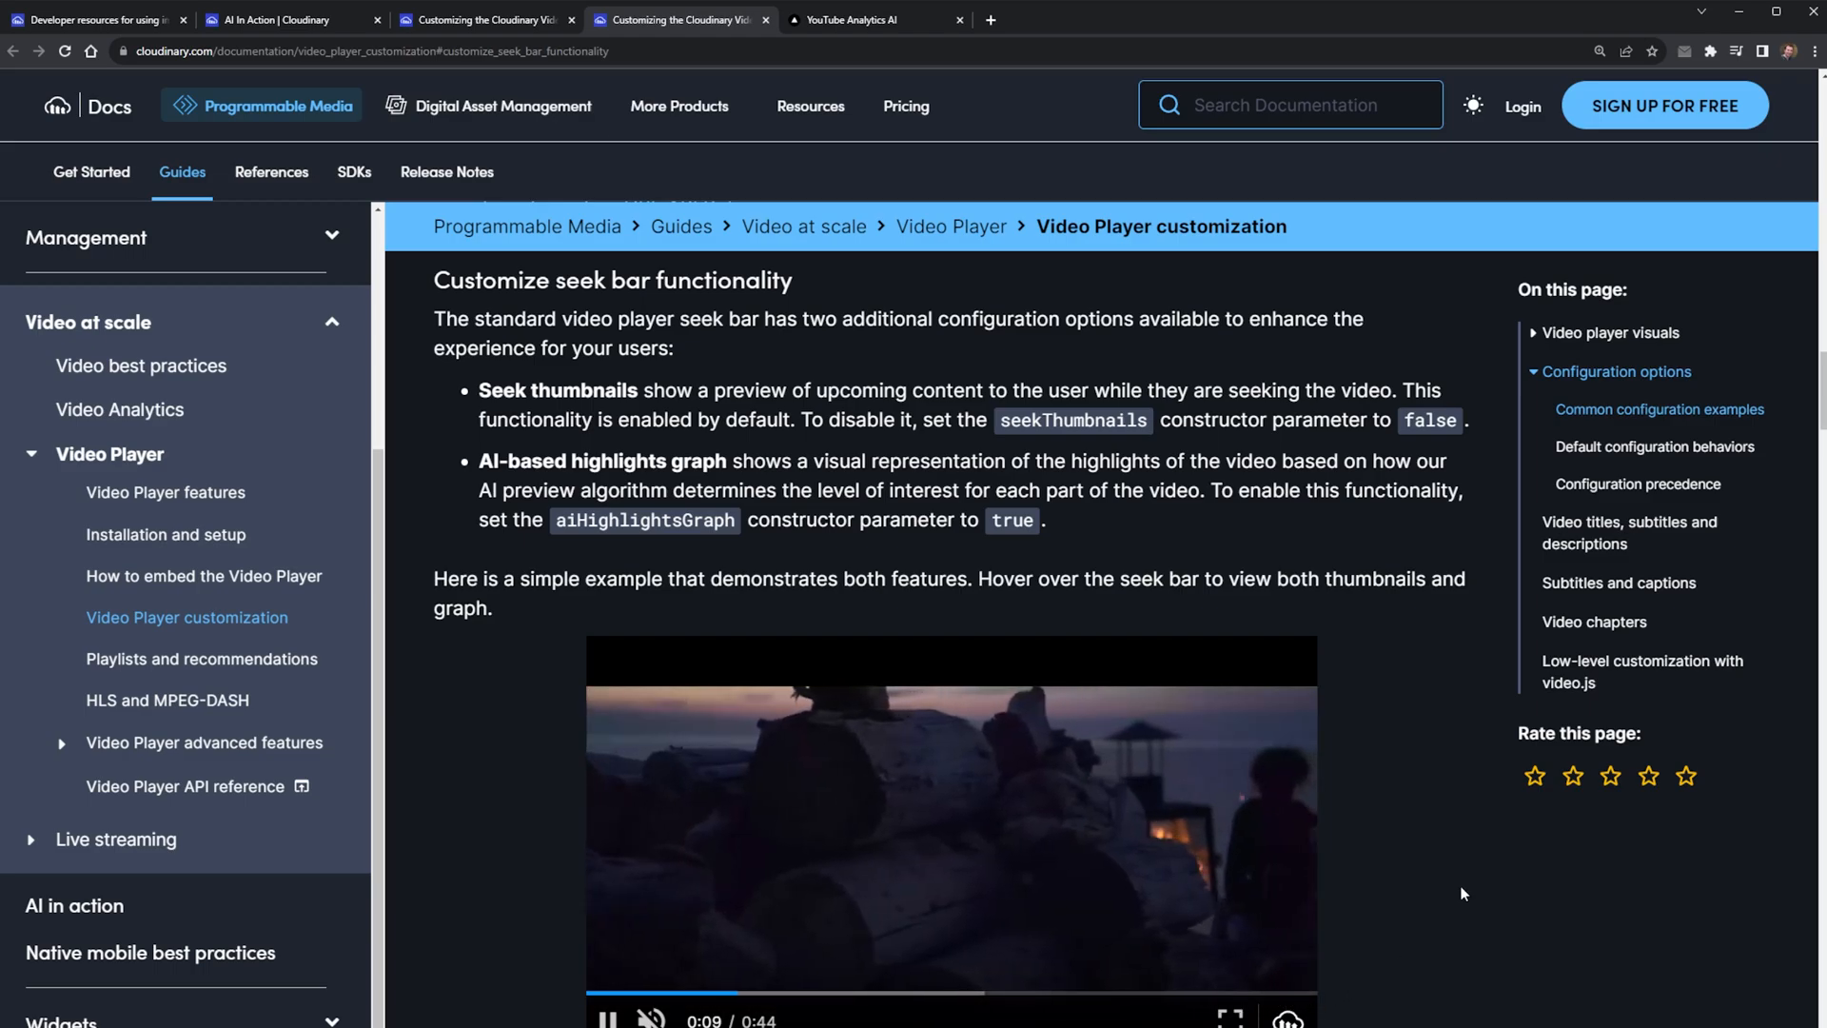
pyautogui.click(1065, 20)
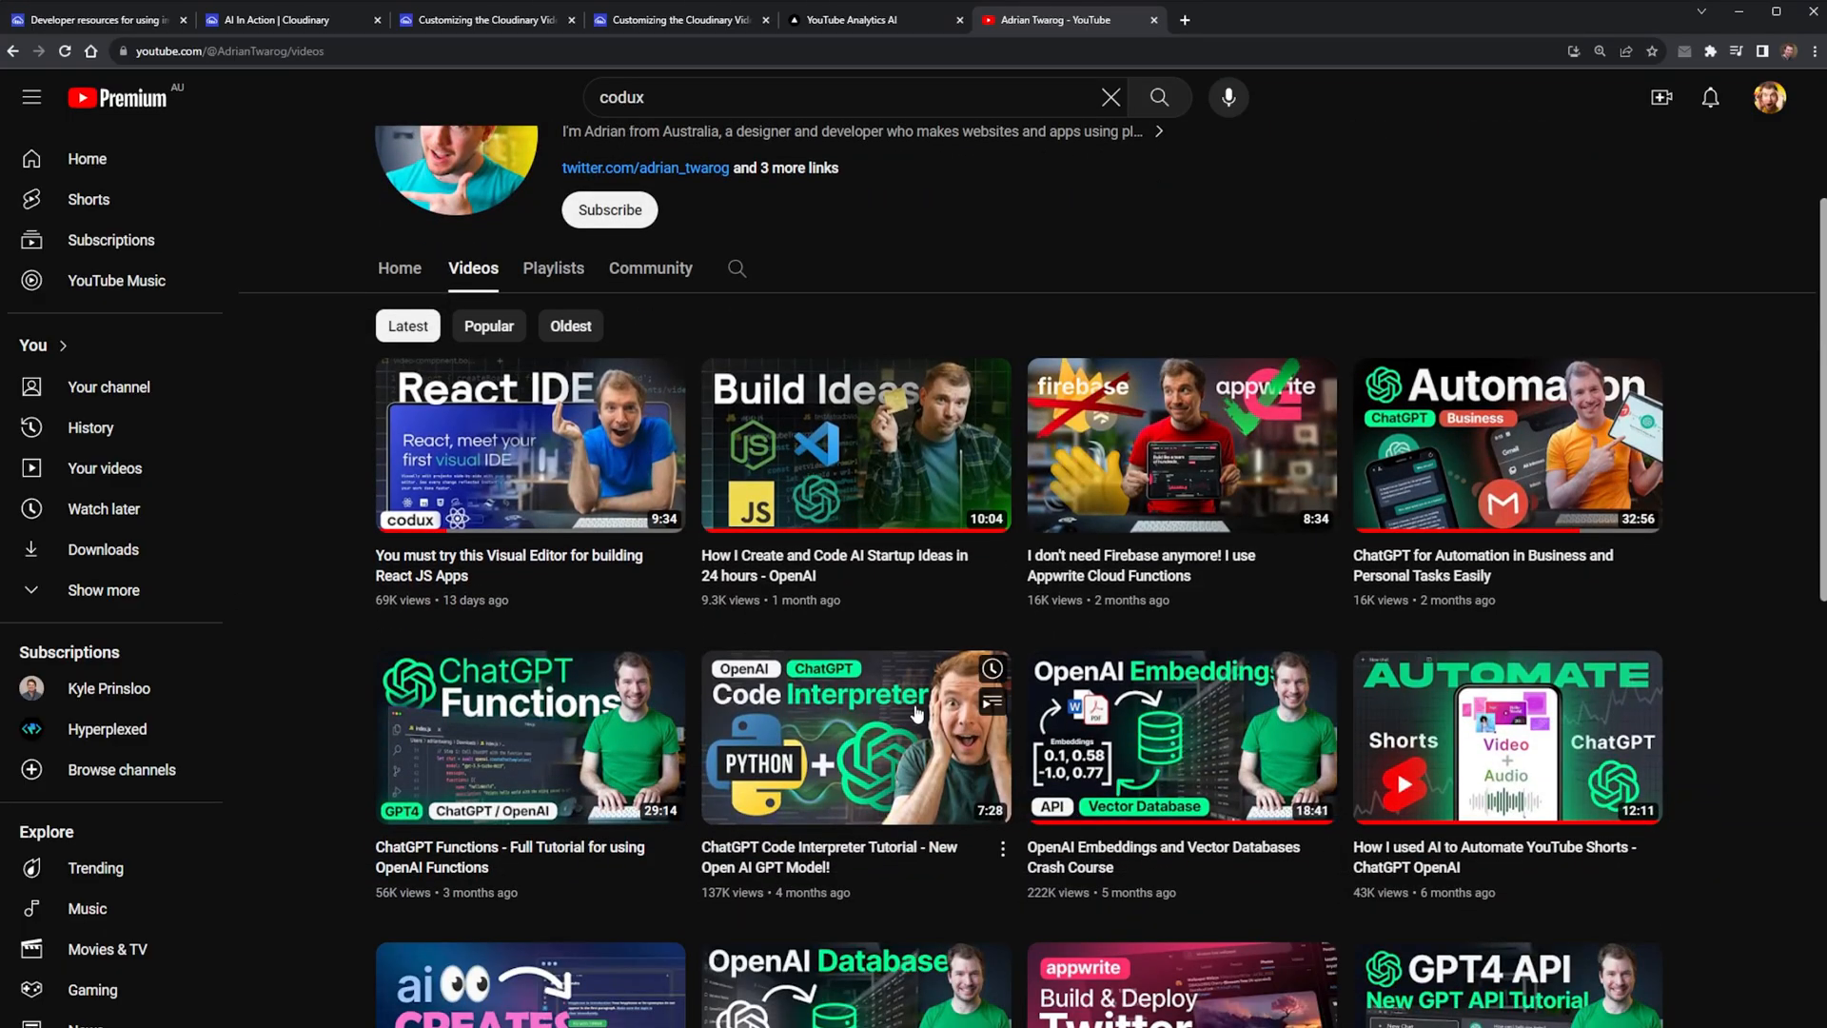
pyautogui.click(856, 736)
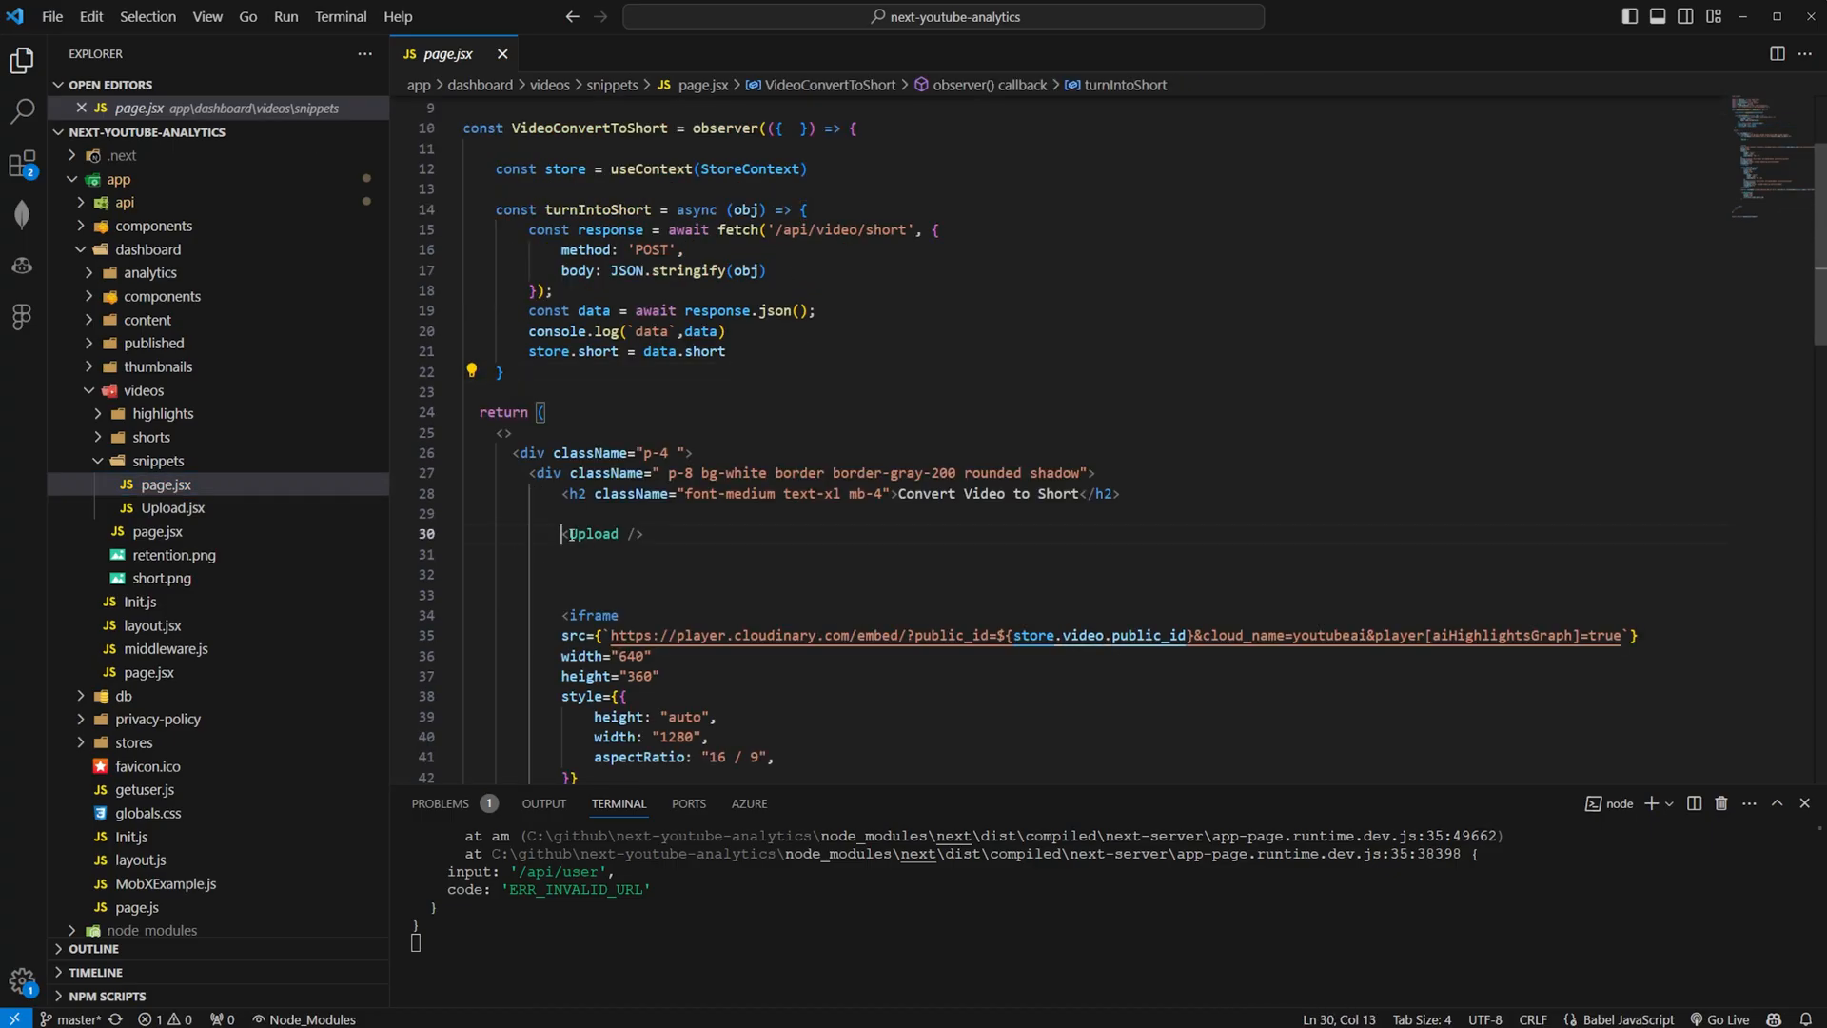
# Open AI-based Highlights Detection in the running dashboard app.
pyautogui.click(172, 507)
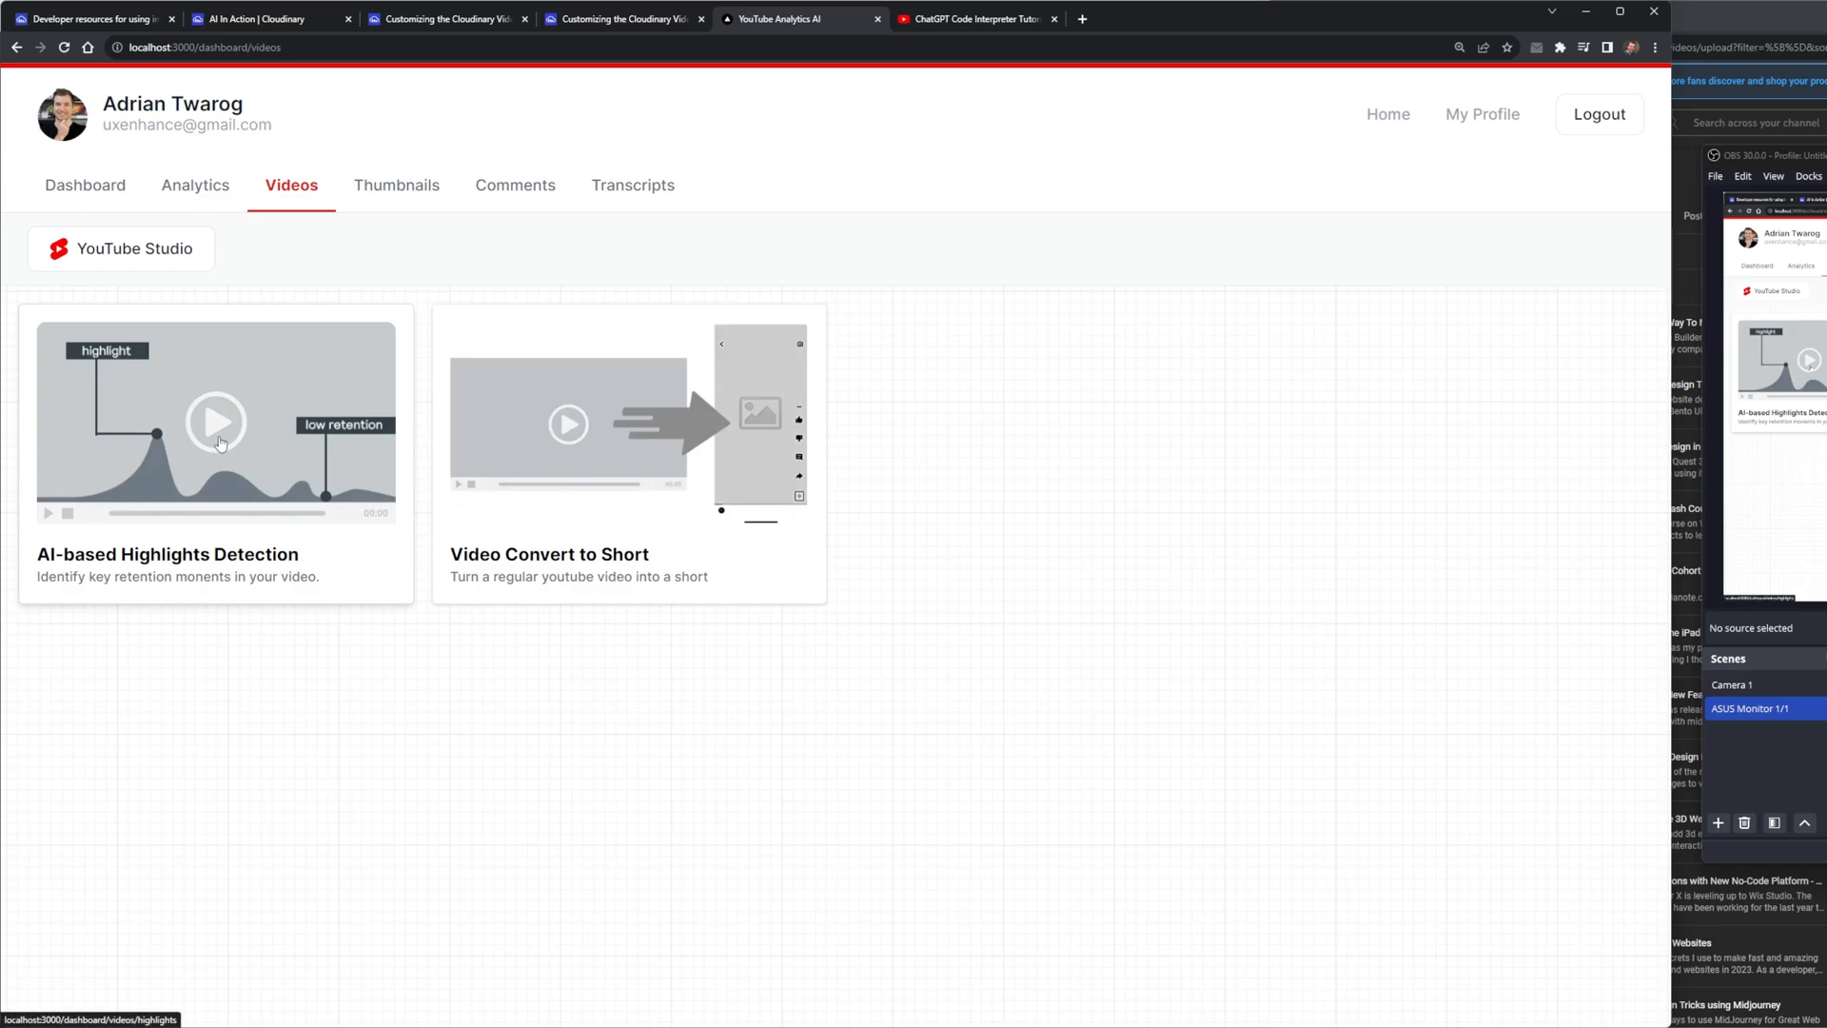
pyautogui.click(216, 421)
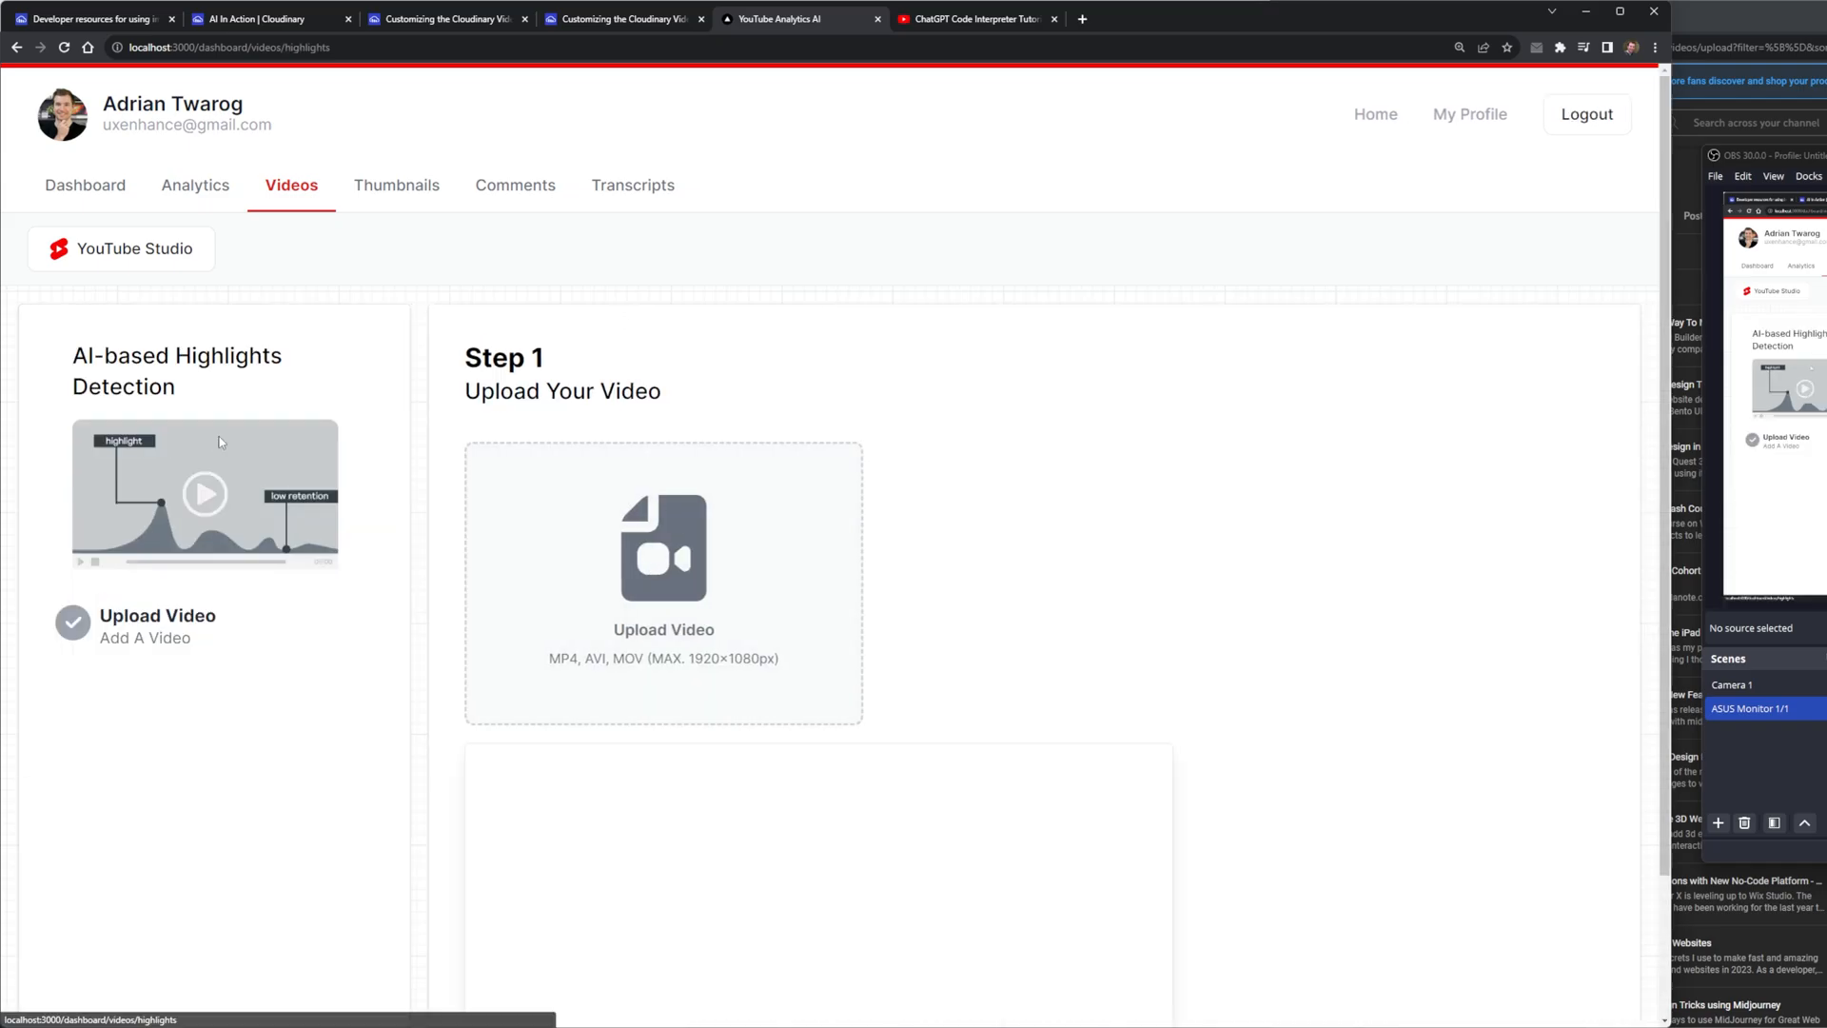
pyautogui.scroll(-3)
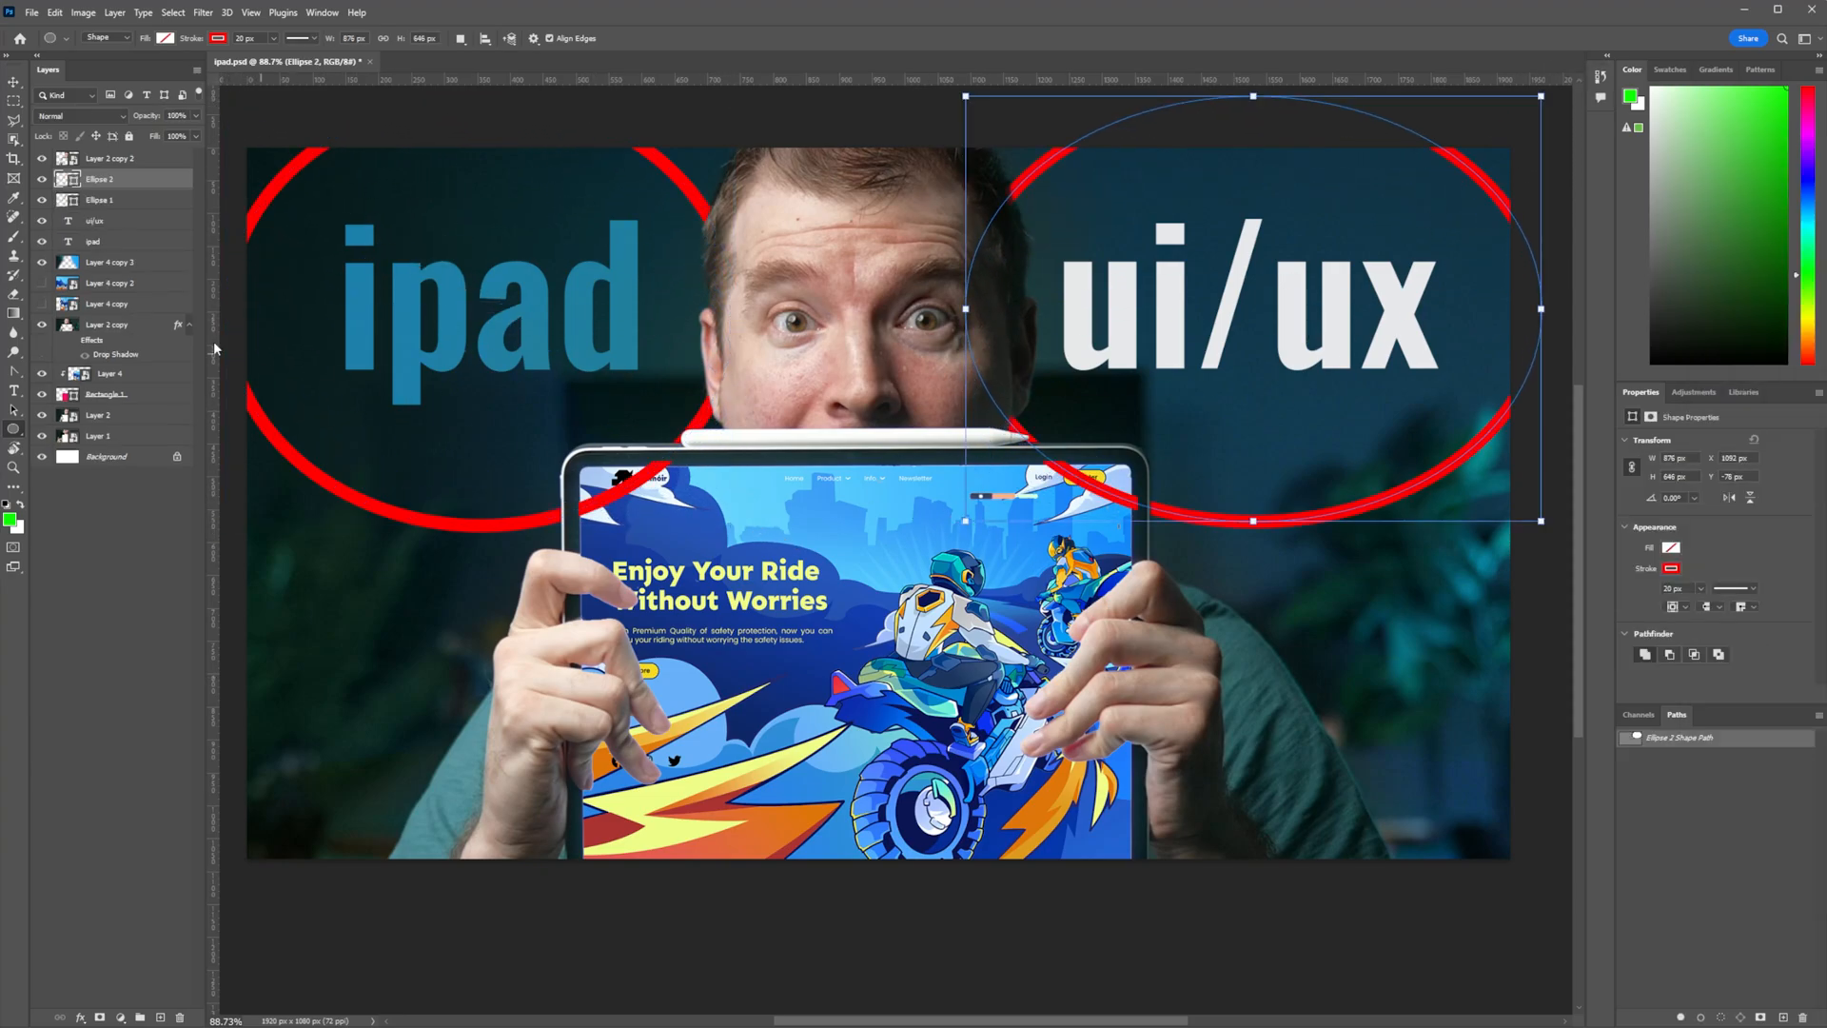
# View the thumbnail tags page.jsx source and the Identify Keywords and Tags page.
pyautogui.click(110, 157)
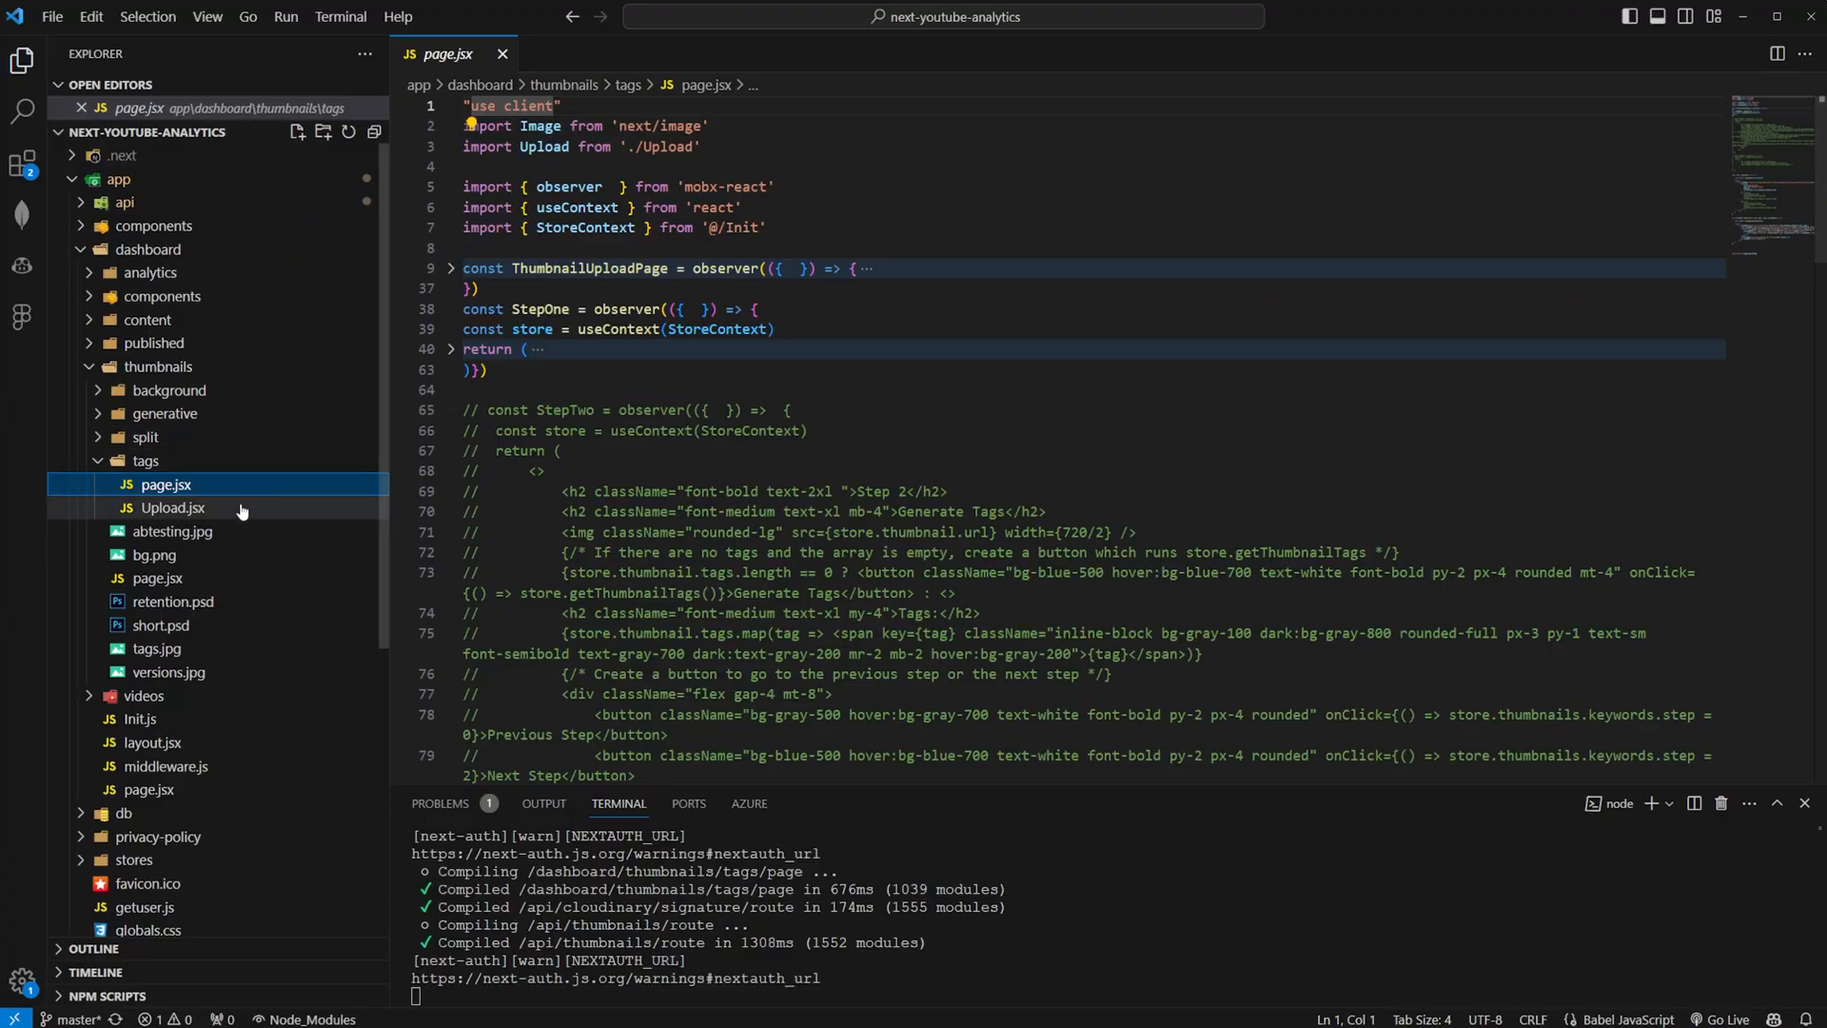
pyautogui.click(171, 507)
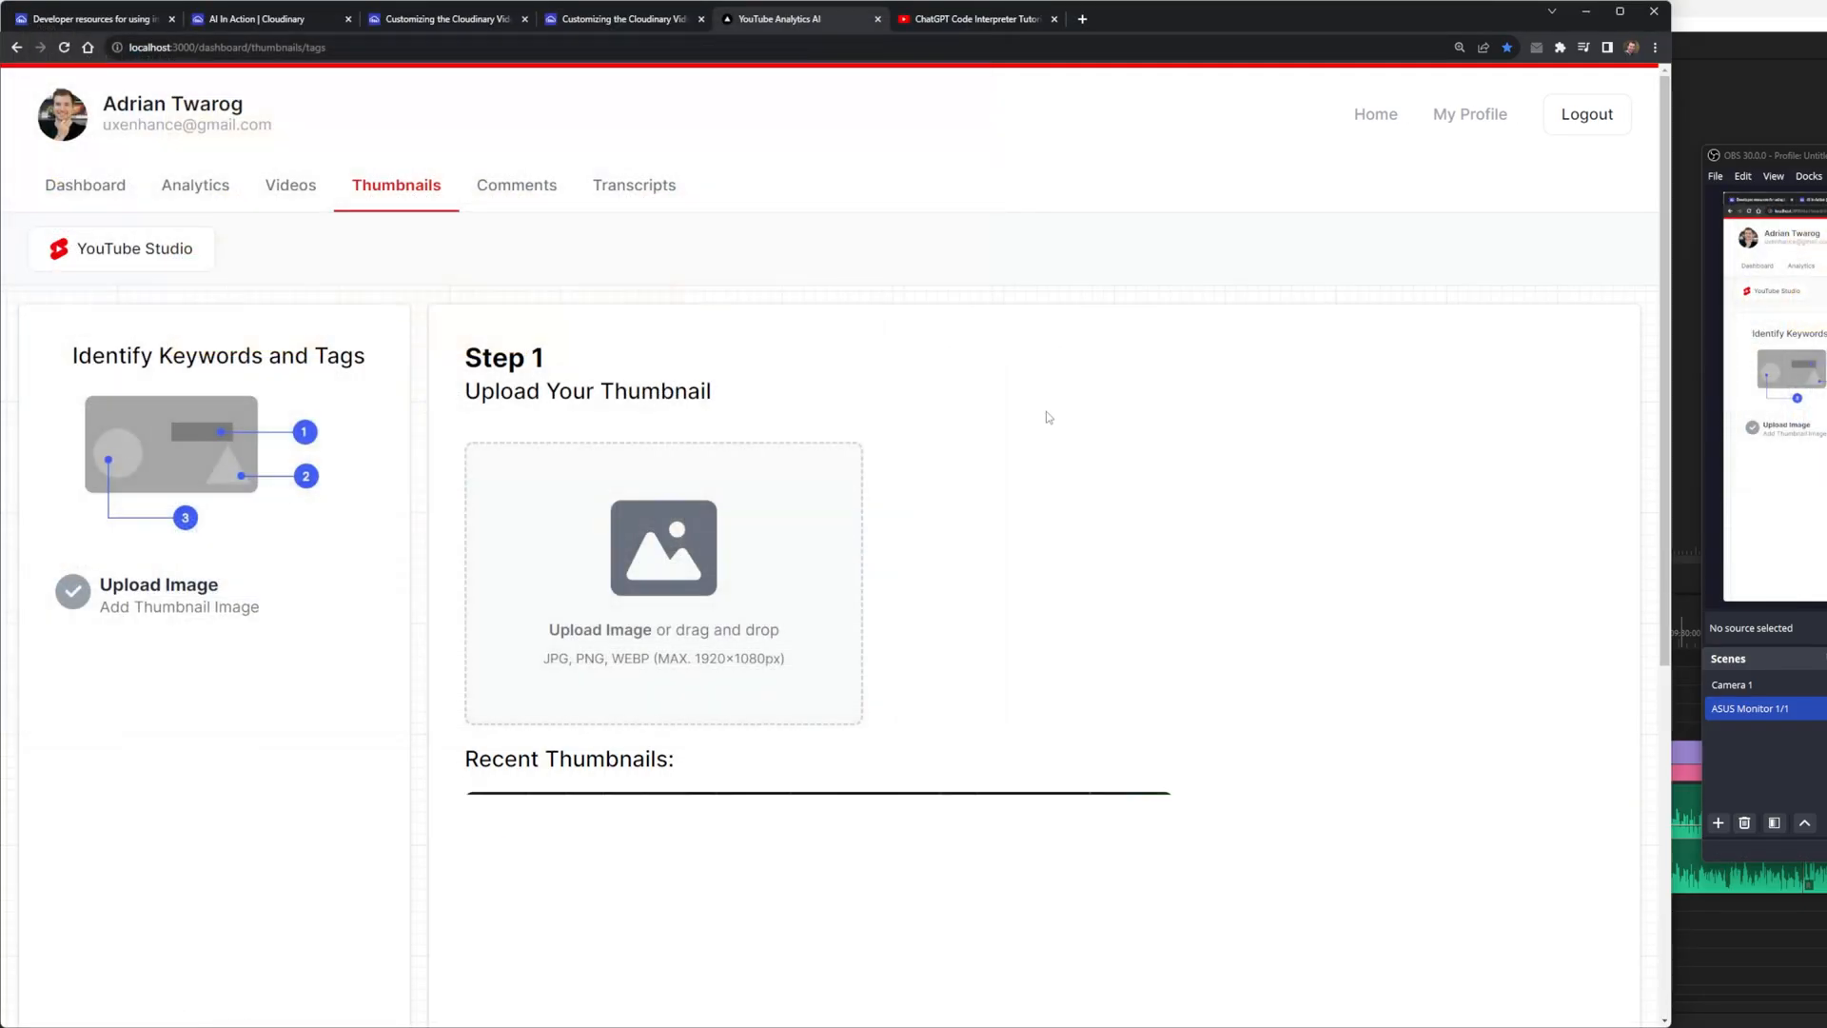
pyautogui.scroll(-3)
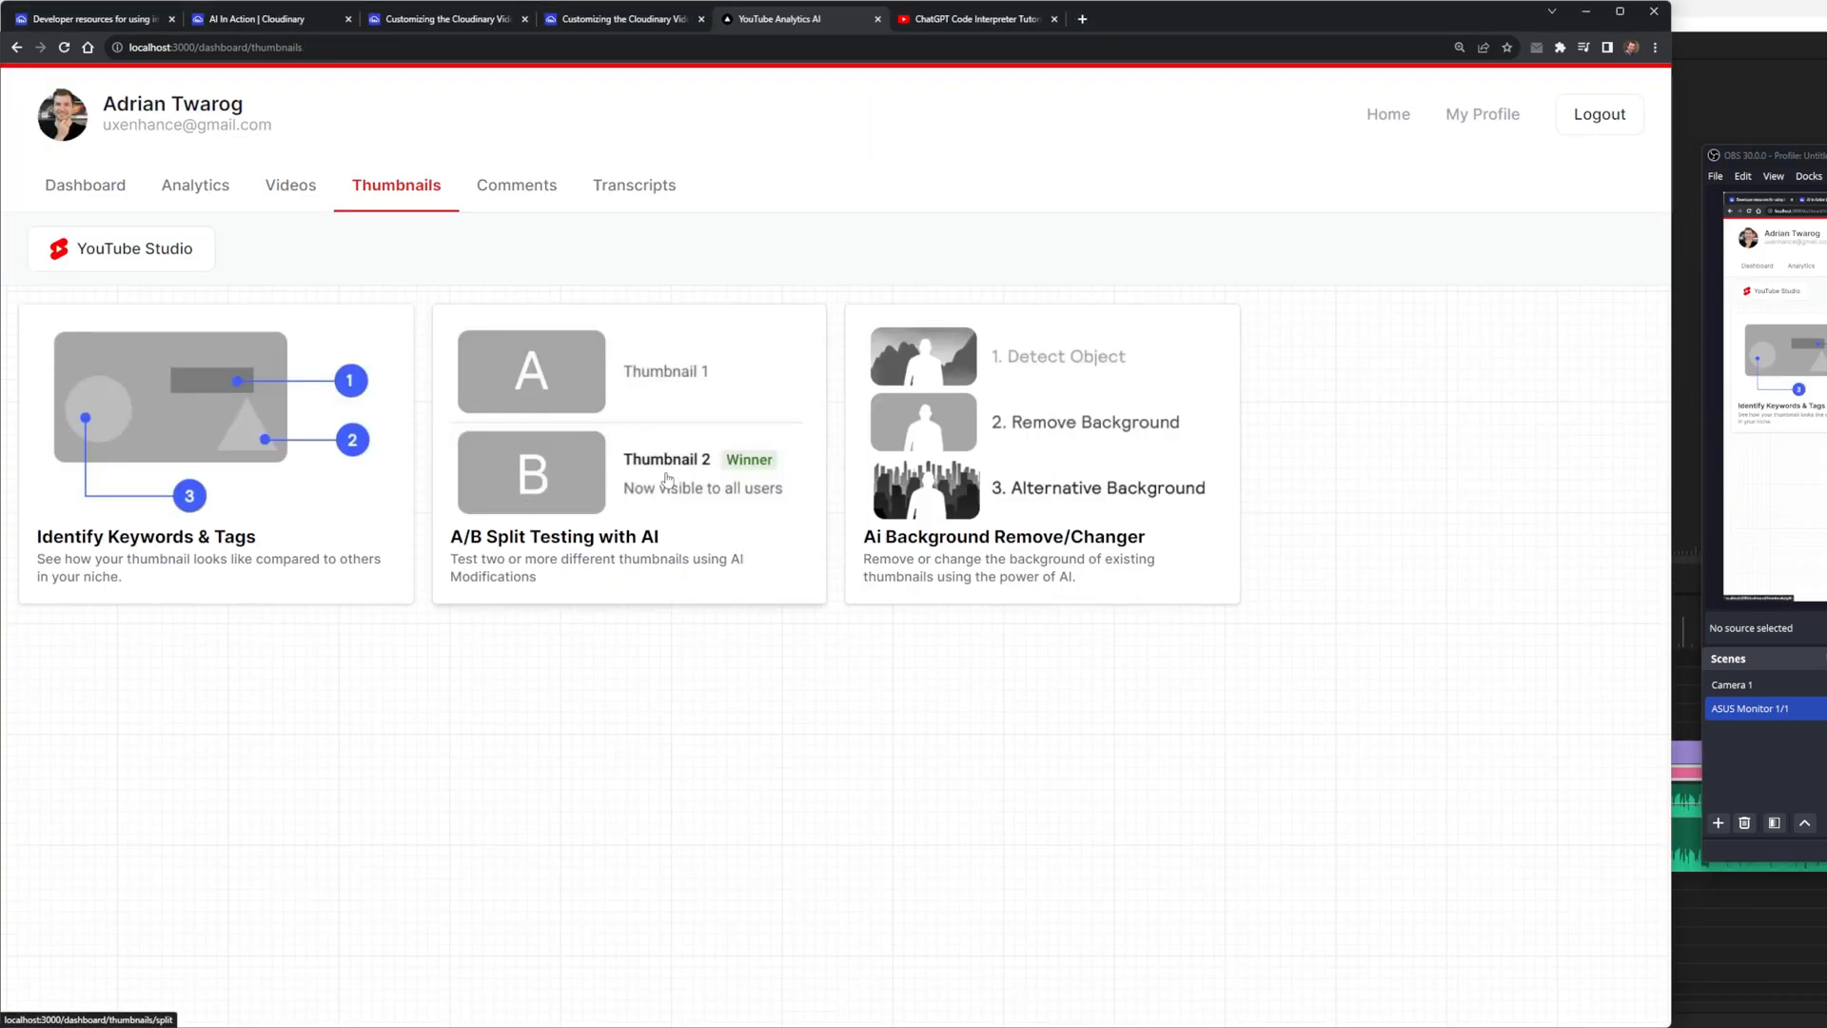
# Check Cloudinary's generative AI object removal demo, then open the dashboard's A/B split testing.
pyautogui.click(629, 455)
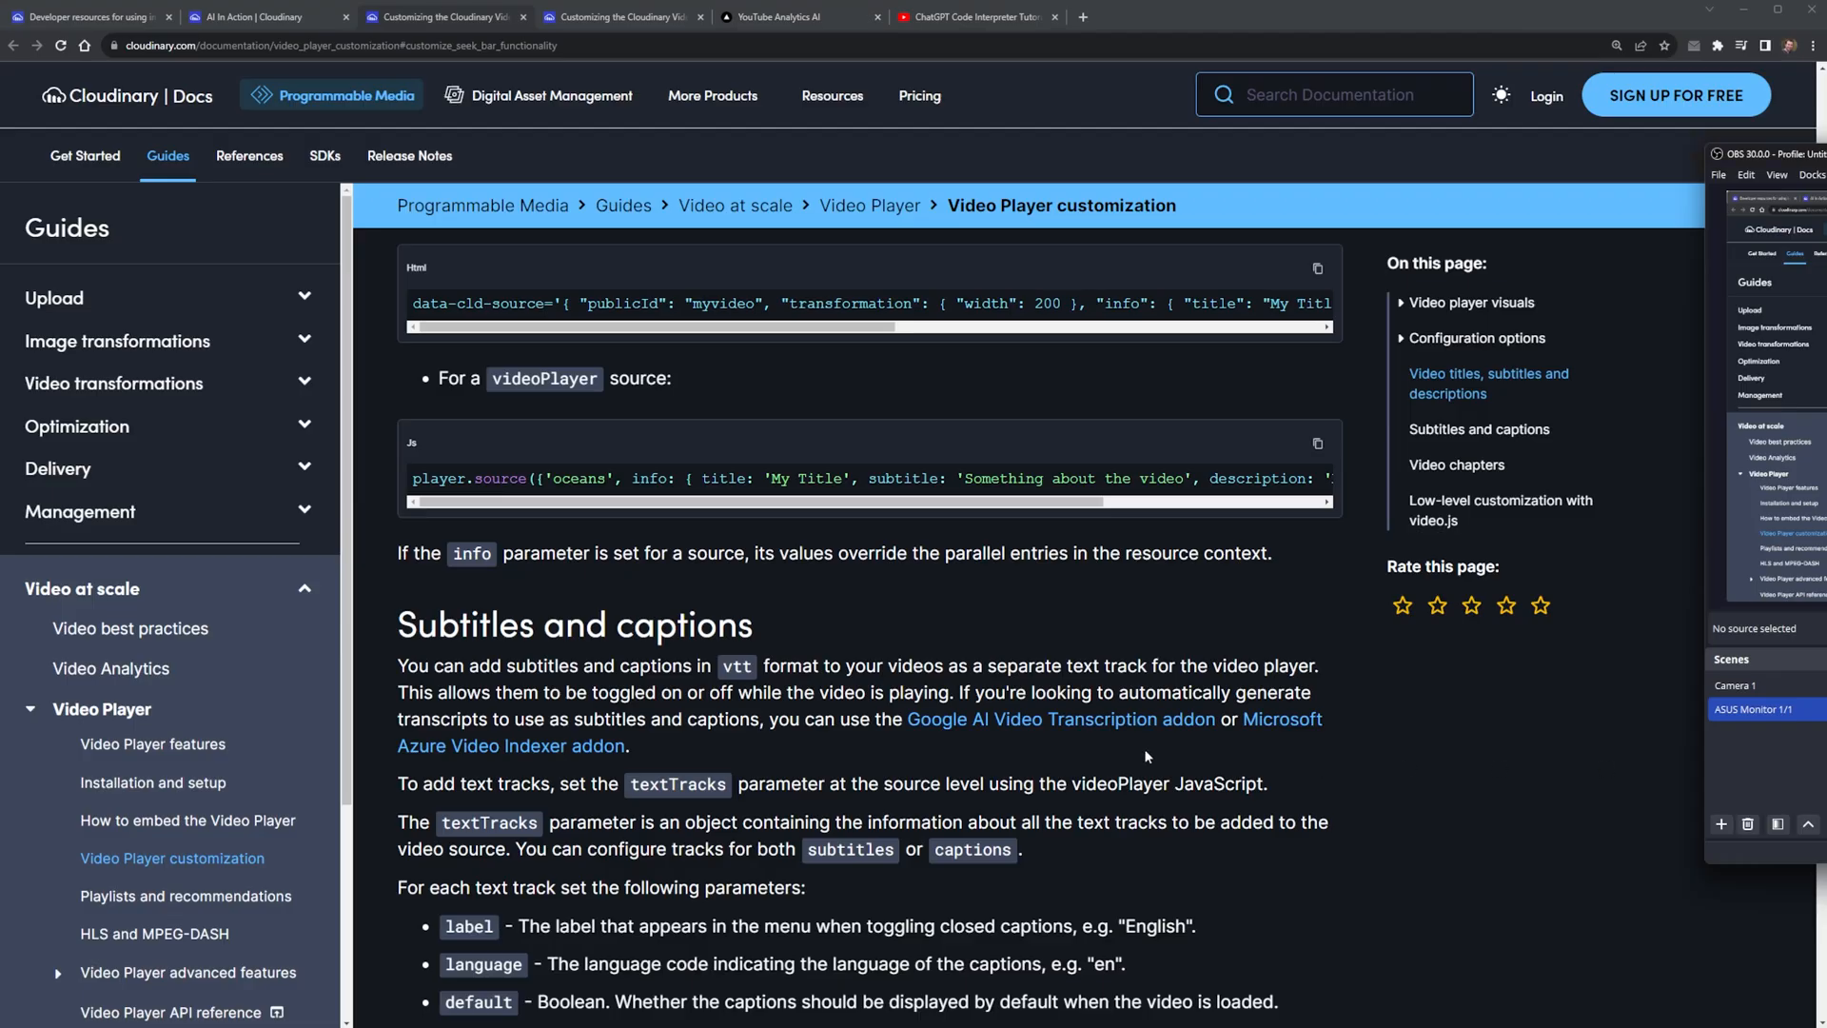
pyautogui.click(118, 341)
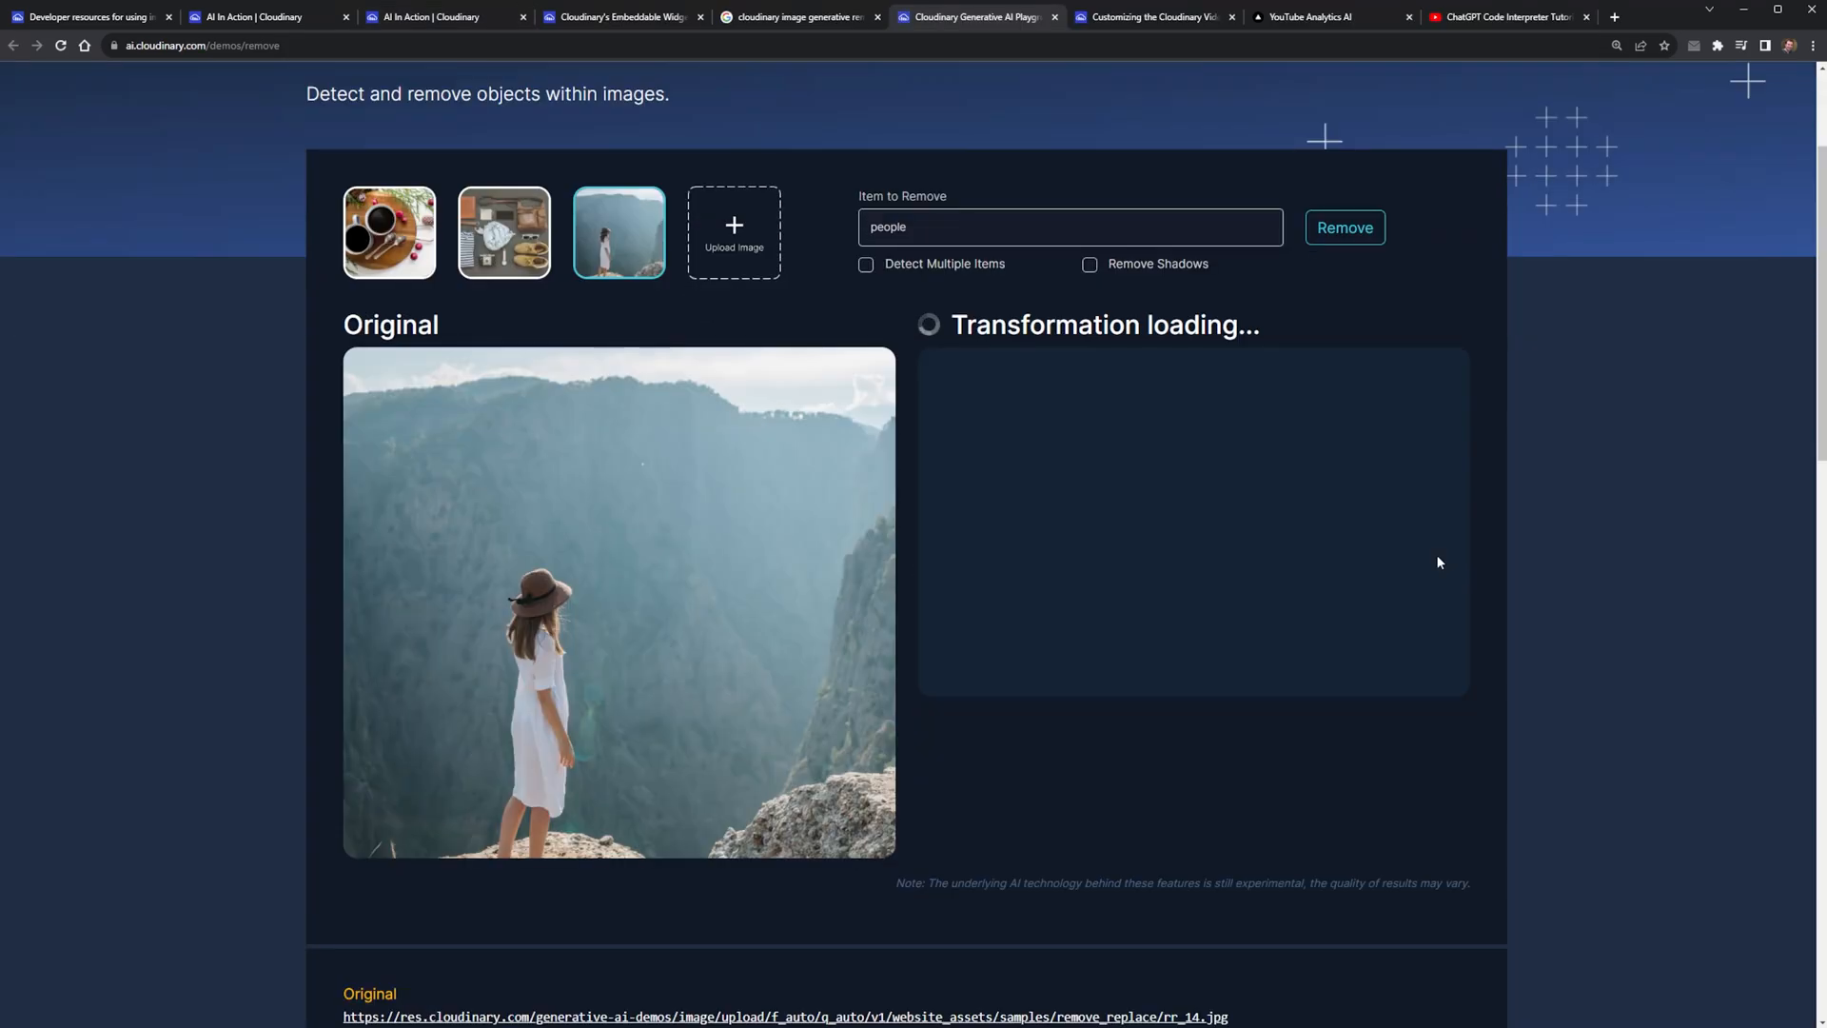
pyautogui.click(976, 17)
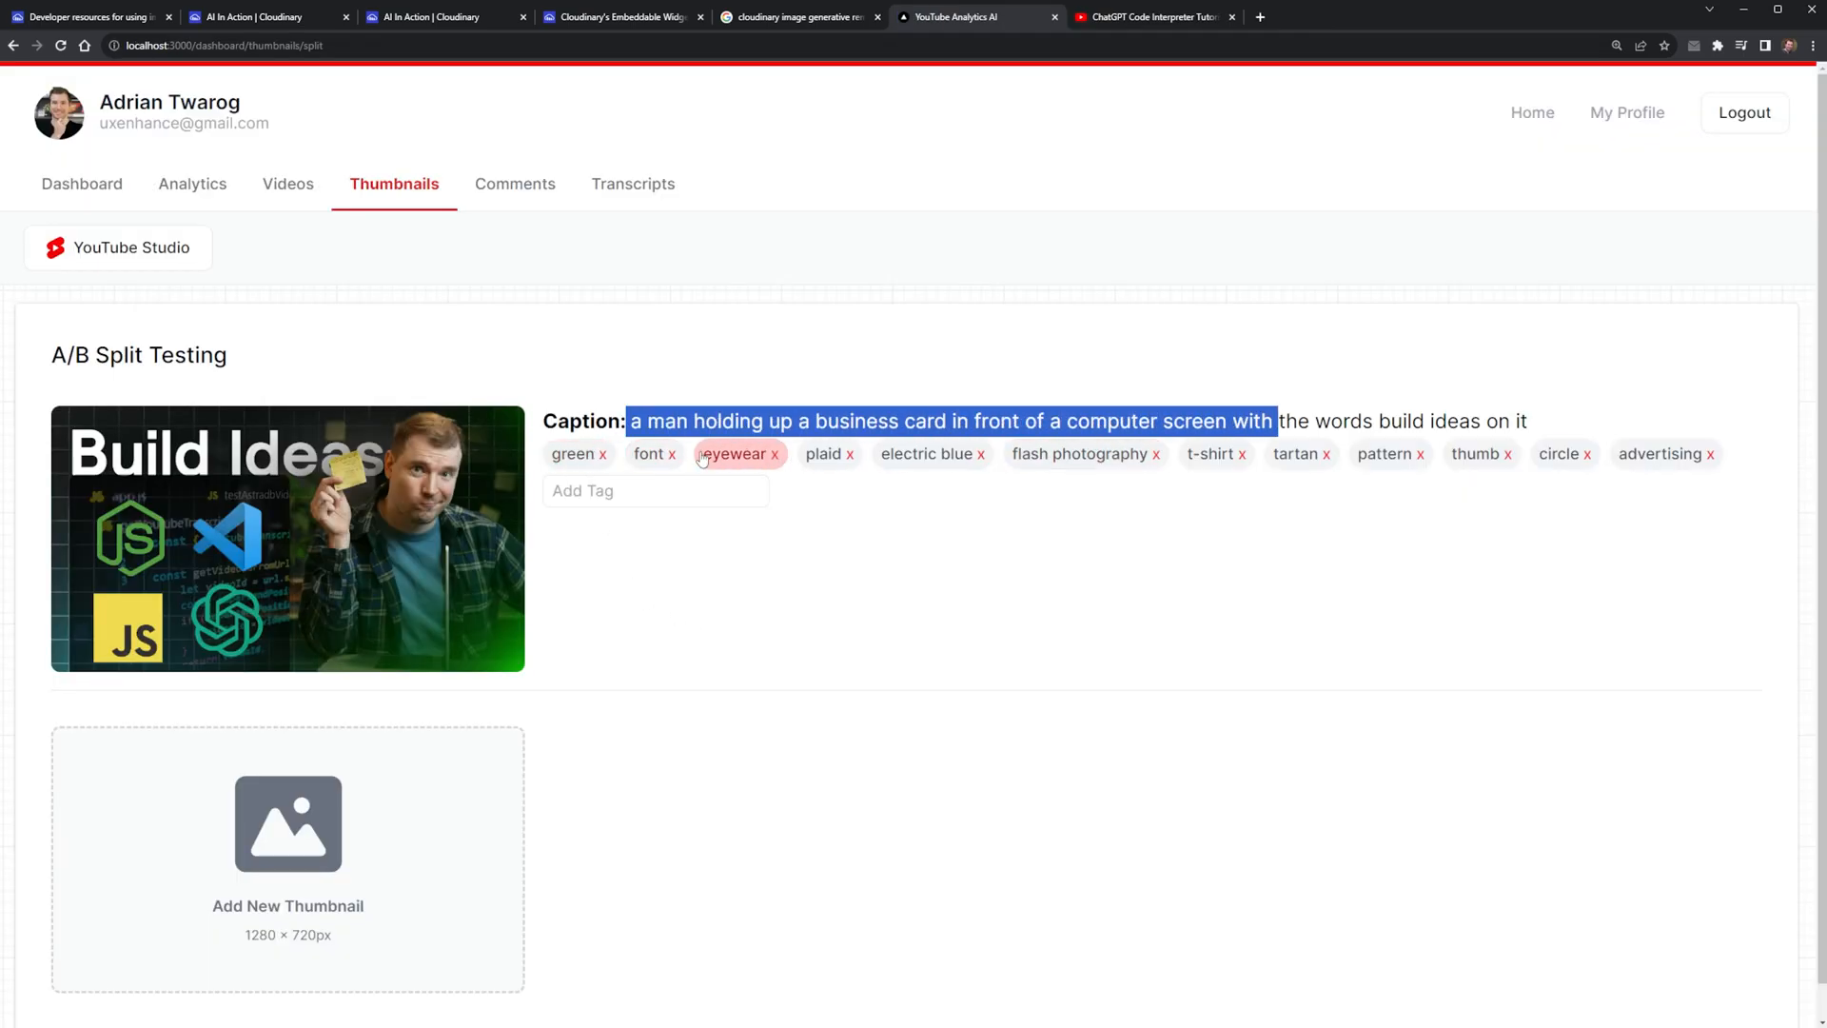
pyautogui.click(654, 491)
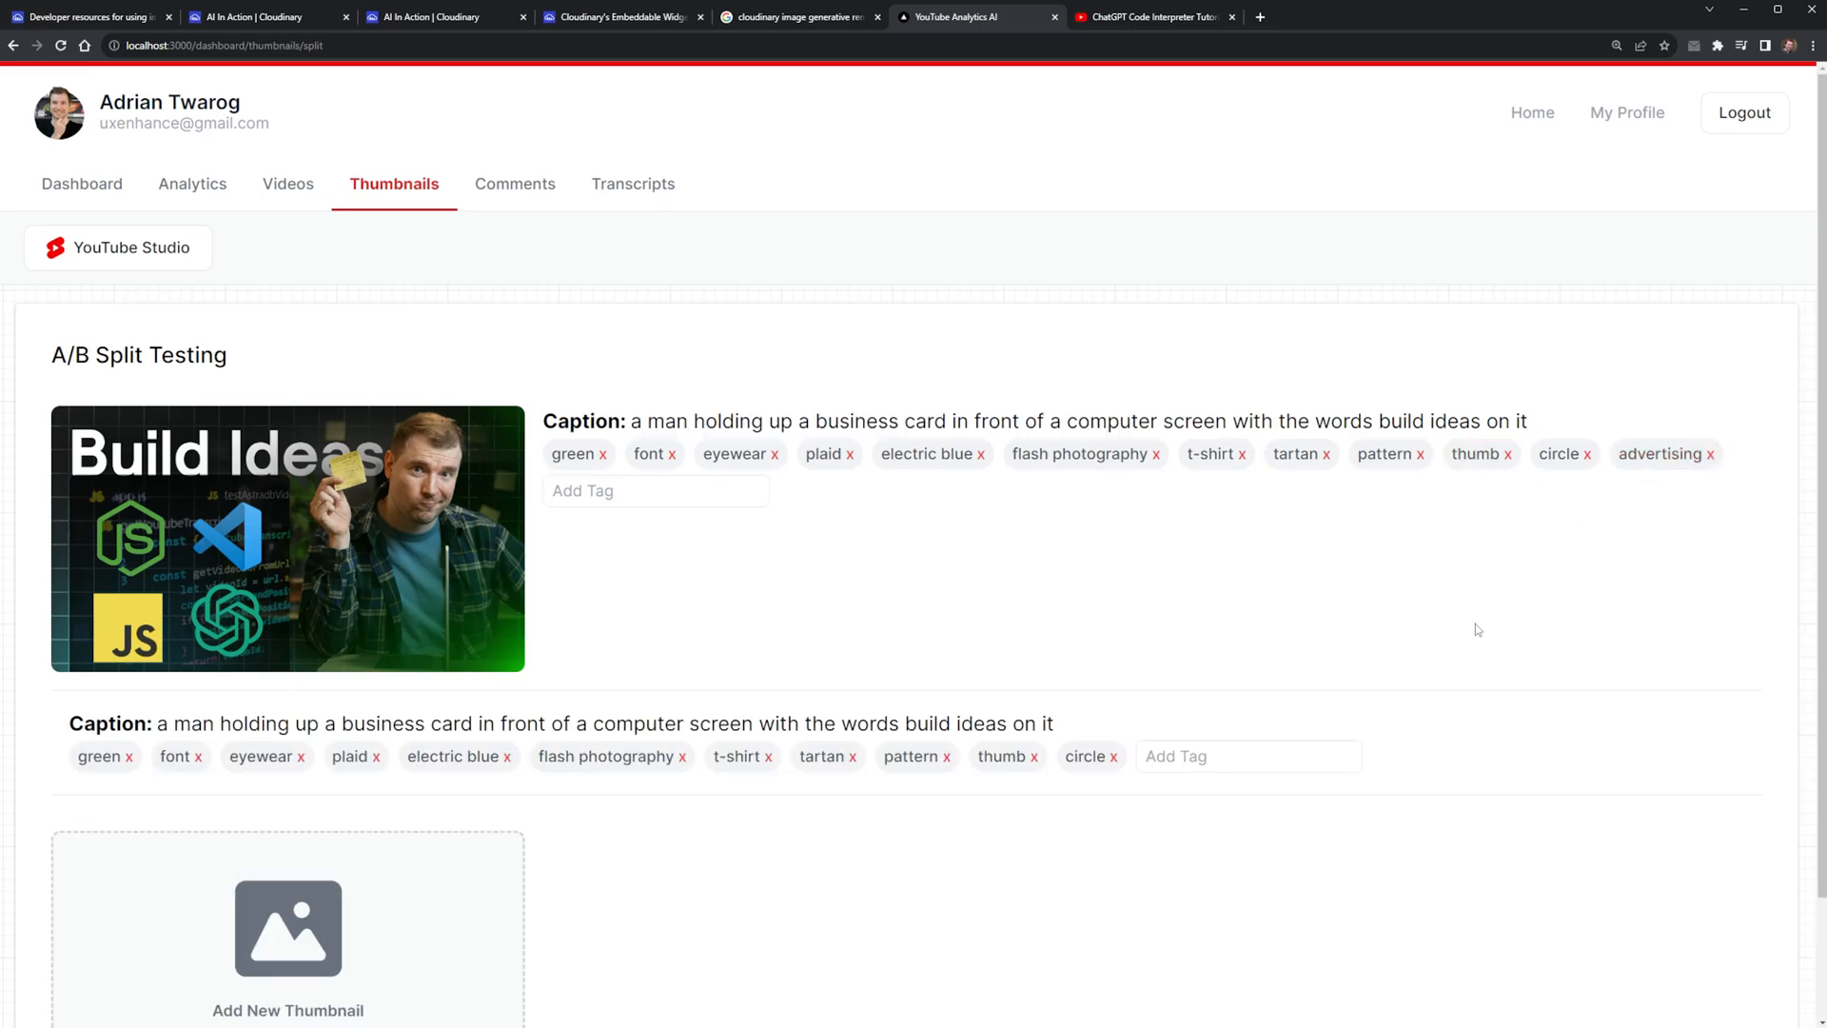
pyautogui.scroll(-3)
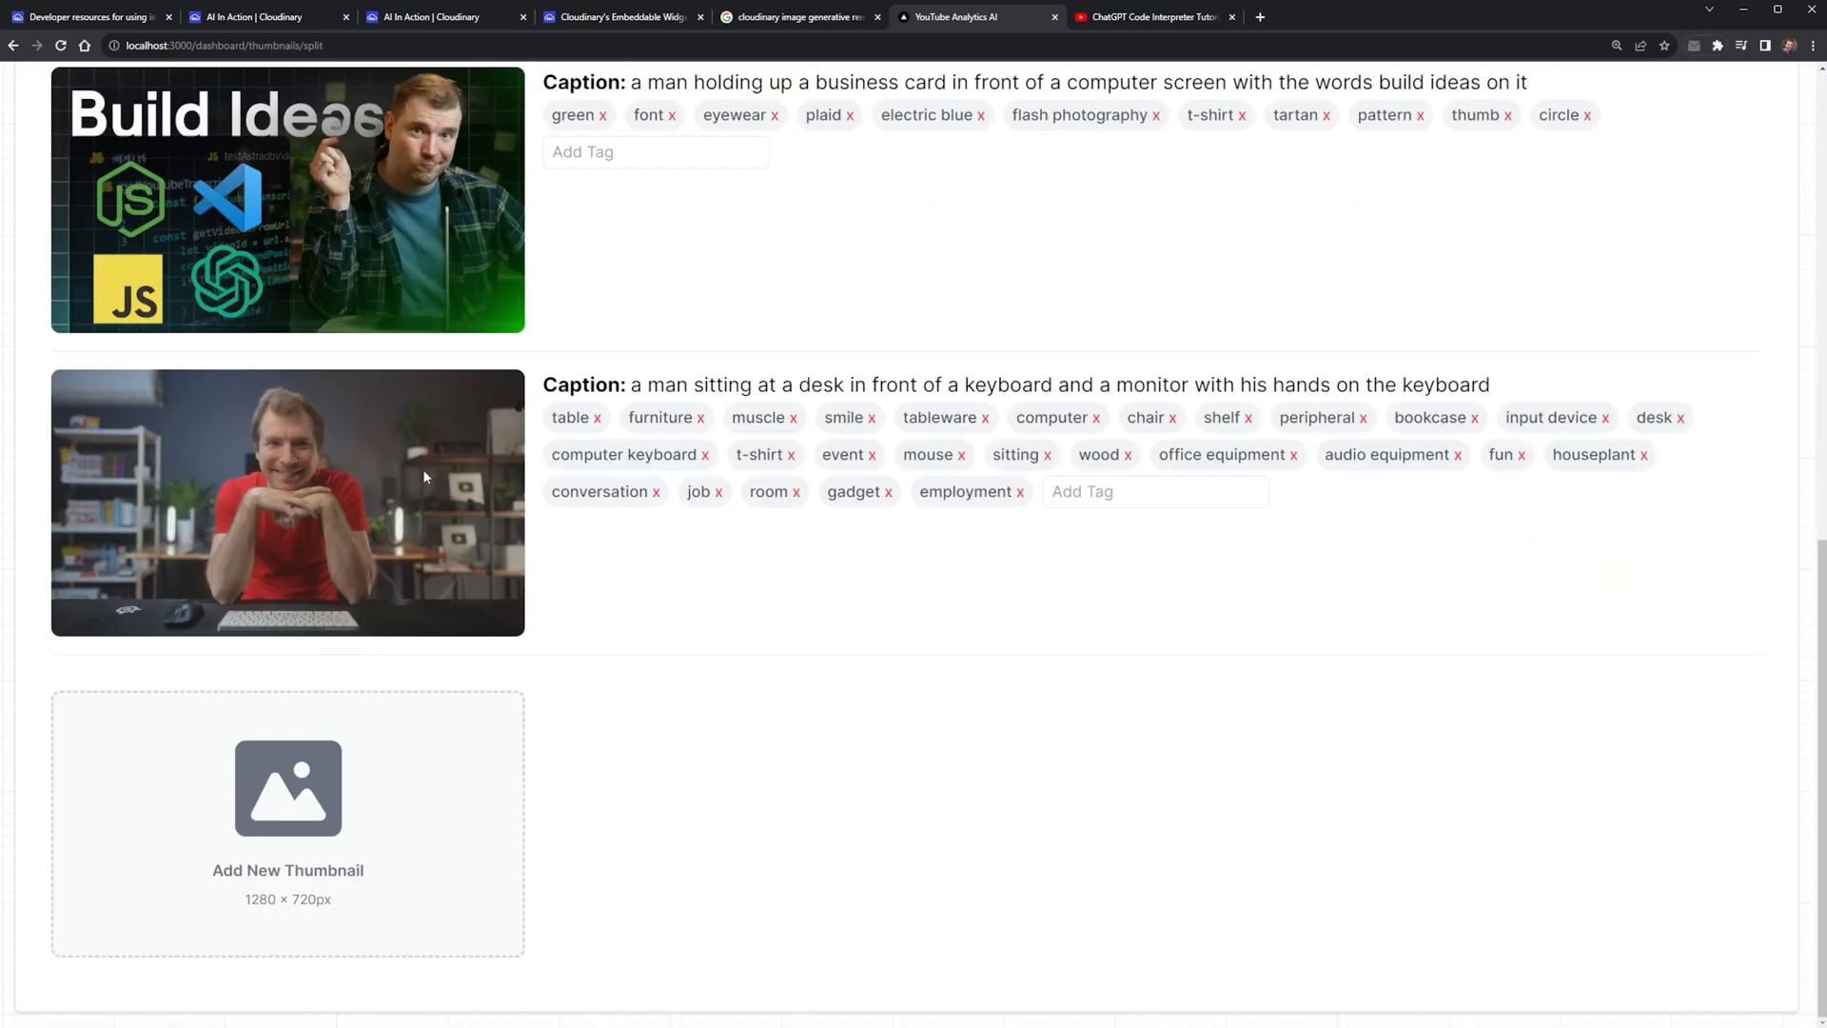
pyautogui.moveTo(1227, 455)
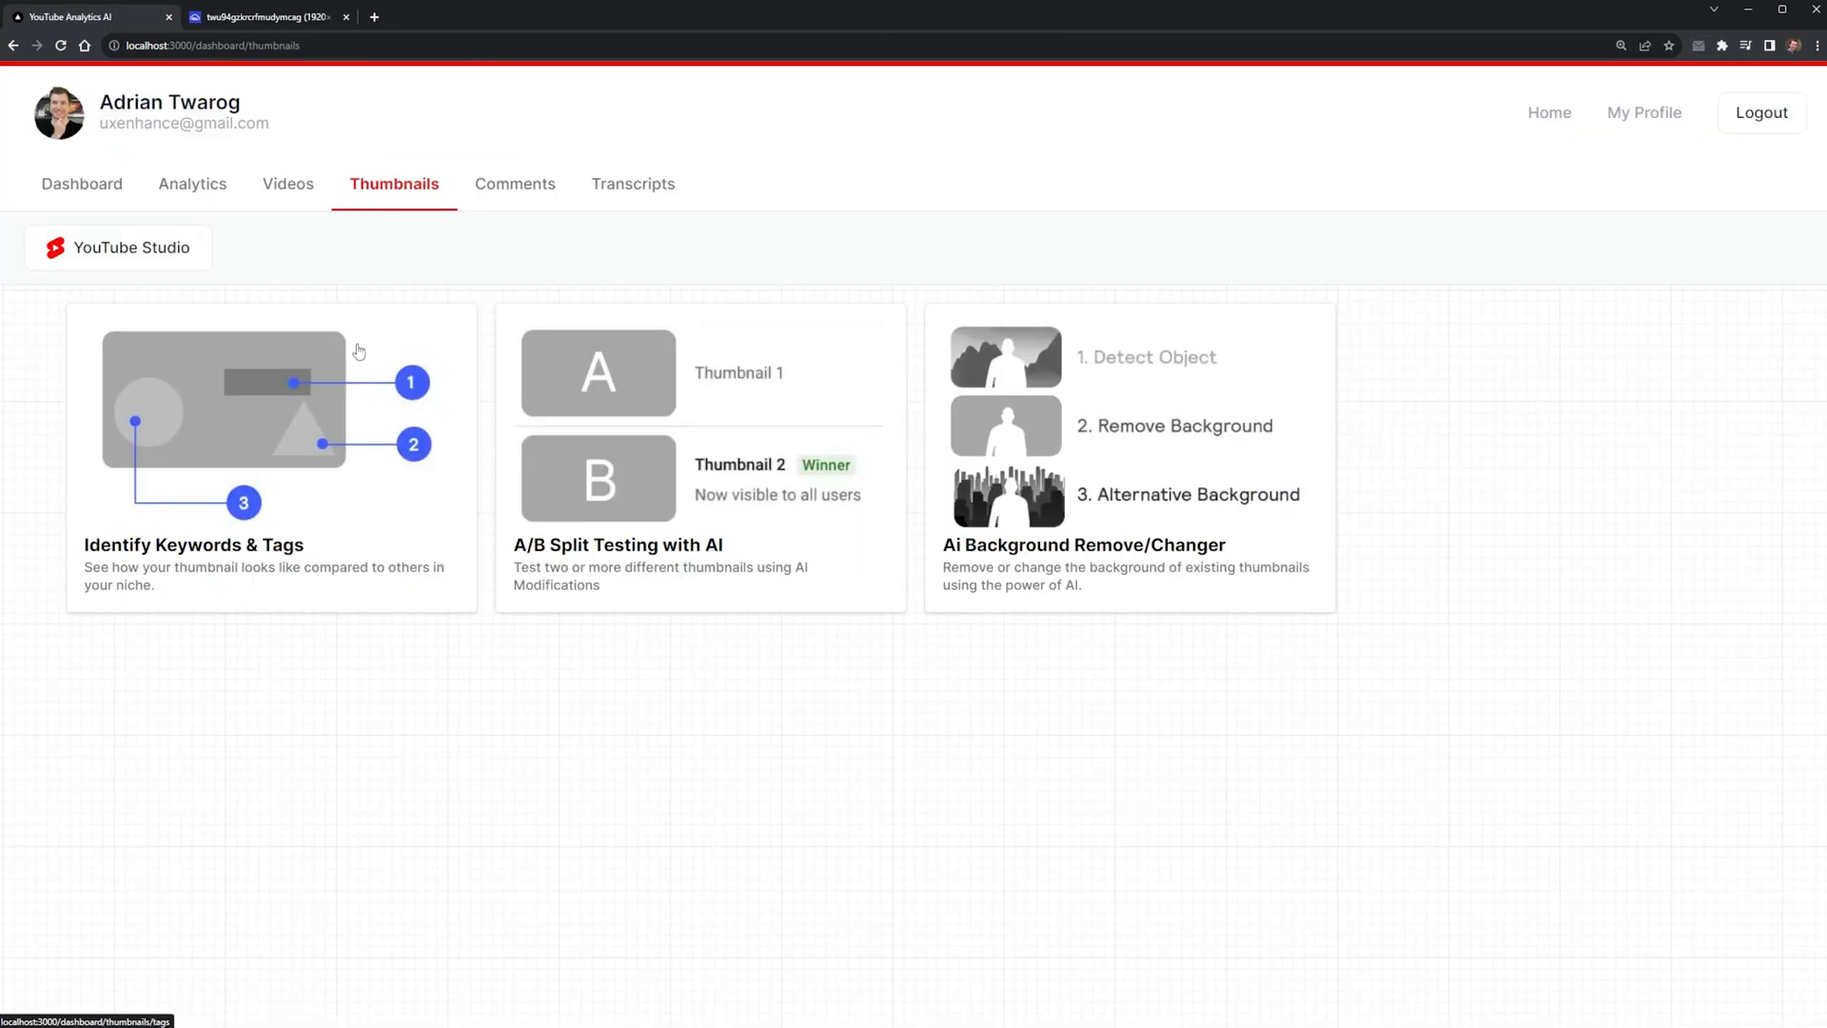
pyautogui.moveTo(1190, 489)
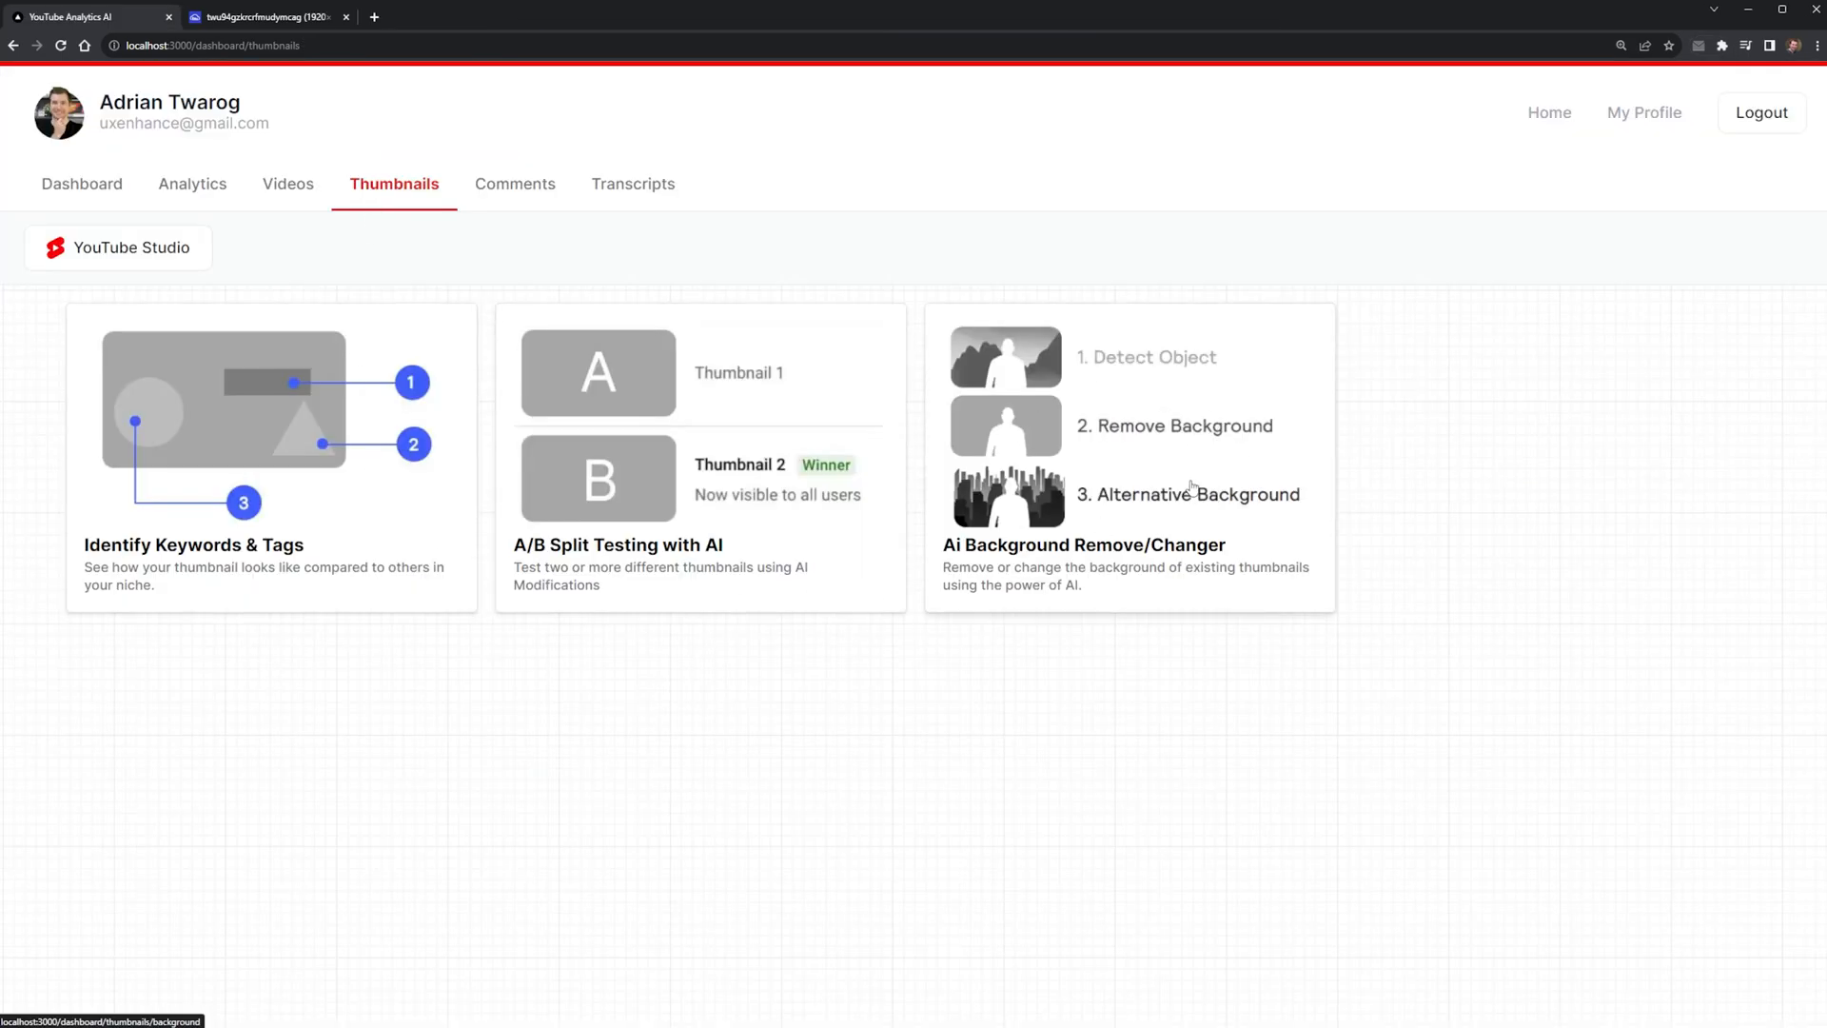
# Generate an AI office background for the cut-out thumbnail, then open the Analytics list.
pyautogui.click(1127, 456)
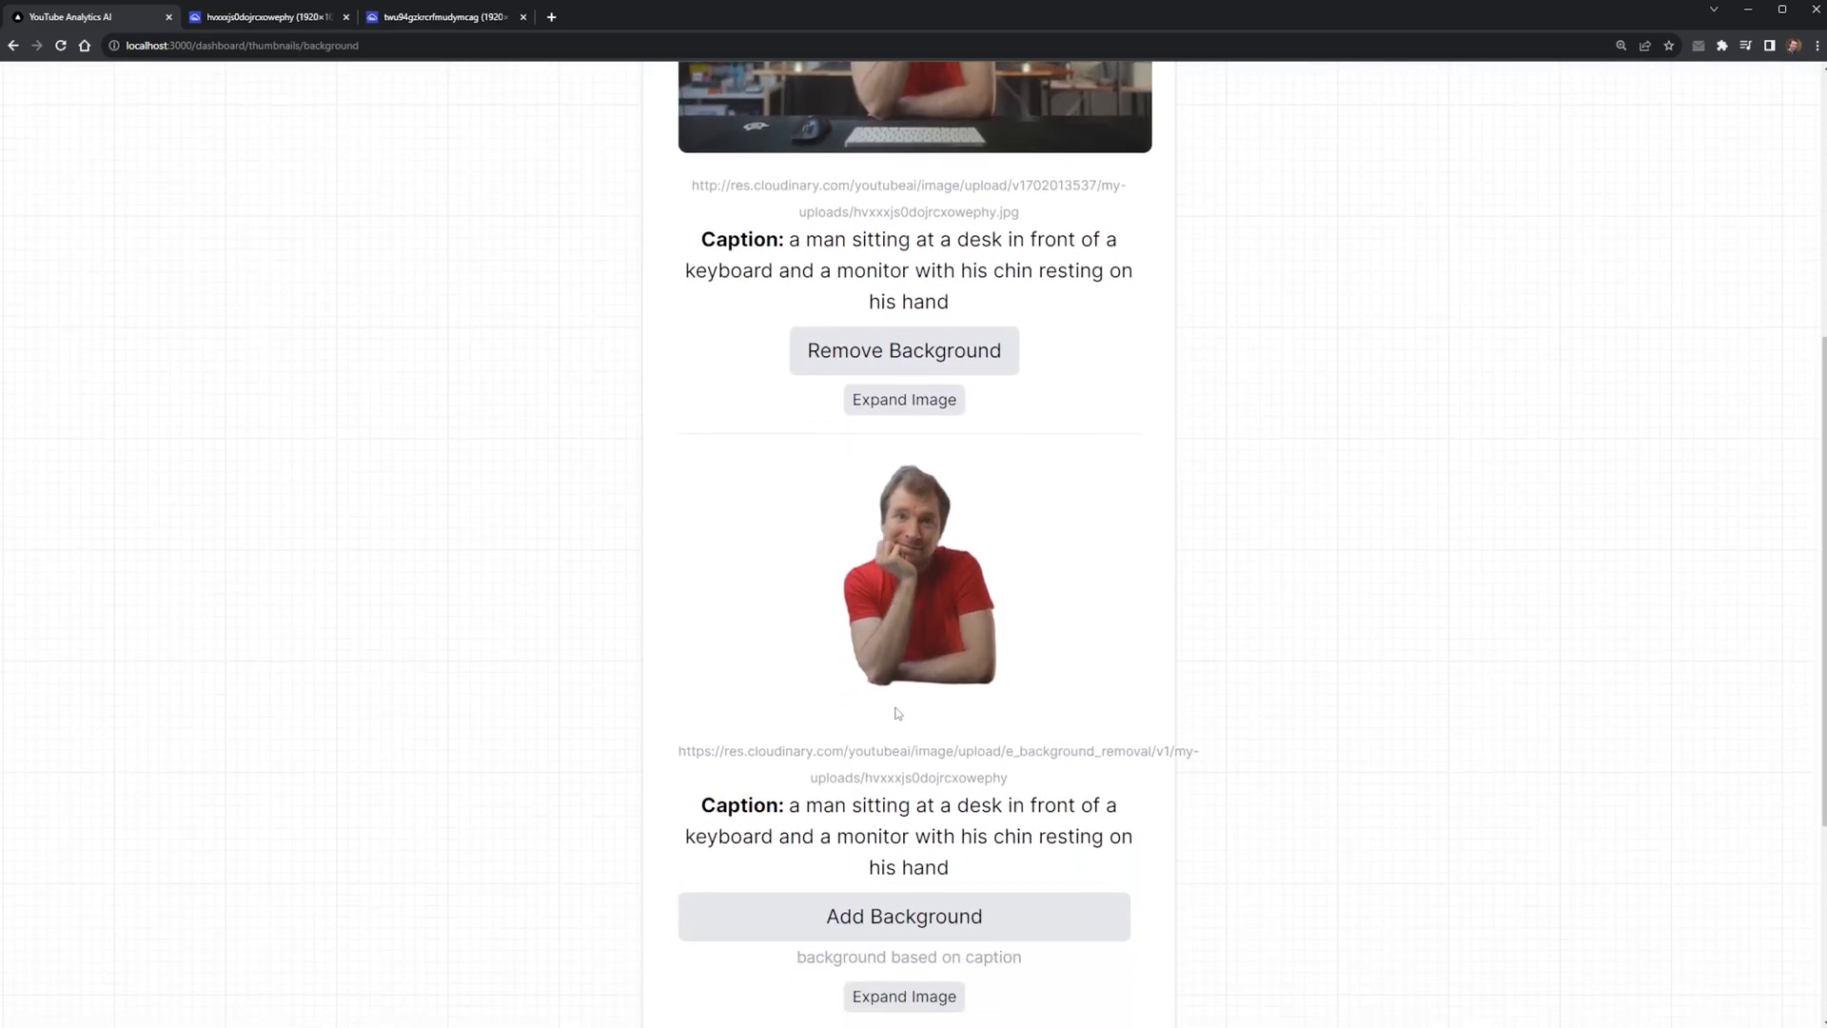
pyautogui.click(903, 915)
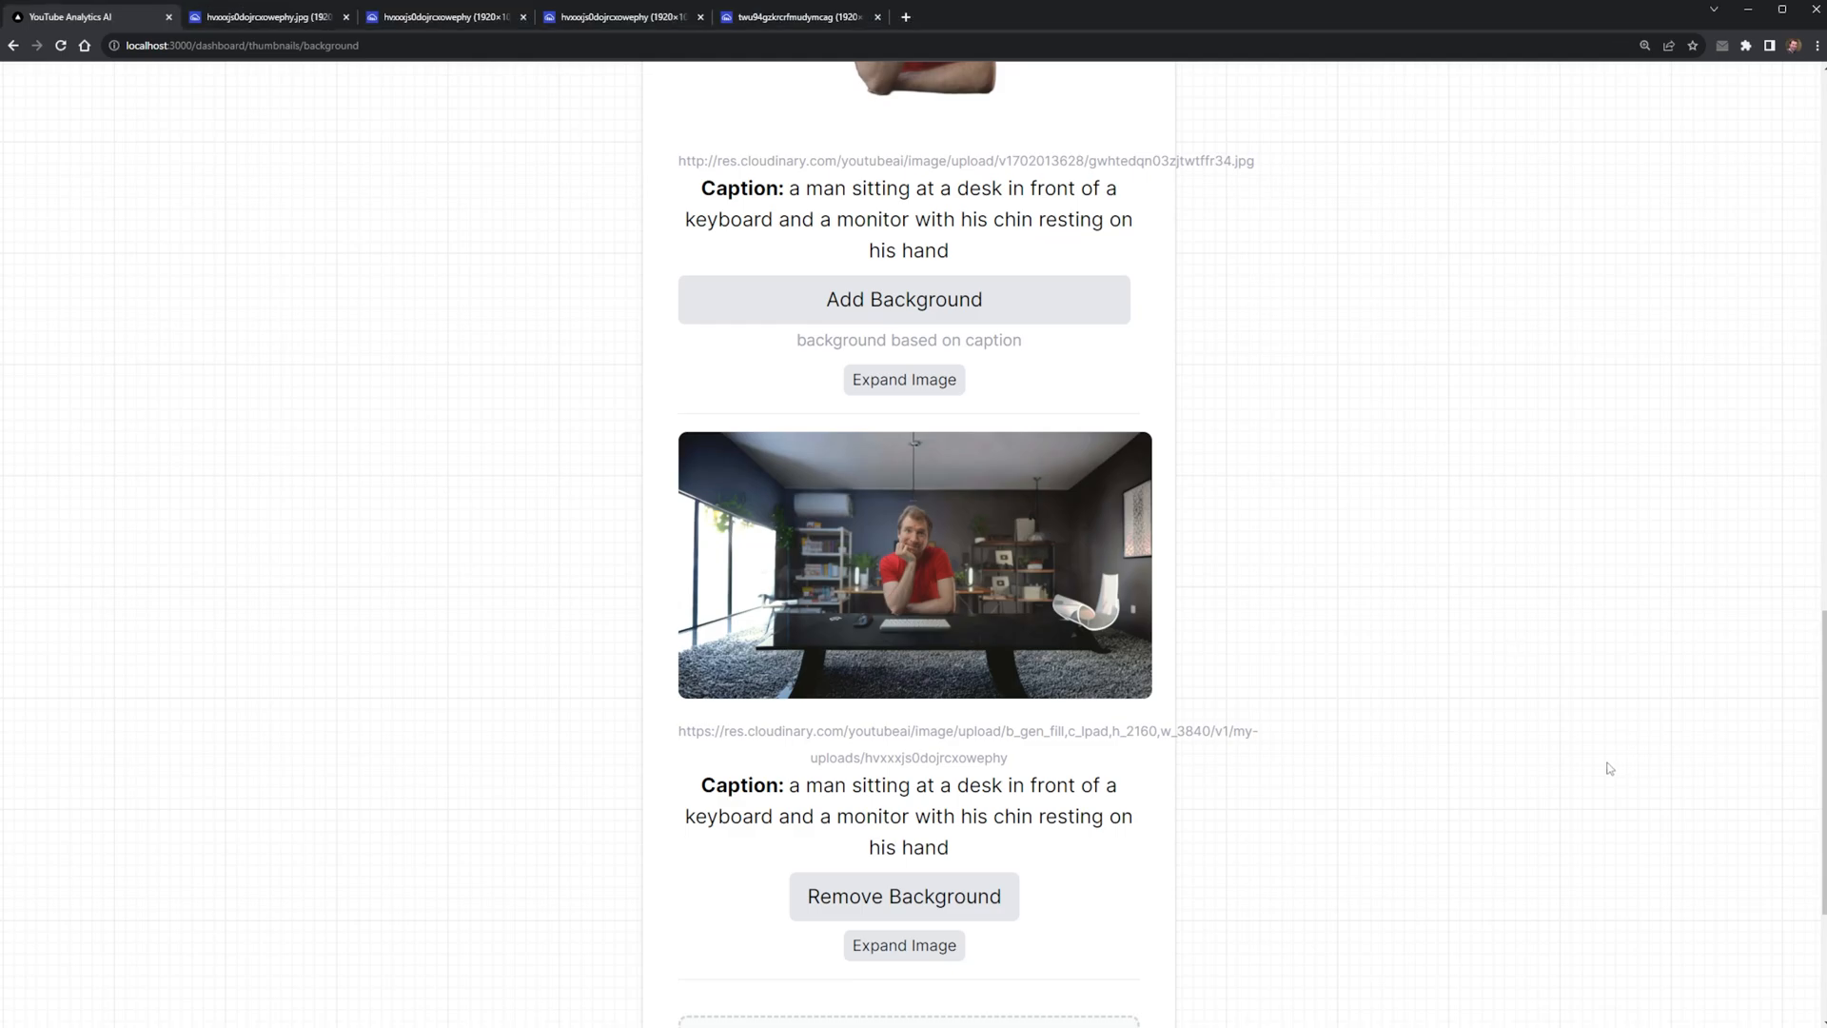
pyautogui.click(193, 184)
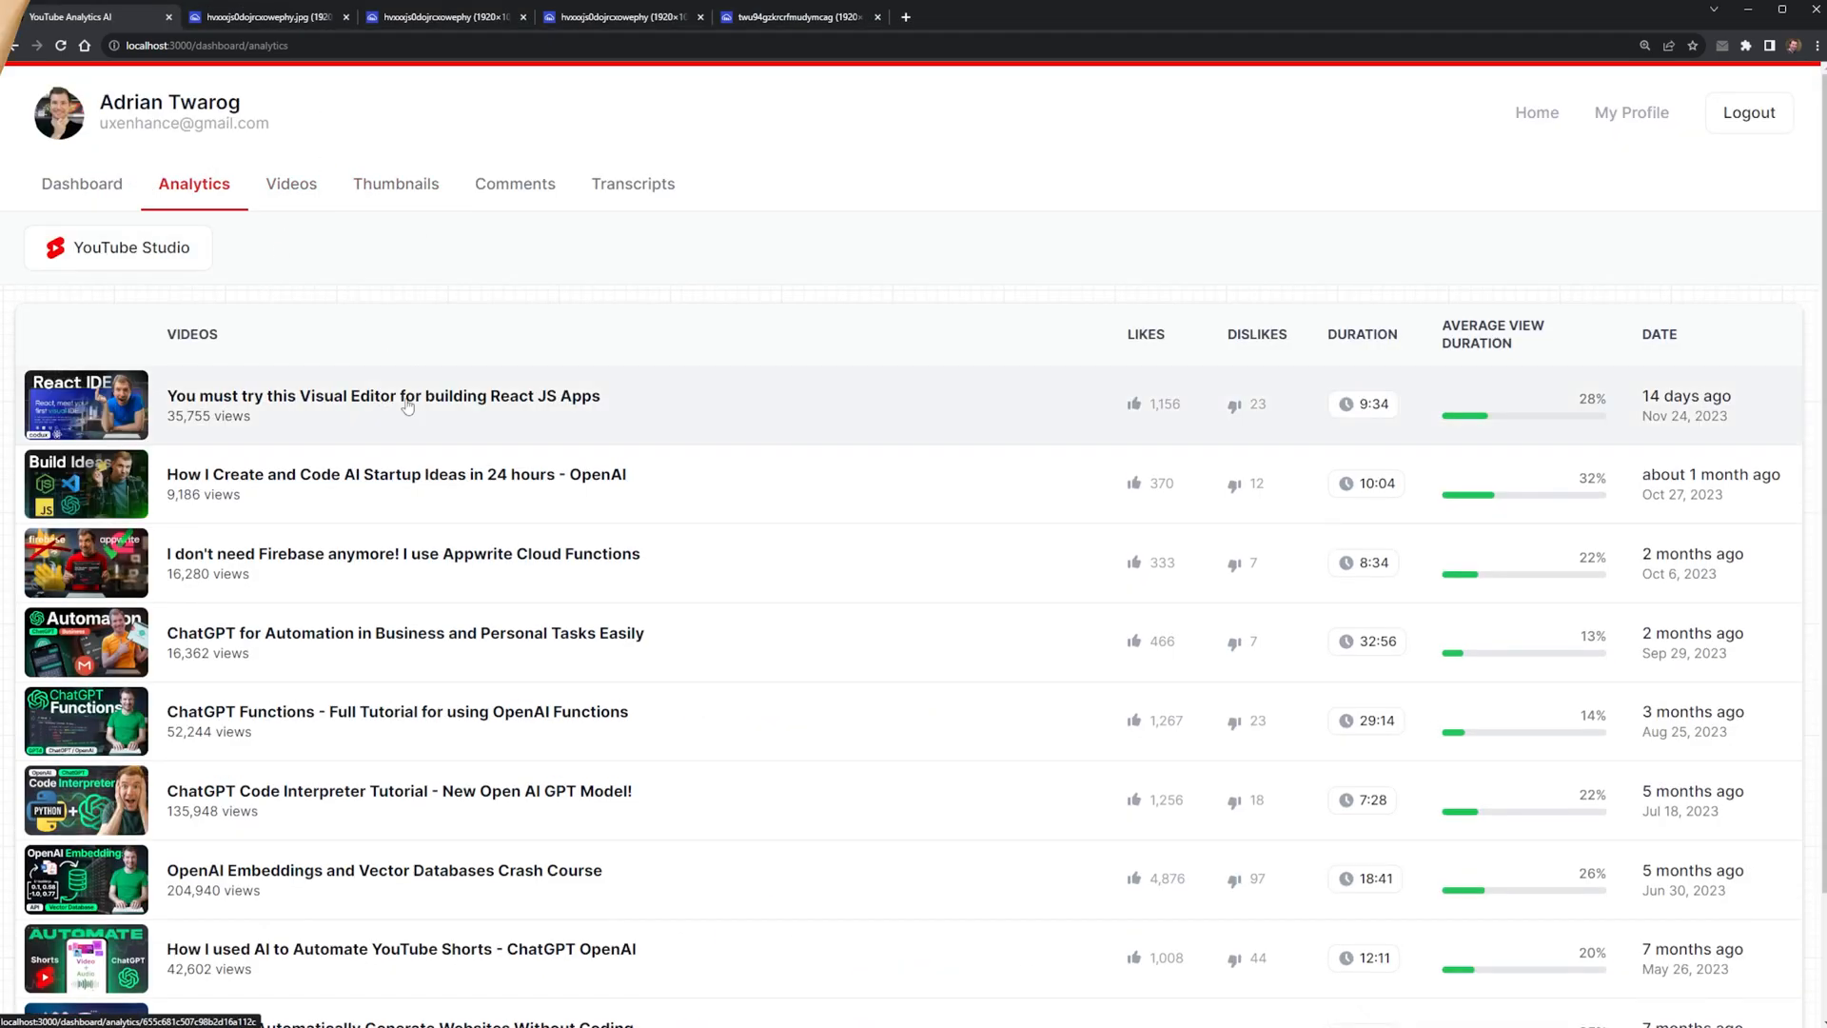
# Request more AI title ideas for the React visual editor video under AI Improvements.
pyautogui.click(381, 405)
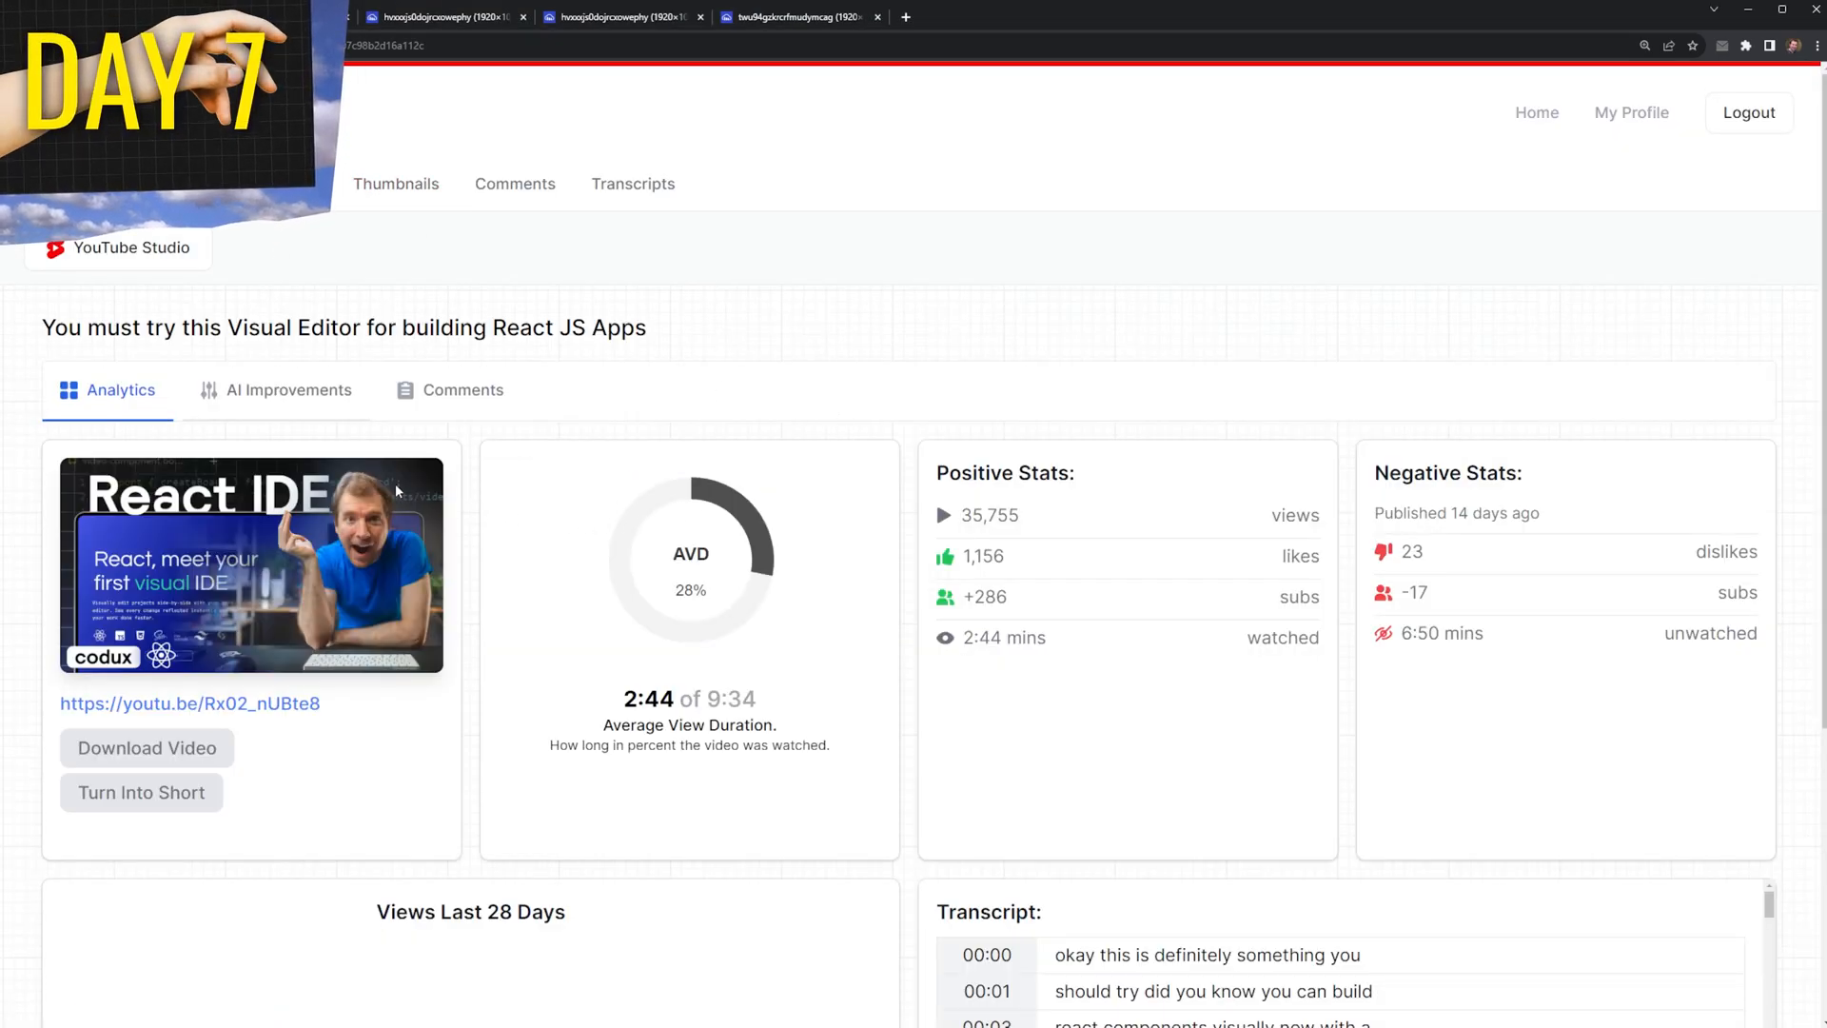
pyautogui.click(290, 389)
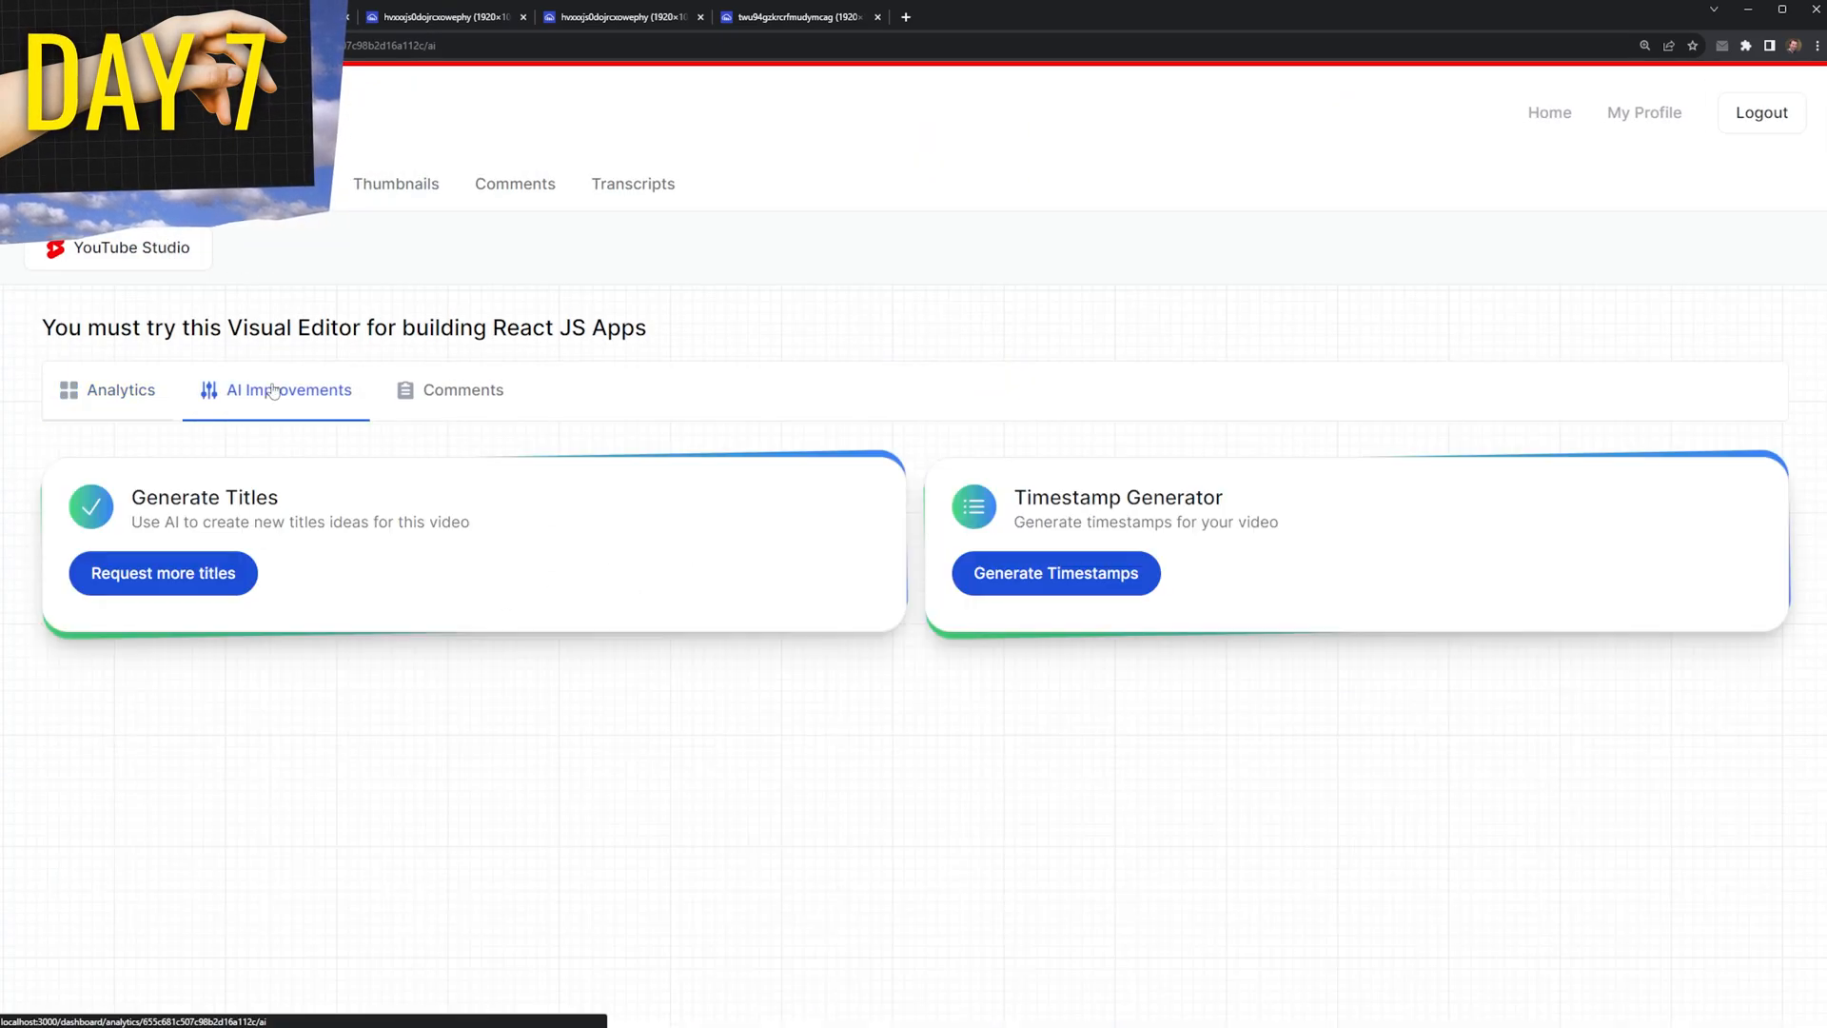
pyautogui.click(162, 572)
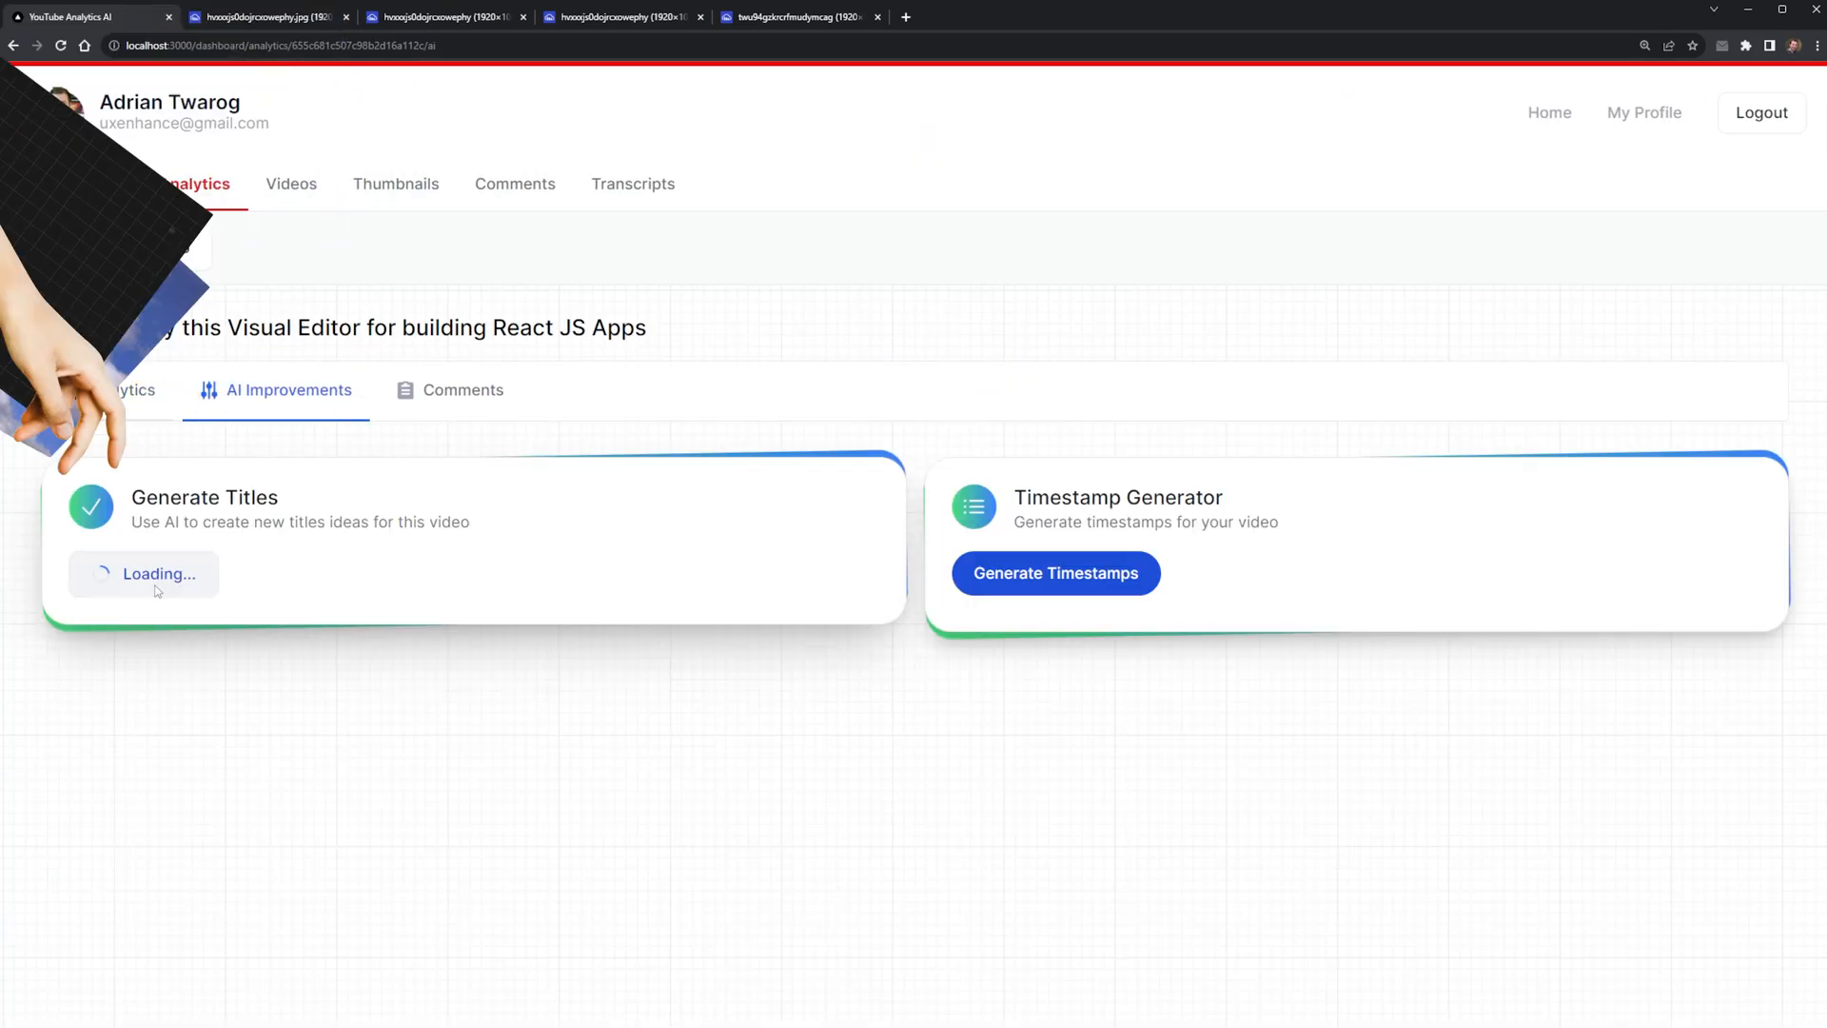
pyautogui.doubleClick(299, 523)
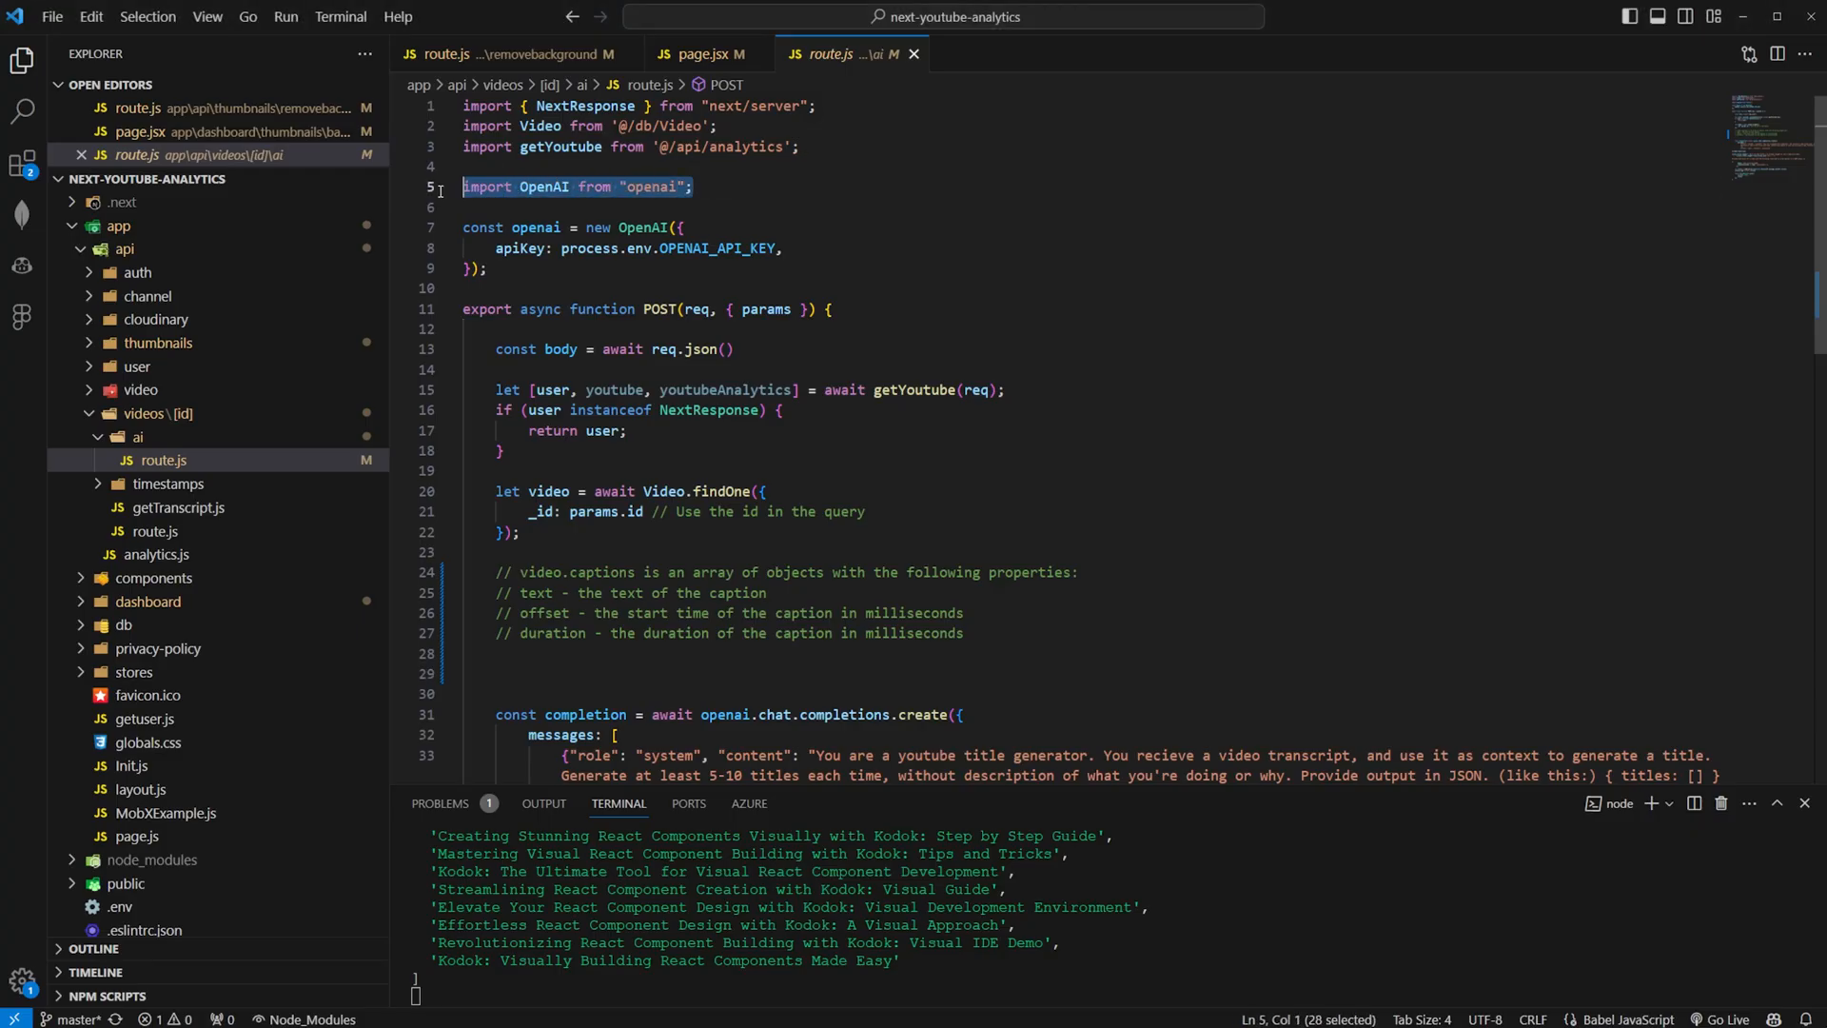
pyautogui.scroll(-3)
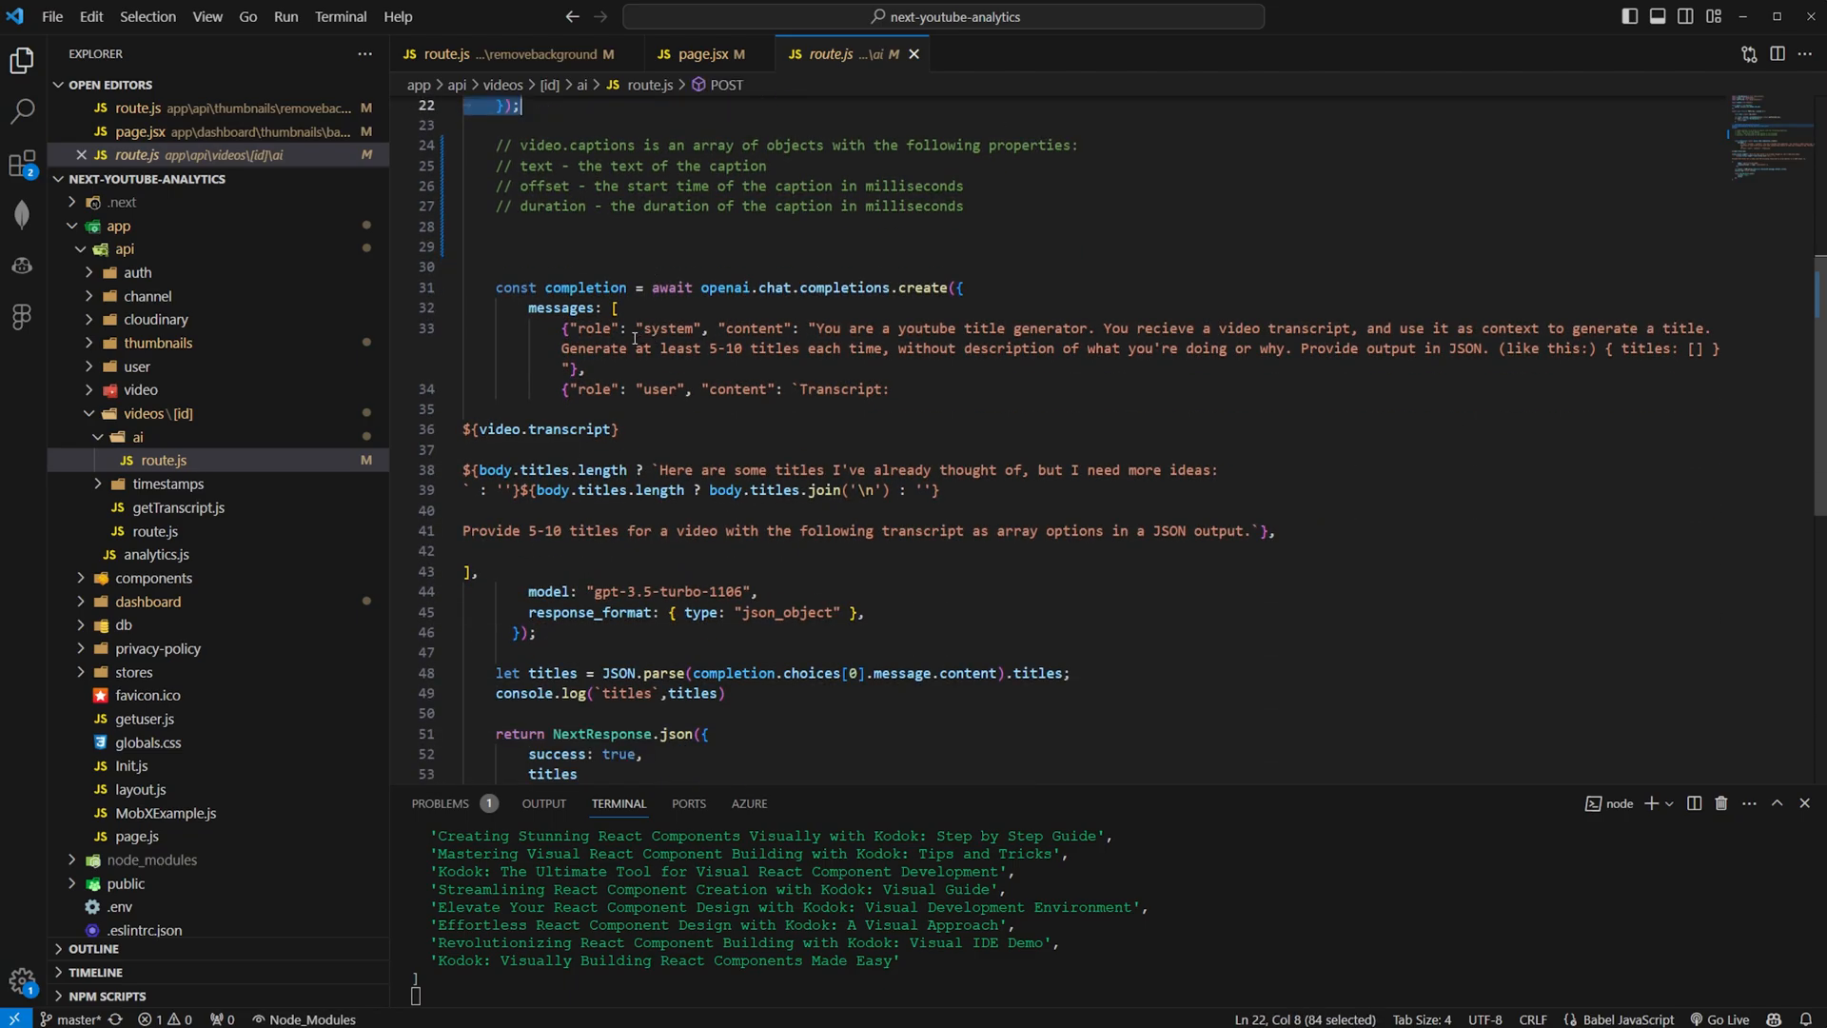
pyautogui.scroll(-3)
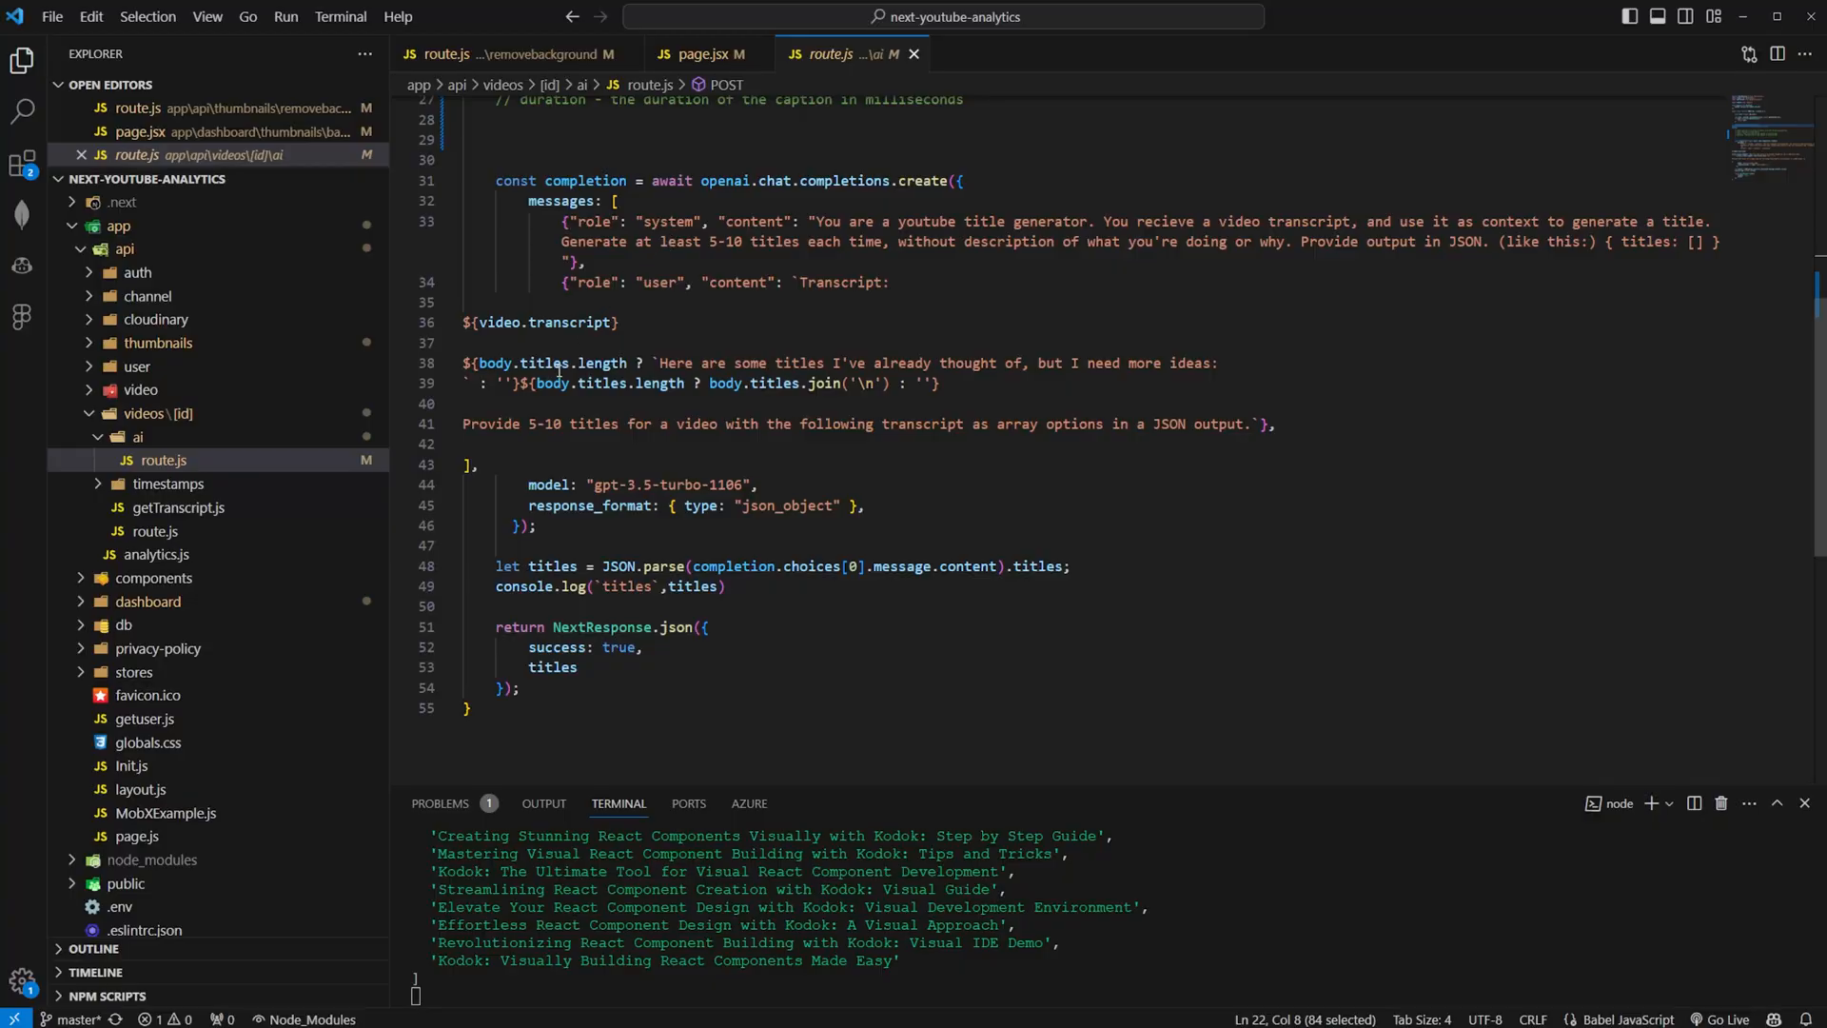
pyautogui.moveTo(513, 363)
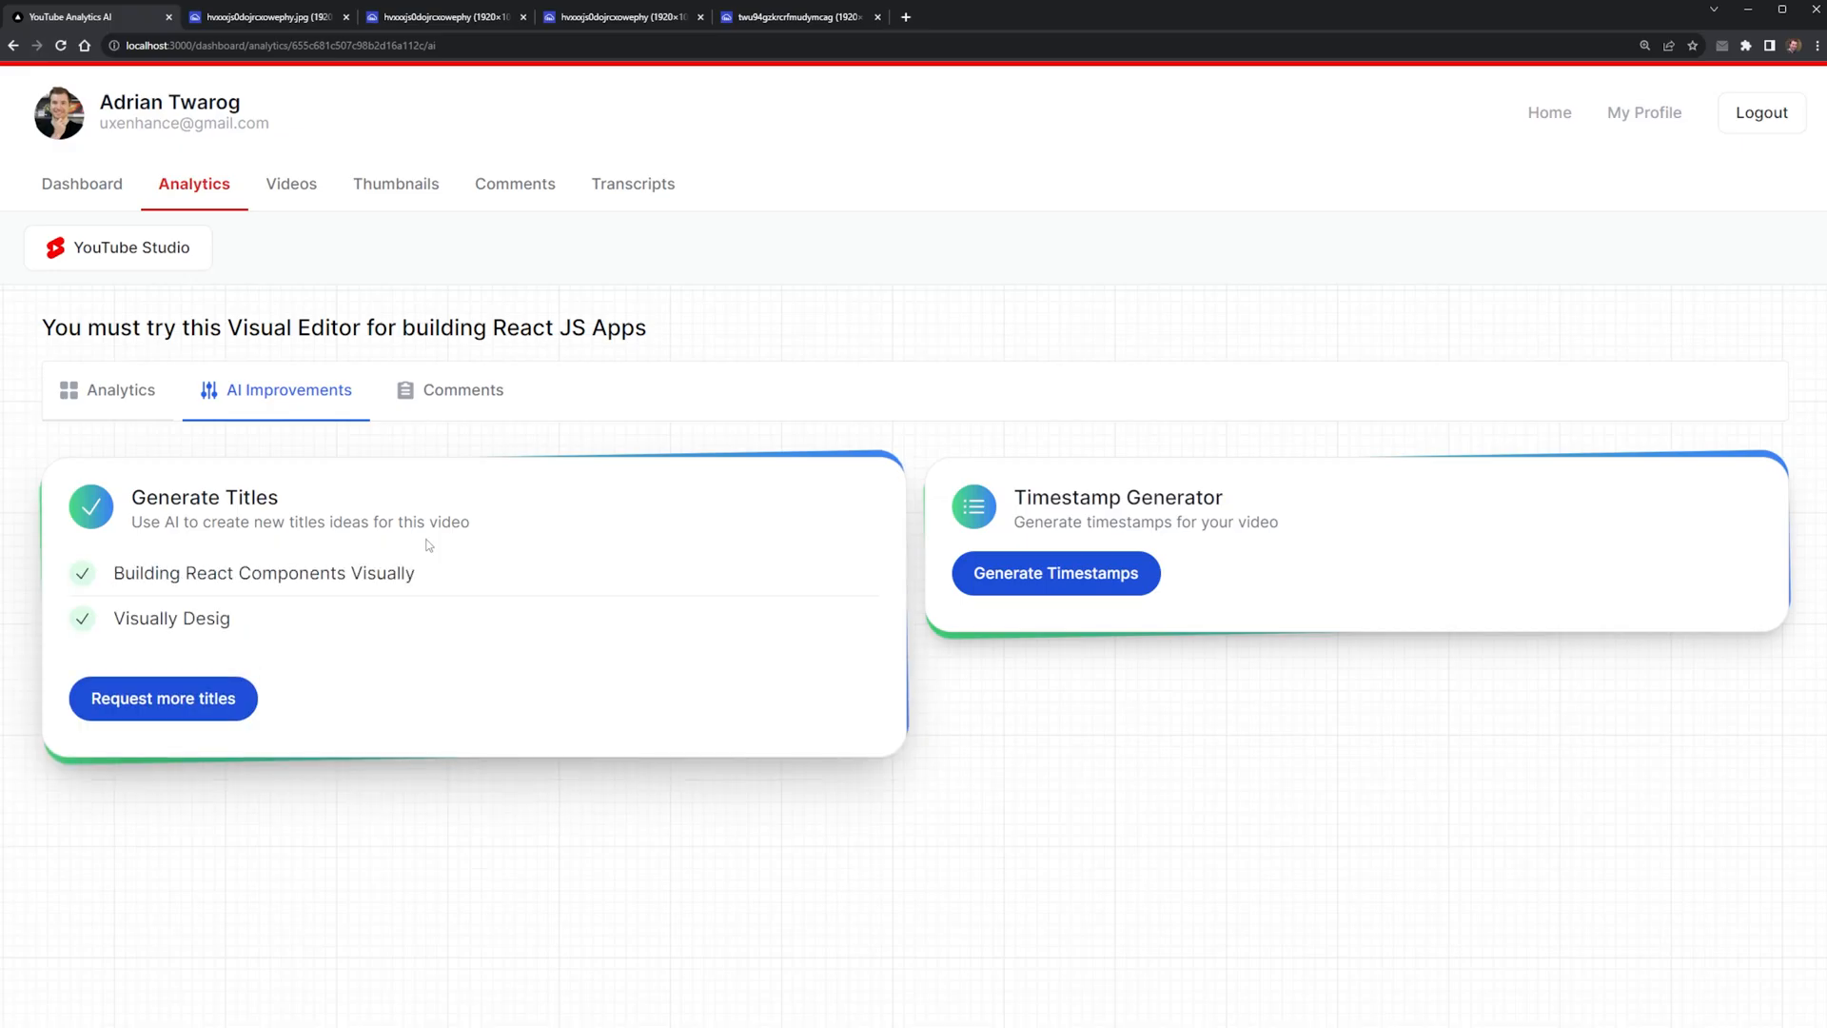
# Browse the ten React title ideas, another video and the landing page, then go to viewstats.com.
pyautogui.click(161, 697)
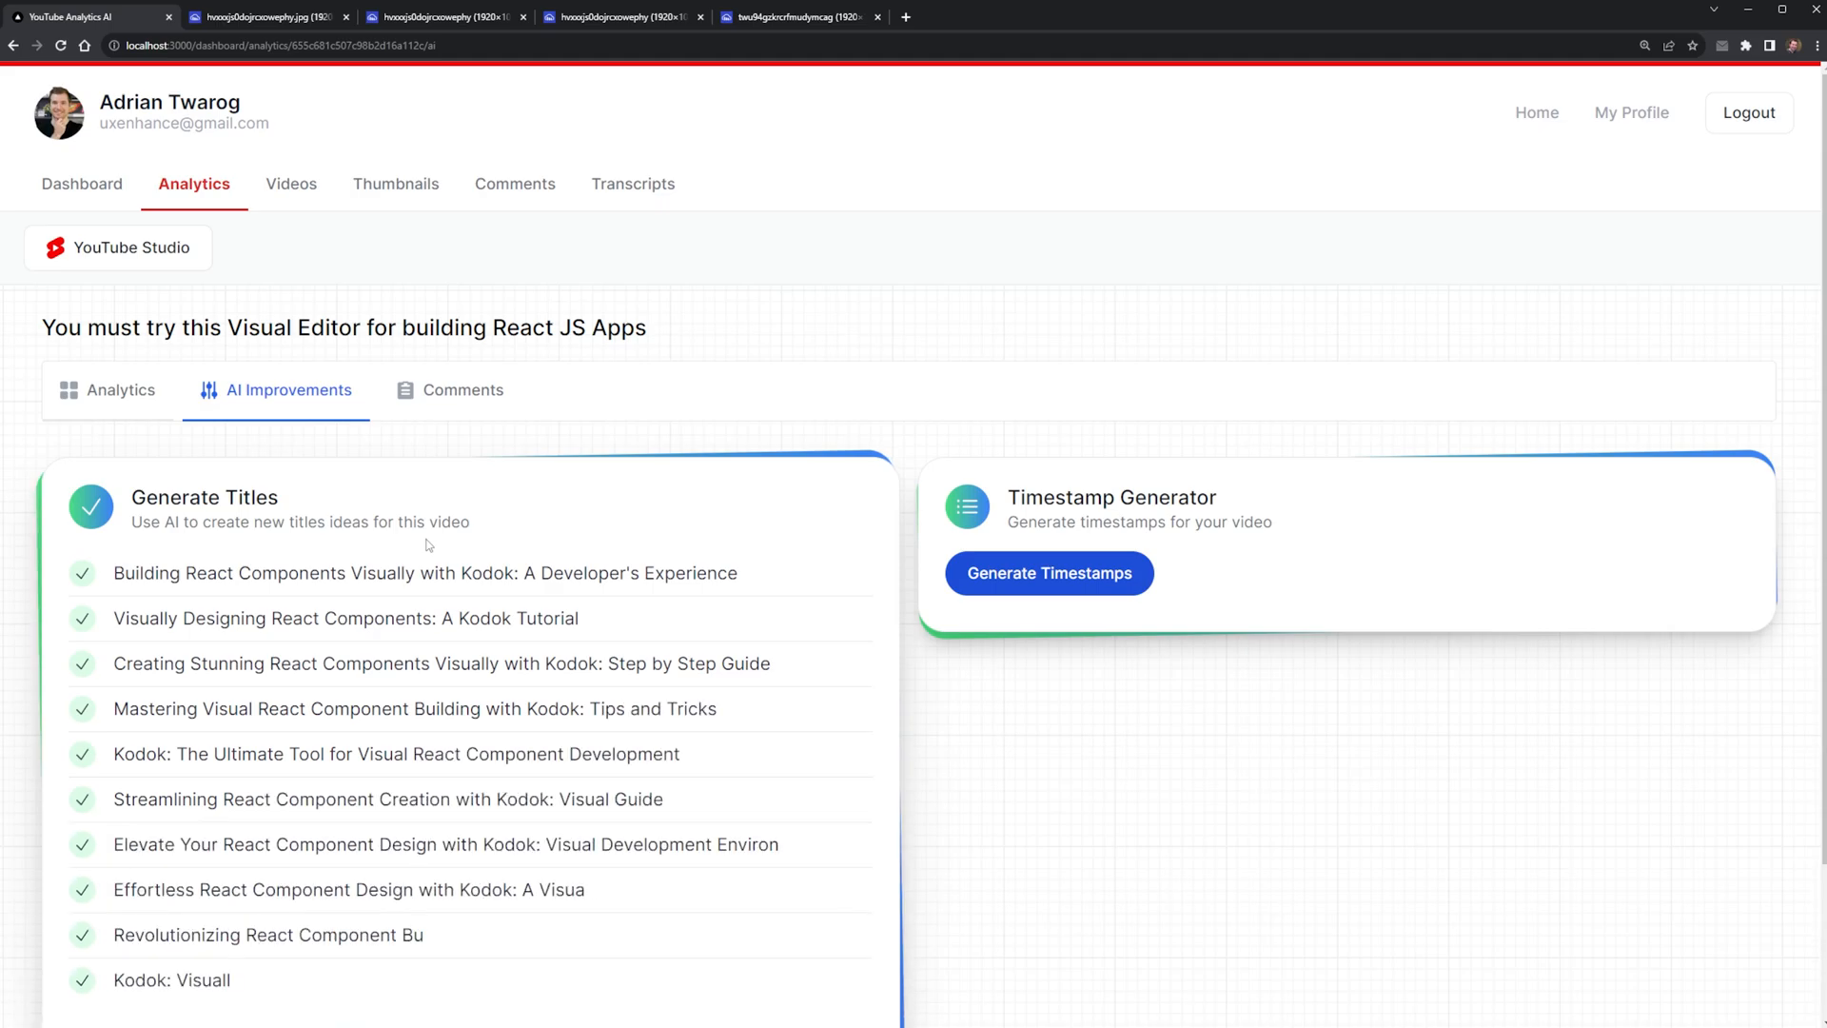
pyautogui.scroll(-3)
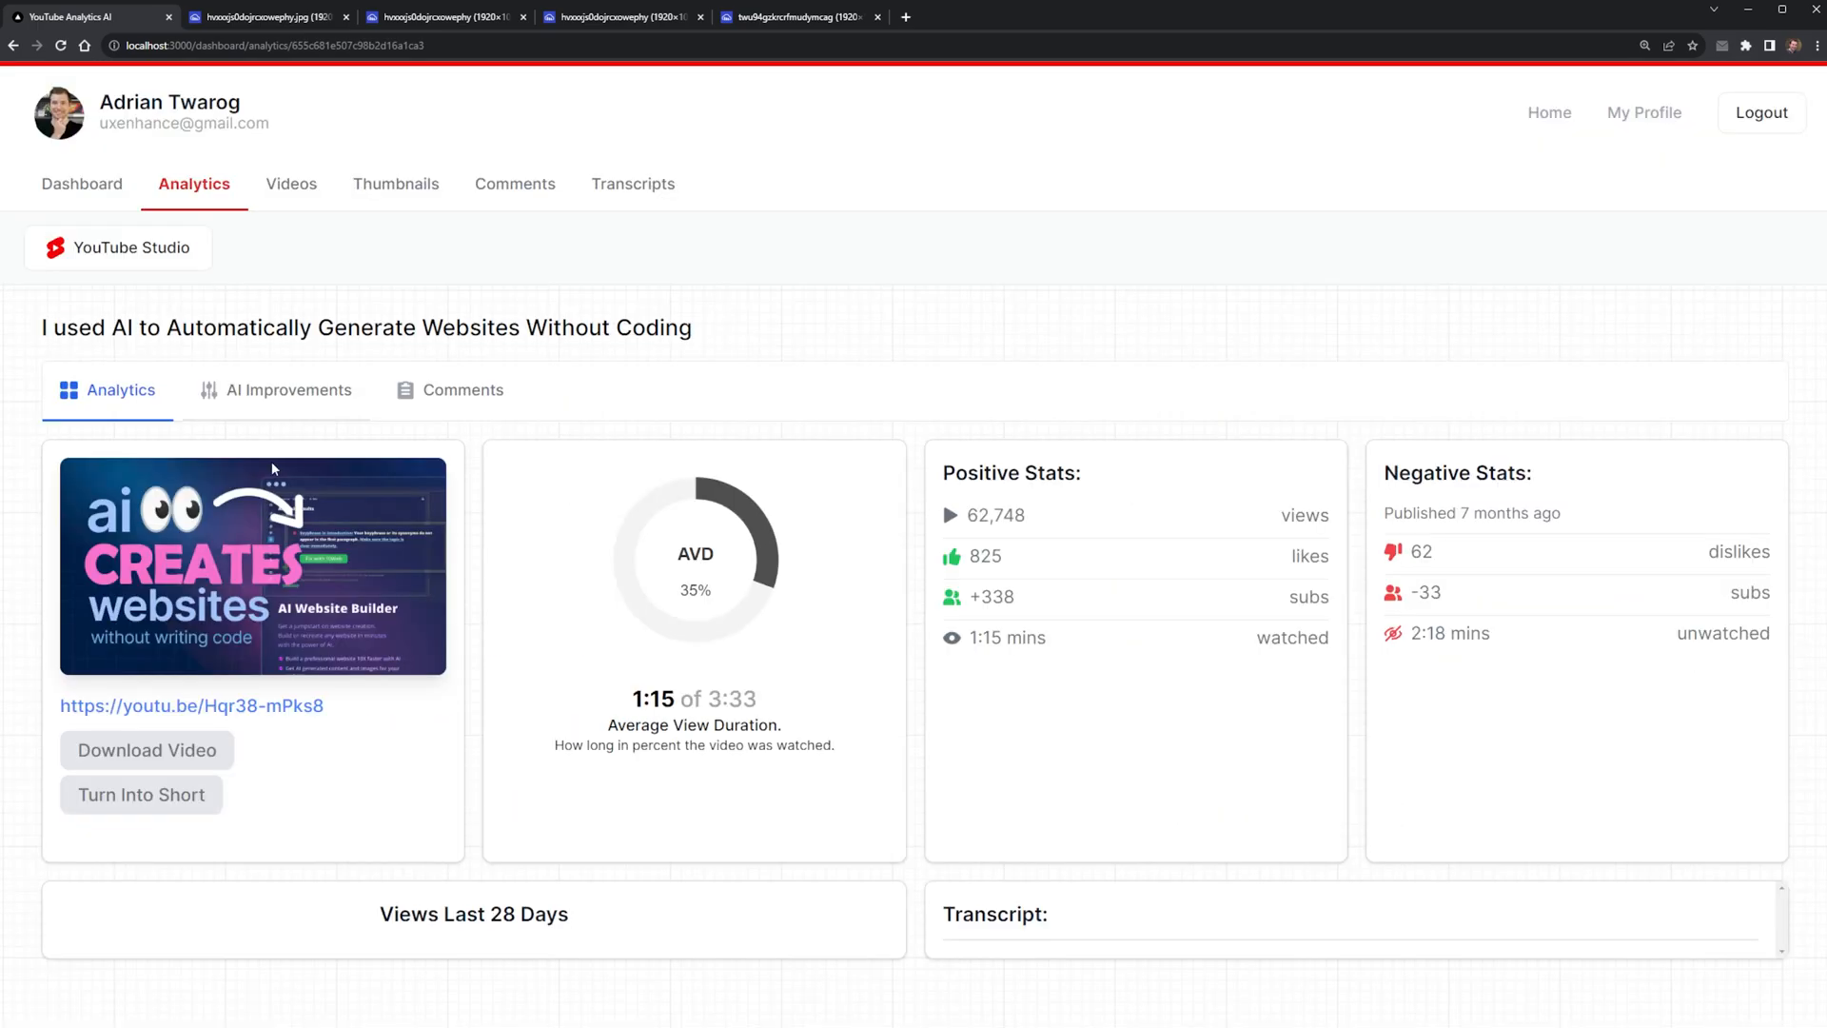
pyautogui.click(289, 389)
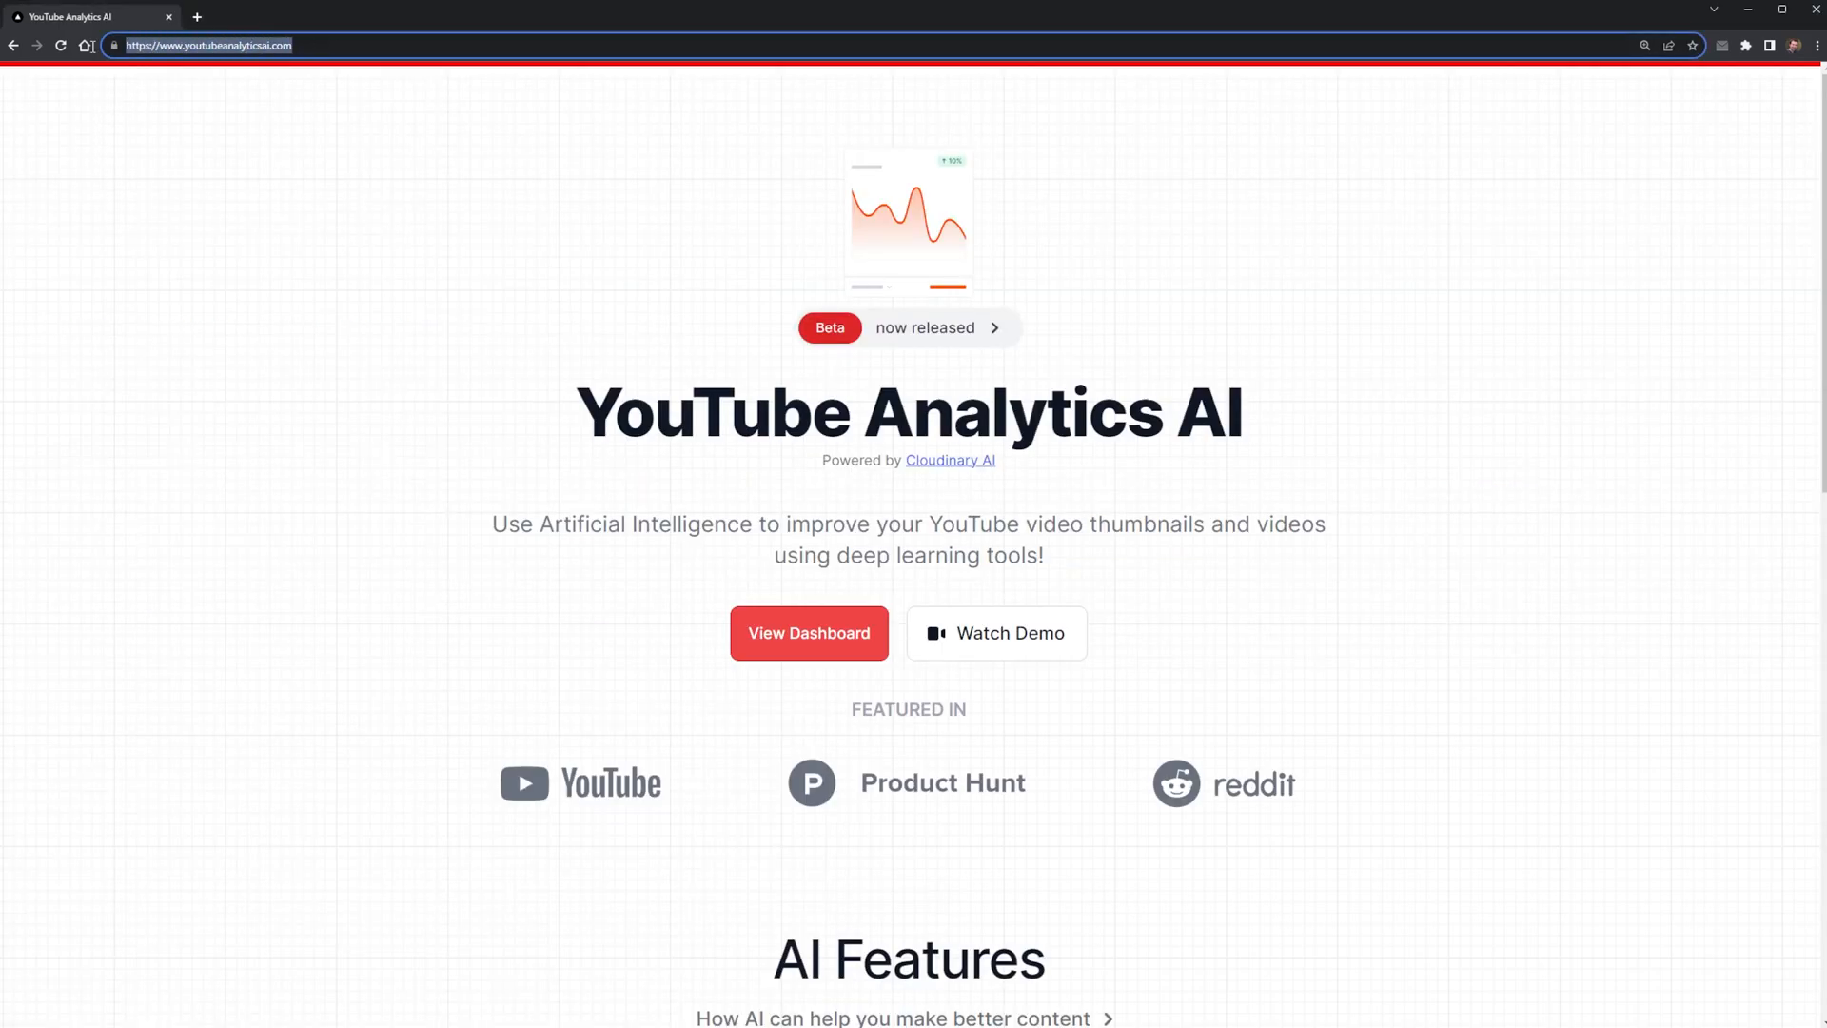
pyautogui.scroll(-3)
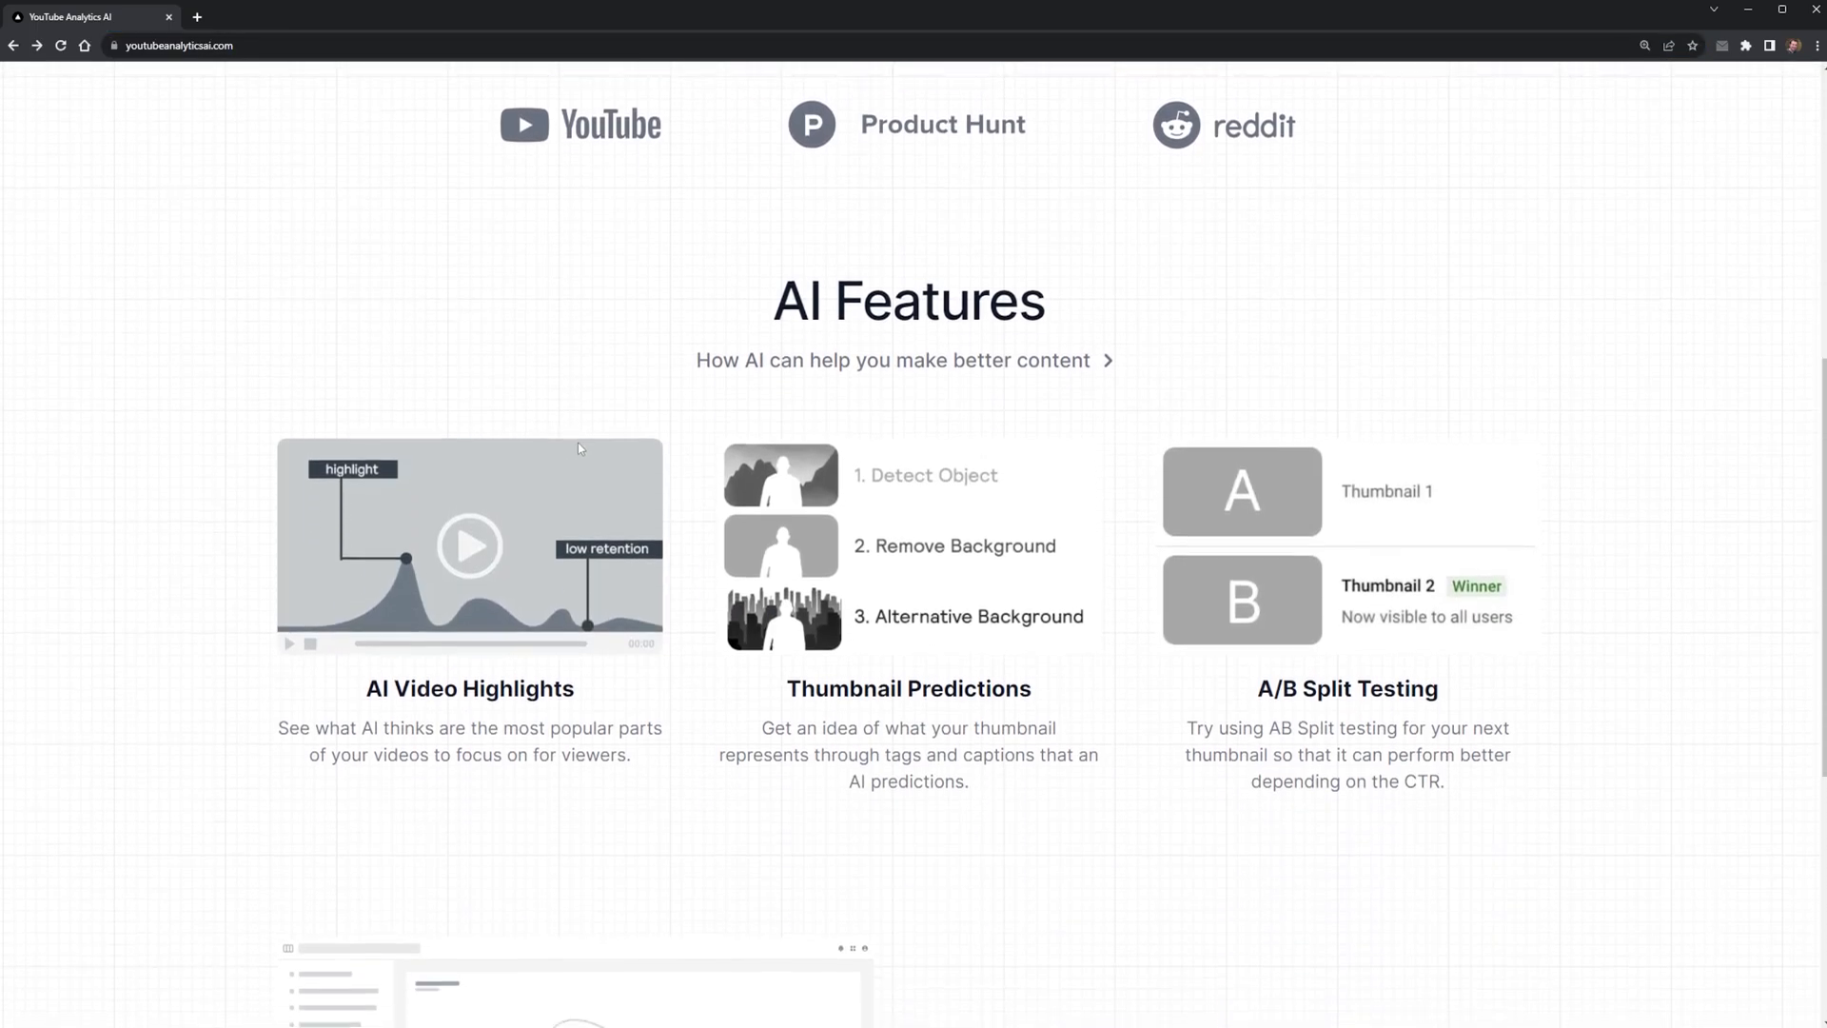
pyautogui.scroll(3)
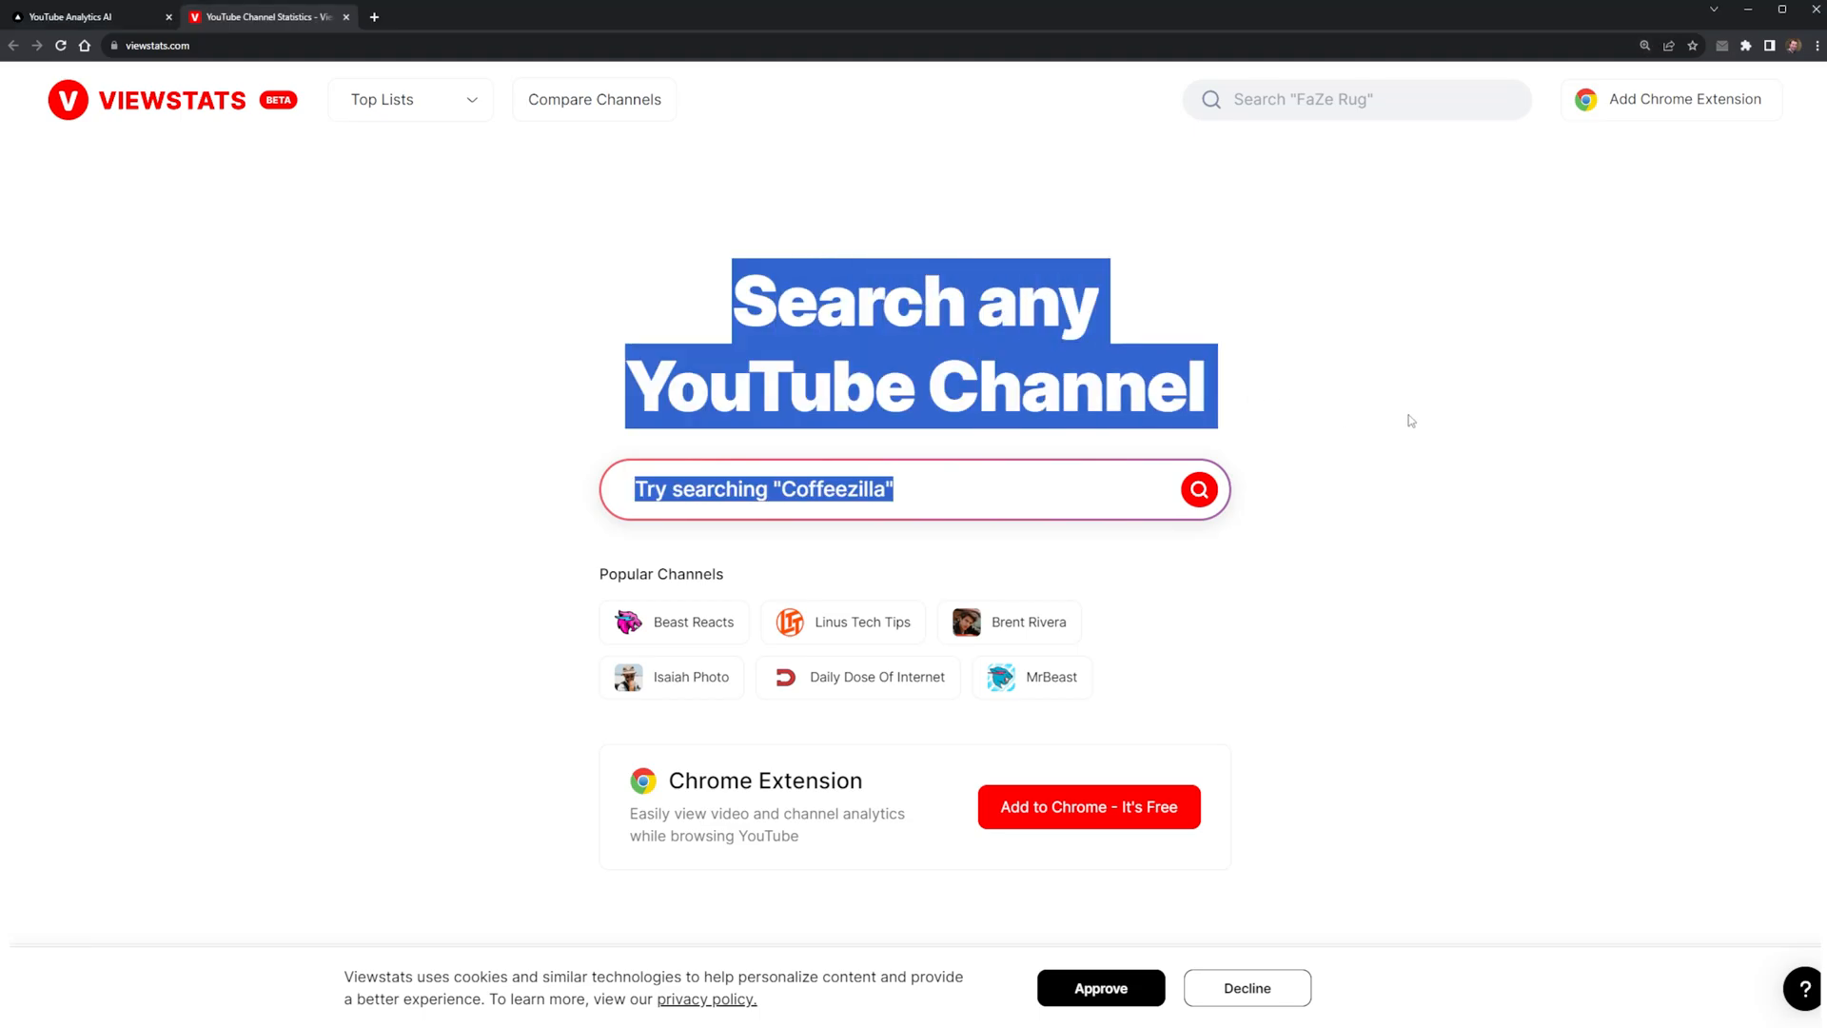
# Look up Adrian Twarog on ViewStats and open the channel's videos list.
pyautogui.write('Adrian Twarog')
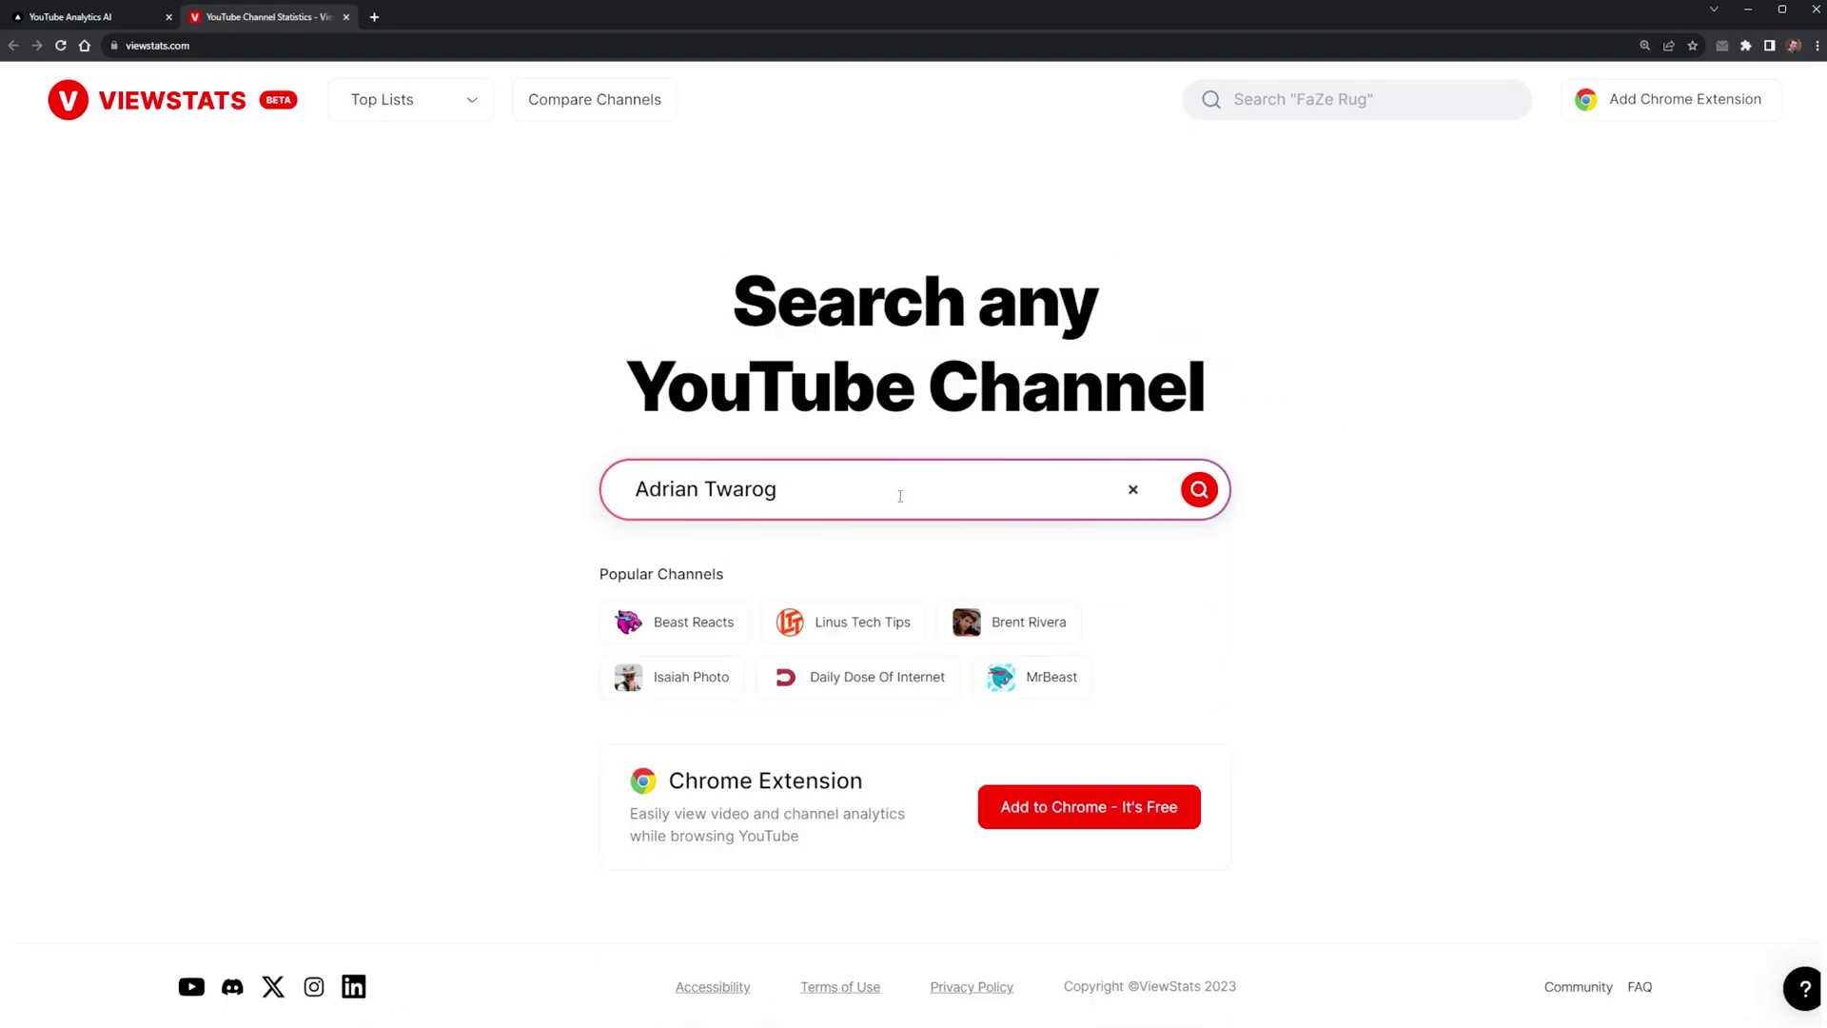
pyautogui.click(1197, 488)
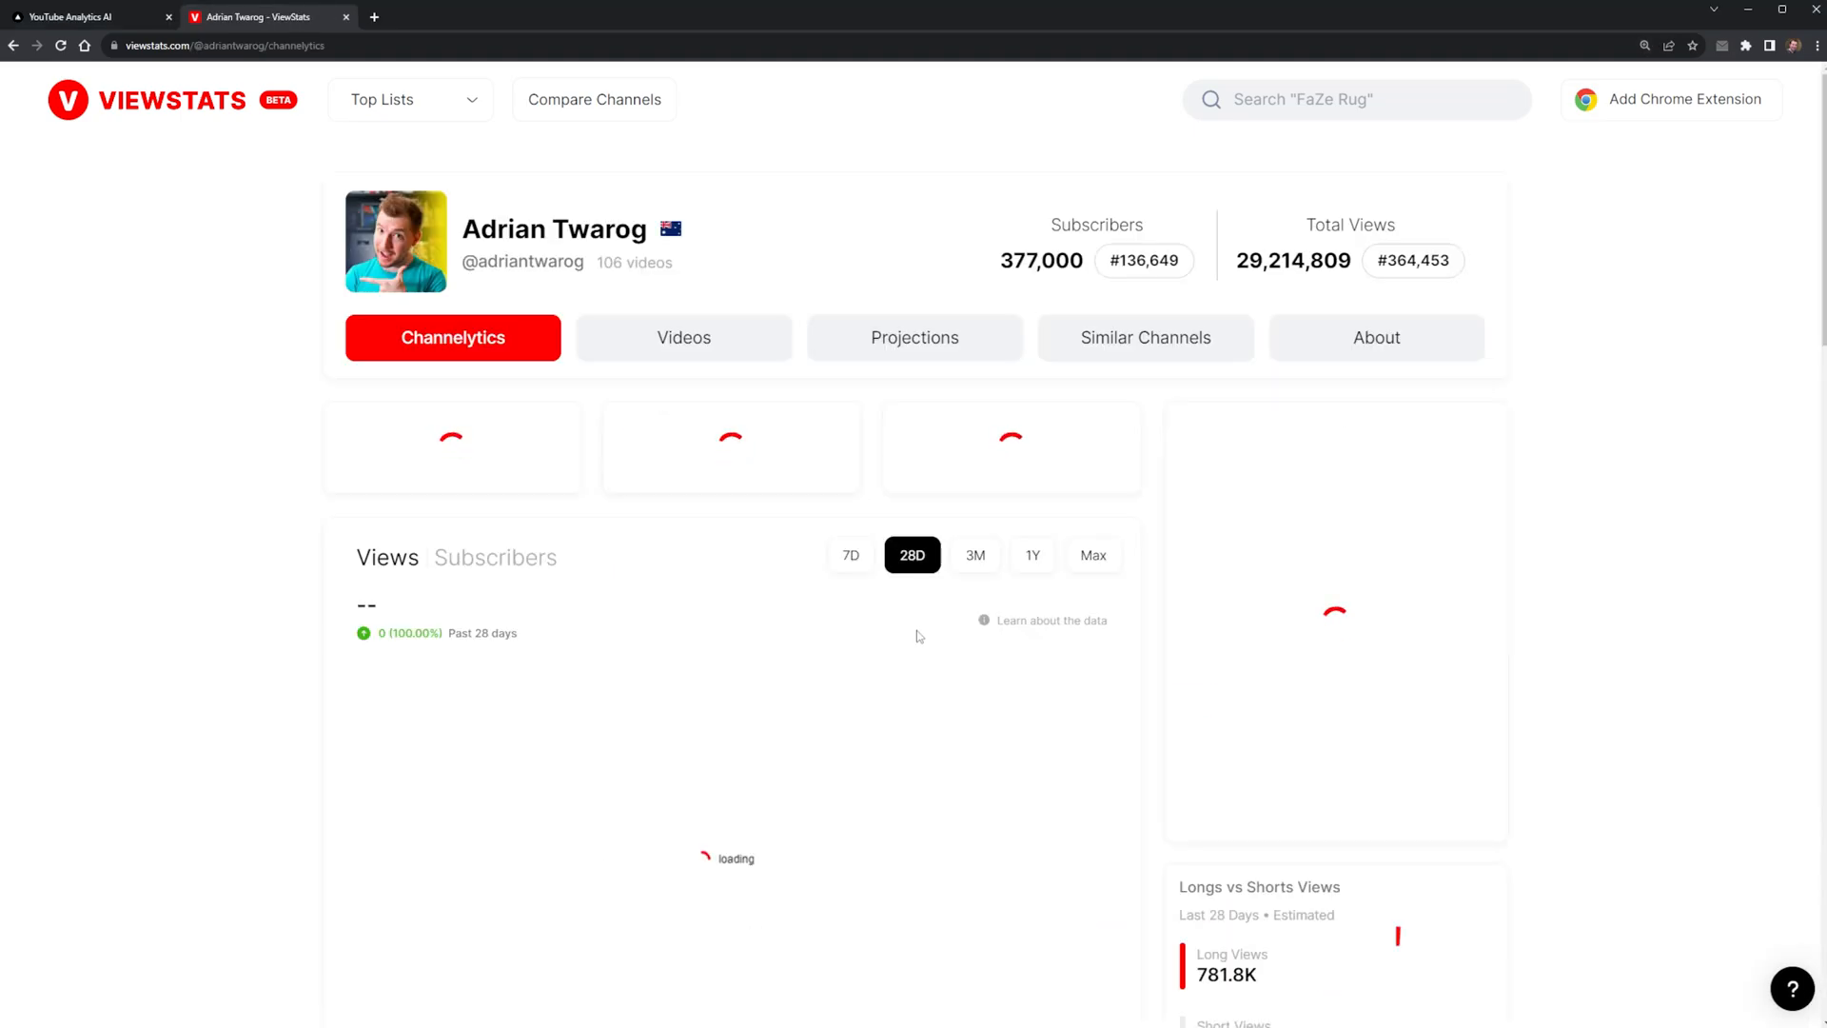
pyautogui.click(1671, 99)
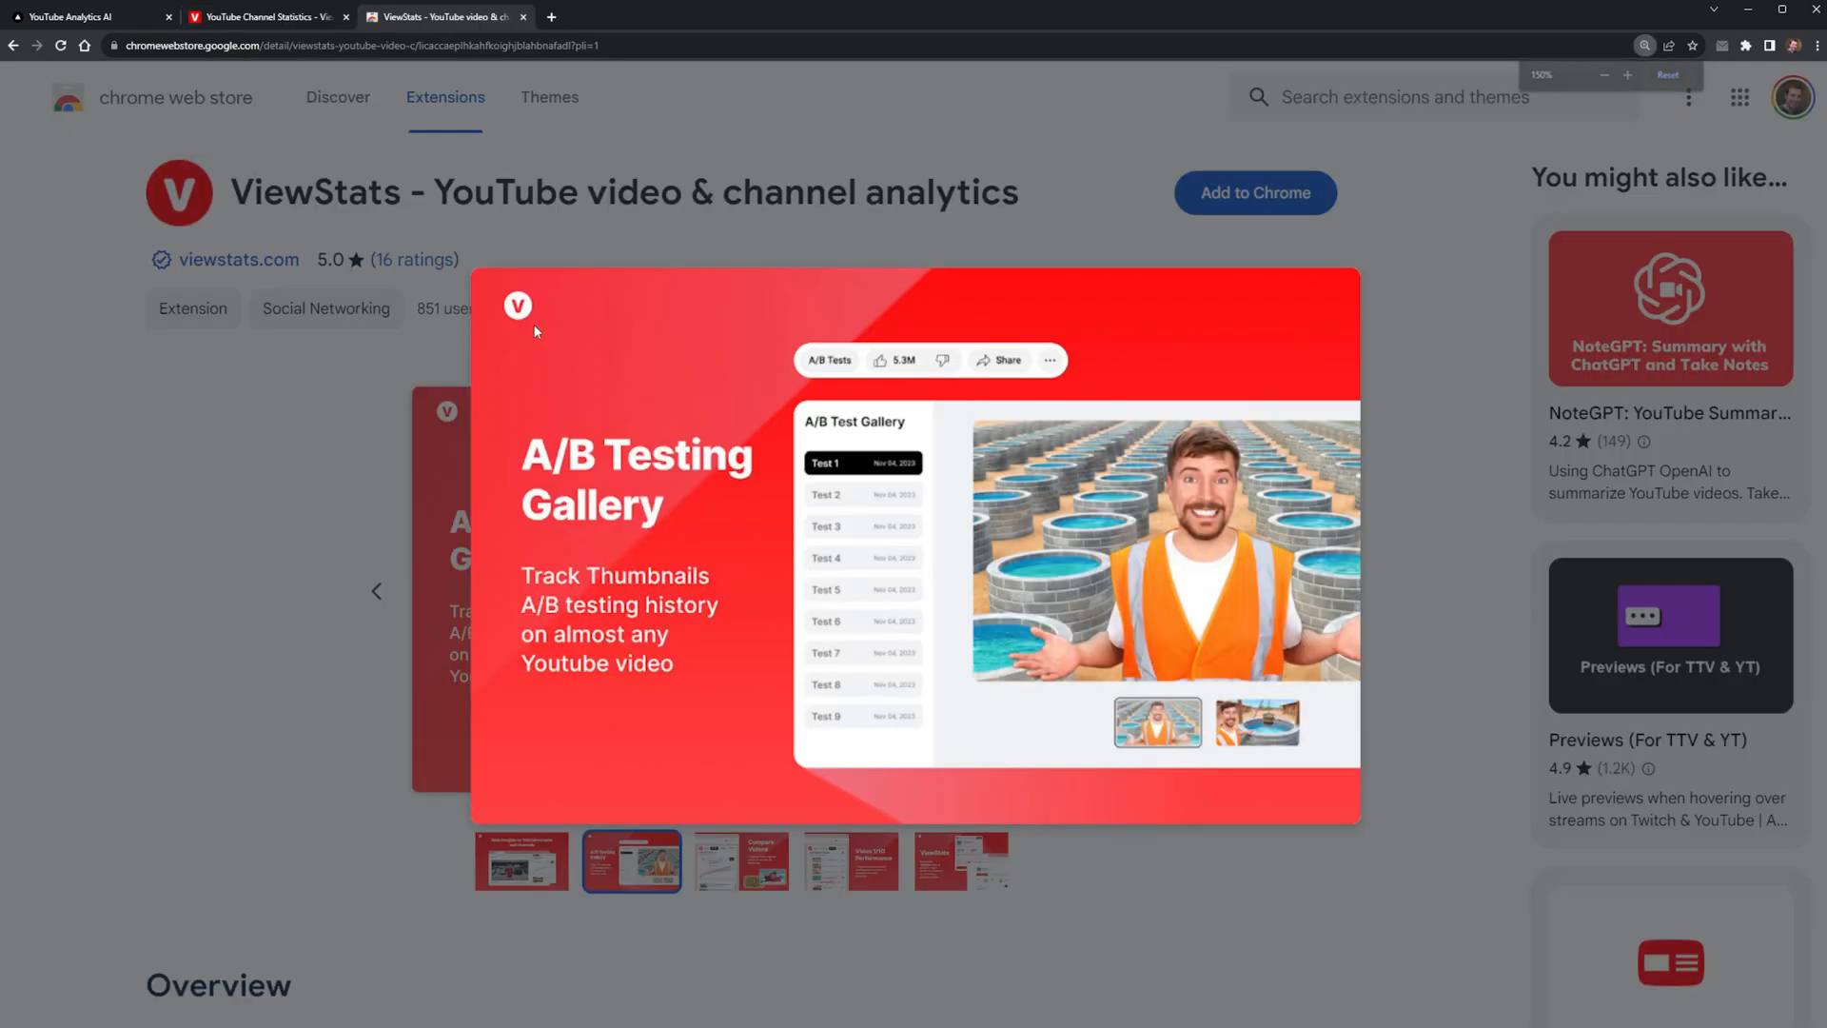
pyautogui.click(736, 861)
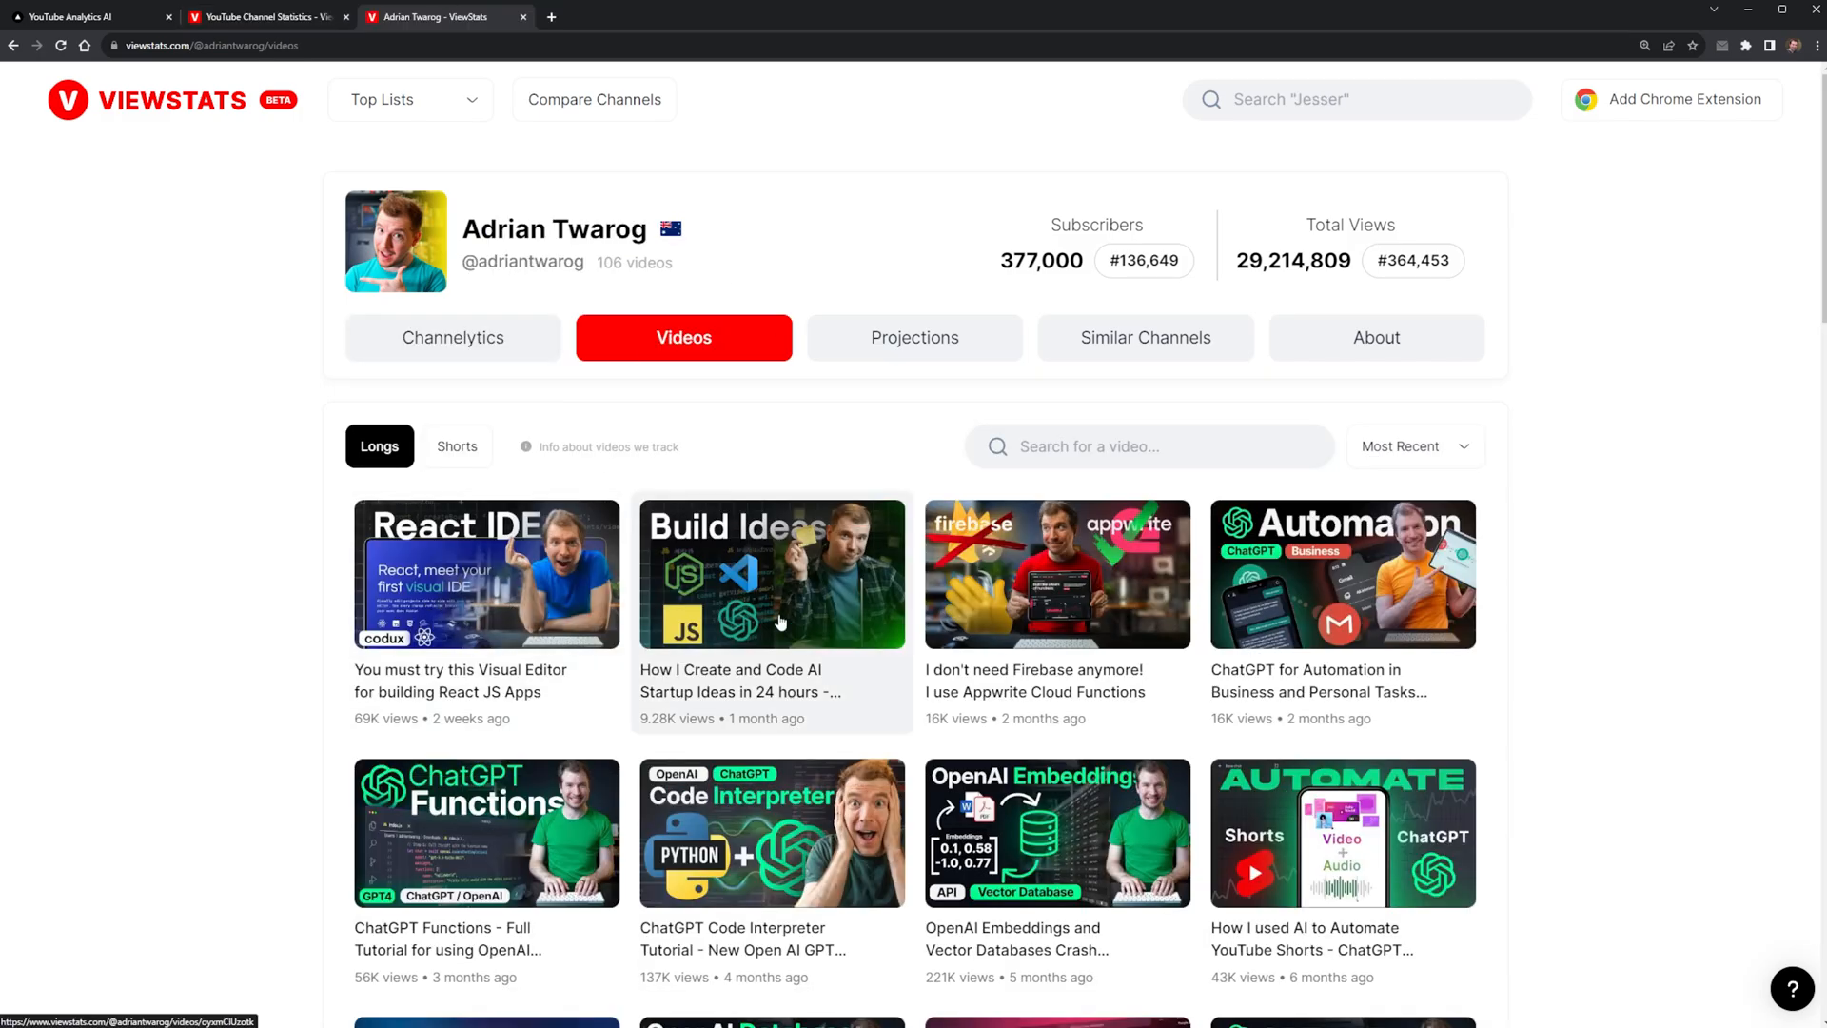
# Review the AI Startup Ideas video's thumbnail history, then return to the dashboard's analytics list.
pyautogui.click(771, 575)
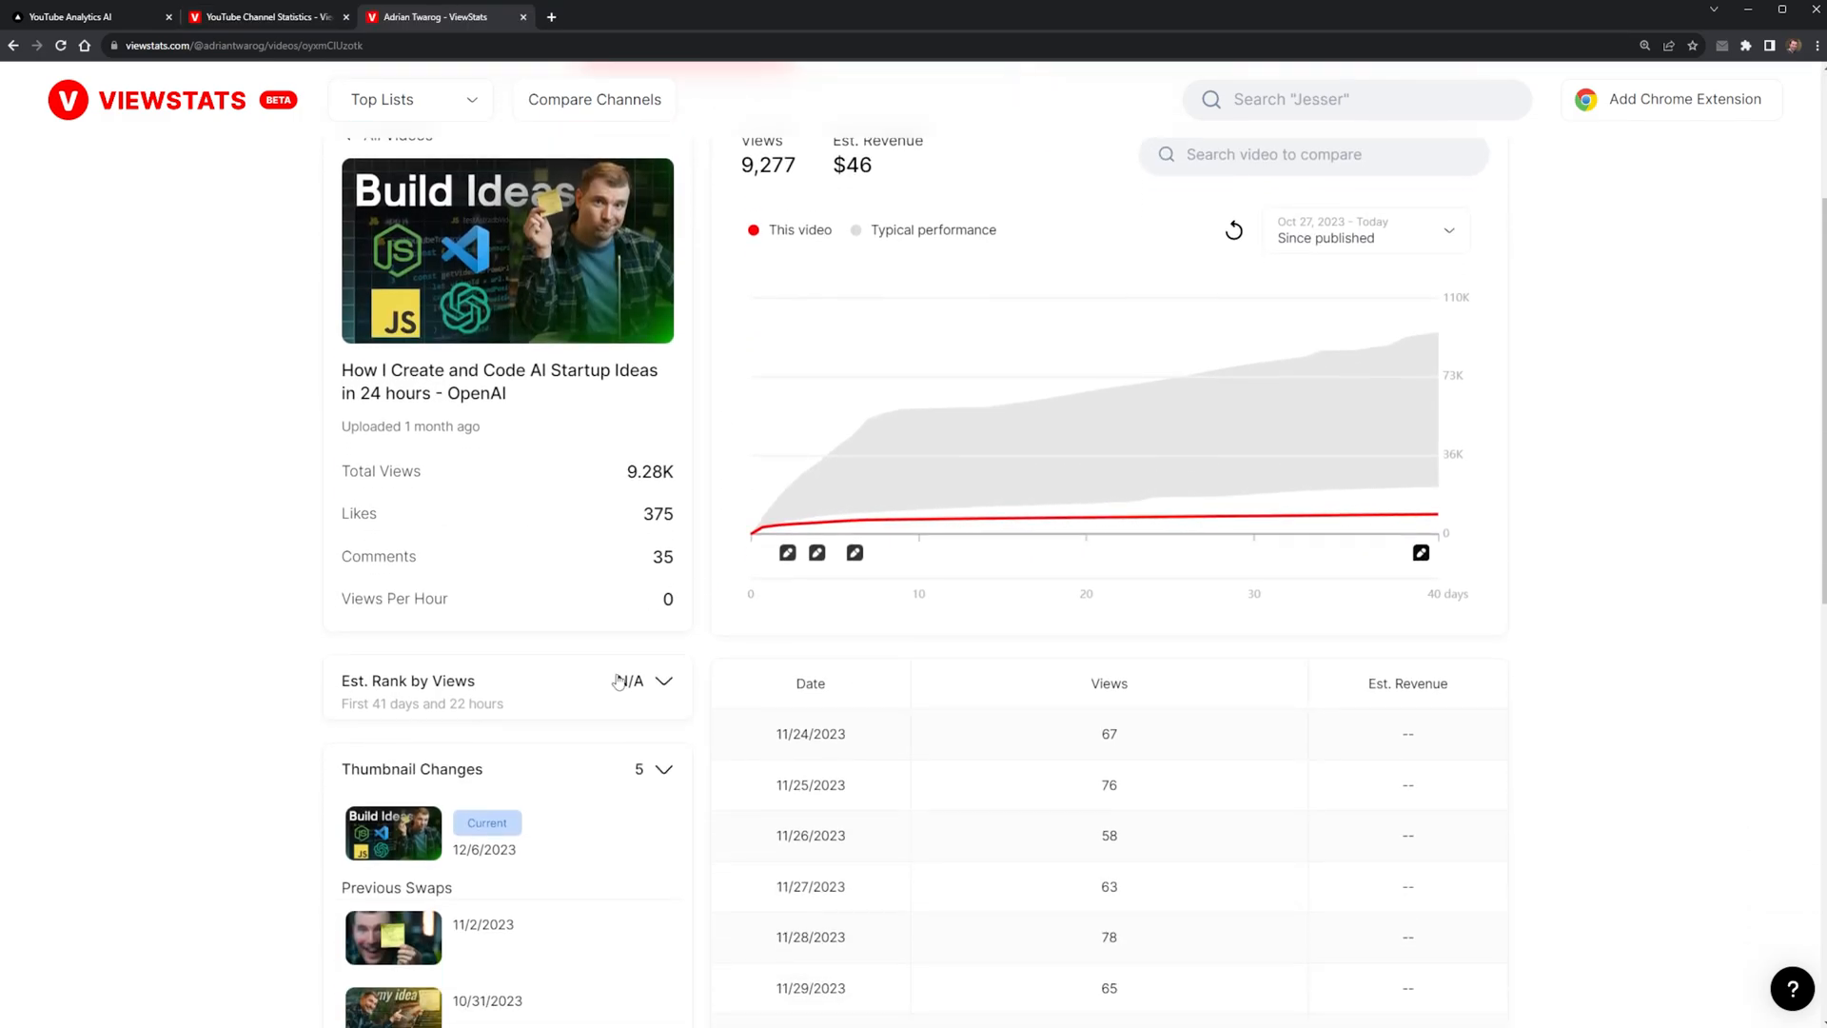
pyautogui.scroll(-3)
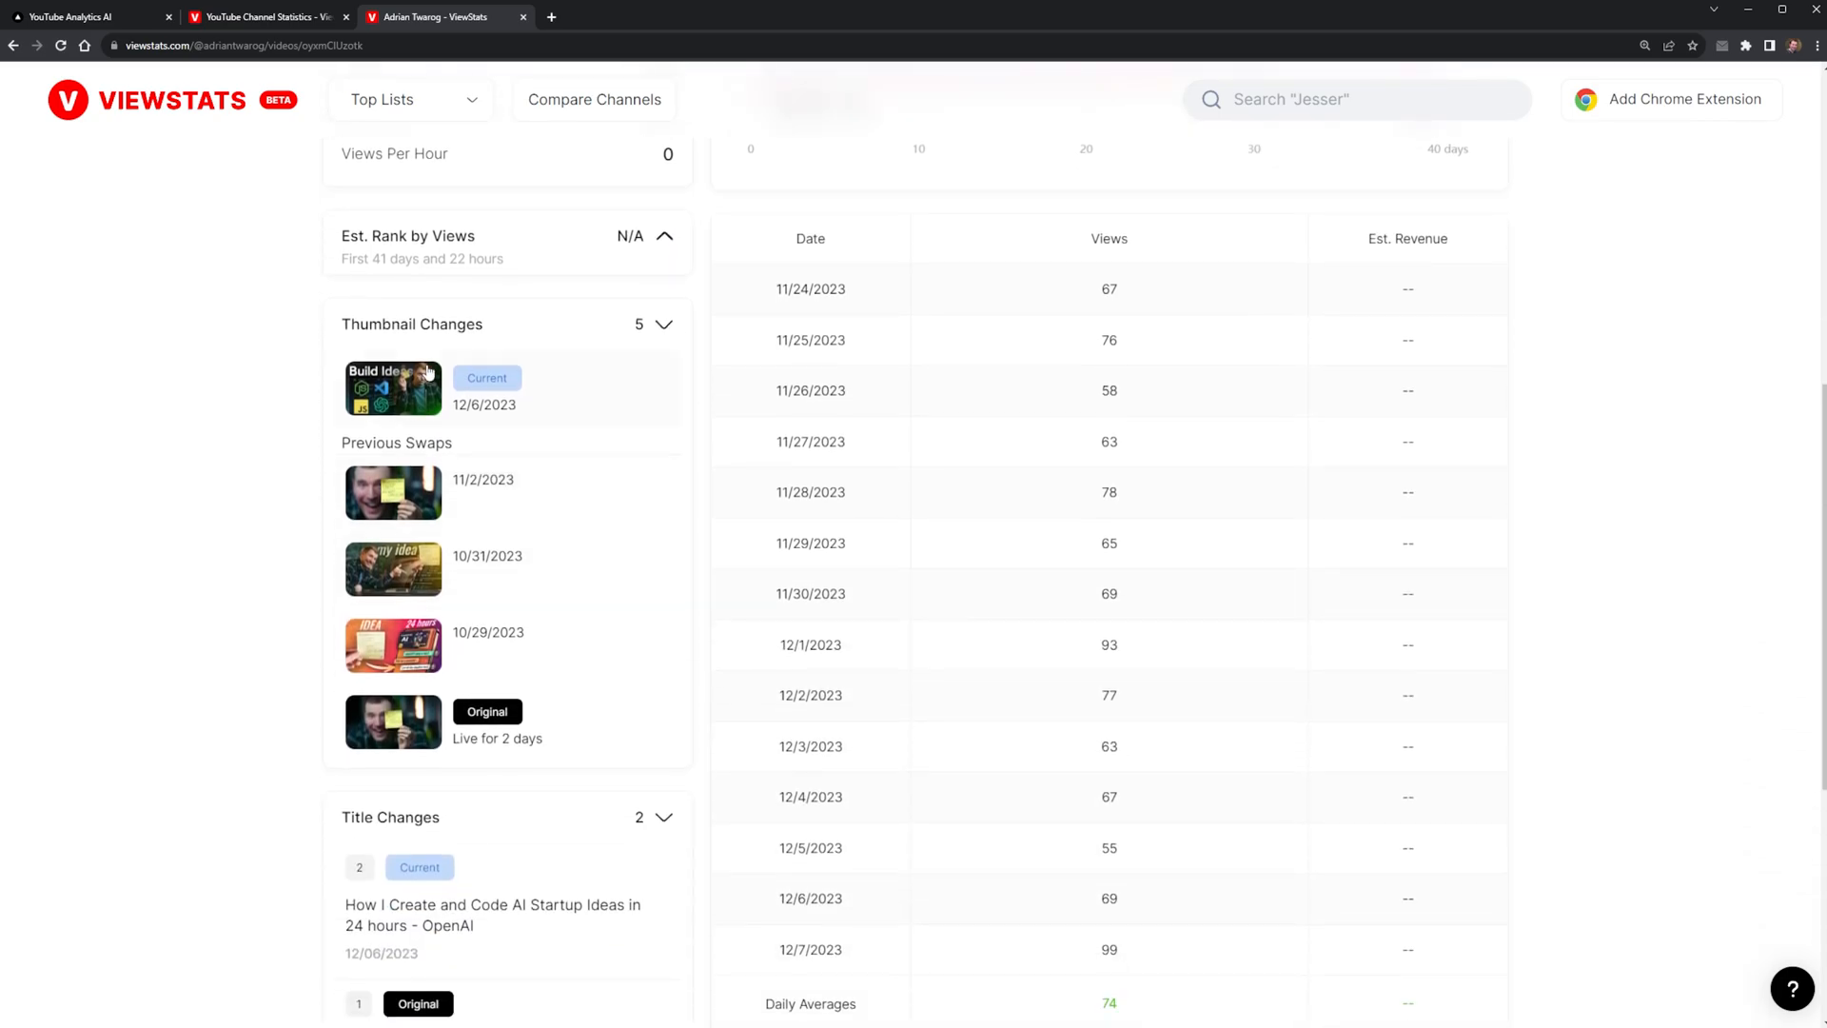
pyautogui.moveTo(564, 726)
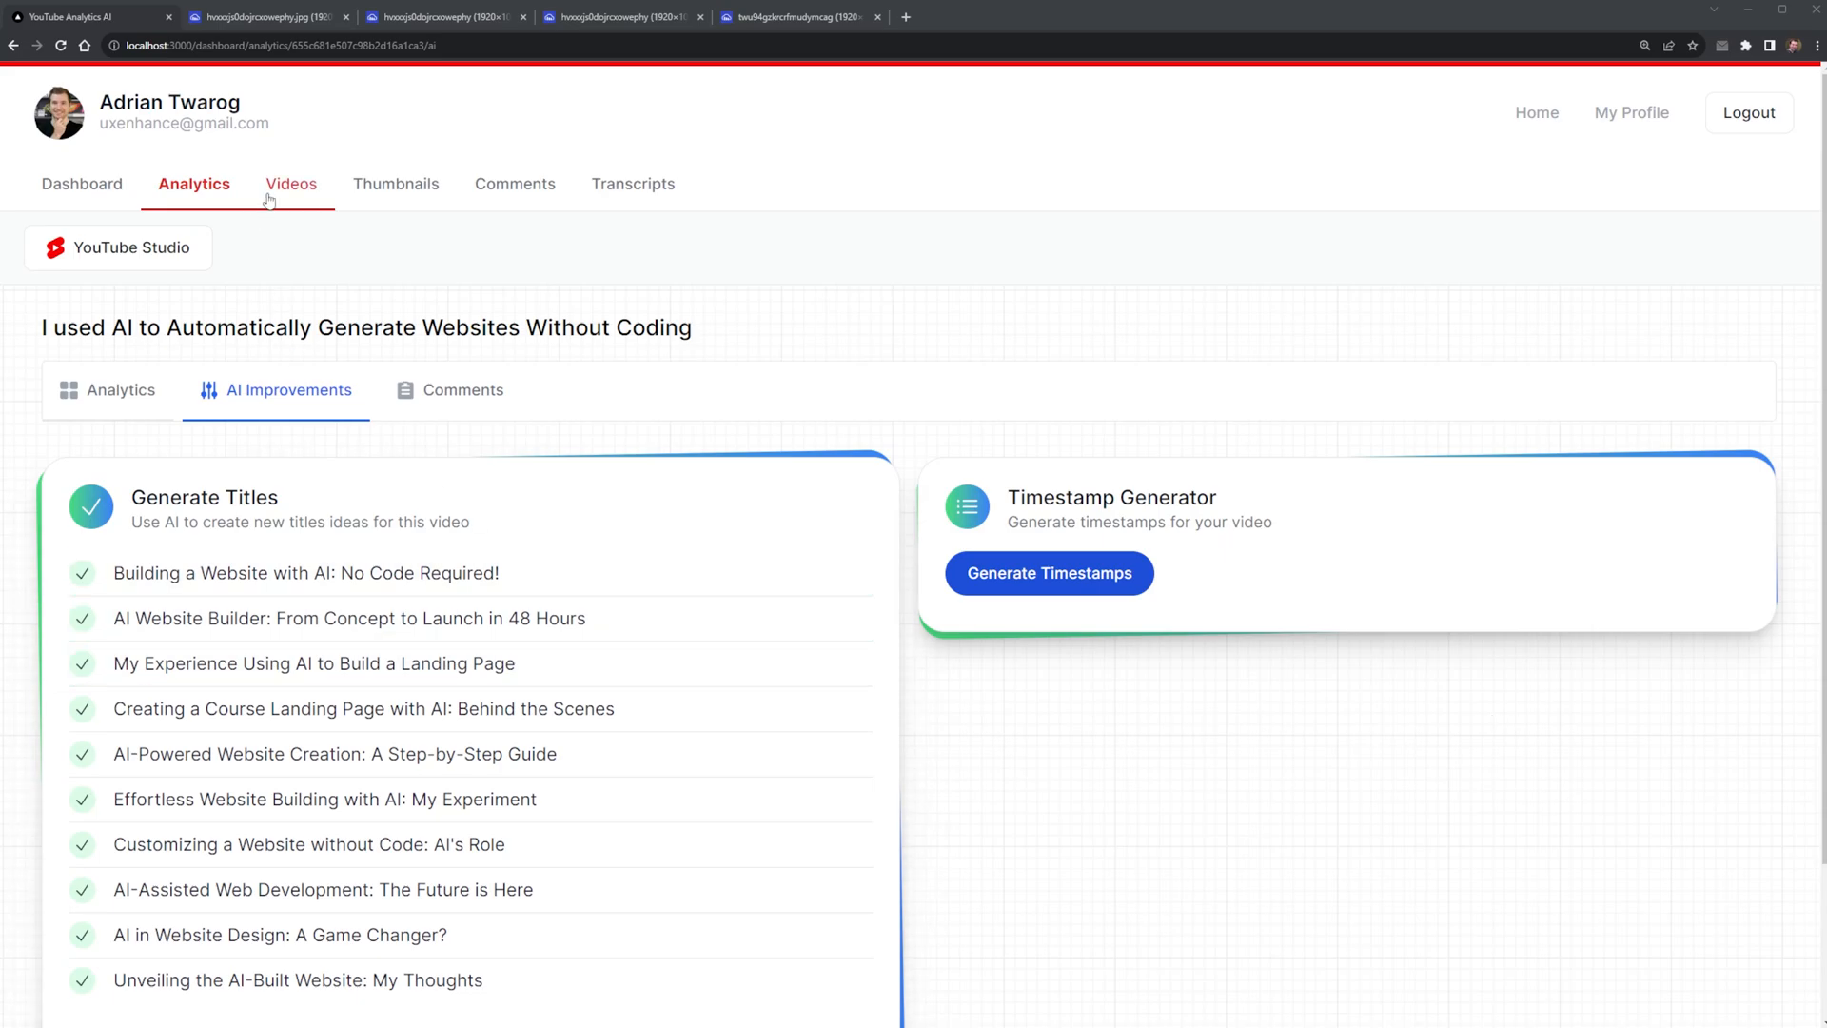
pyautogui.click(193, 182)
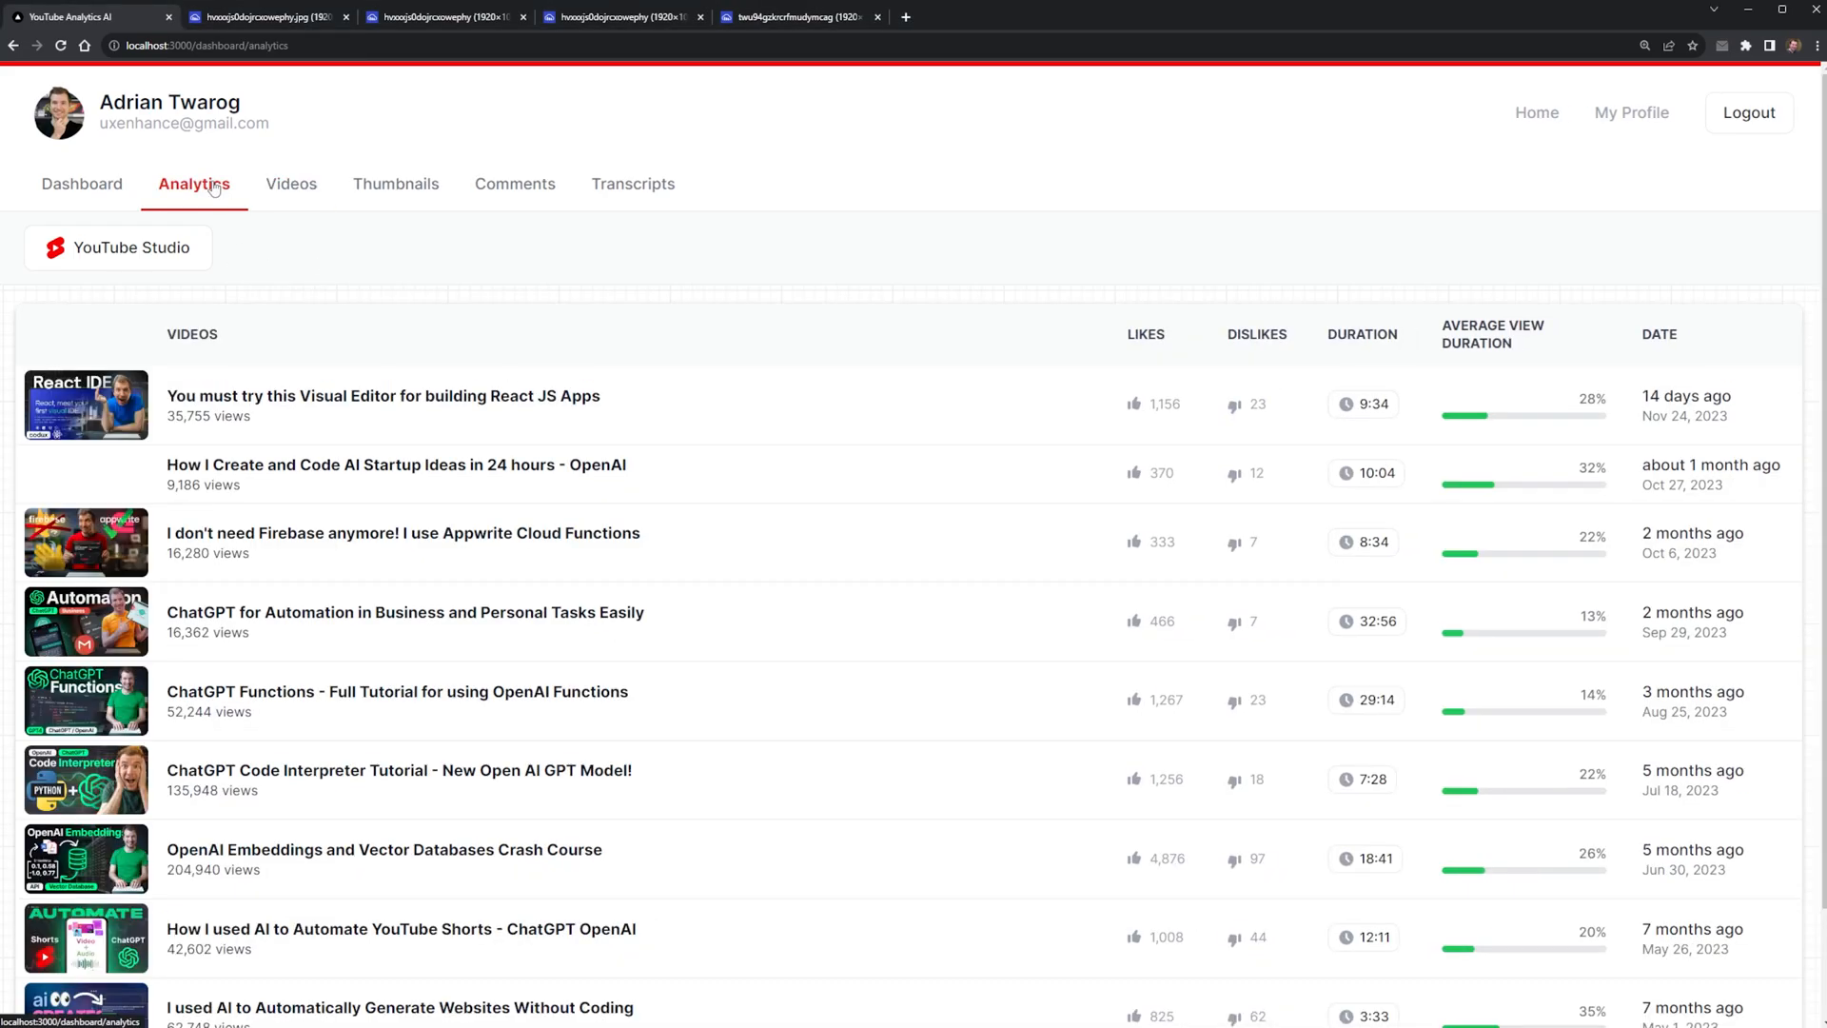